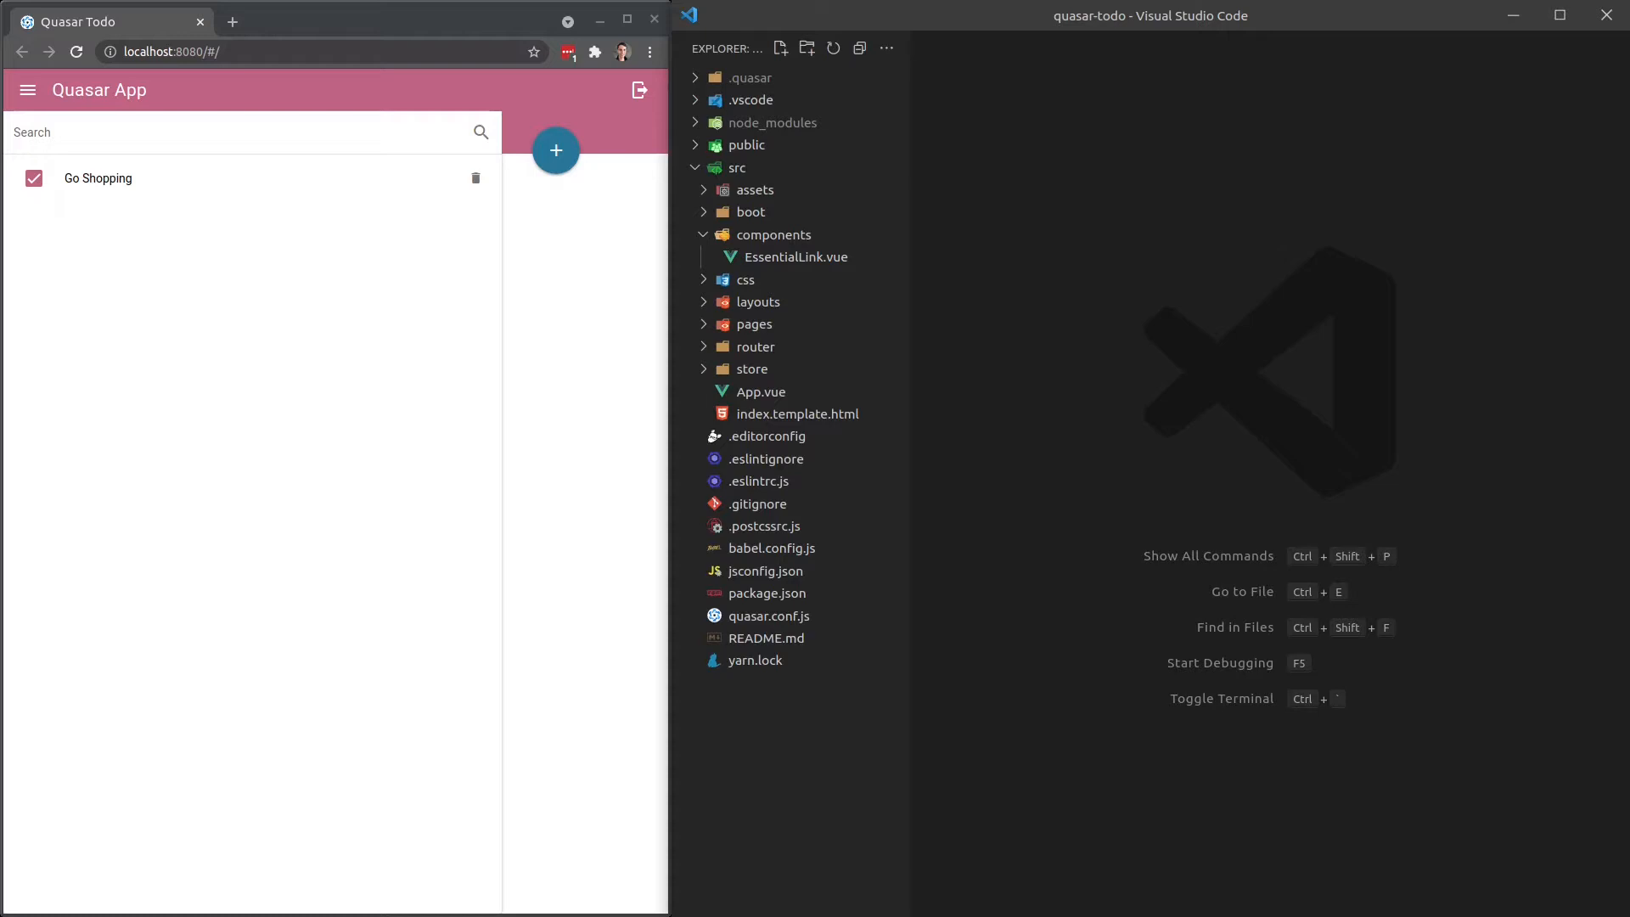
{"action": "mouse_move", "coordinate": [438, 54]}
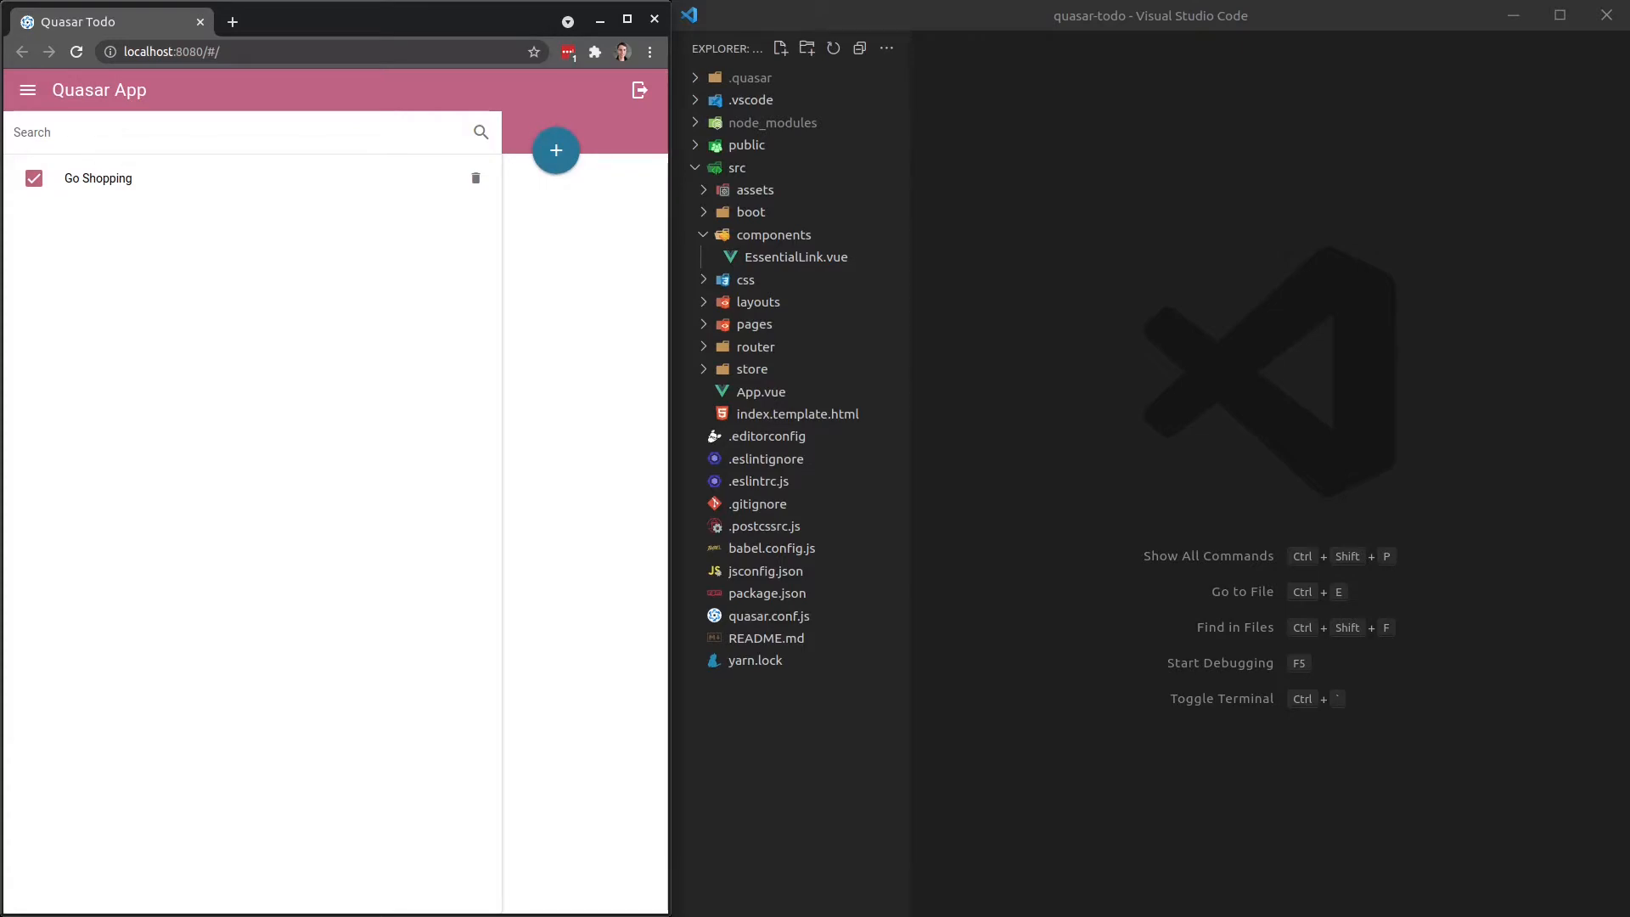
{"action": "mouse_move", "coordinate": [1196, 691]}
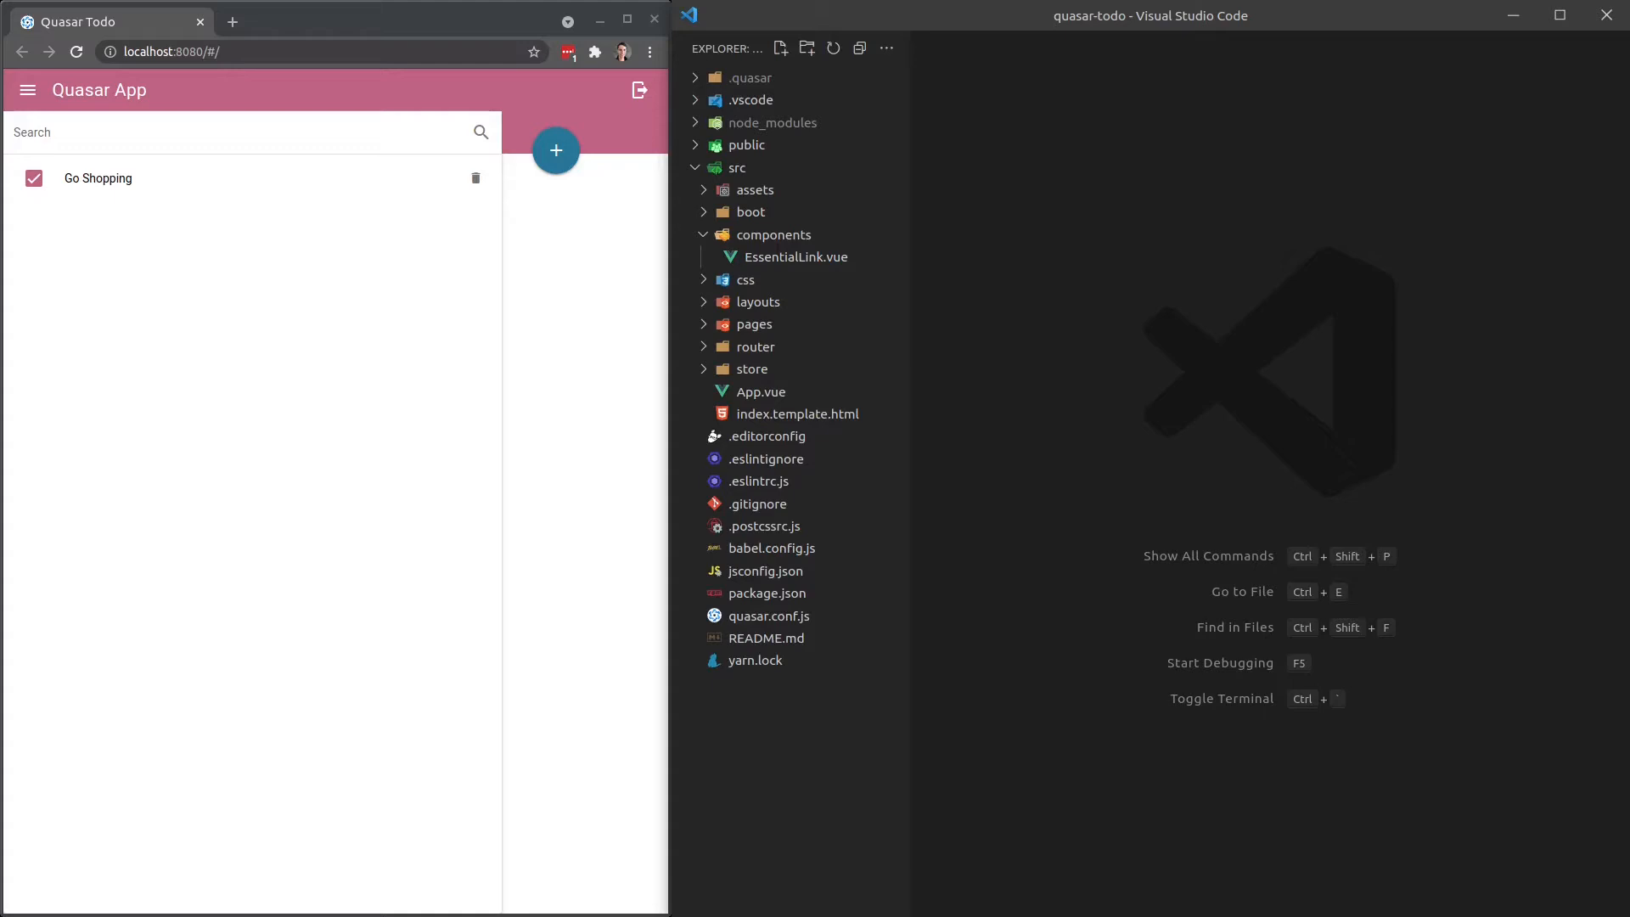
{"action": "mouse_move", "coordinate": [1159, 496]}
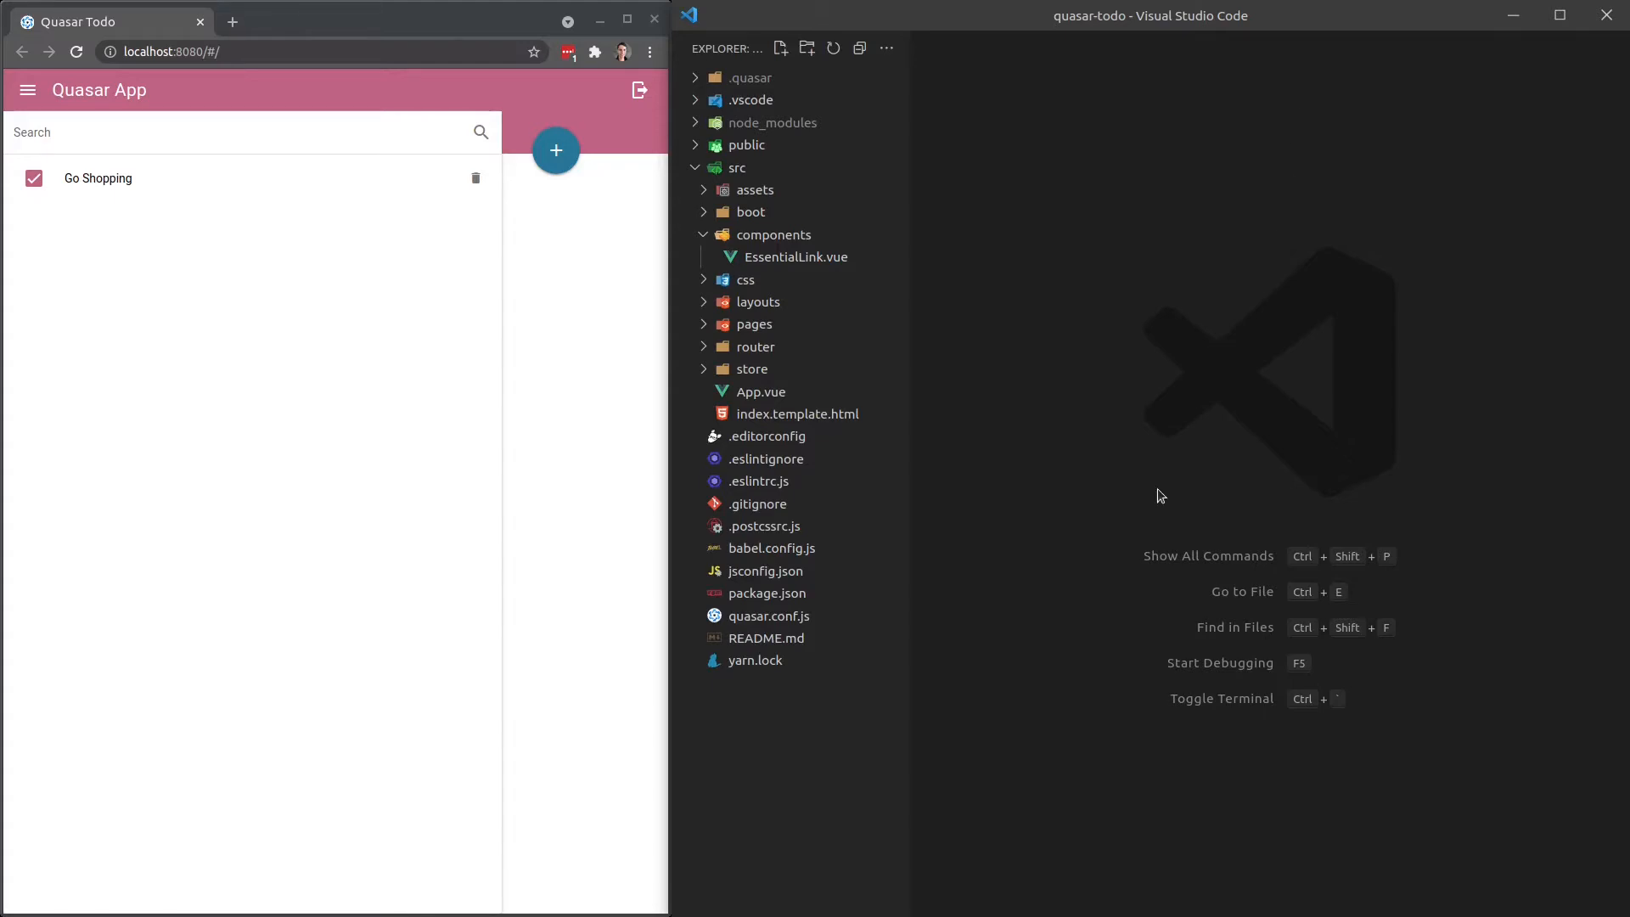
Open Index.vue from the pages folder and select the floating add button's q-btn markup.
{"action": "key", "text": "ctrl+`"}
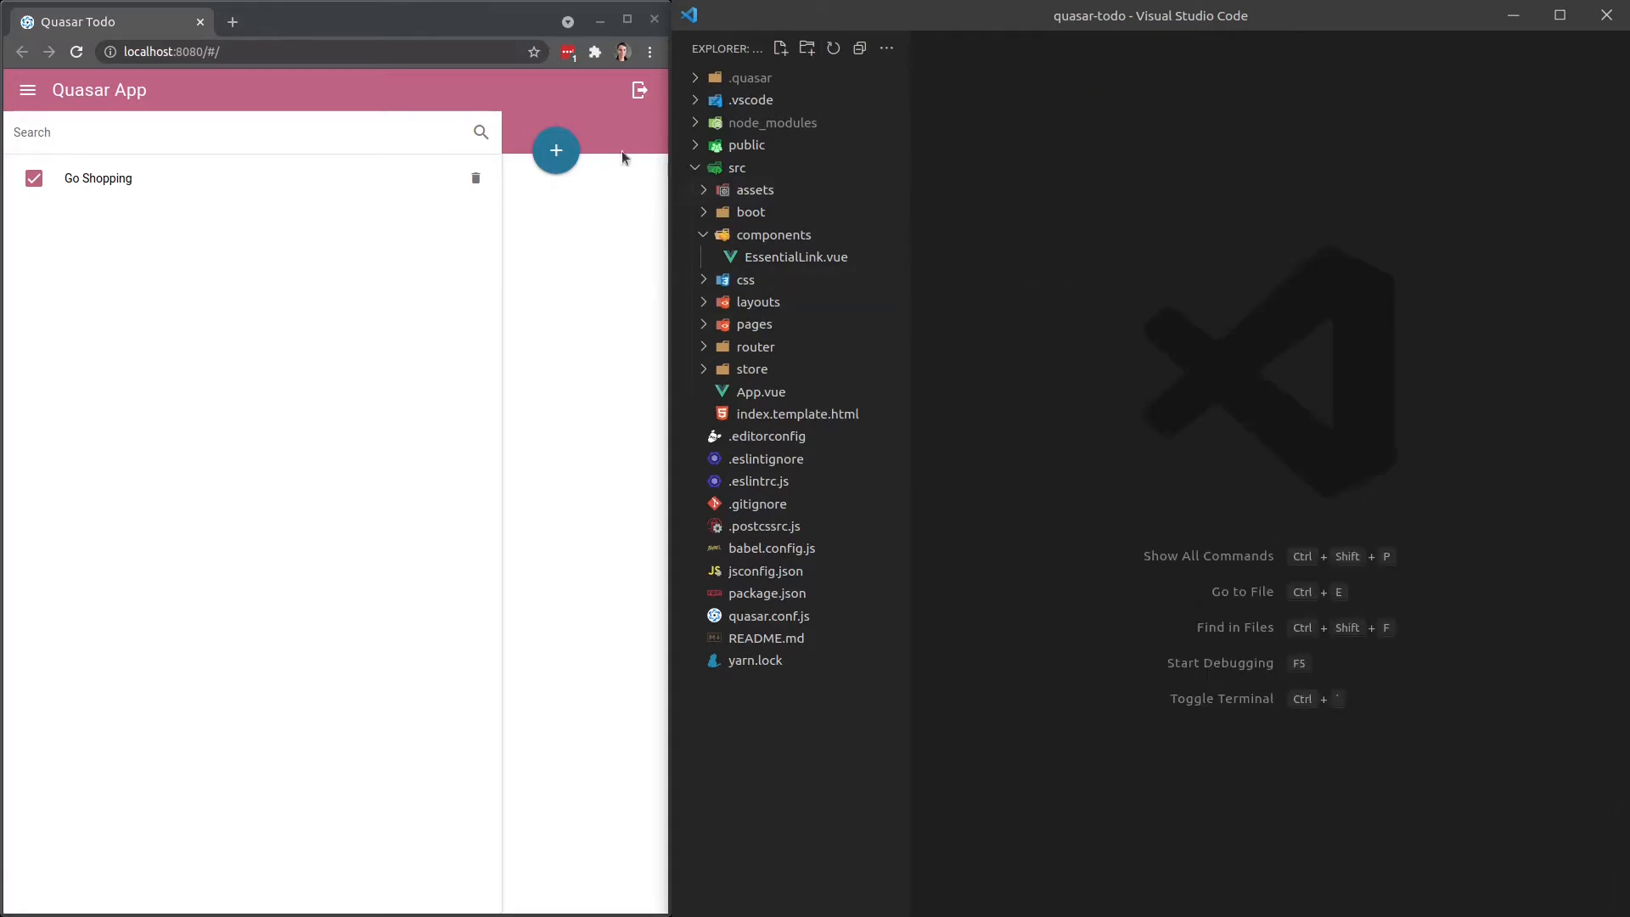
{"action": "mouse_move", "coordinate": [1223, 296]}
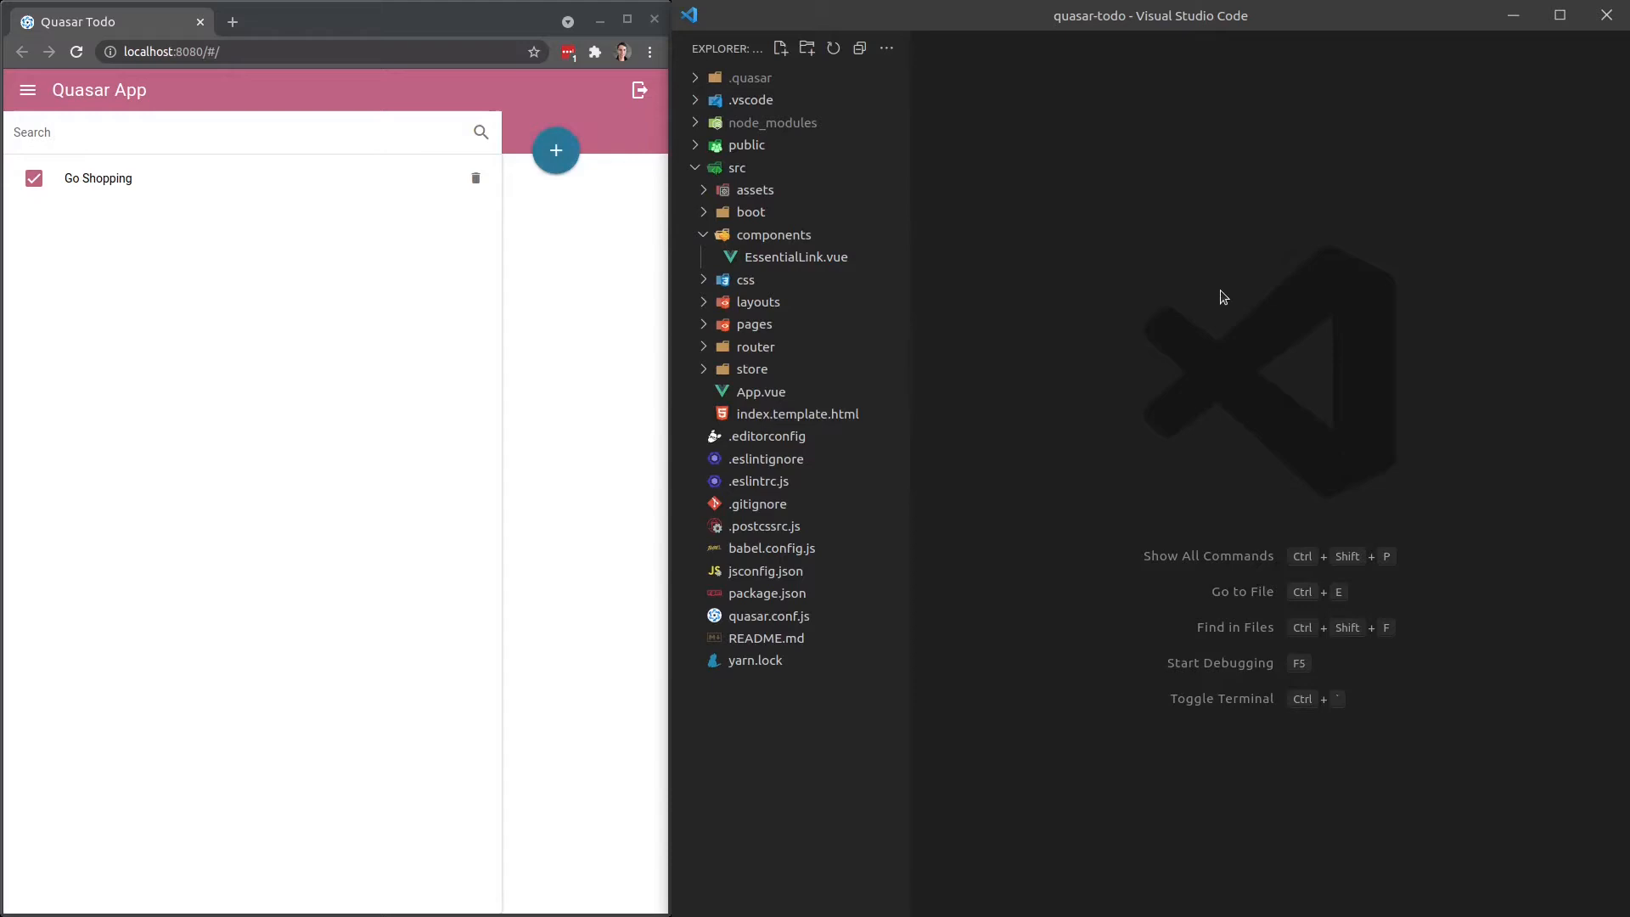
{"action": "left_click", "coordinate": [773, 234]}
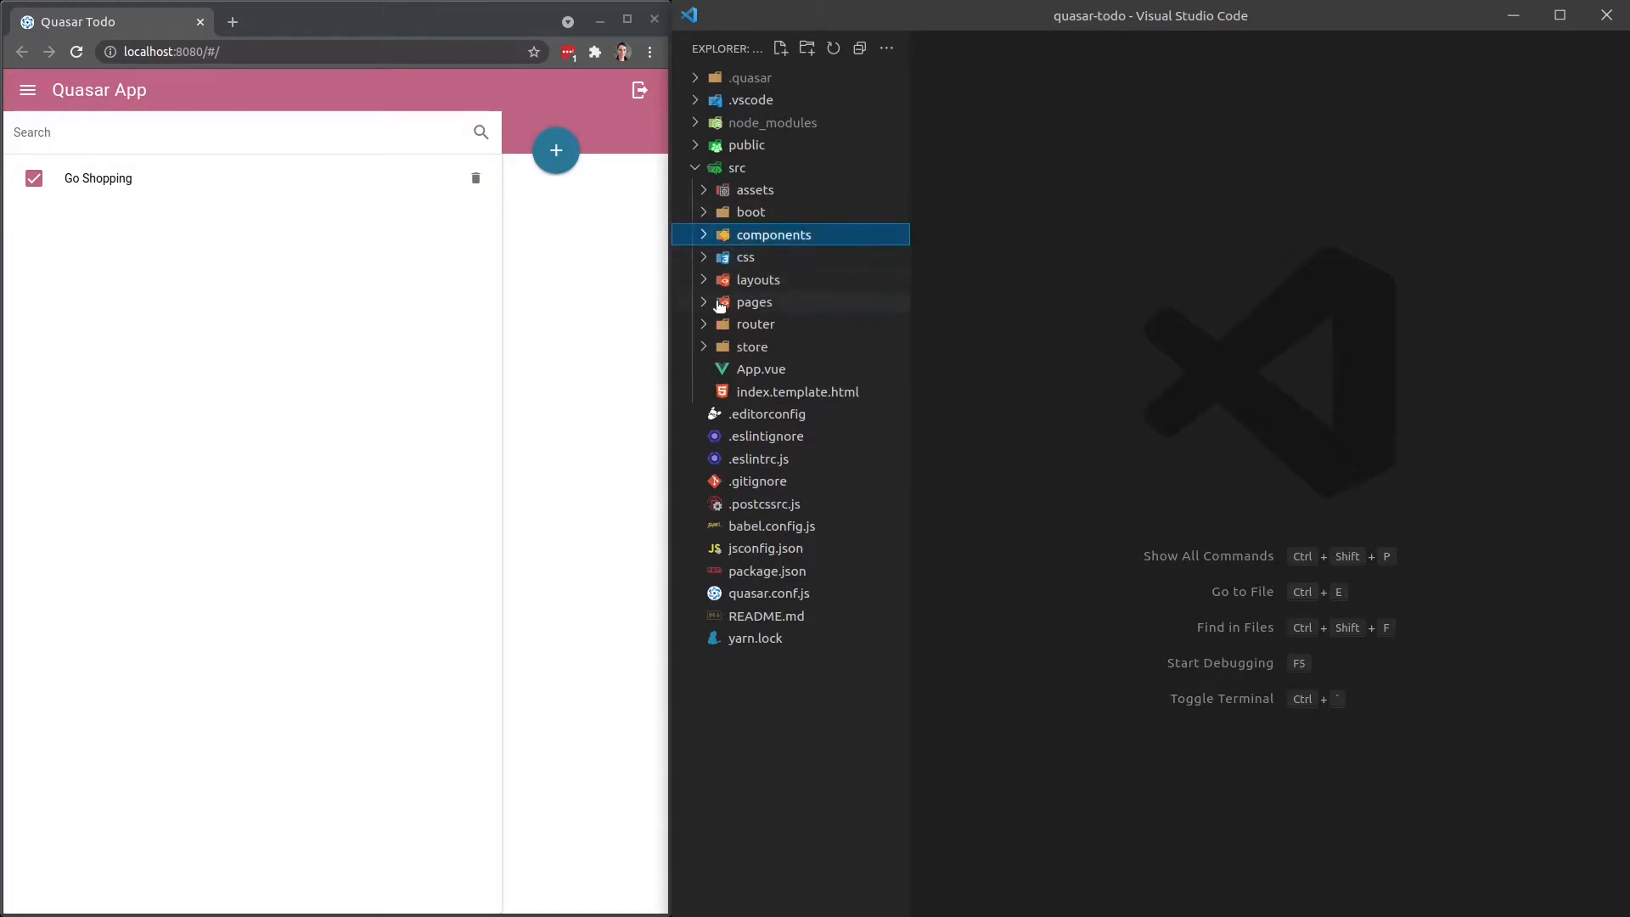
{"action": "left_click", "coordinate": [753, 302]}
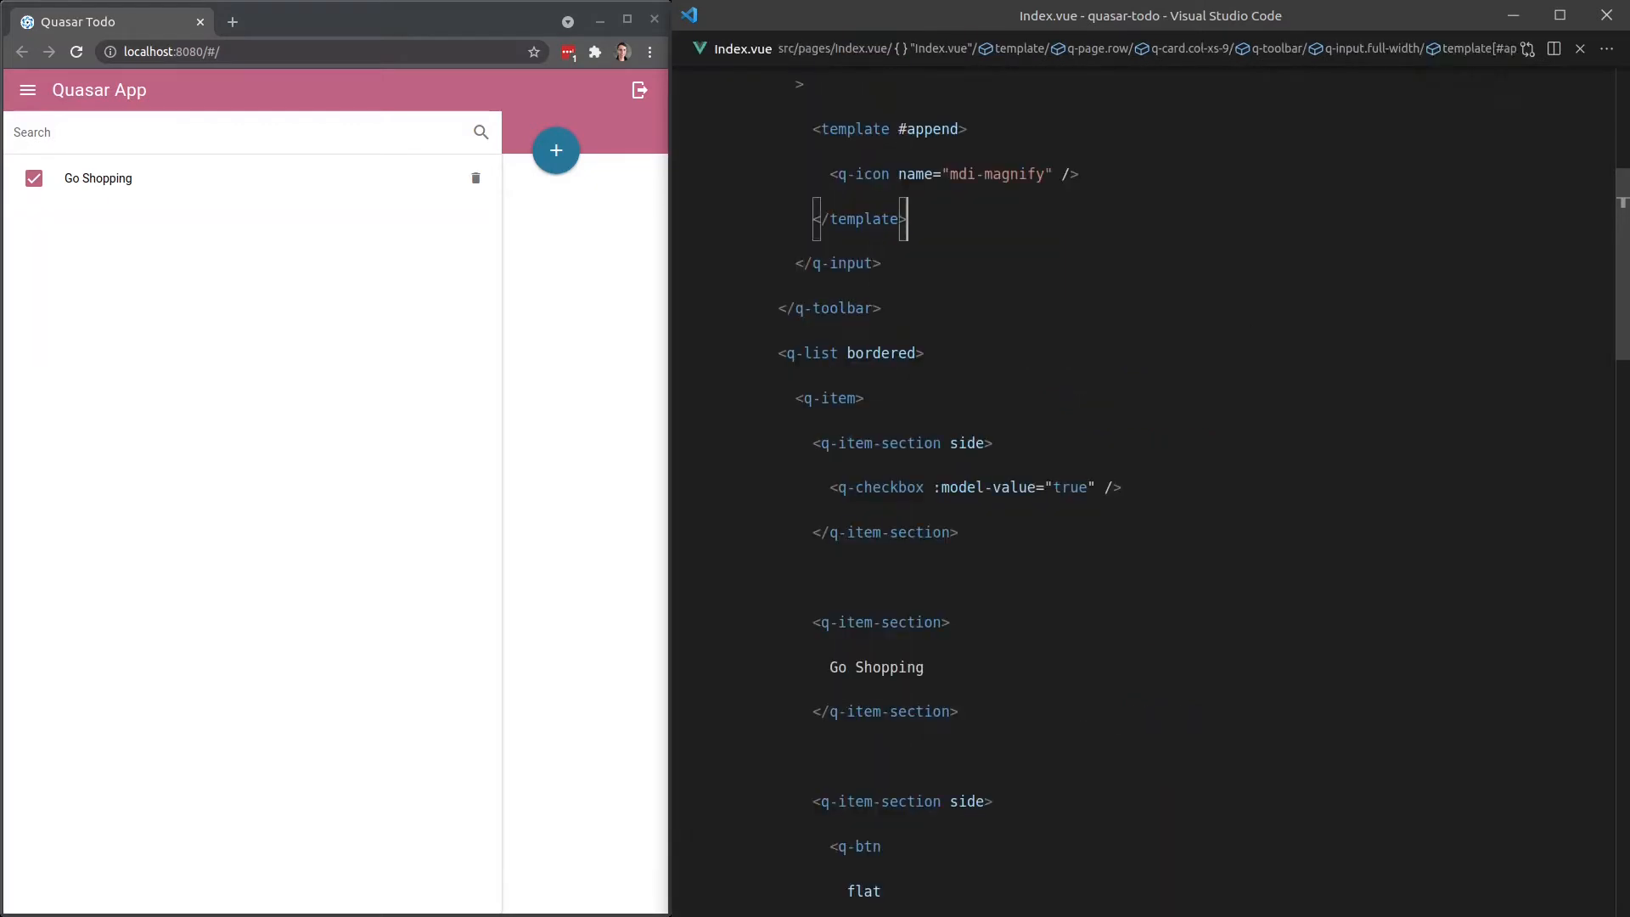
{"action": "type", "text": "fab"}
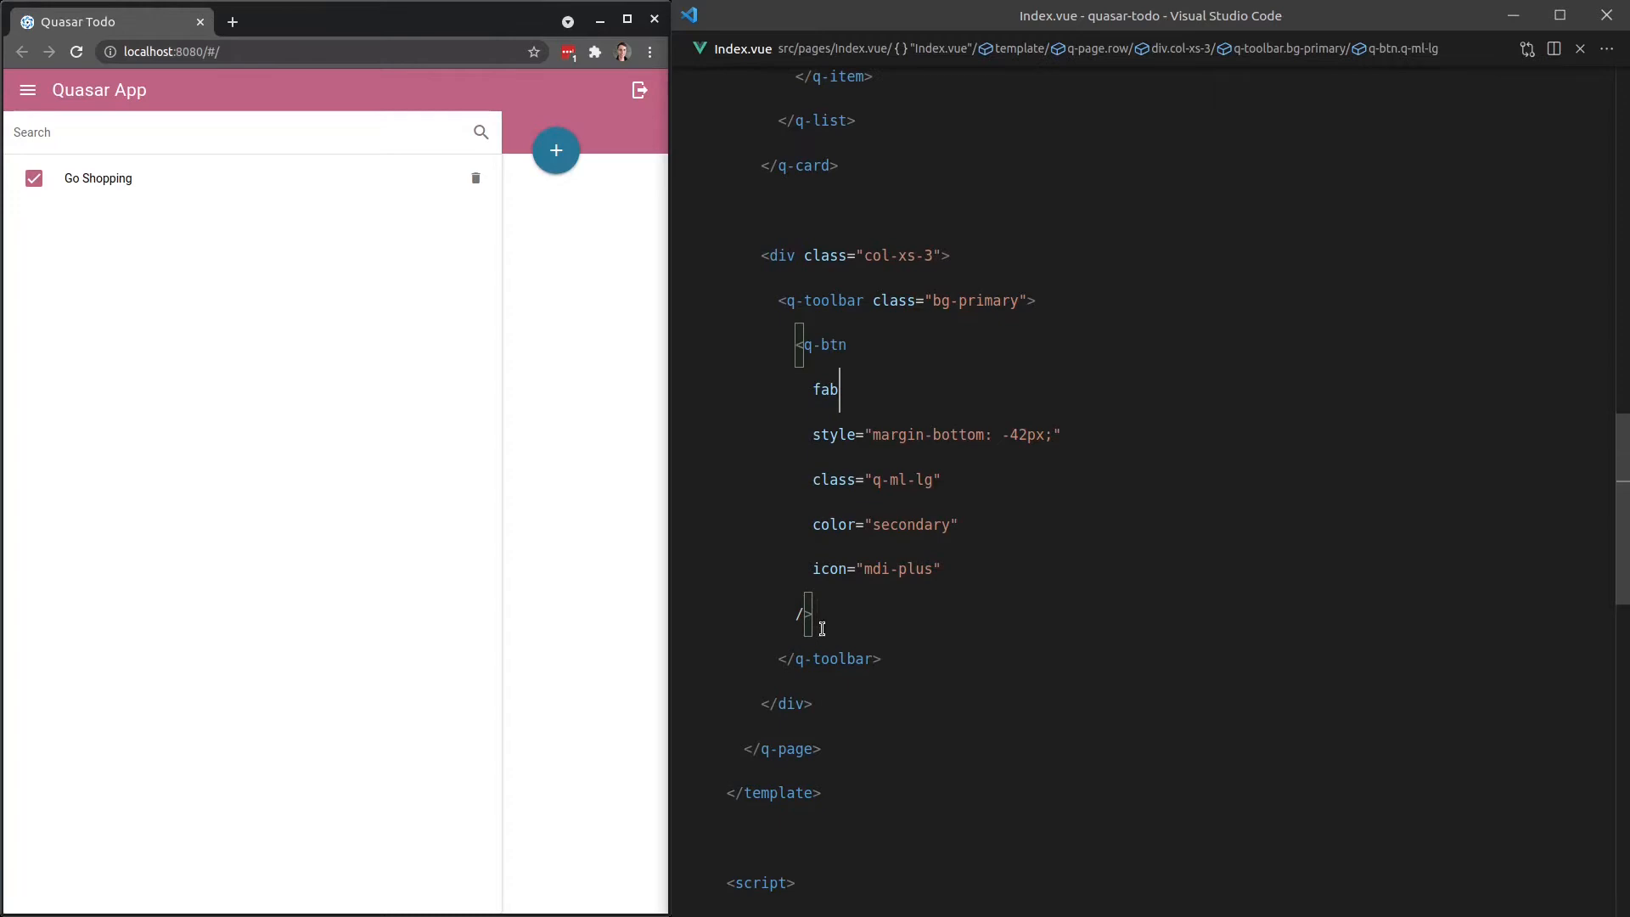
{"action": "left_click_drag", "start_coordinate": [800, 344], "coordinate": [811, 613]}
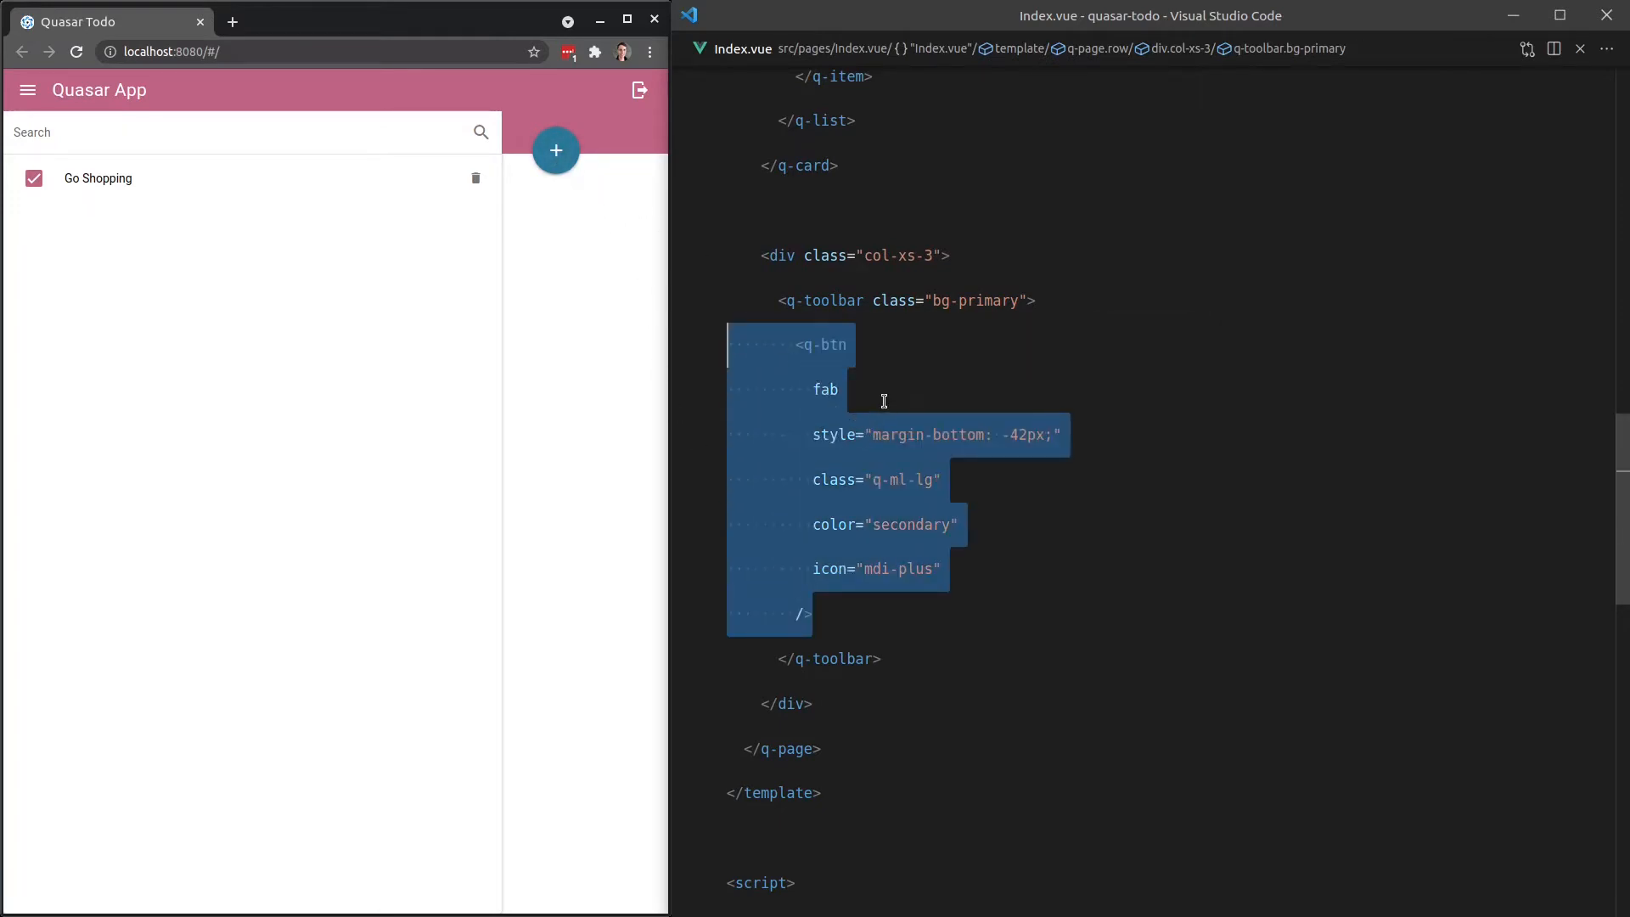
{"action": "mouse_move", "coordinate": [892, 385]}
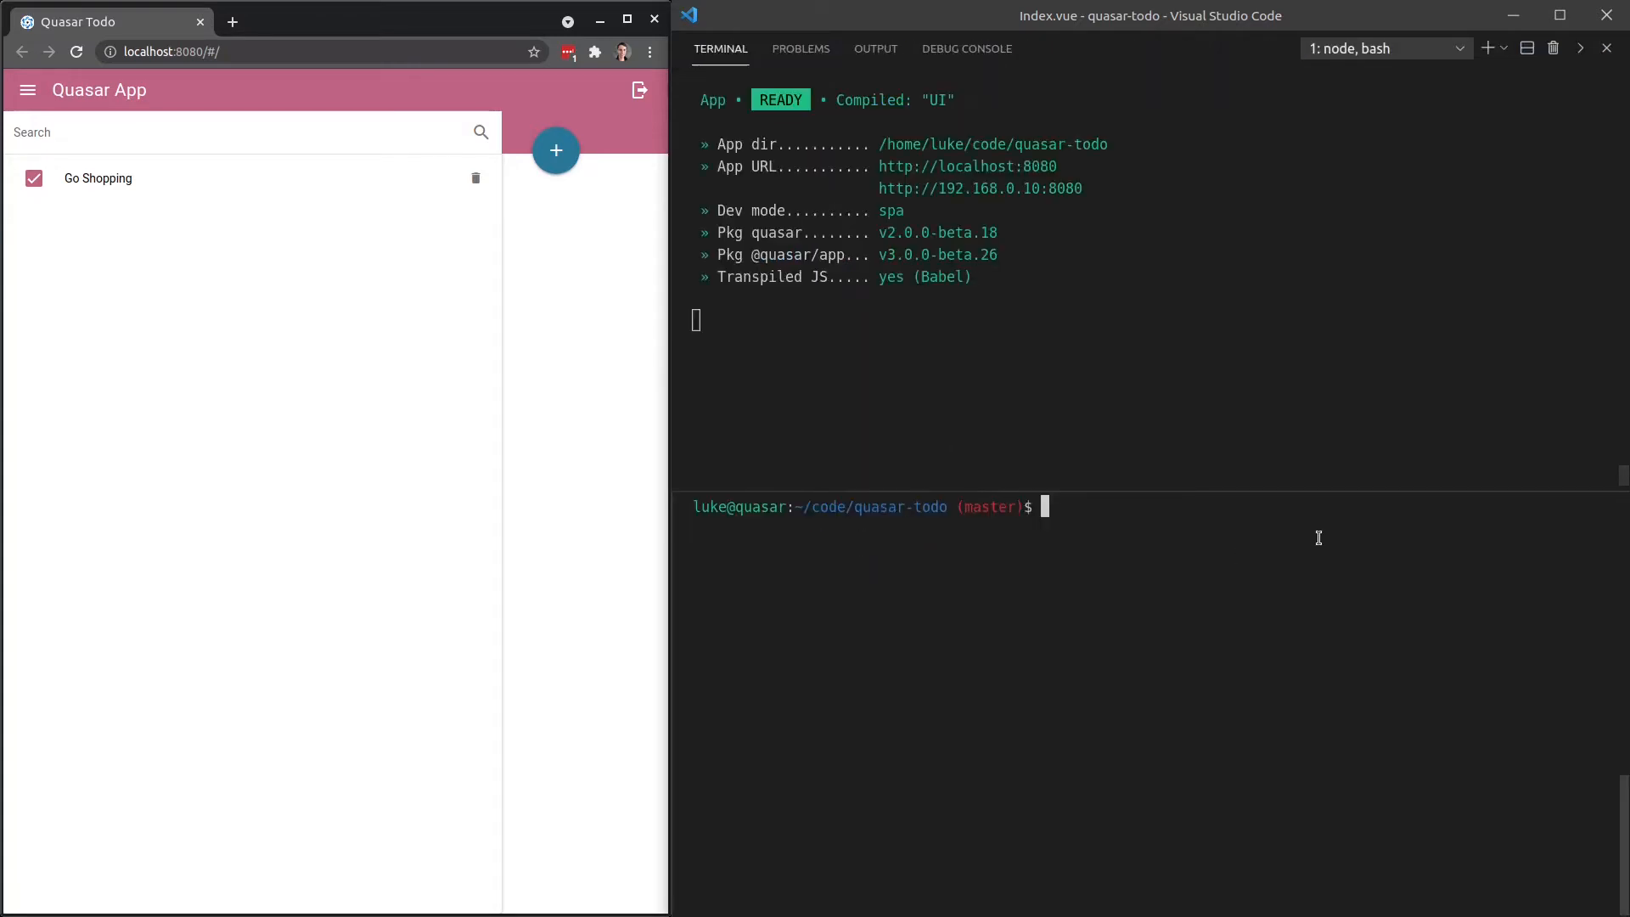
Run 'quasar new component CreateTodoButton' in the integrated terminal.
{"action": "type", "text": "quasr"}
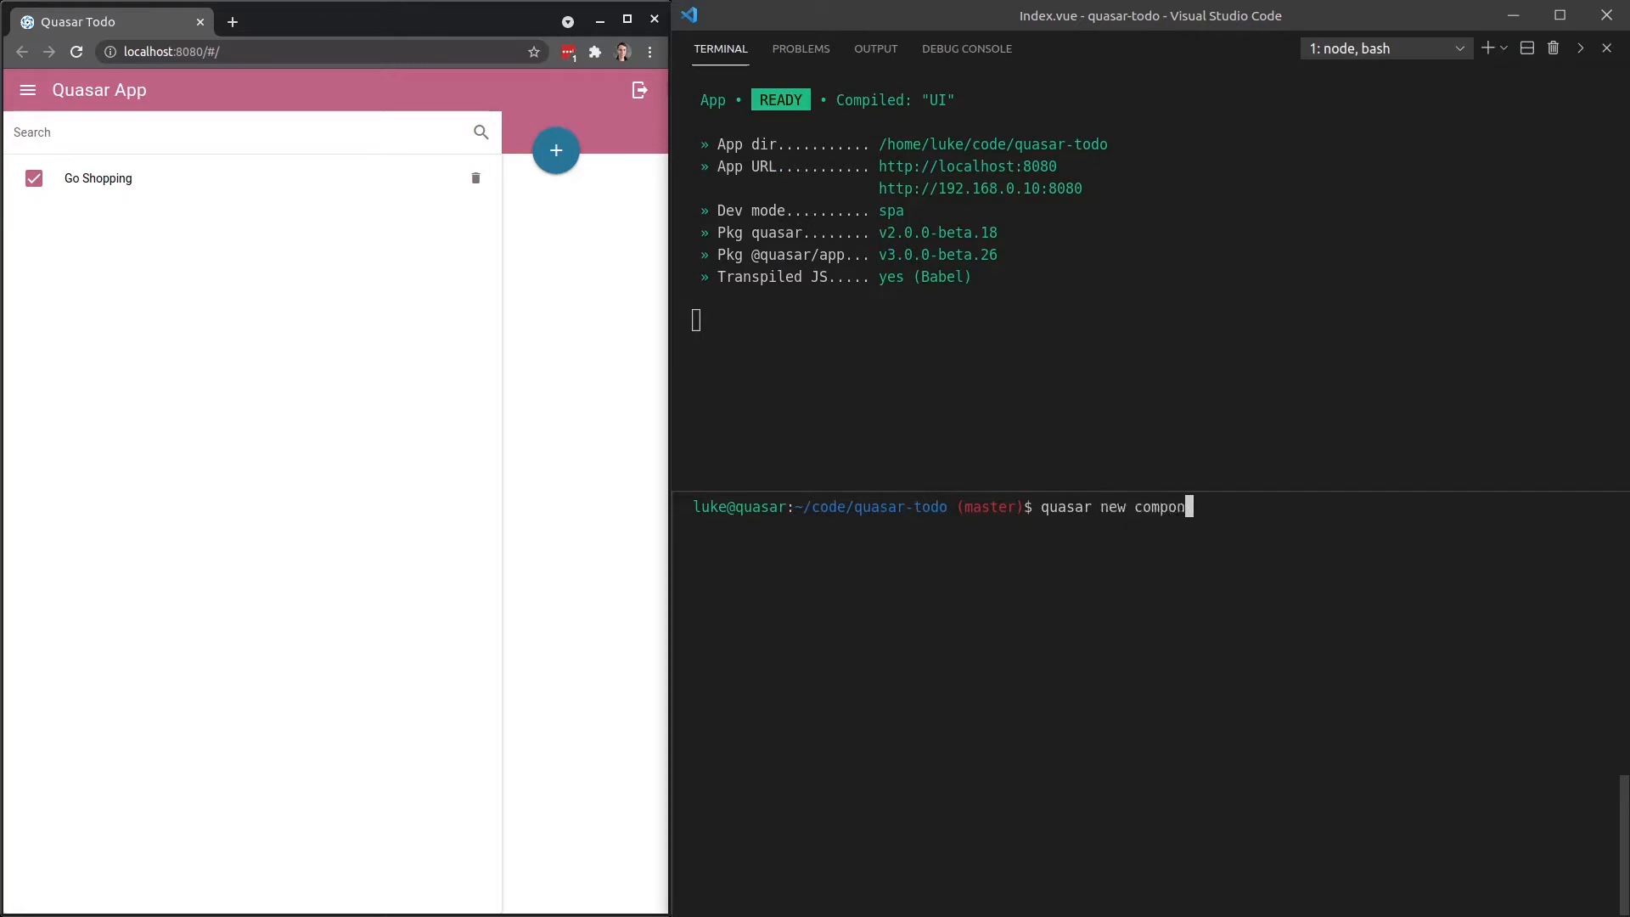
{"action": "type", "text": "ent"}
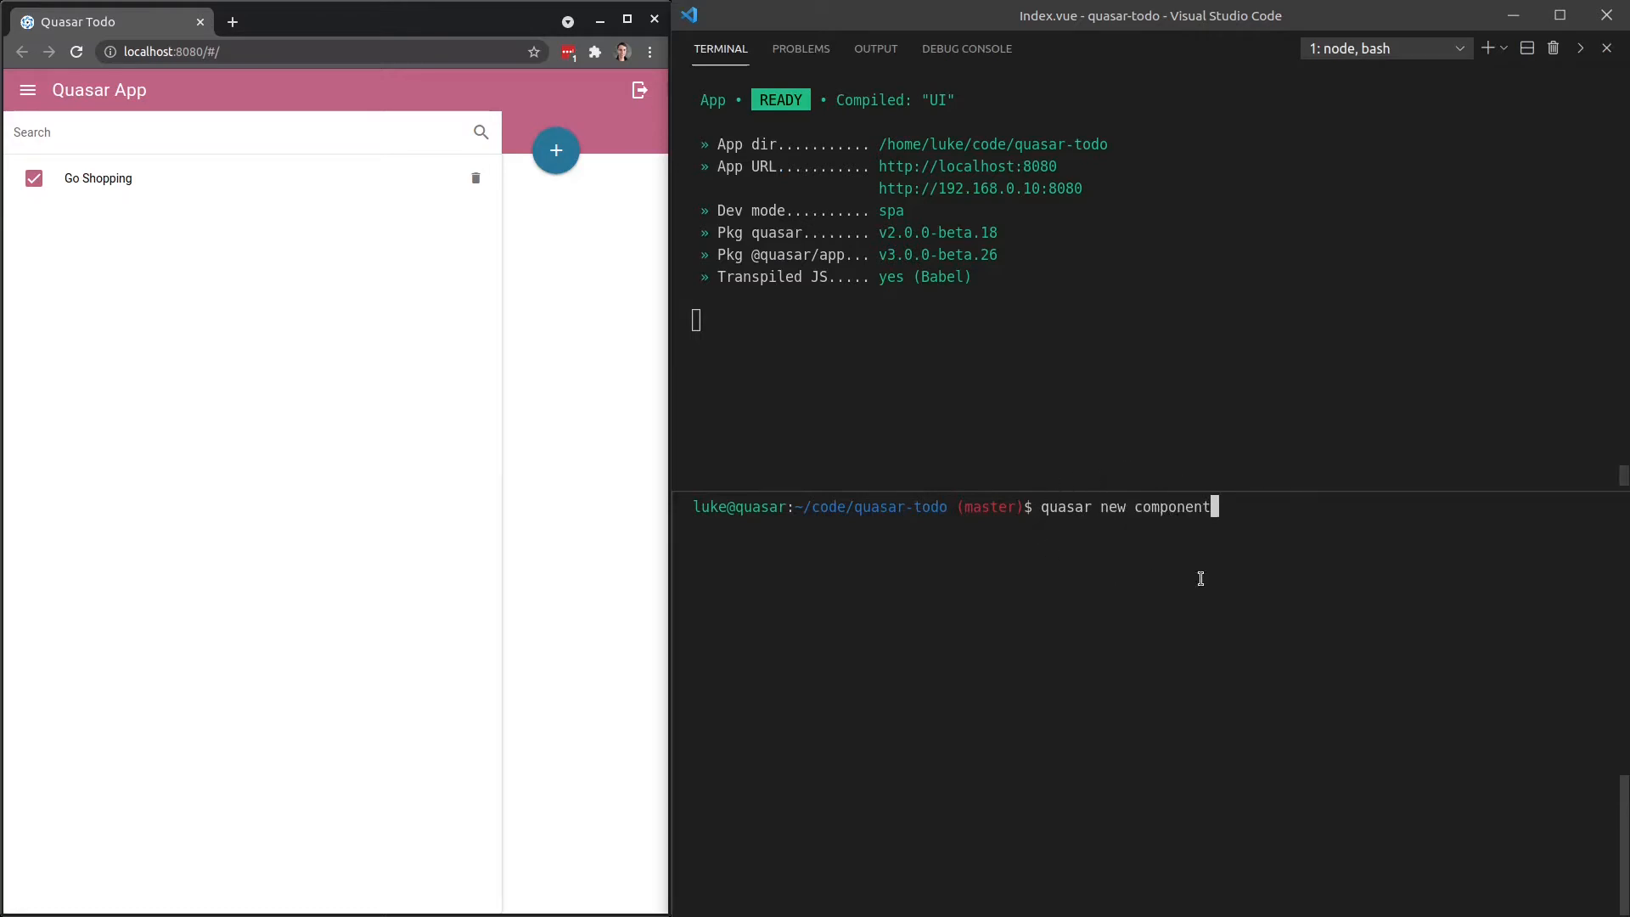
{"action": "mouse_move", "coordinate": [1257, 529]}
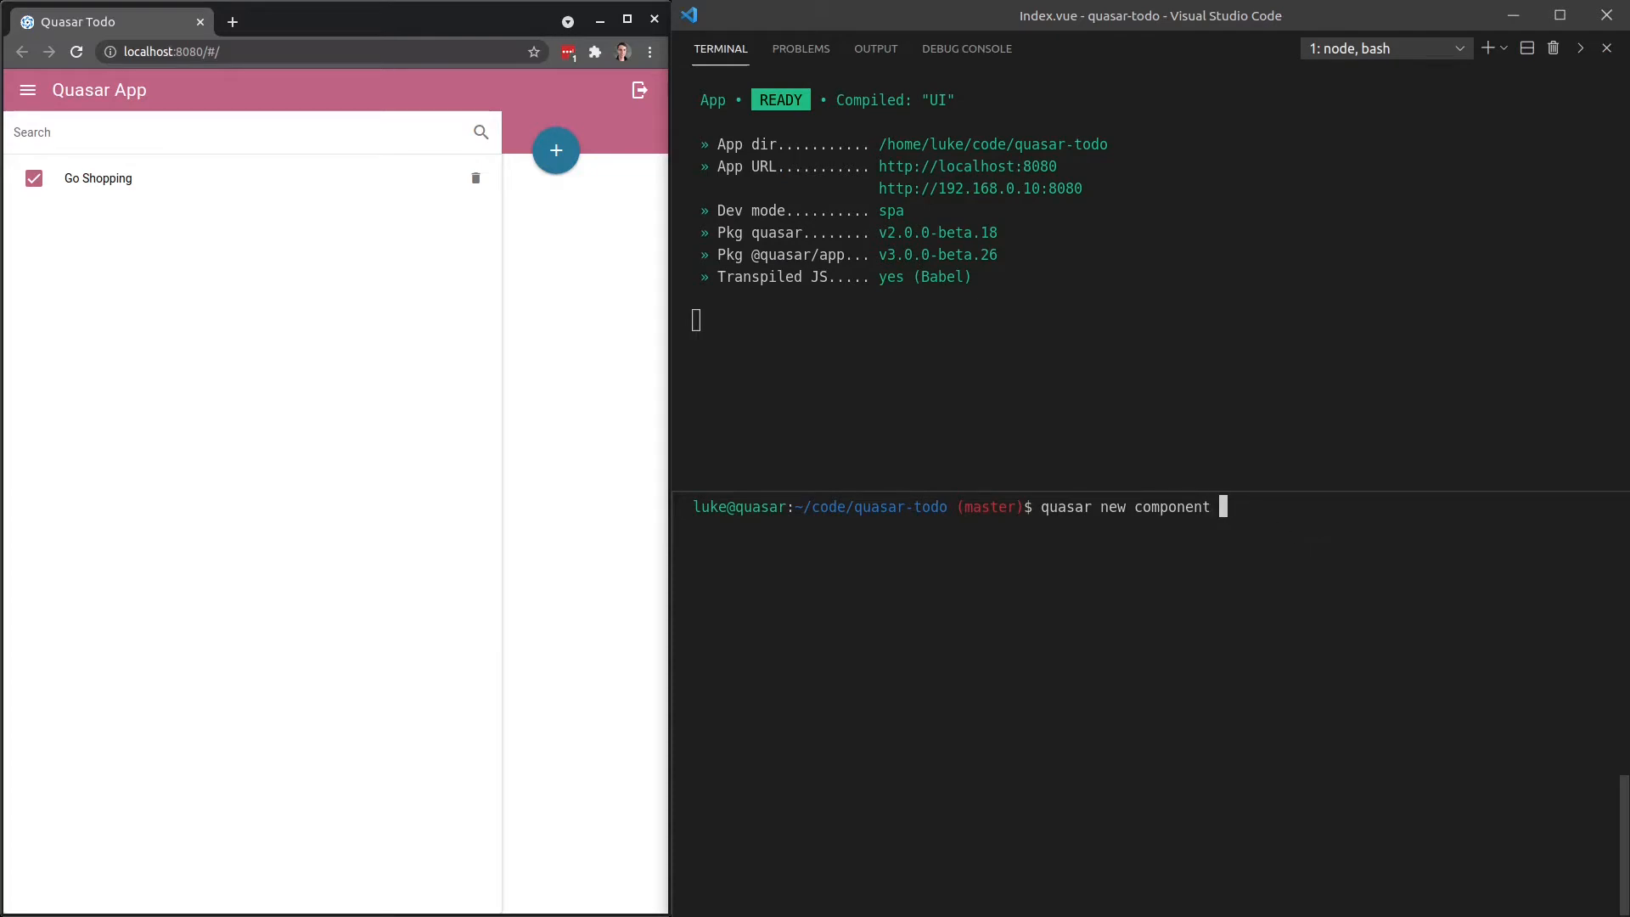
{"action": "type", "text": "CreateTodoB"}
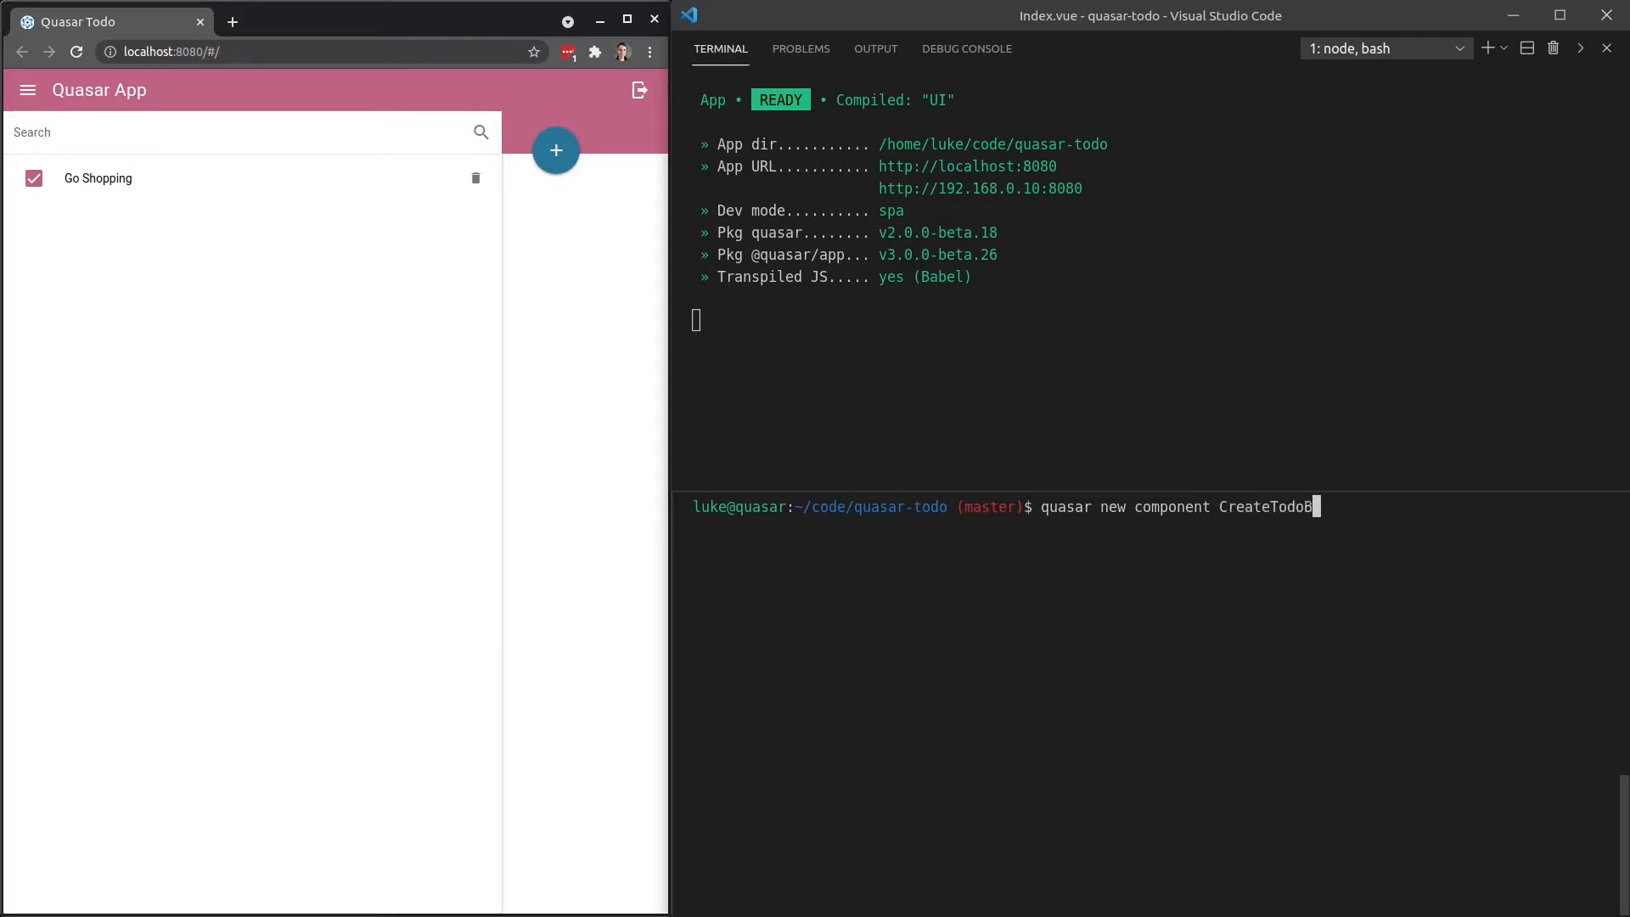
{"action": "key", "text": "Enter"}
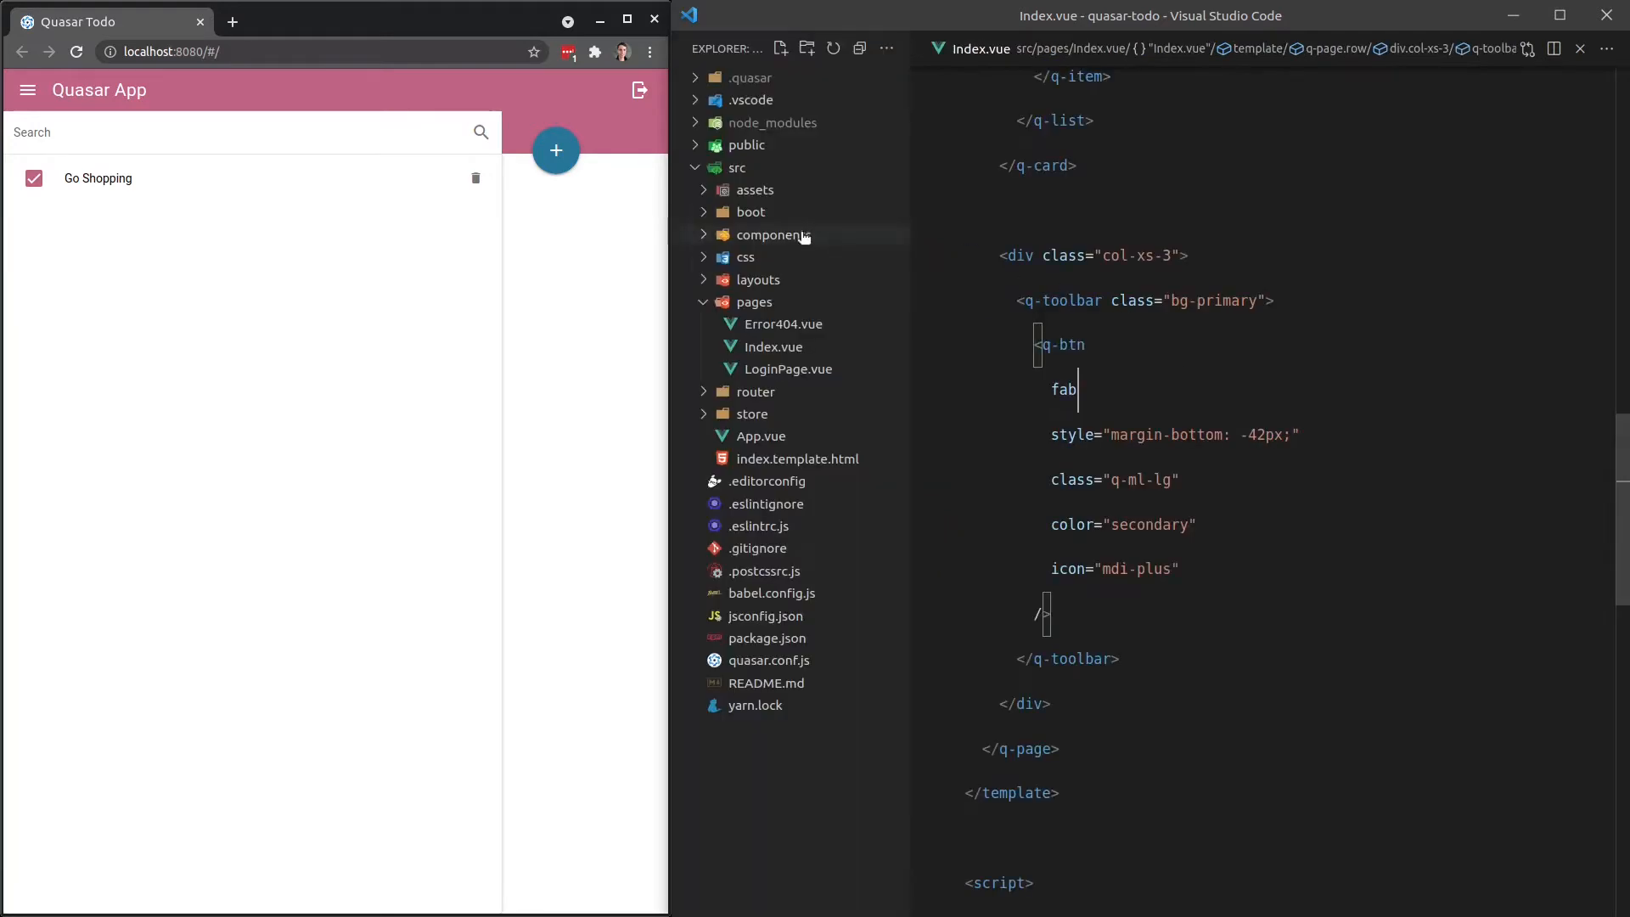
View the new CreateTodoButton.vue, then rename Index.vue's add-button q-btn tag to CreateTodoButton.
{"action": "left_click", "coordinate": [767, 235]}
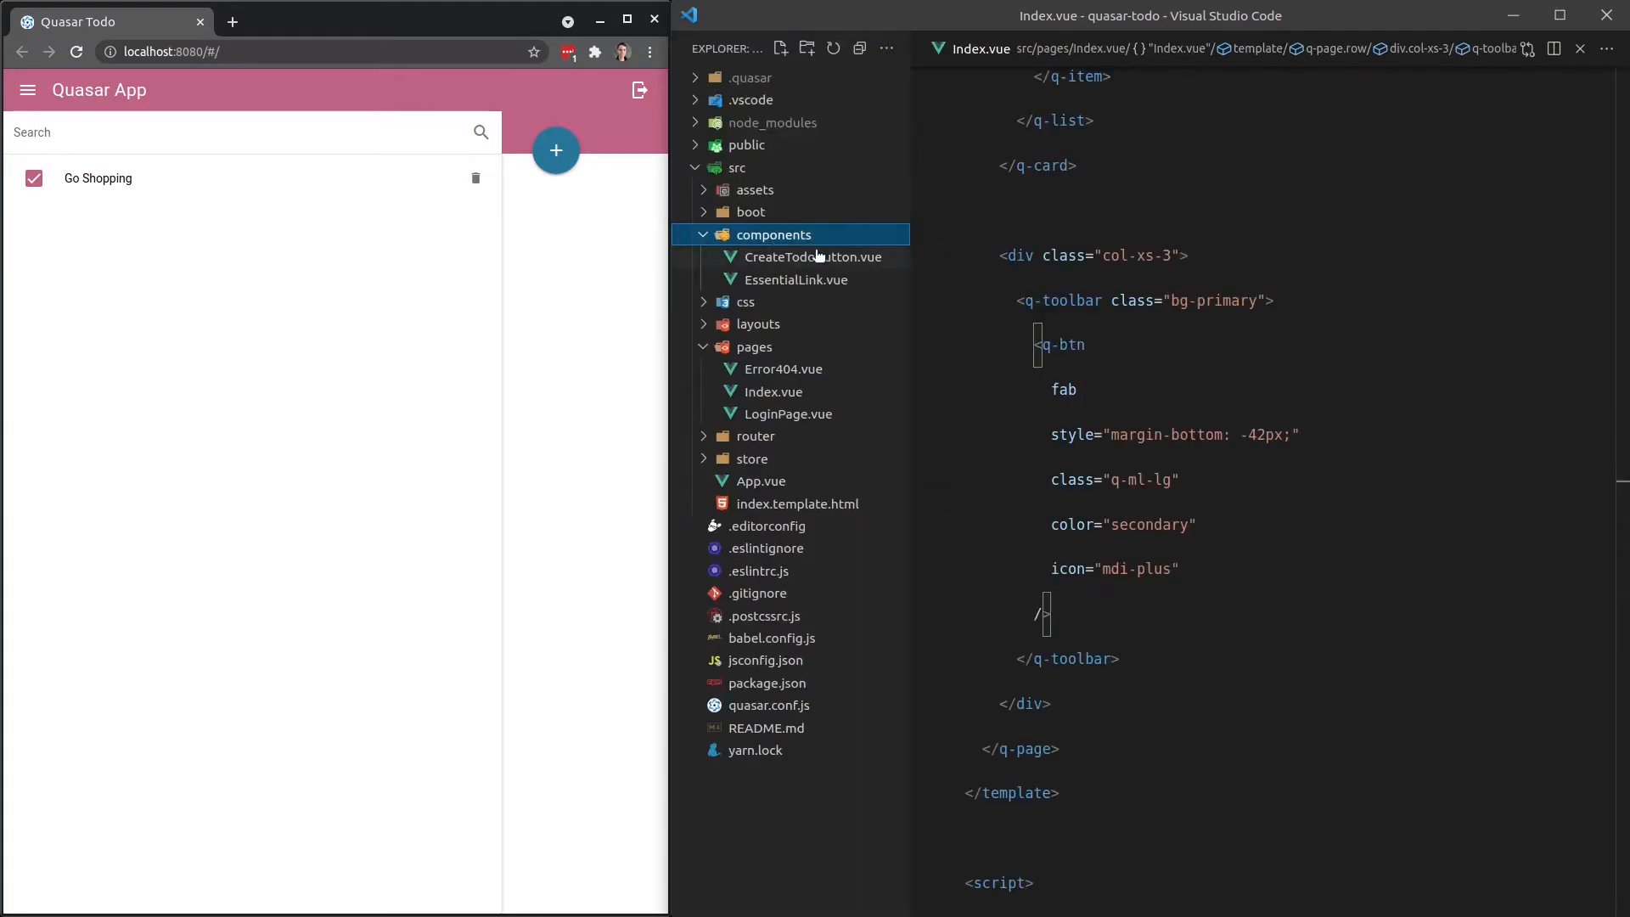
{"action": "left_click", "coordinate": [812, 256]}
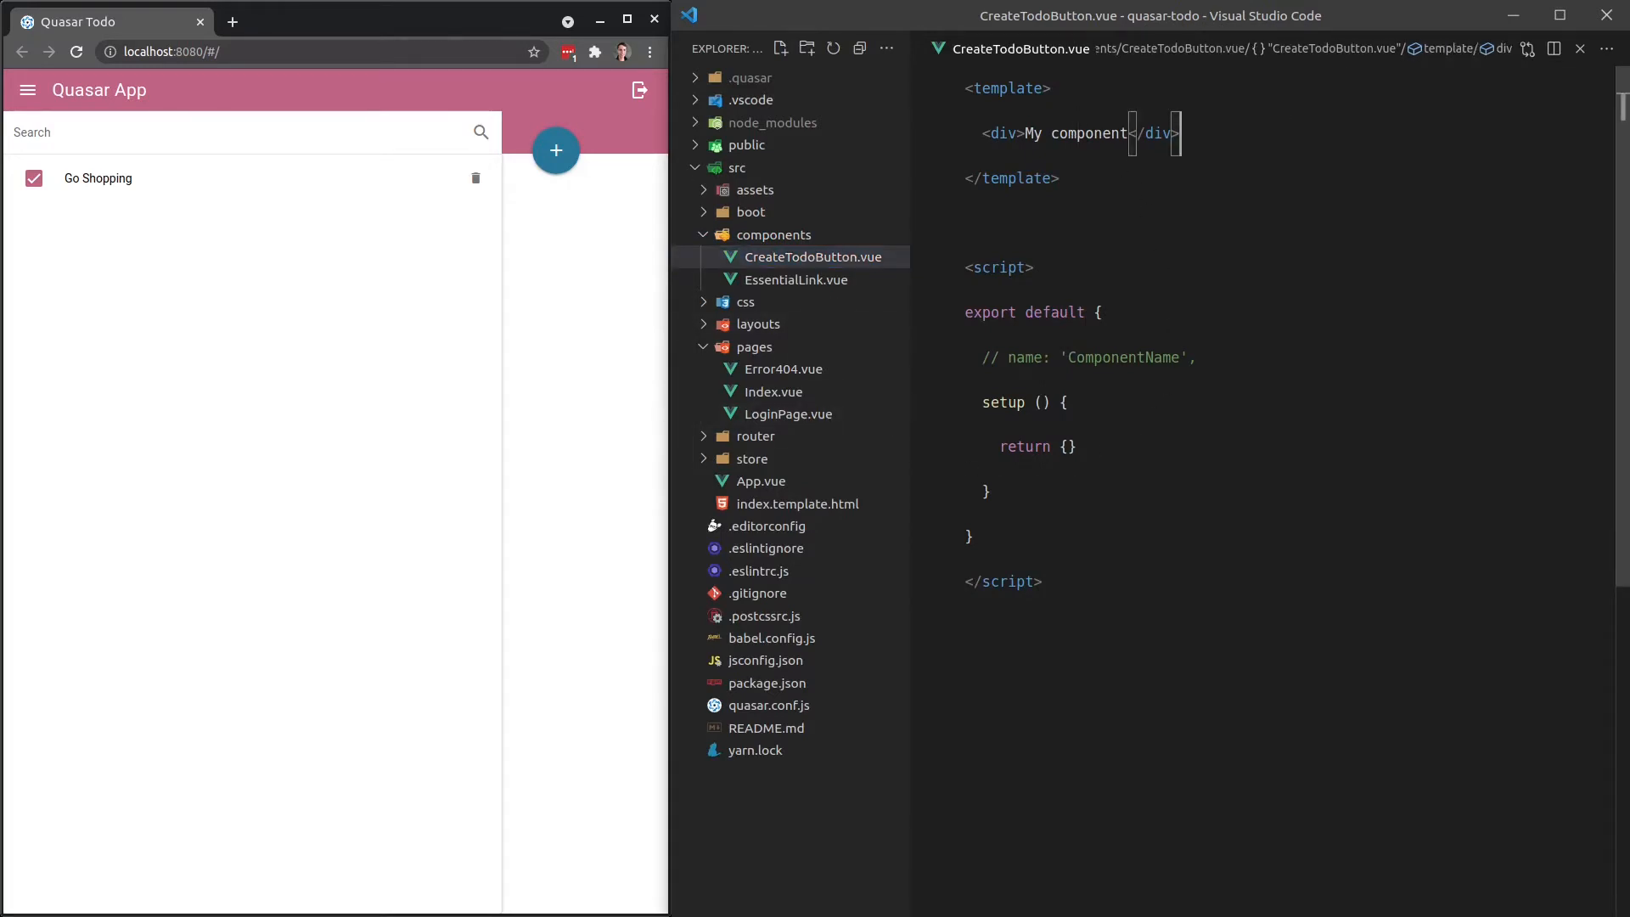
{"action": "left_click", "coordinate": [774, 392]}
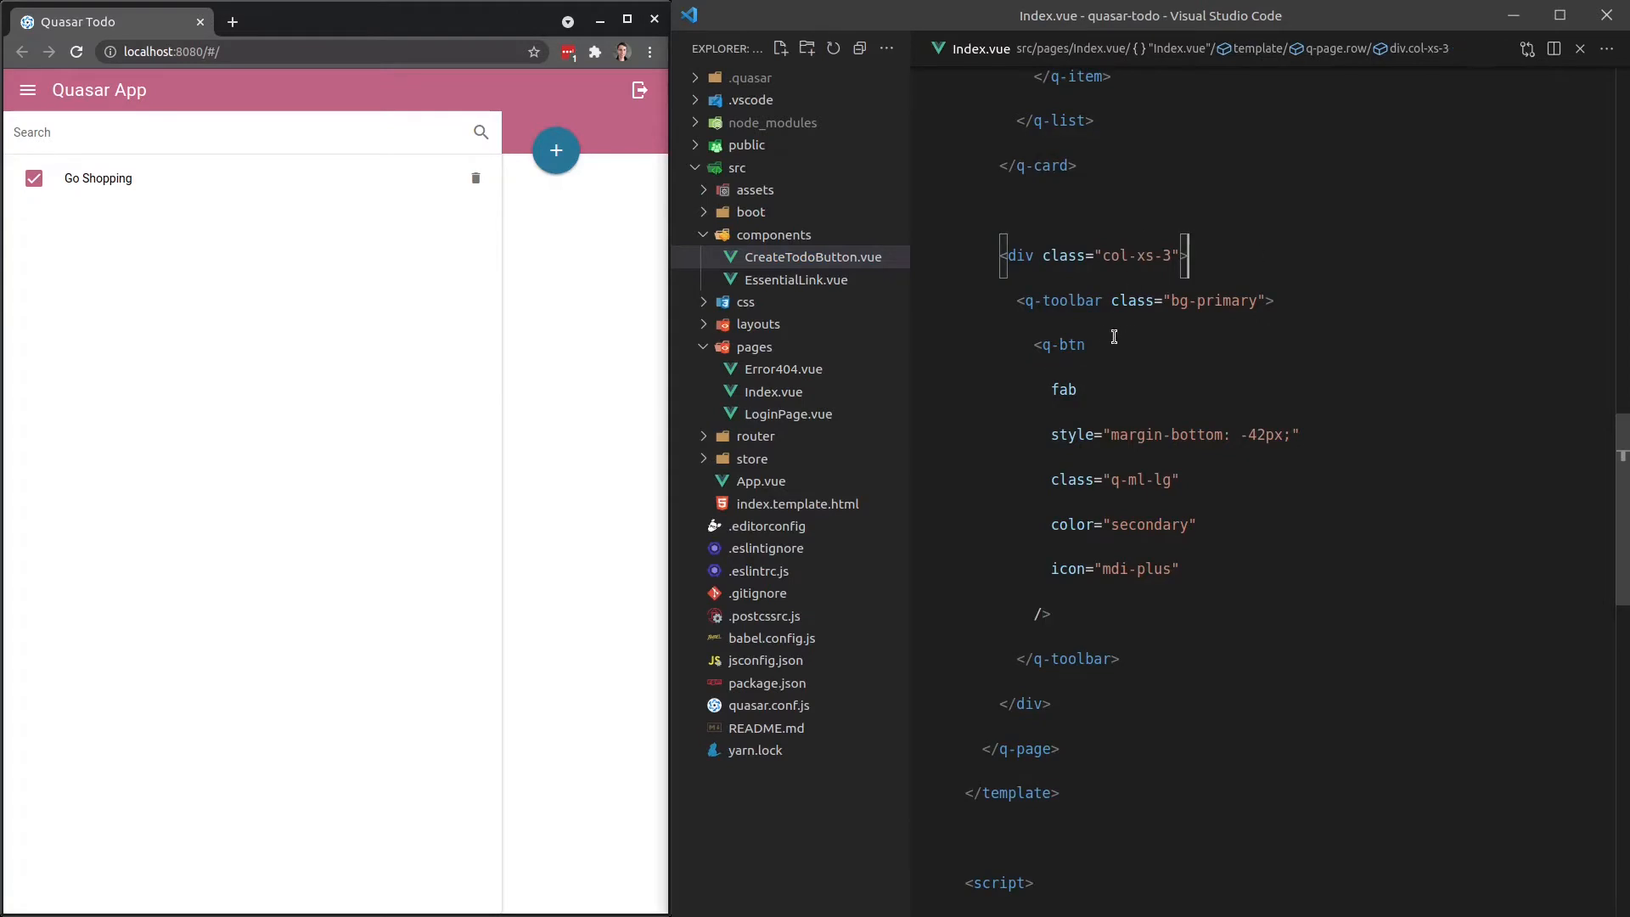
{"action": "type", "text": "Create"}
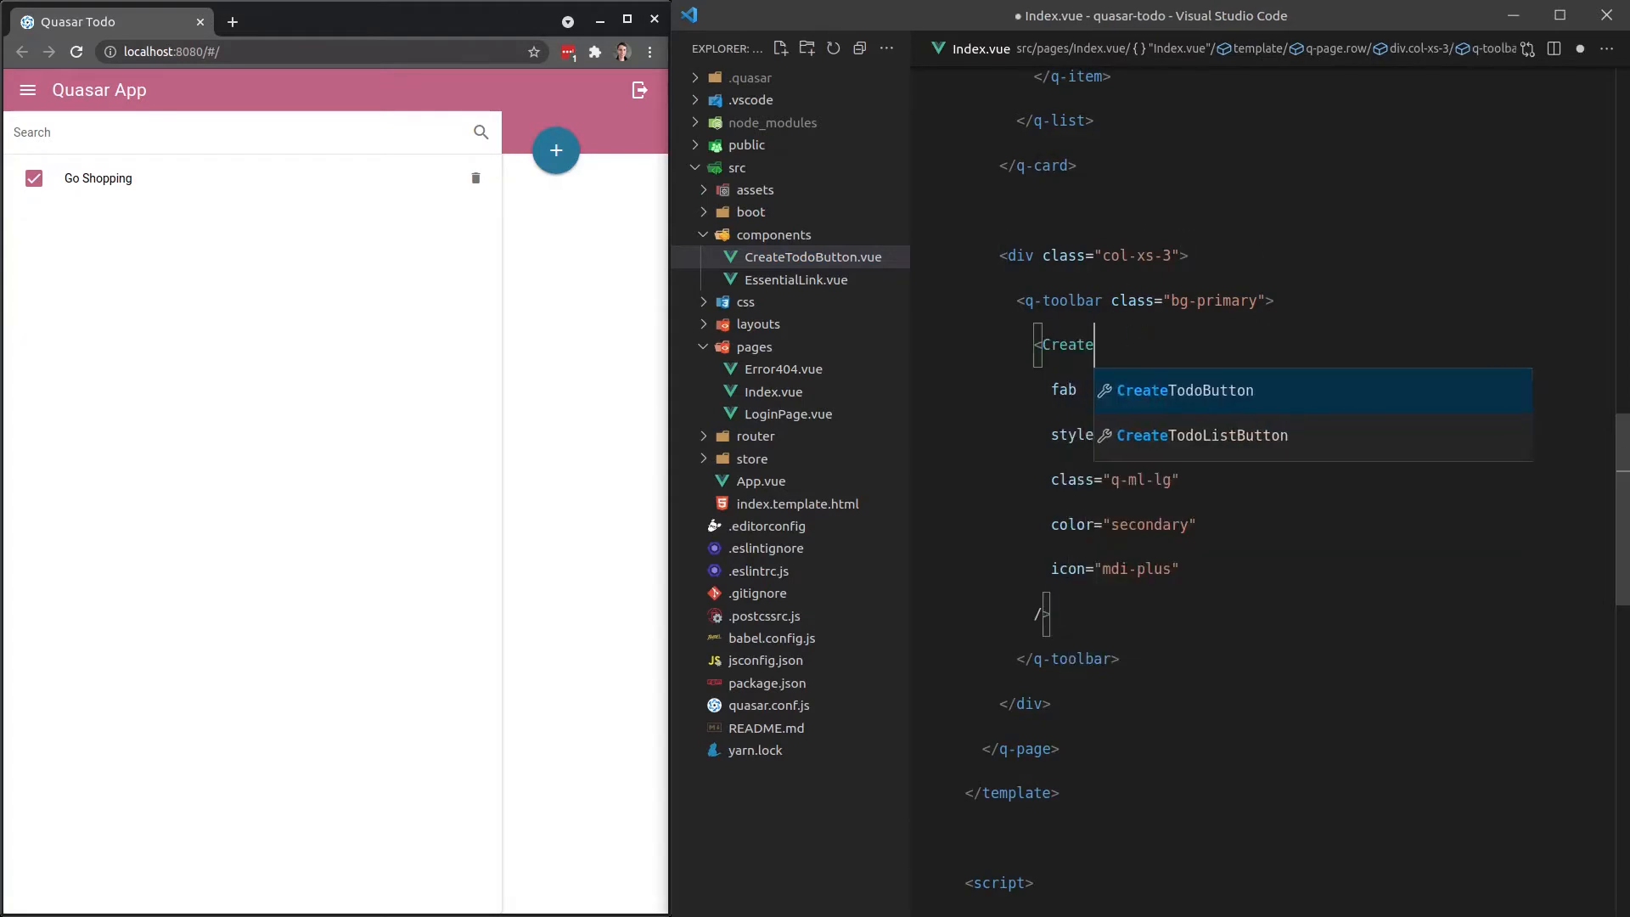
{"action": "type", "text": "TodoBut"}
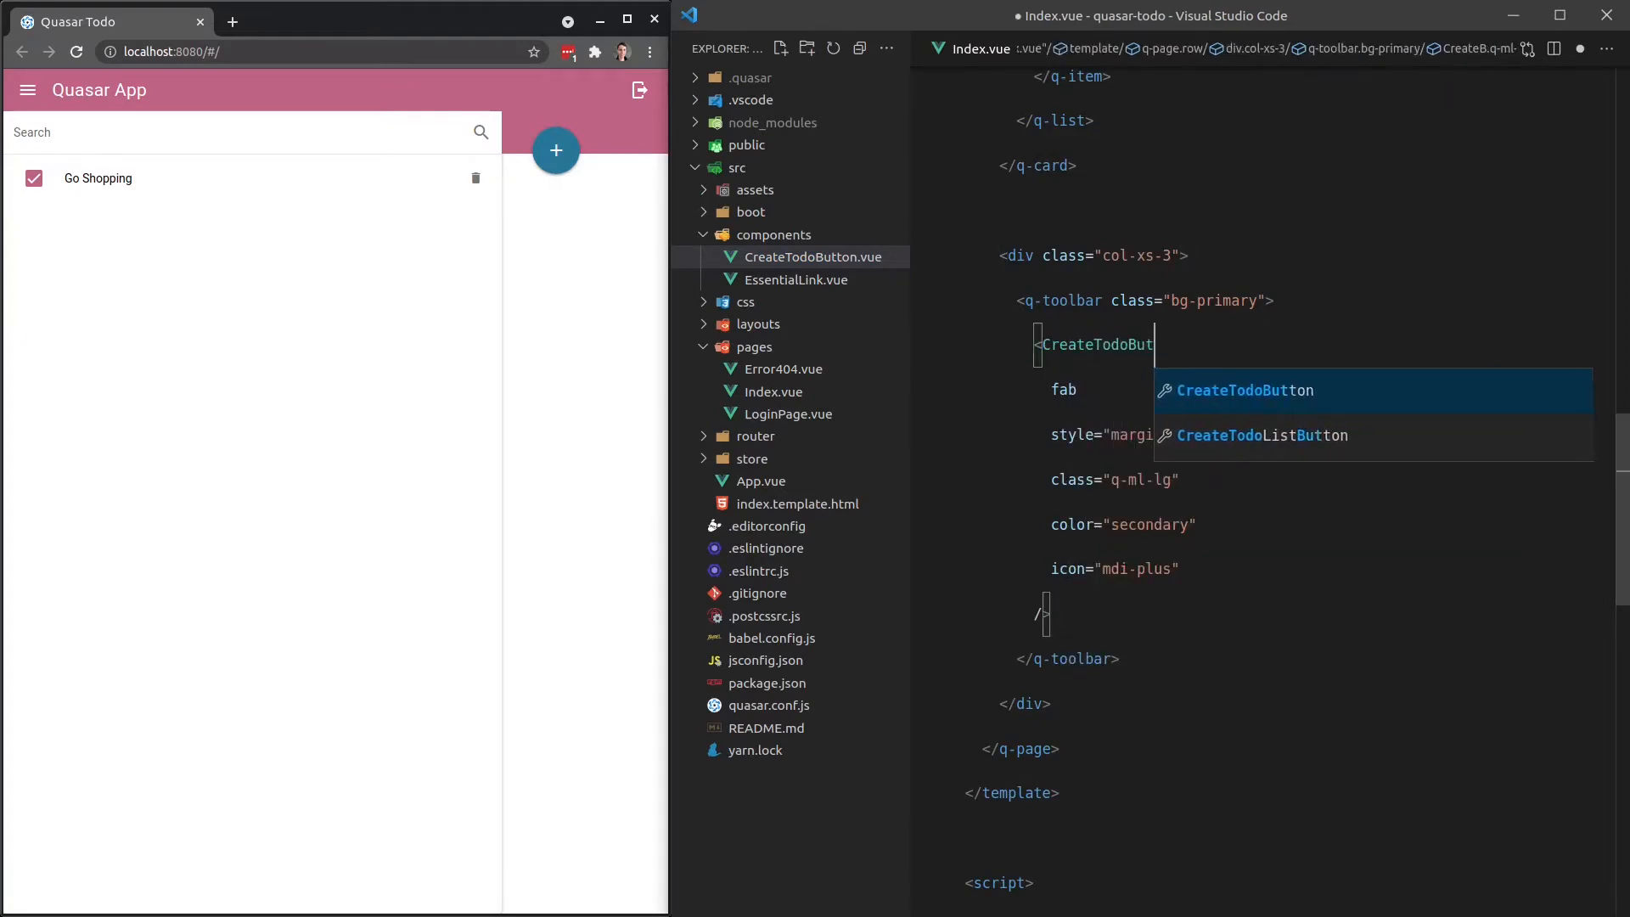
{"action": "key", "text": "Tab"}
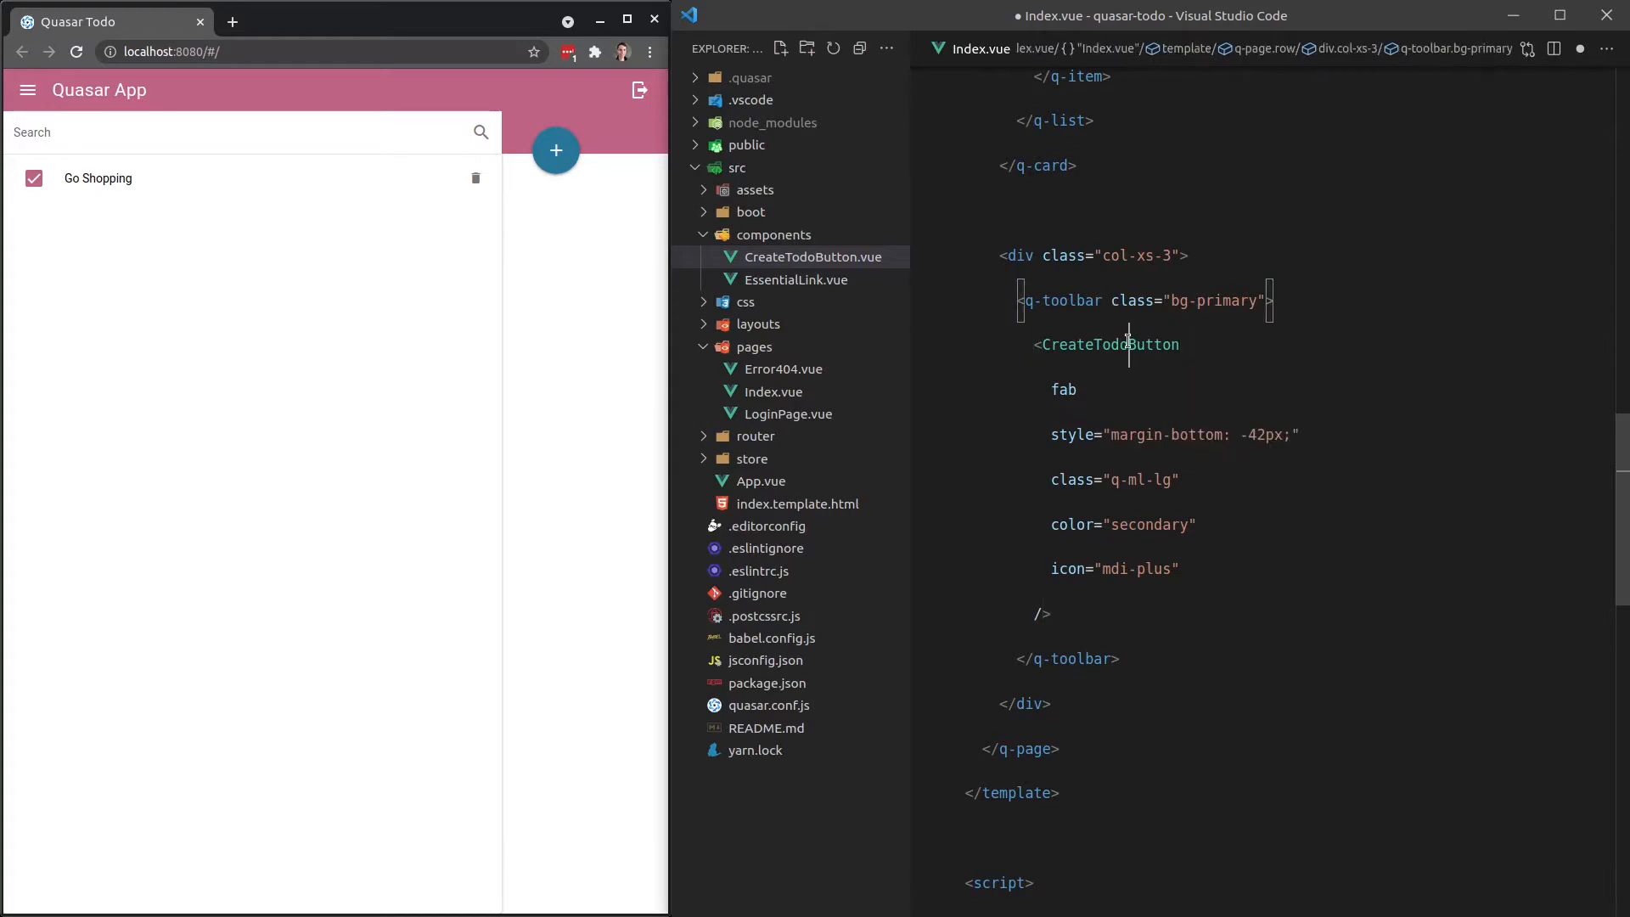
{"action": "double_click", "coordinate": [1110, 344]}
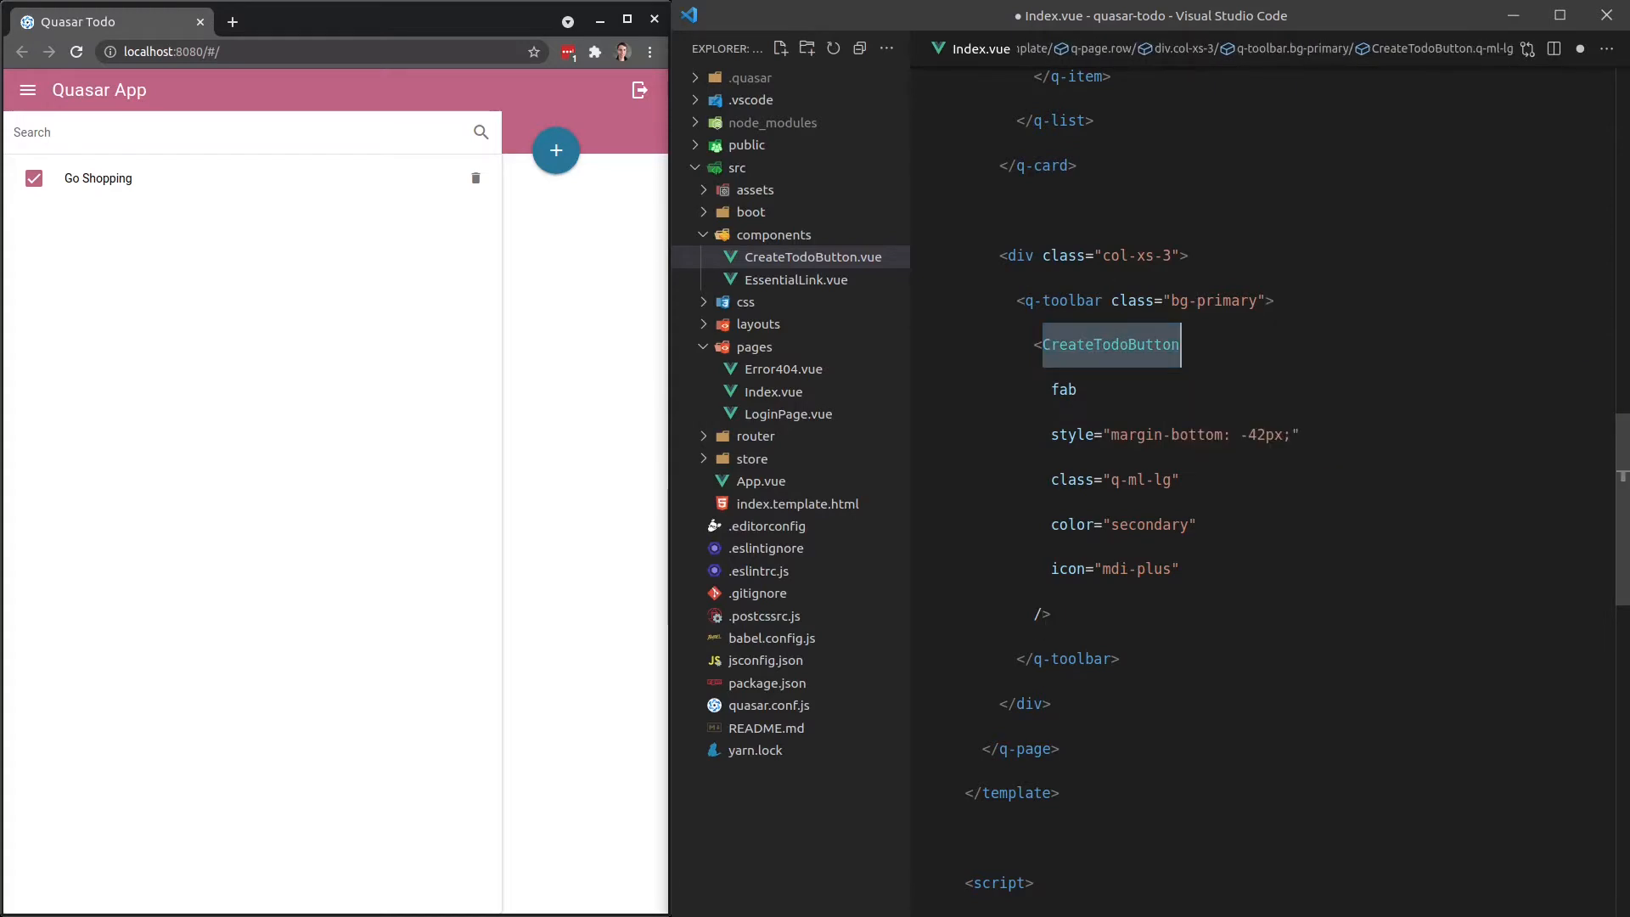
{"action": "mouse_move", "coordinate": [1028, 300]}
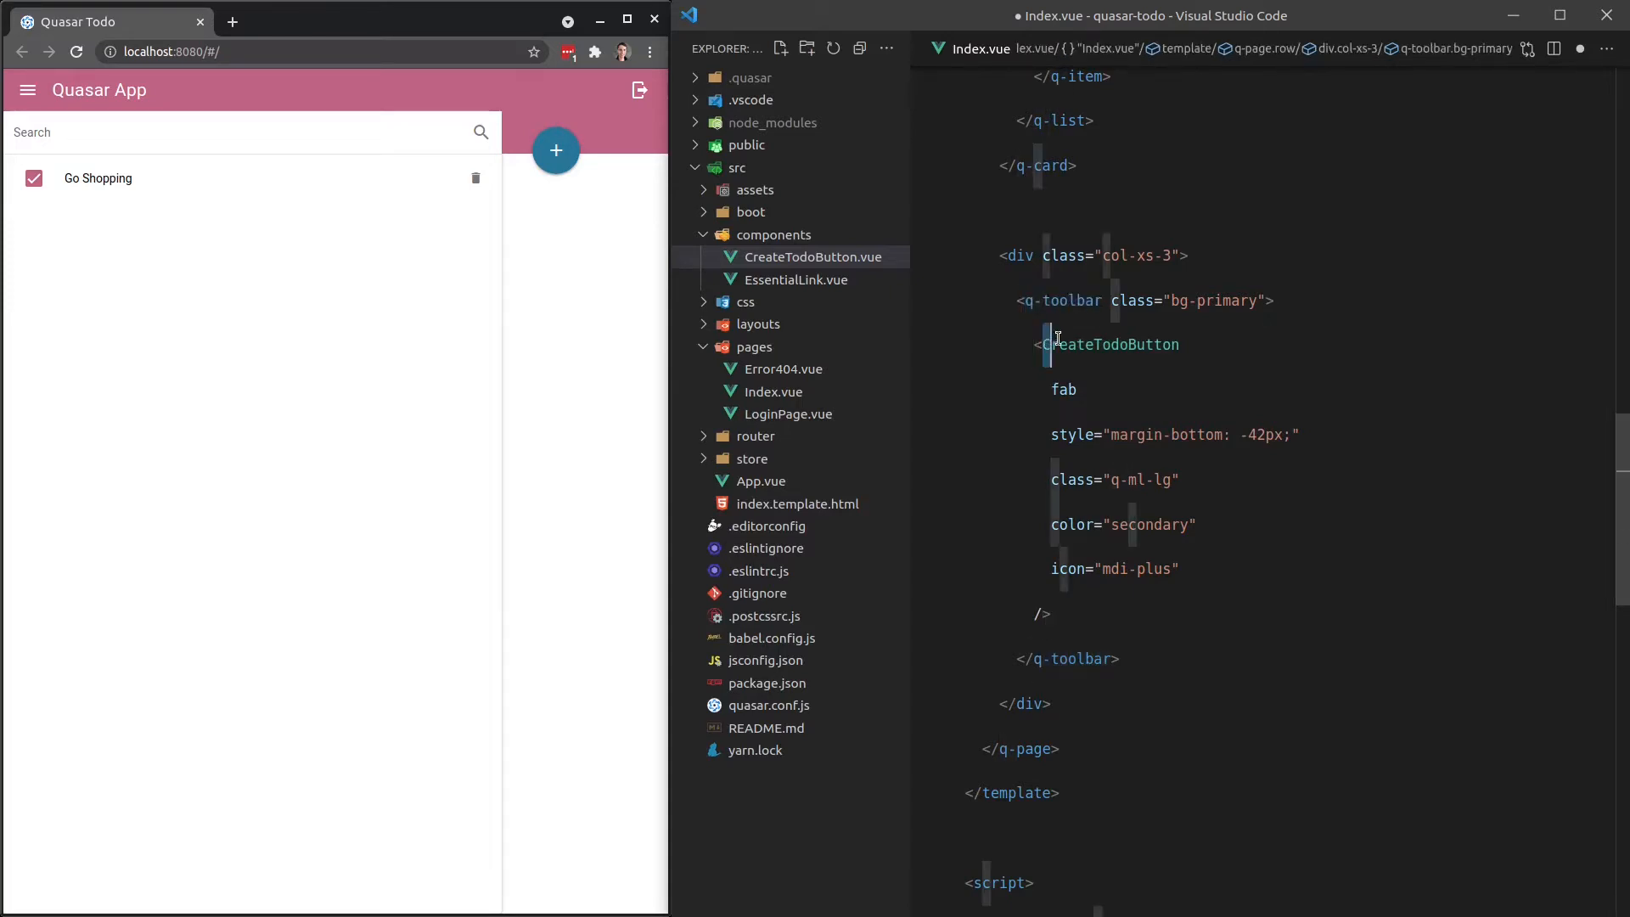
{"action": "double_click", "coordinate": [1111, 345]}
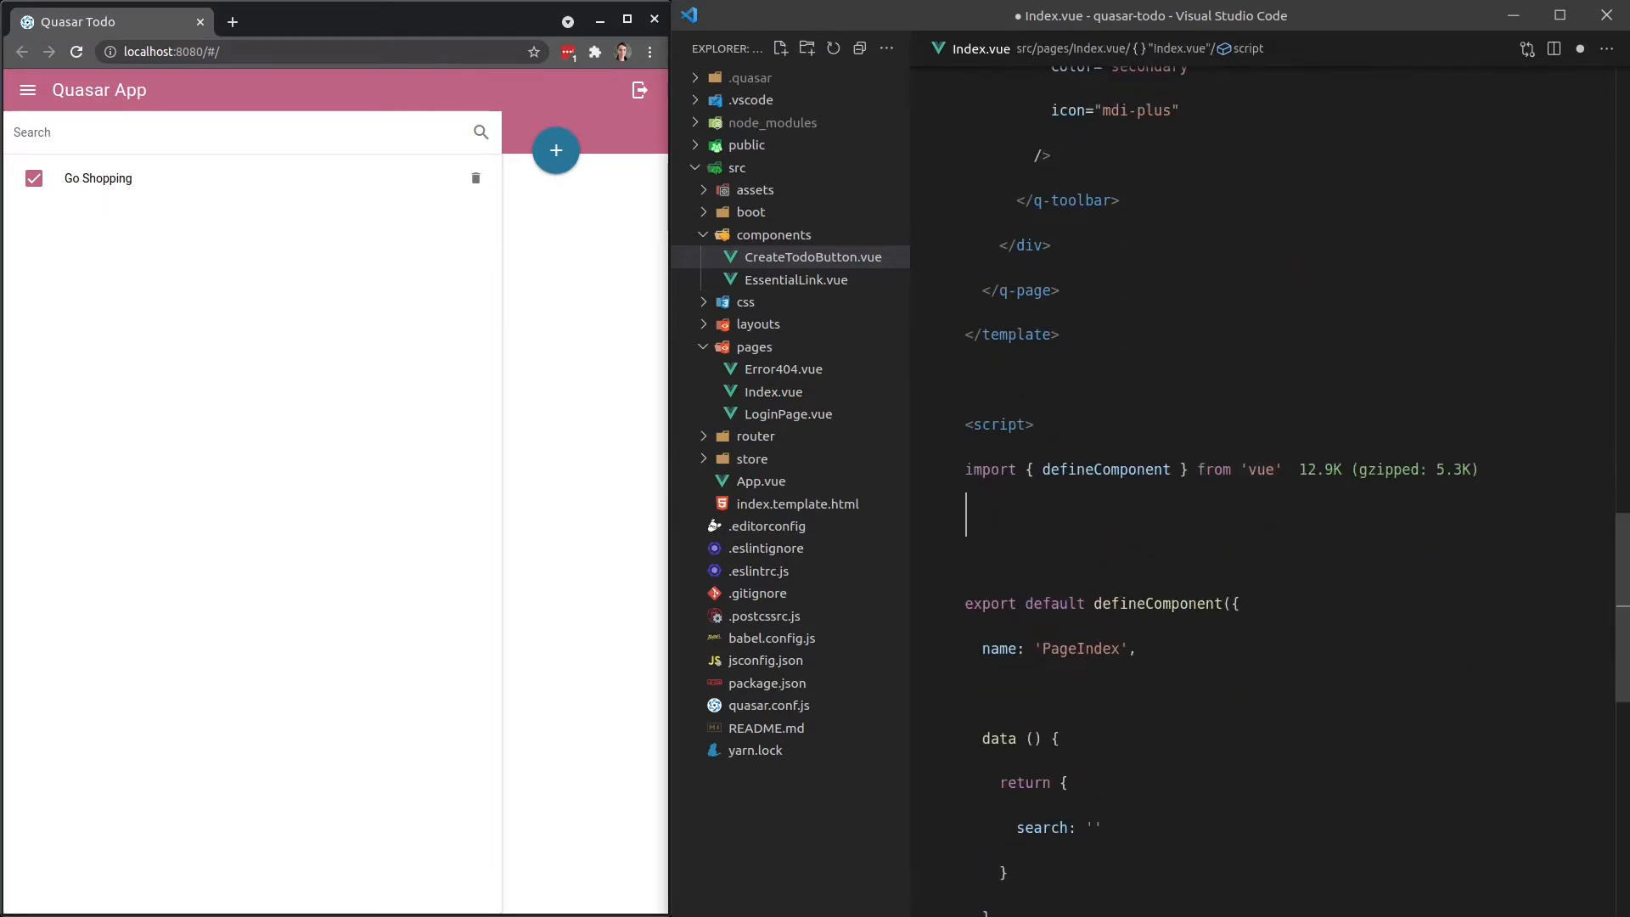
Import CreateTodoButton from components/CreateTodoButton.vue in Index.vue and add it to components.
{"action": "type", "text": "import CreateTodoButton"}
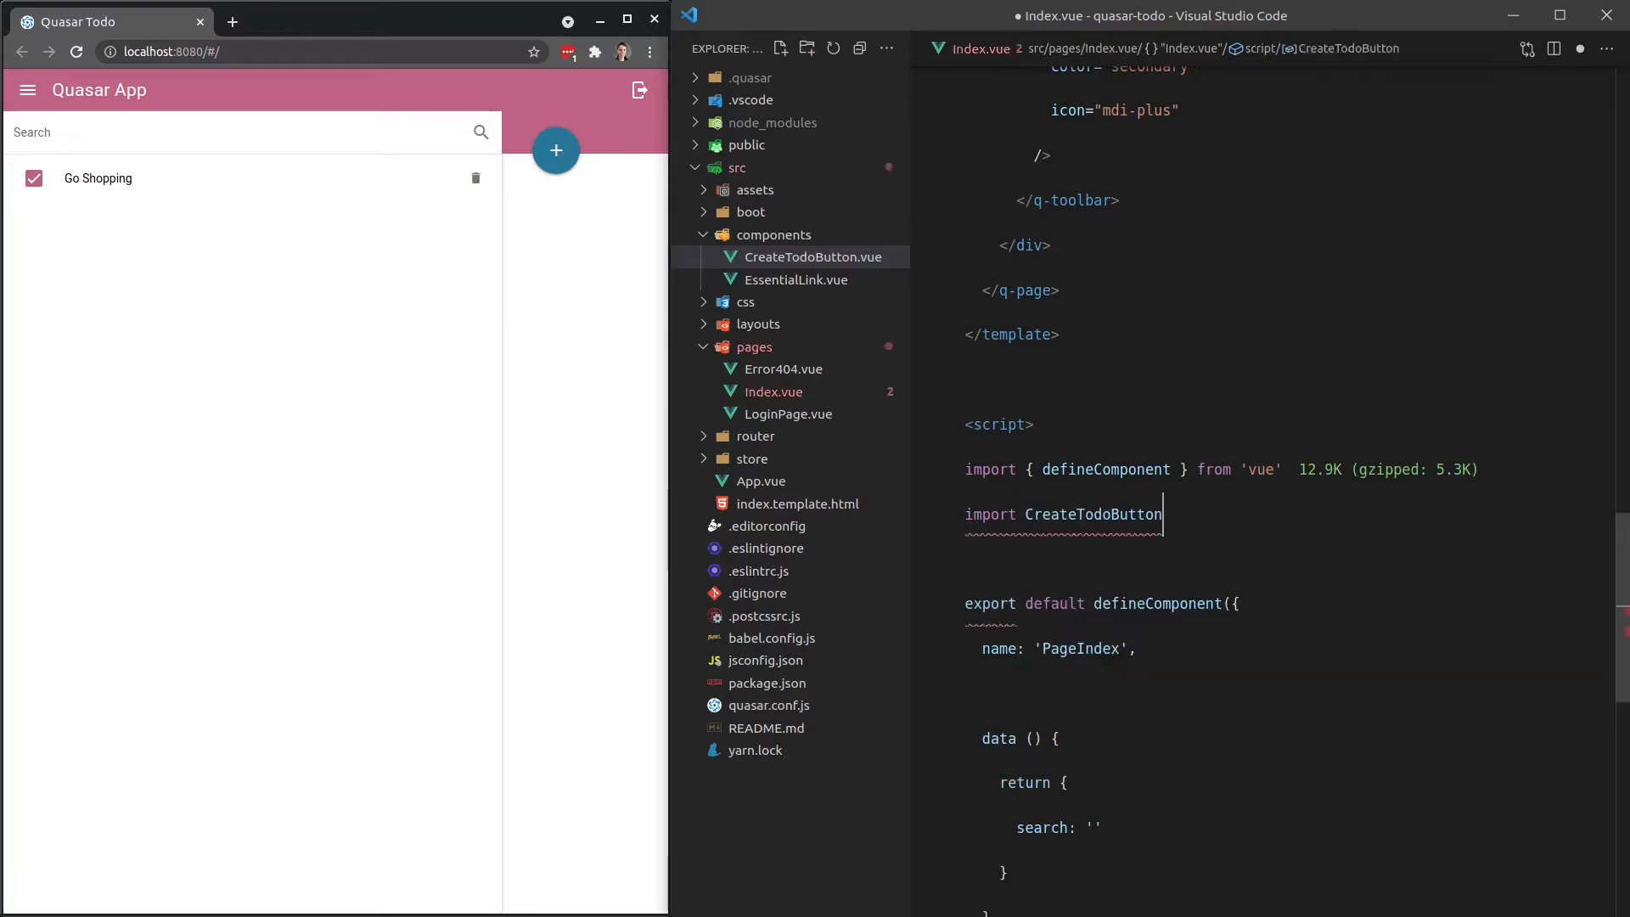
{"action": "type", "text": "from 'components/CreateTodoButton."}
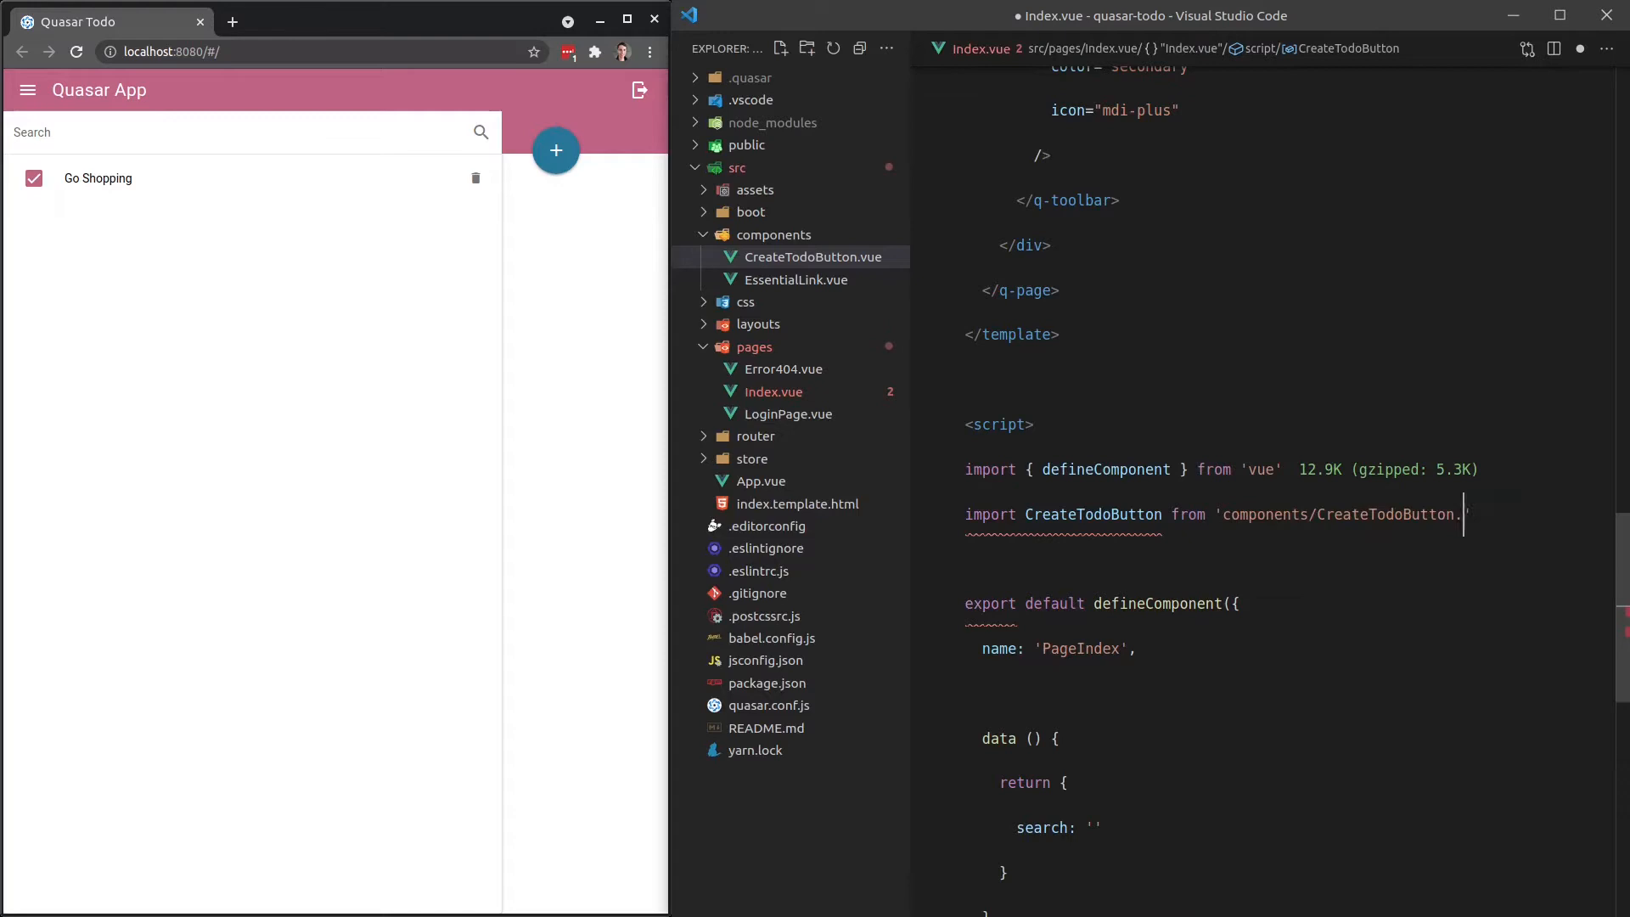
{"action": "type", "text": "vue'"}
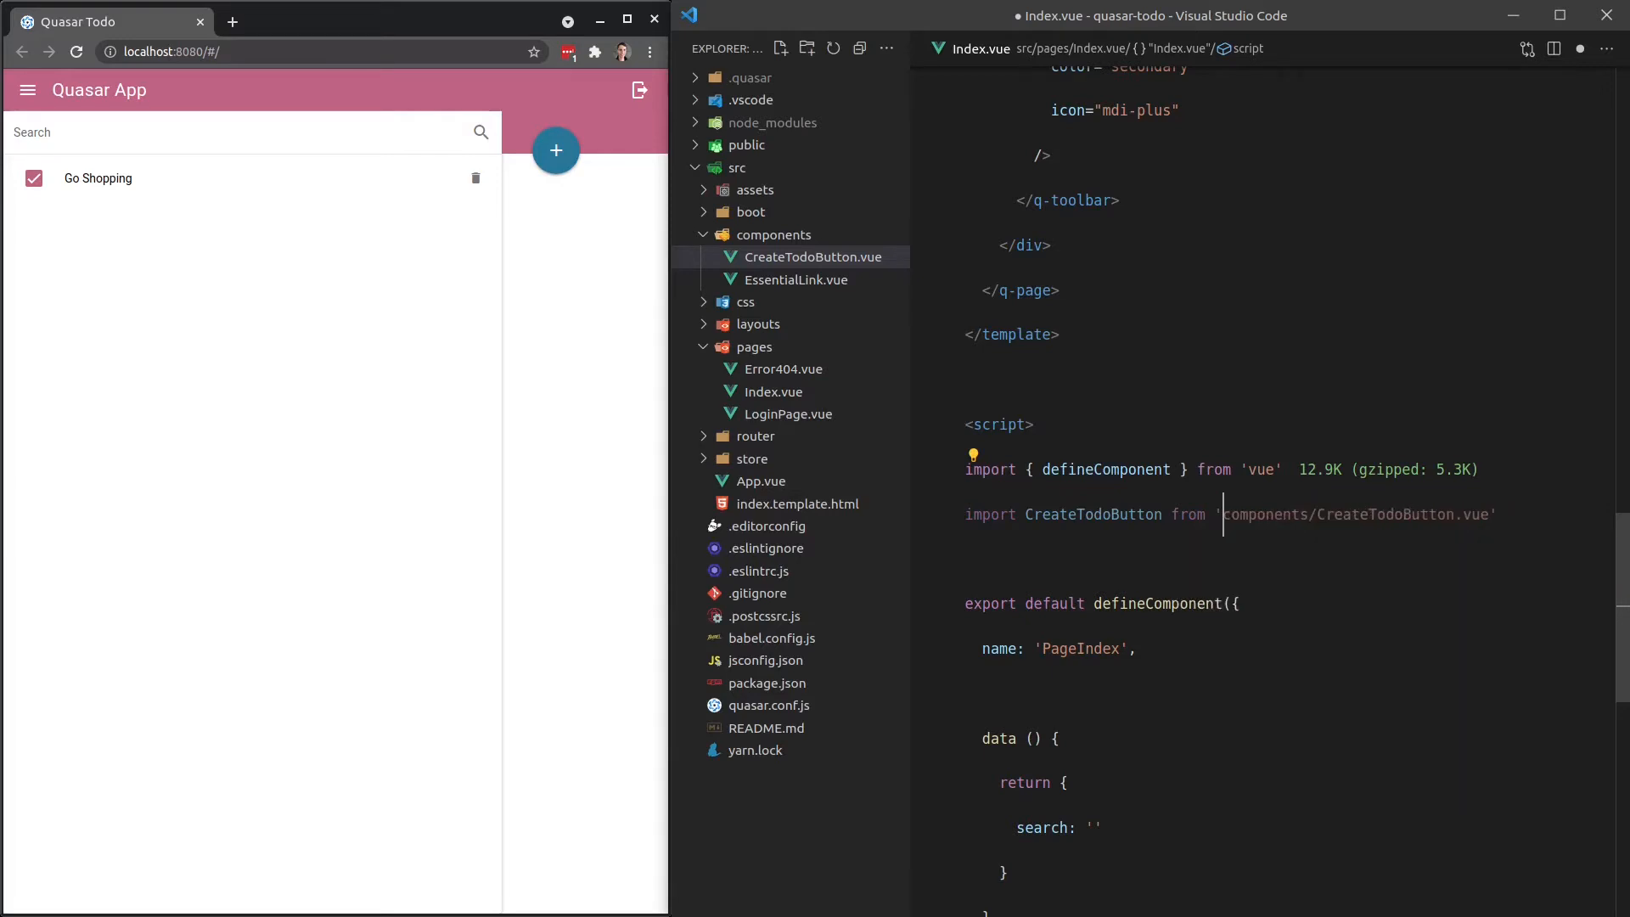
{"action": "type", "text": "../"}
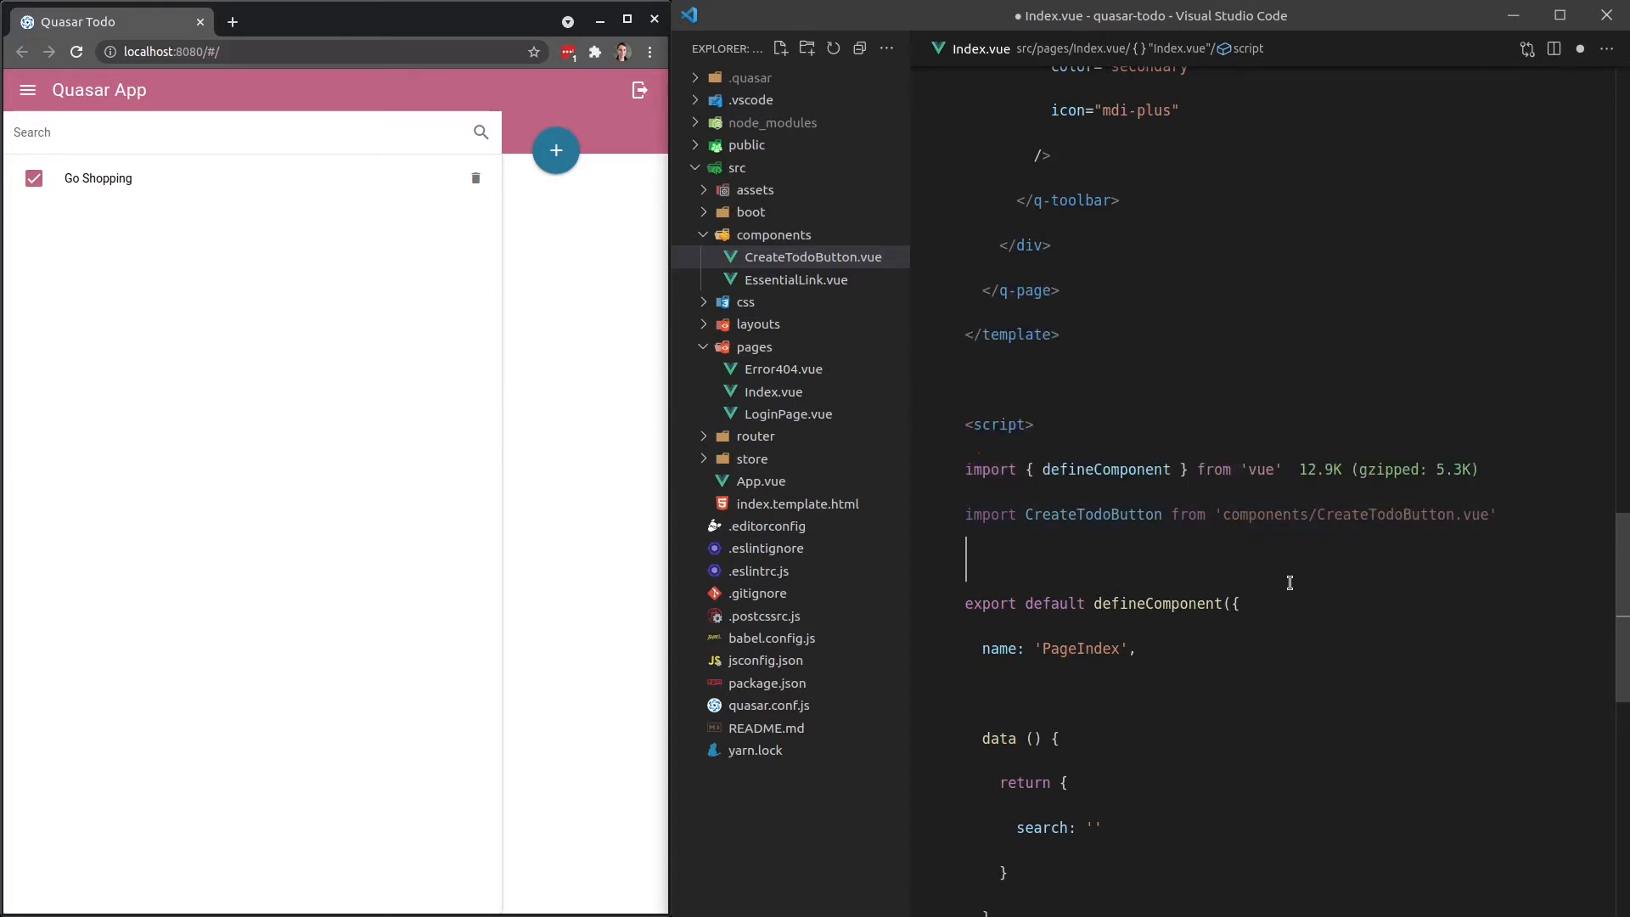
{"action": "double_click", "coordinate": [1235, 515]}
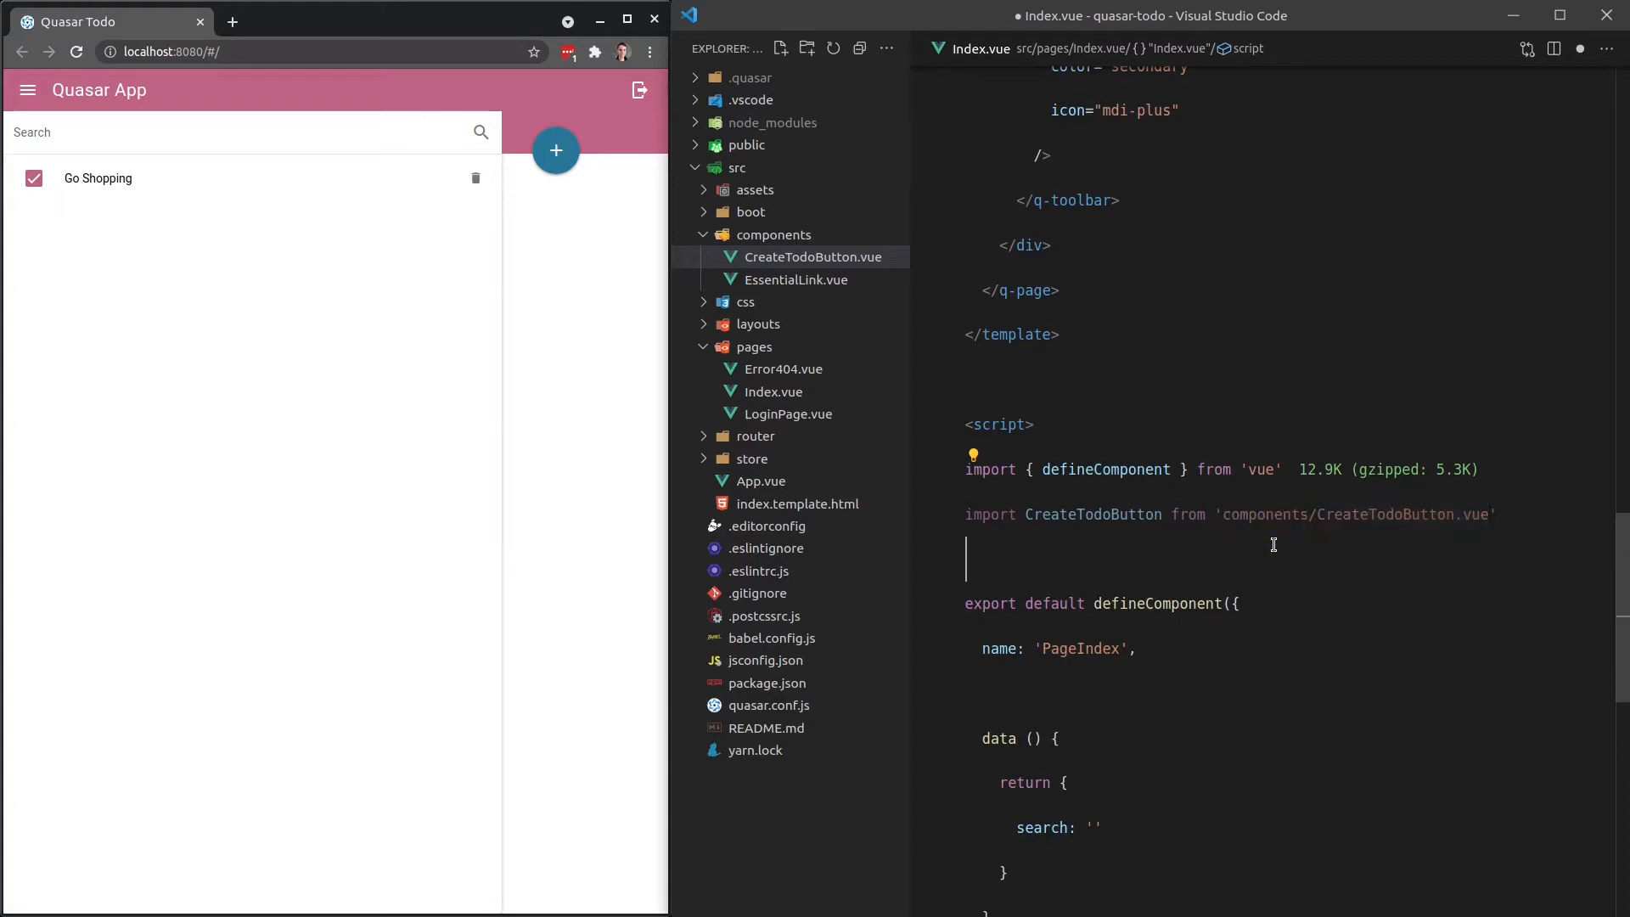
{"action": "mouse_move", "coordinate": [736, 168]}
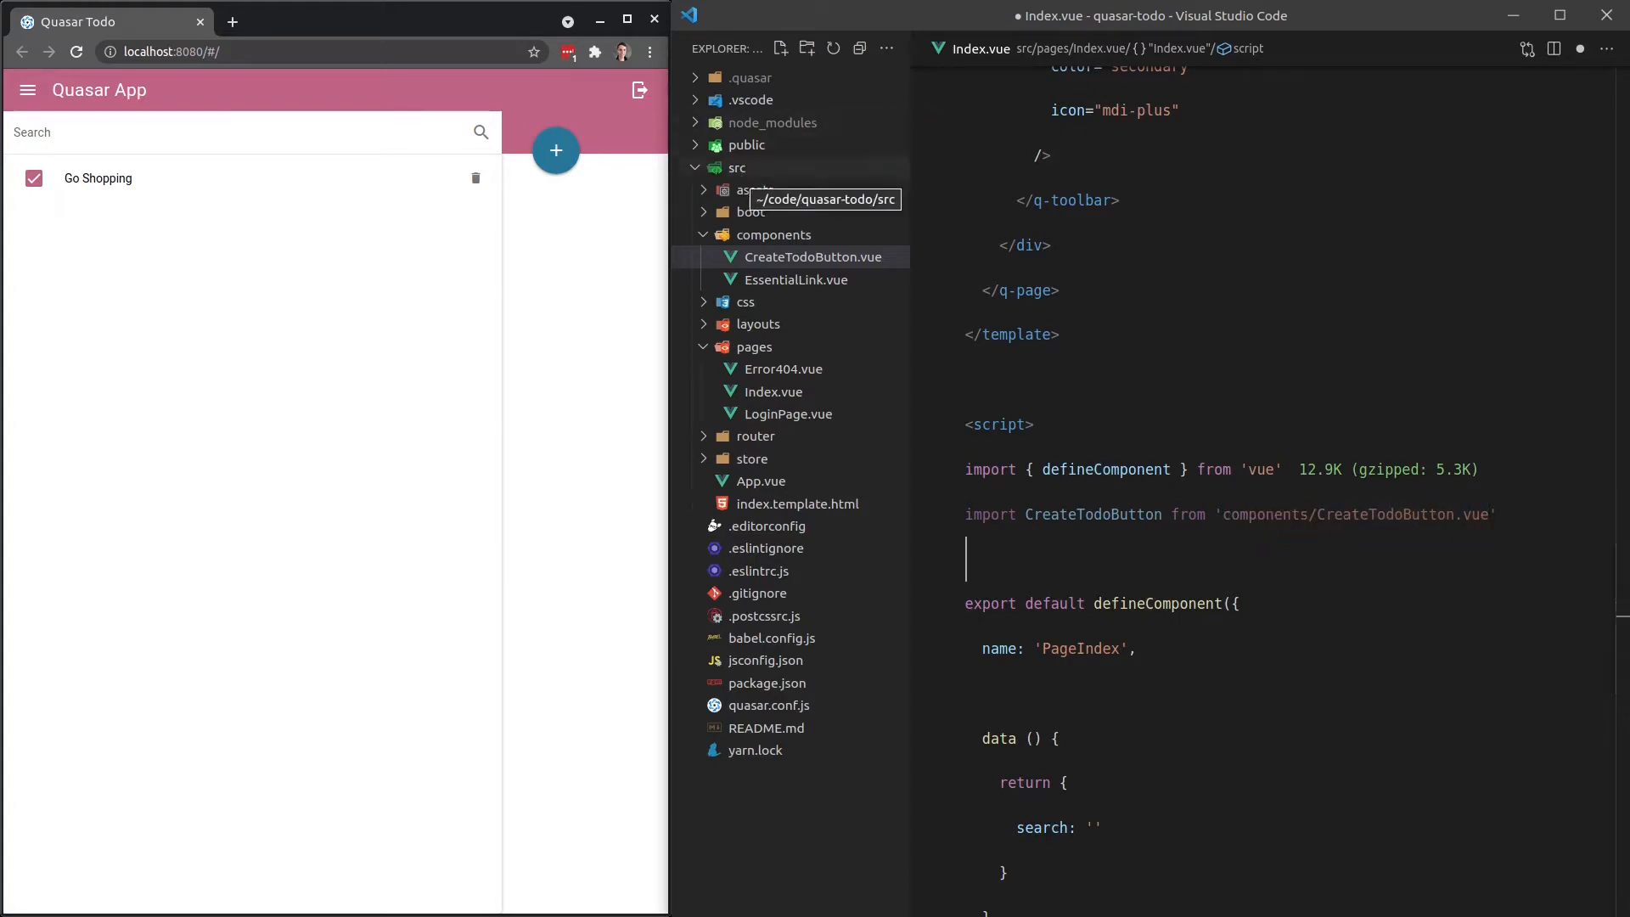
{"action": "mouse_move", "coordinate": [756, 234]}
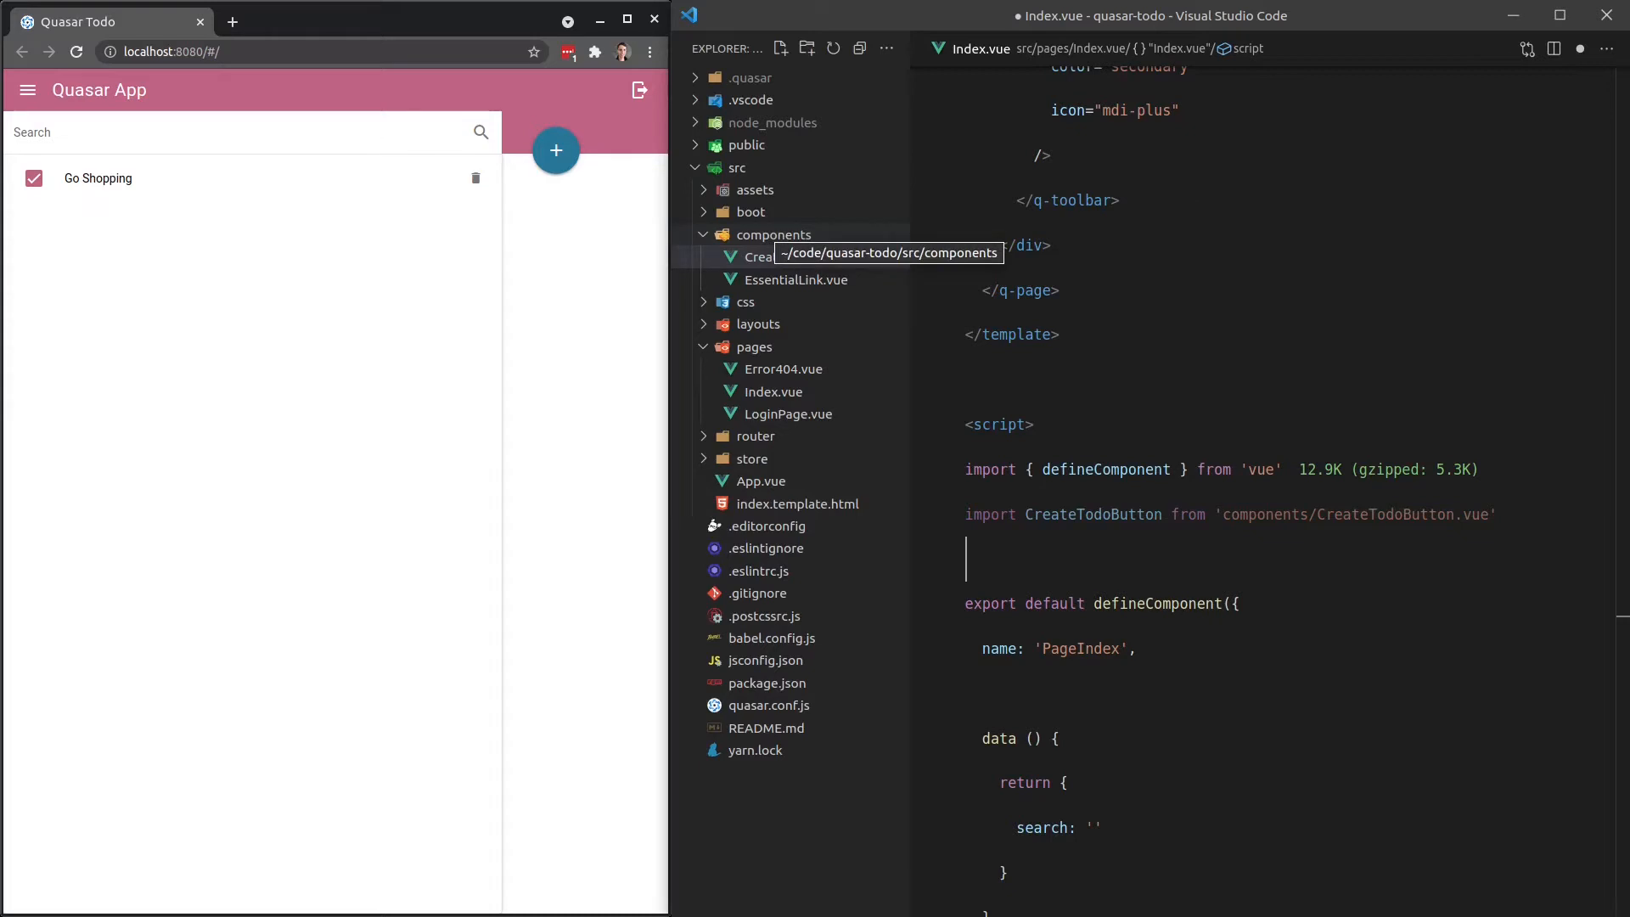
{"action": "double_click", "coordinate": [1262, 515]}
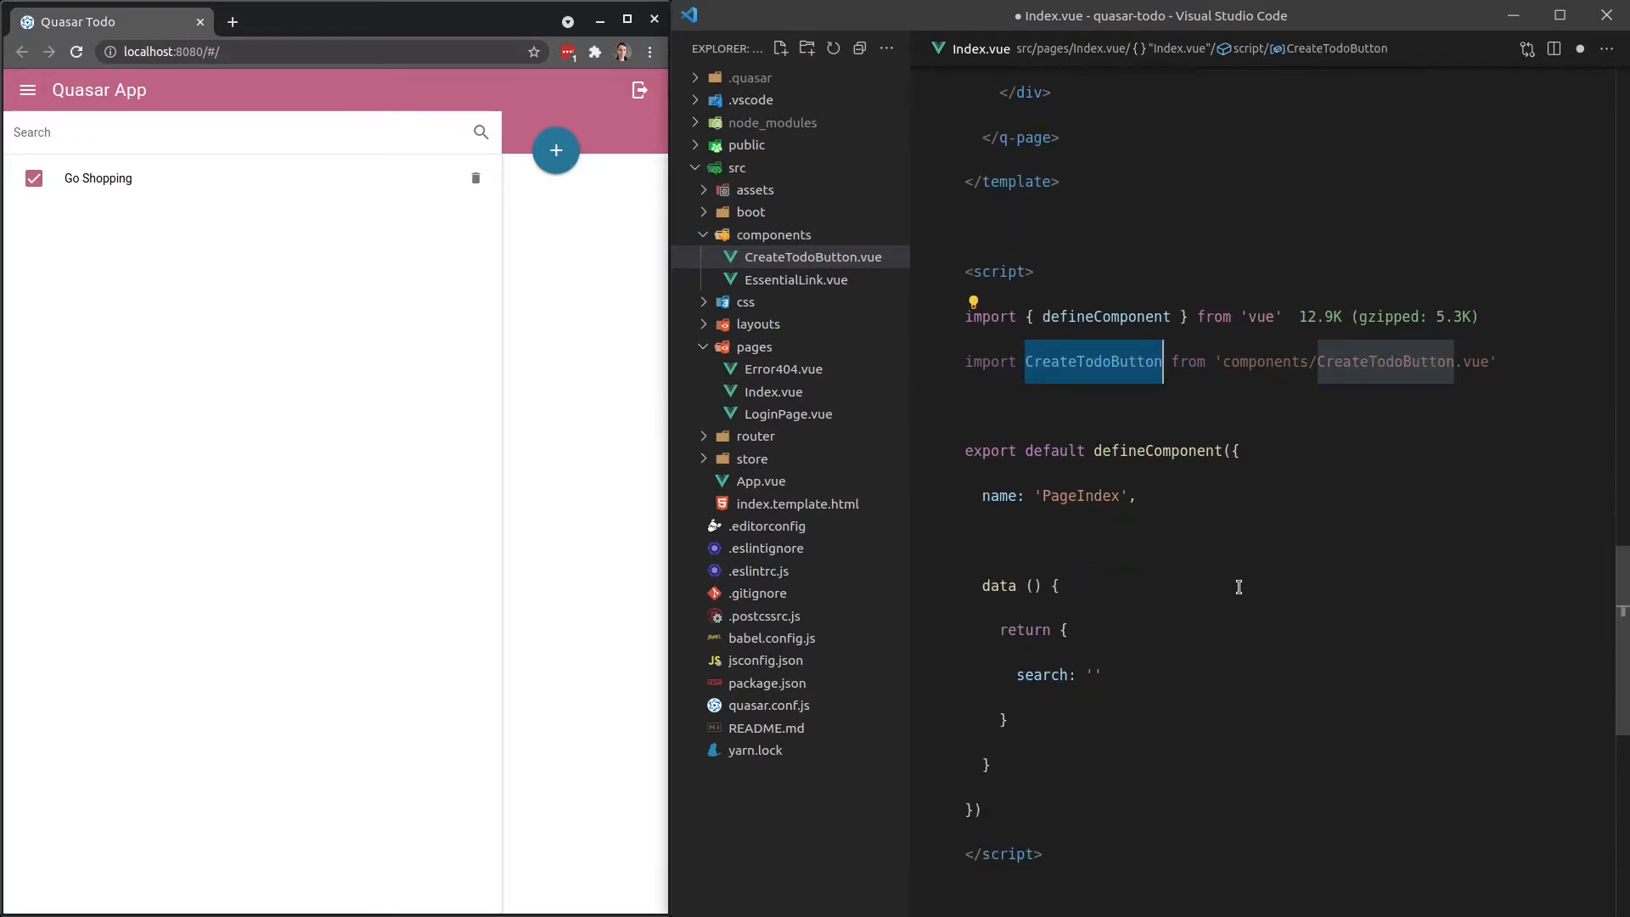
{"action": "type", "text": "components: {"}
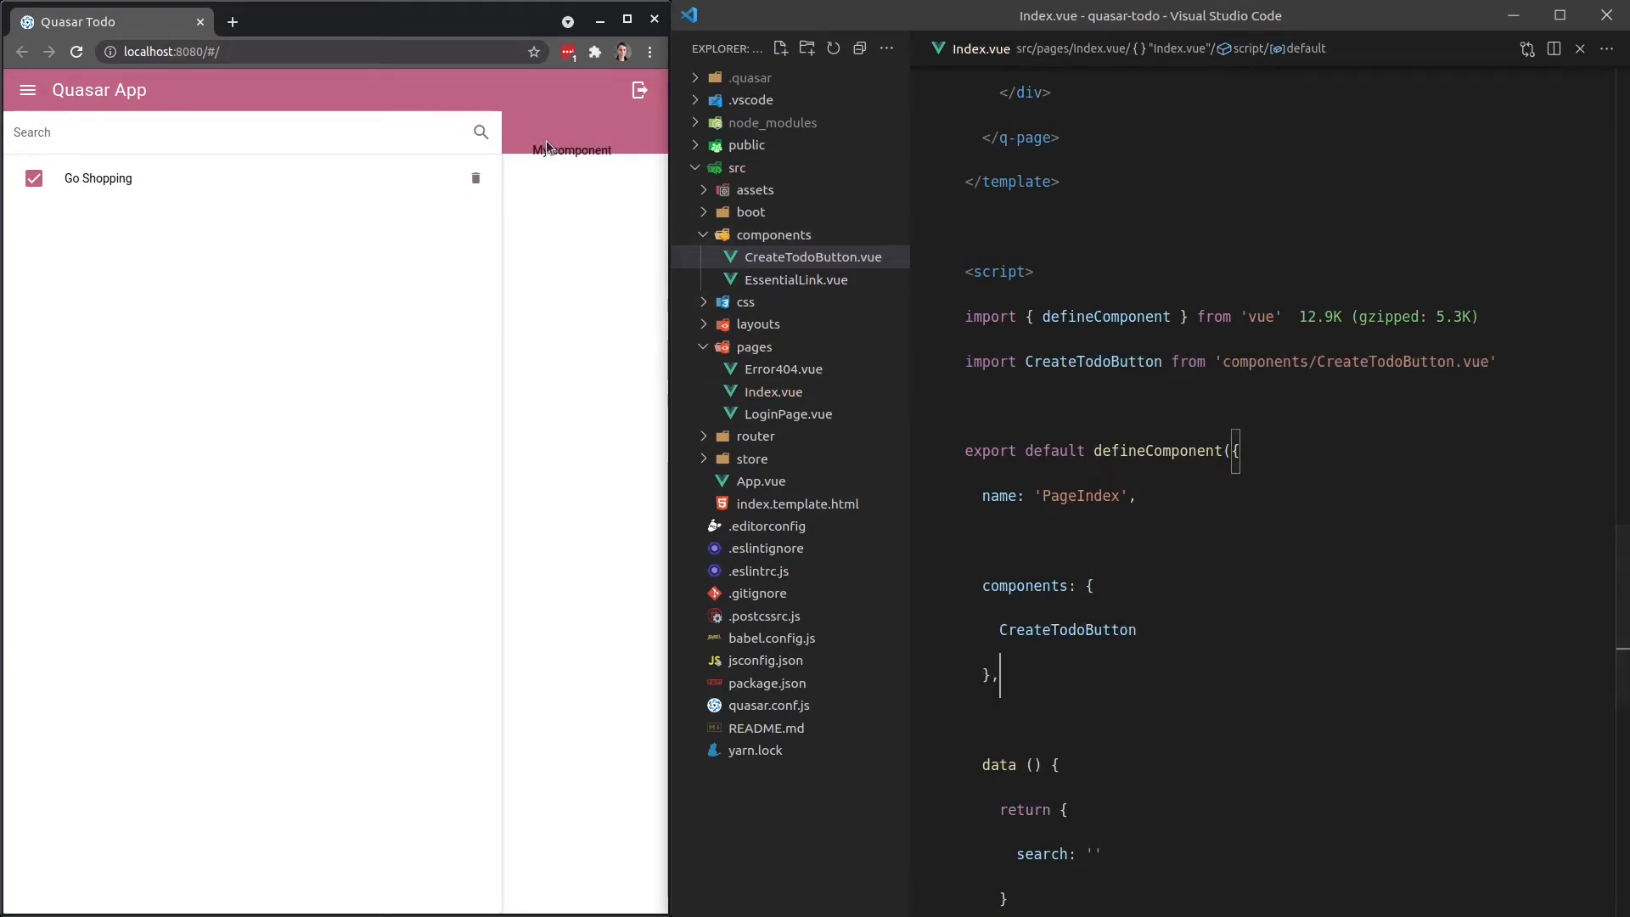
{"action": "mouse_move", "coordinate": [550, 150]}
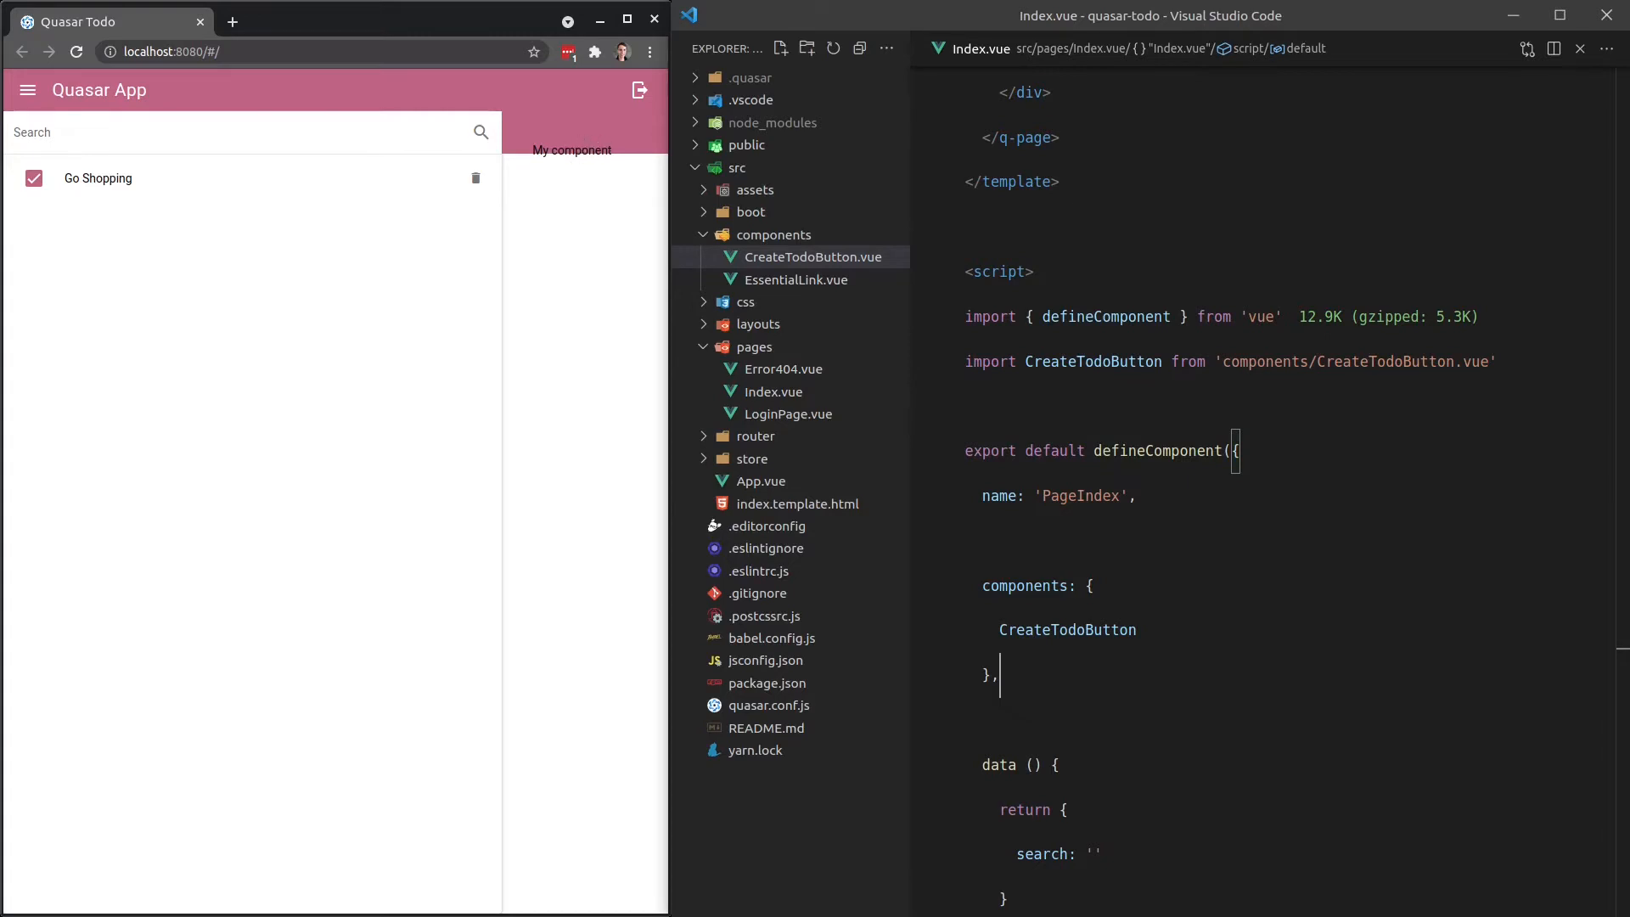
Change CreateTodoButton's placeholder text from 'My component' to 'Something else'.
{"action": "left_click", "coordinate": [812, 257]}
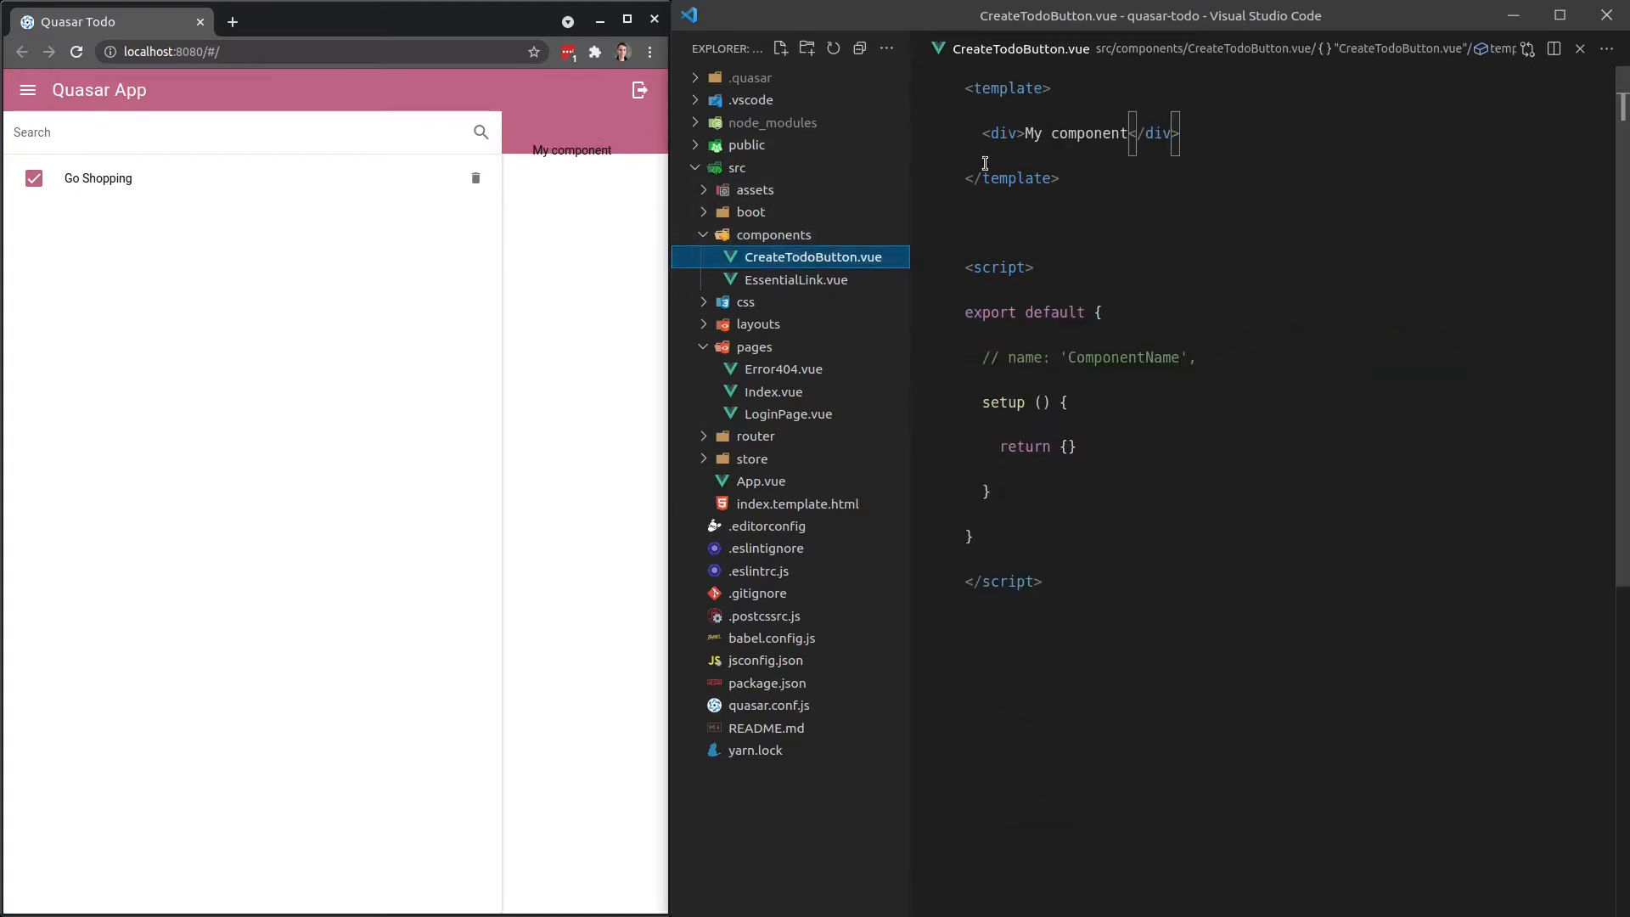
{"action": "double_click", "coordinate": [1076, 134]}
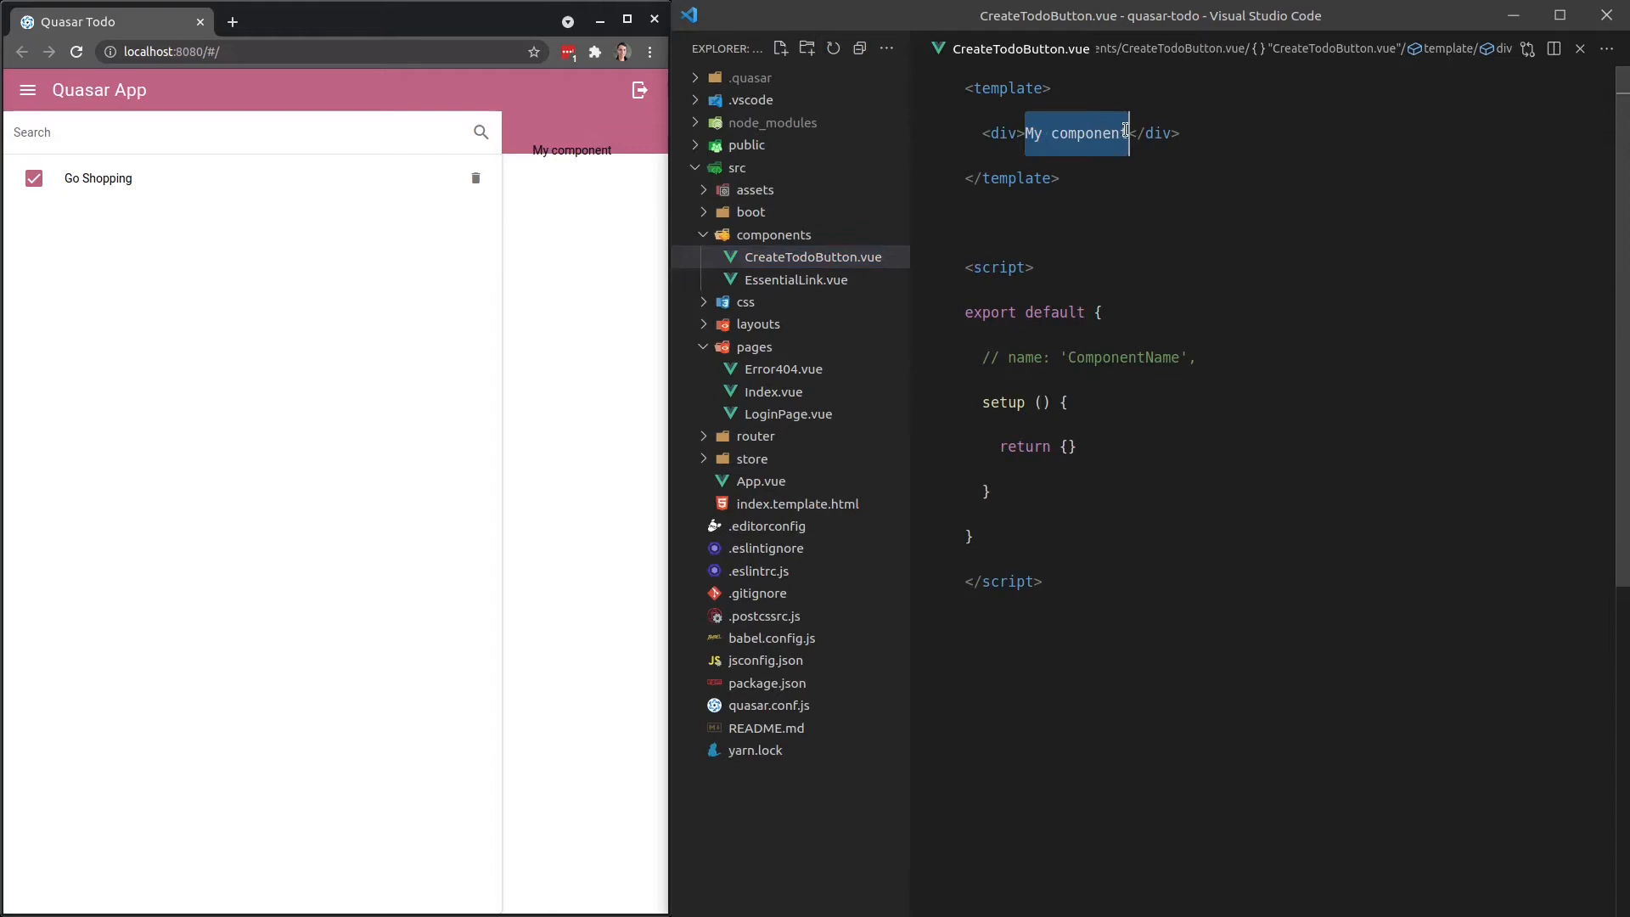
{"action": "type", "text": "Something else"}
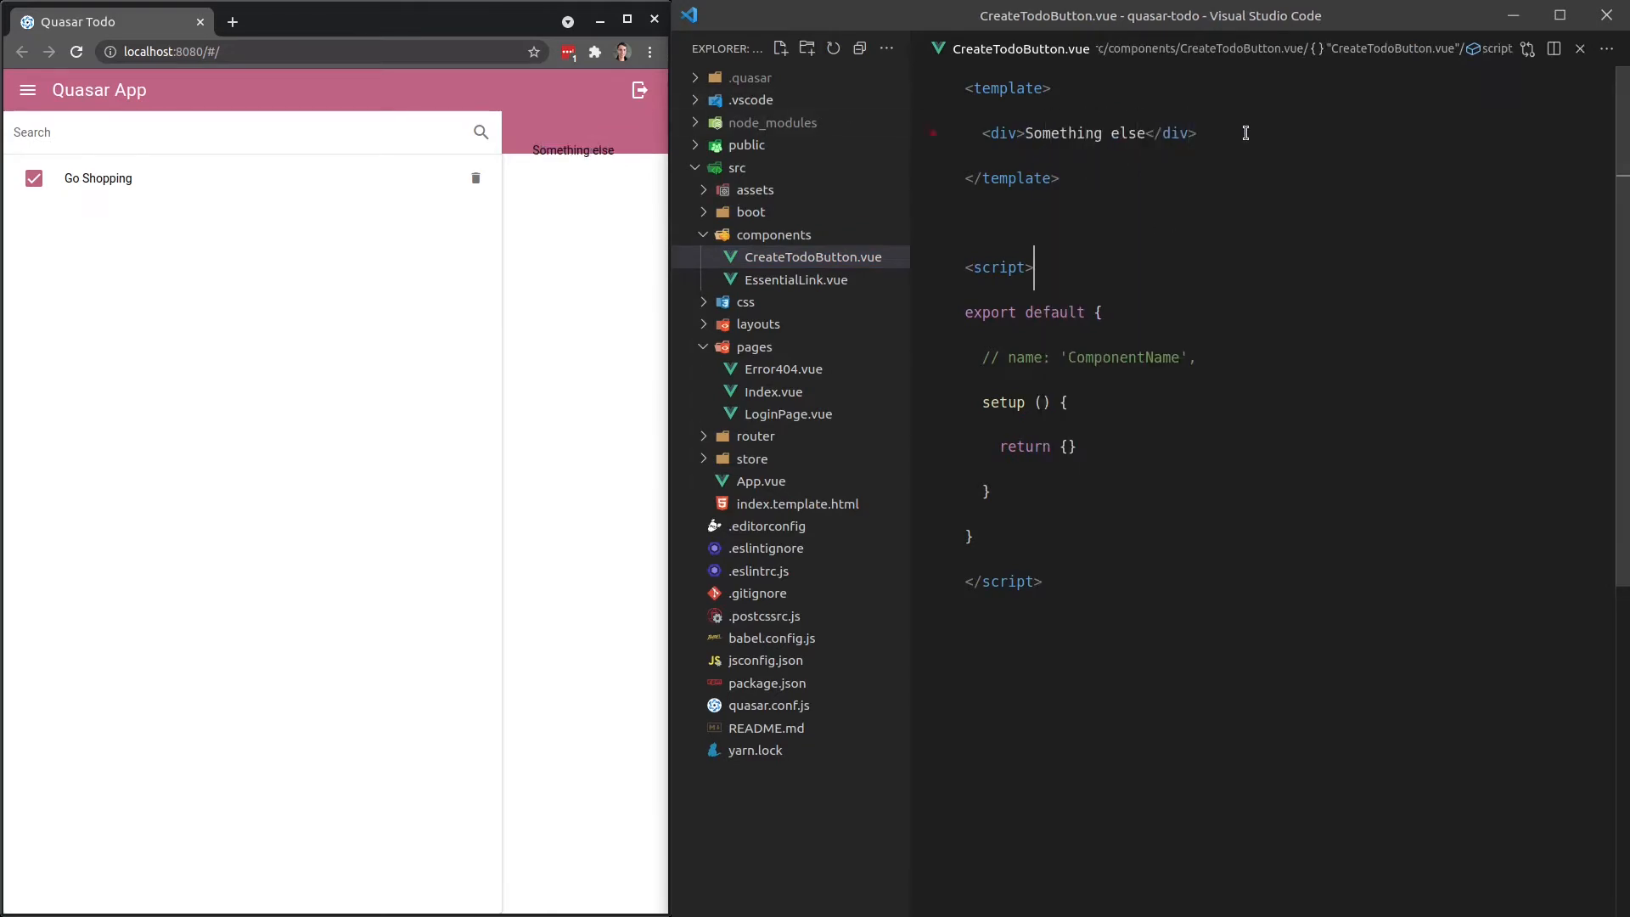
{"action": "left_click", "coordinate": [772, 392]}
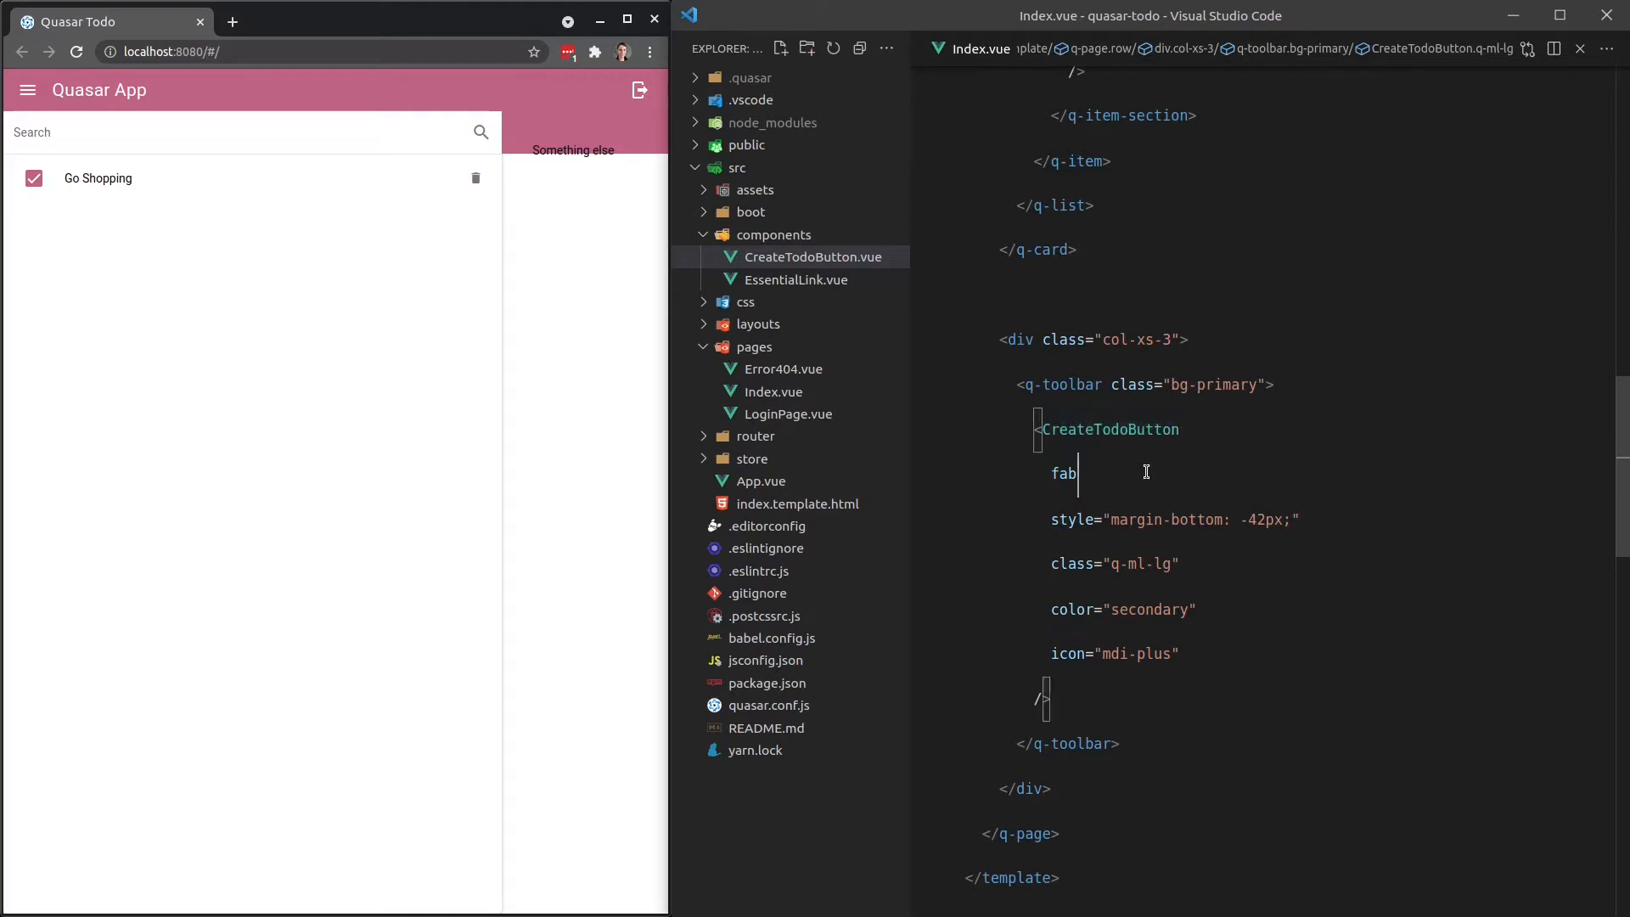
{"action": "mouse_move", "coordinate": [888, 264]}
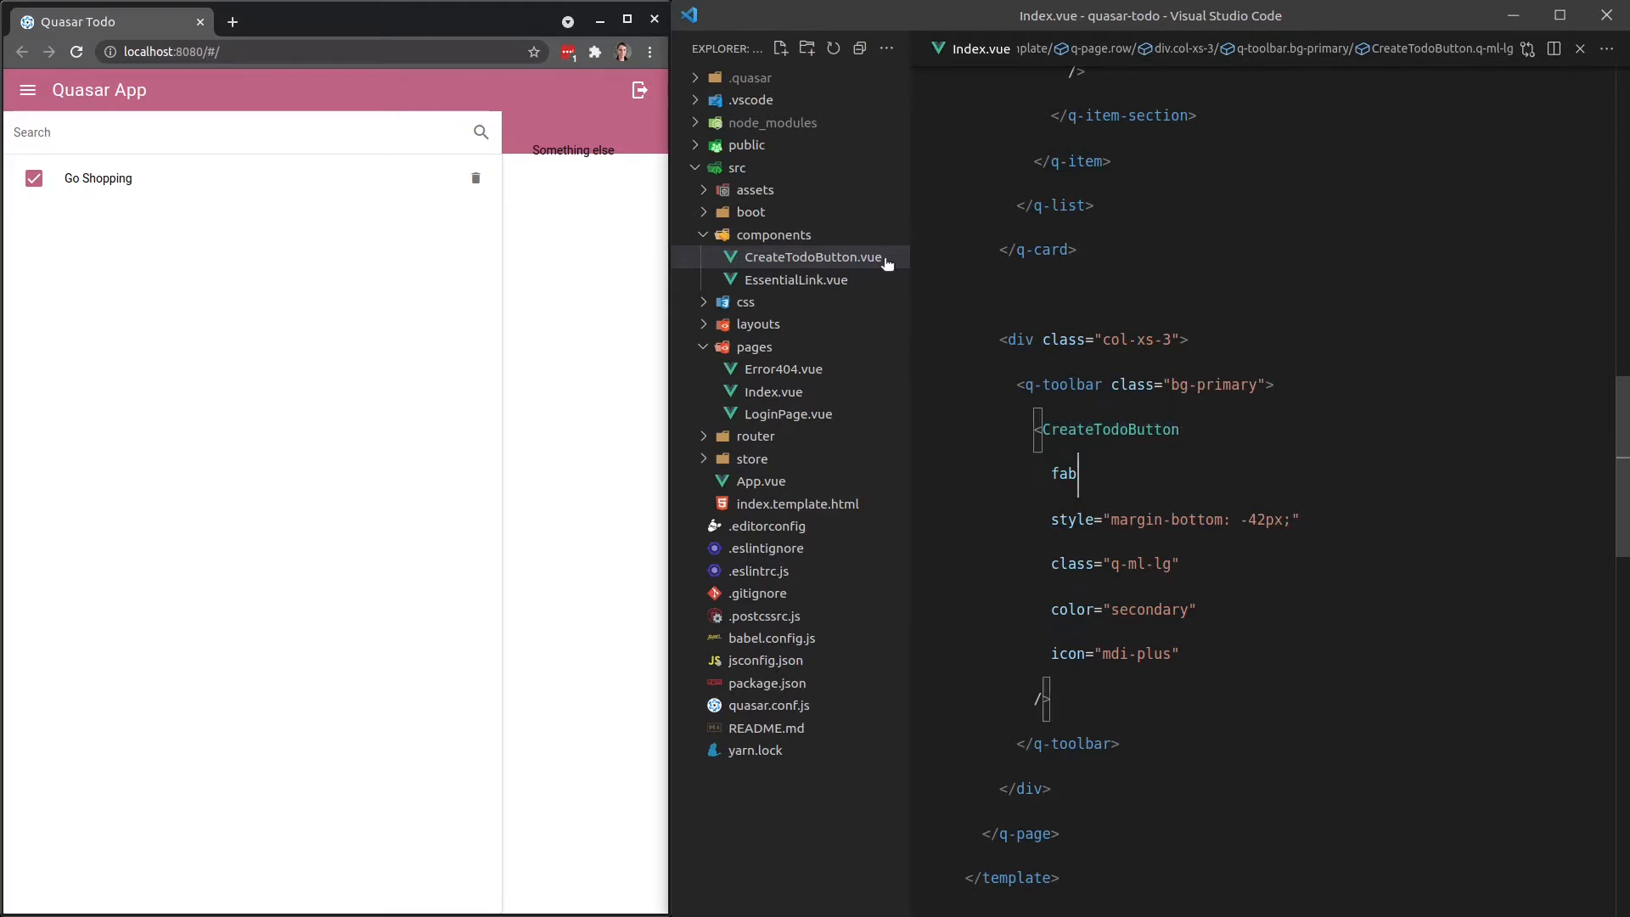
Replace CreateTodoButton's template content with a <q-btn></q-btn> element.
{"action": "left_click", "coordinate": [810, 256]}
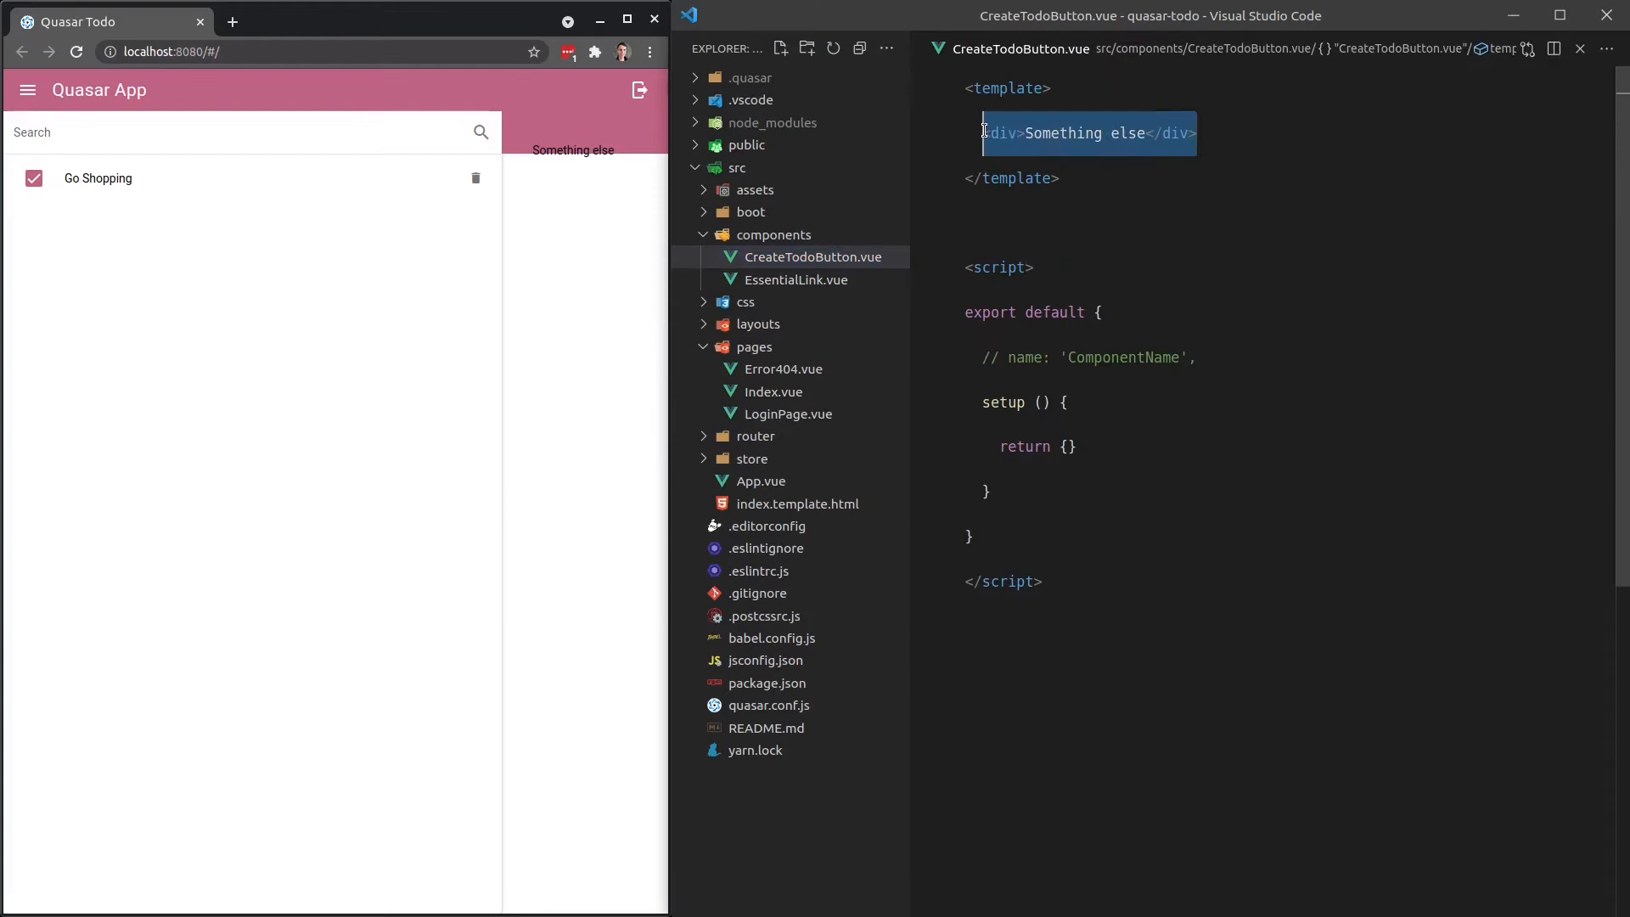
{"action": "type", "text": "<q-btn></q-btn>"}
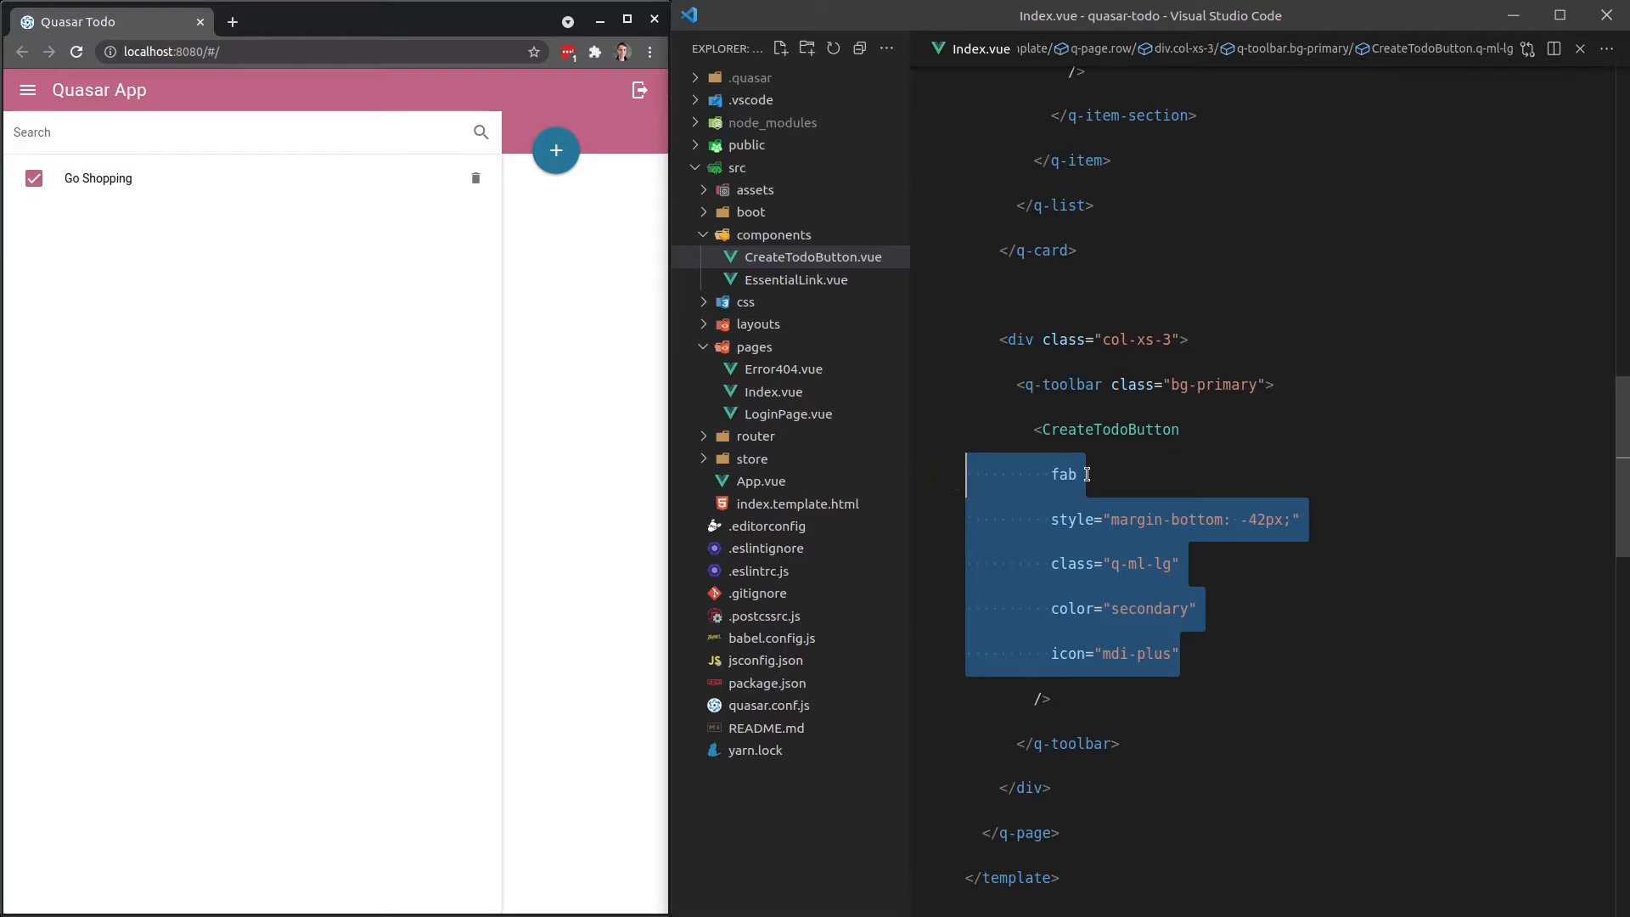
{"action": "left_click", "coordinate": [811, 256]}
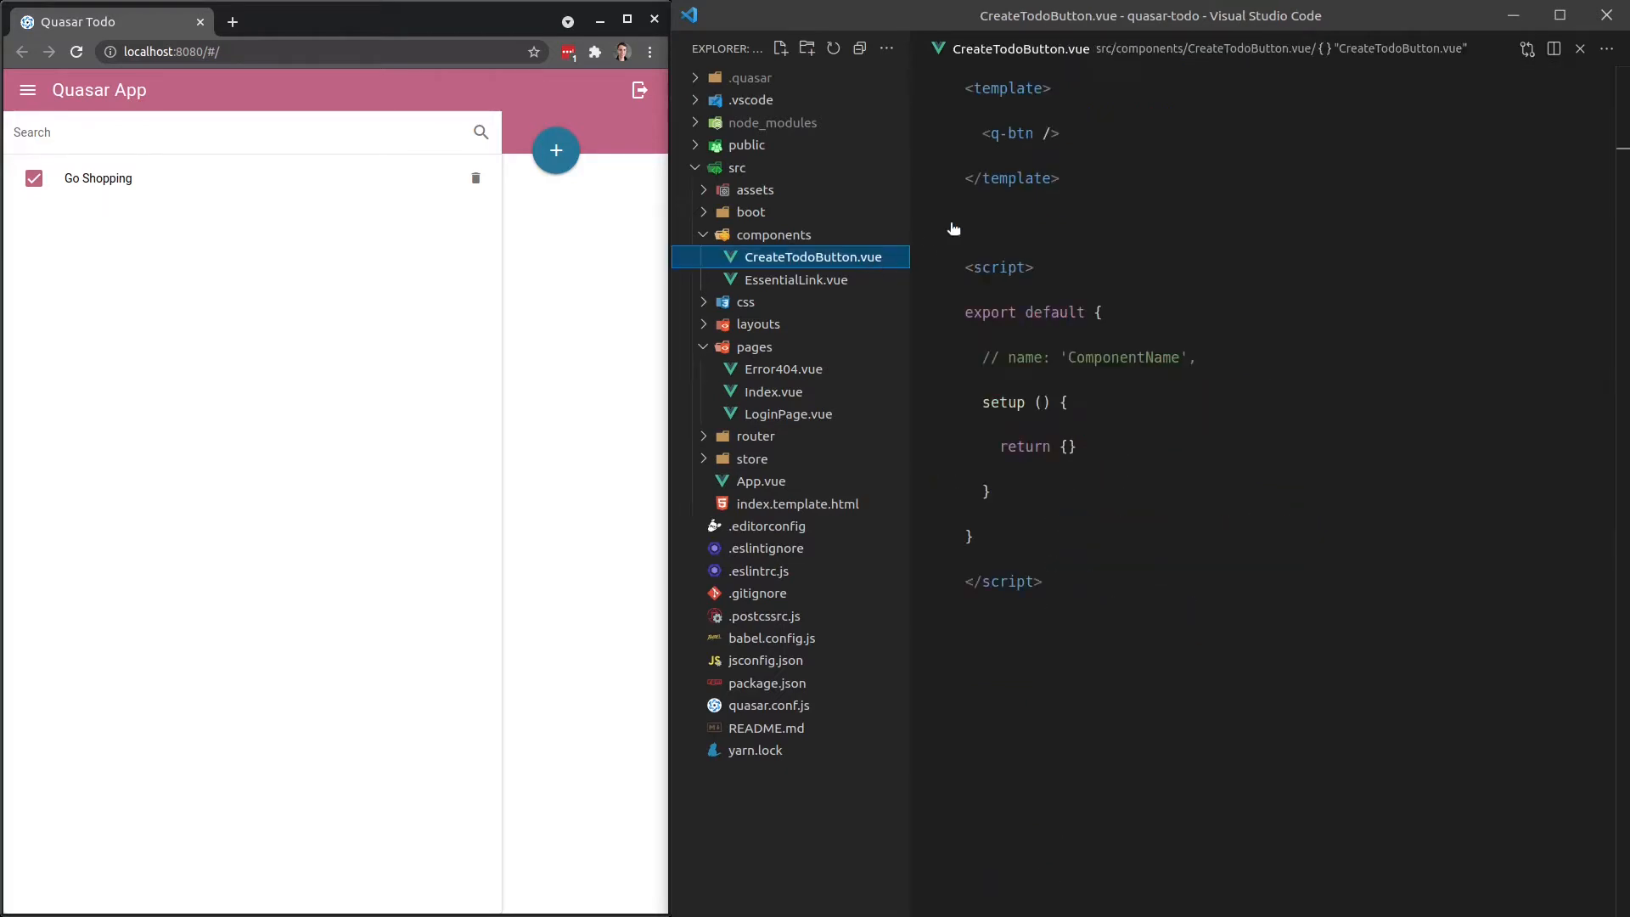
Switch to Index.vue, then back to CreateTodoButton.vue.
{"action": "left_click", "coordinate": [774, 391]}
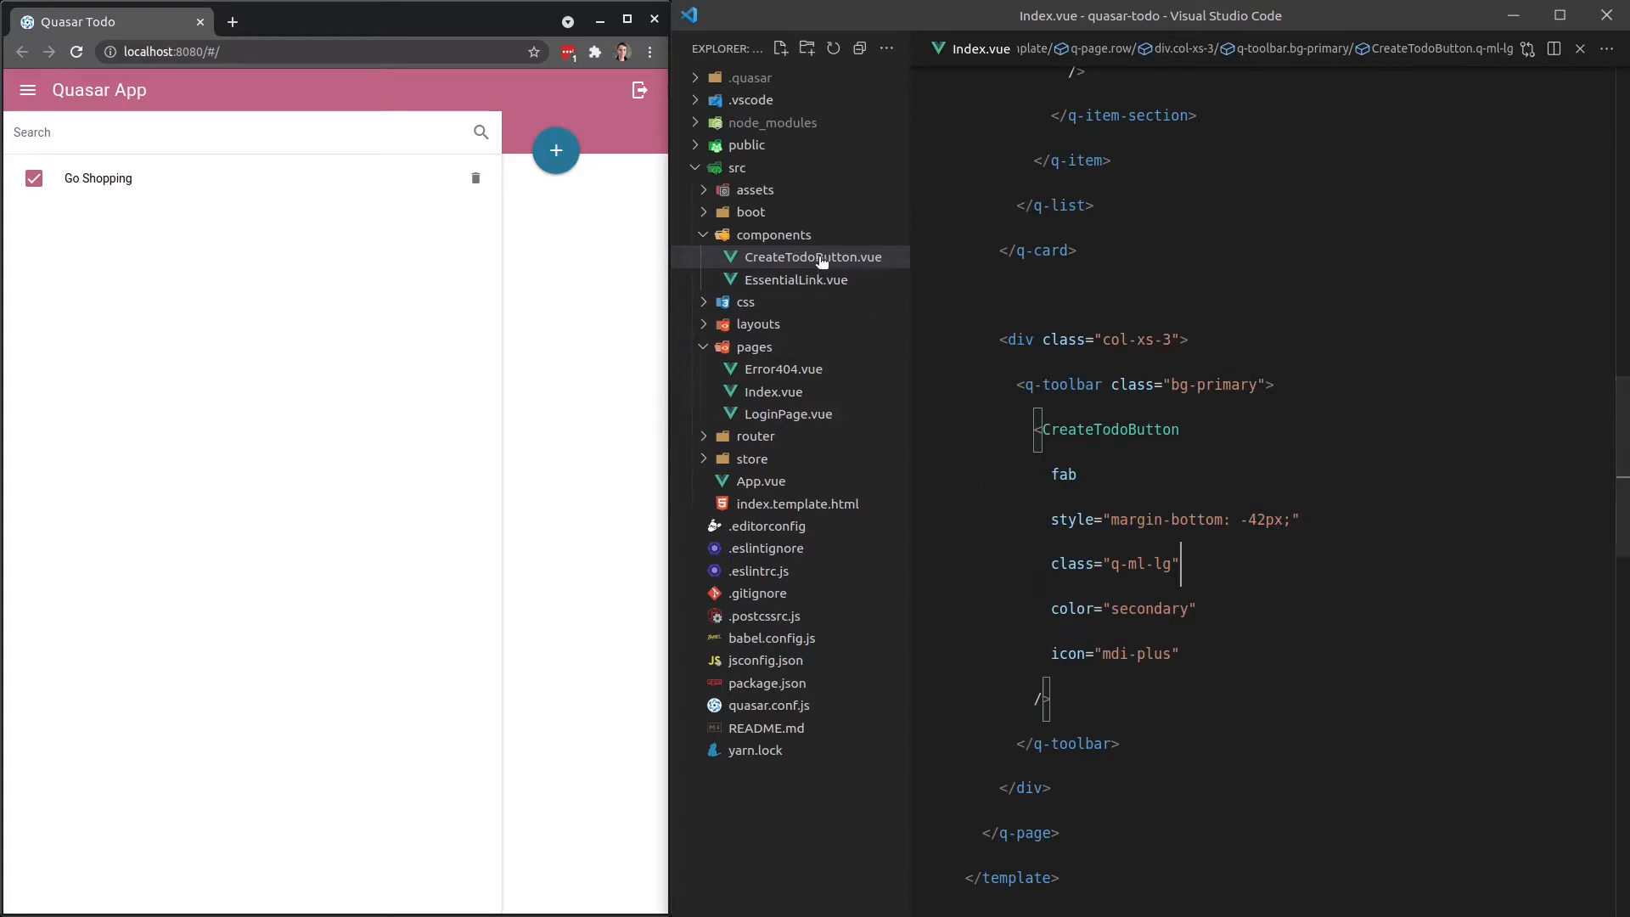
{"action": "left_click", "coordinate": [810, 256]}
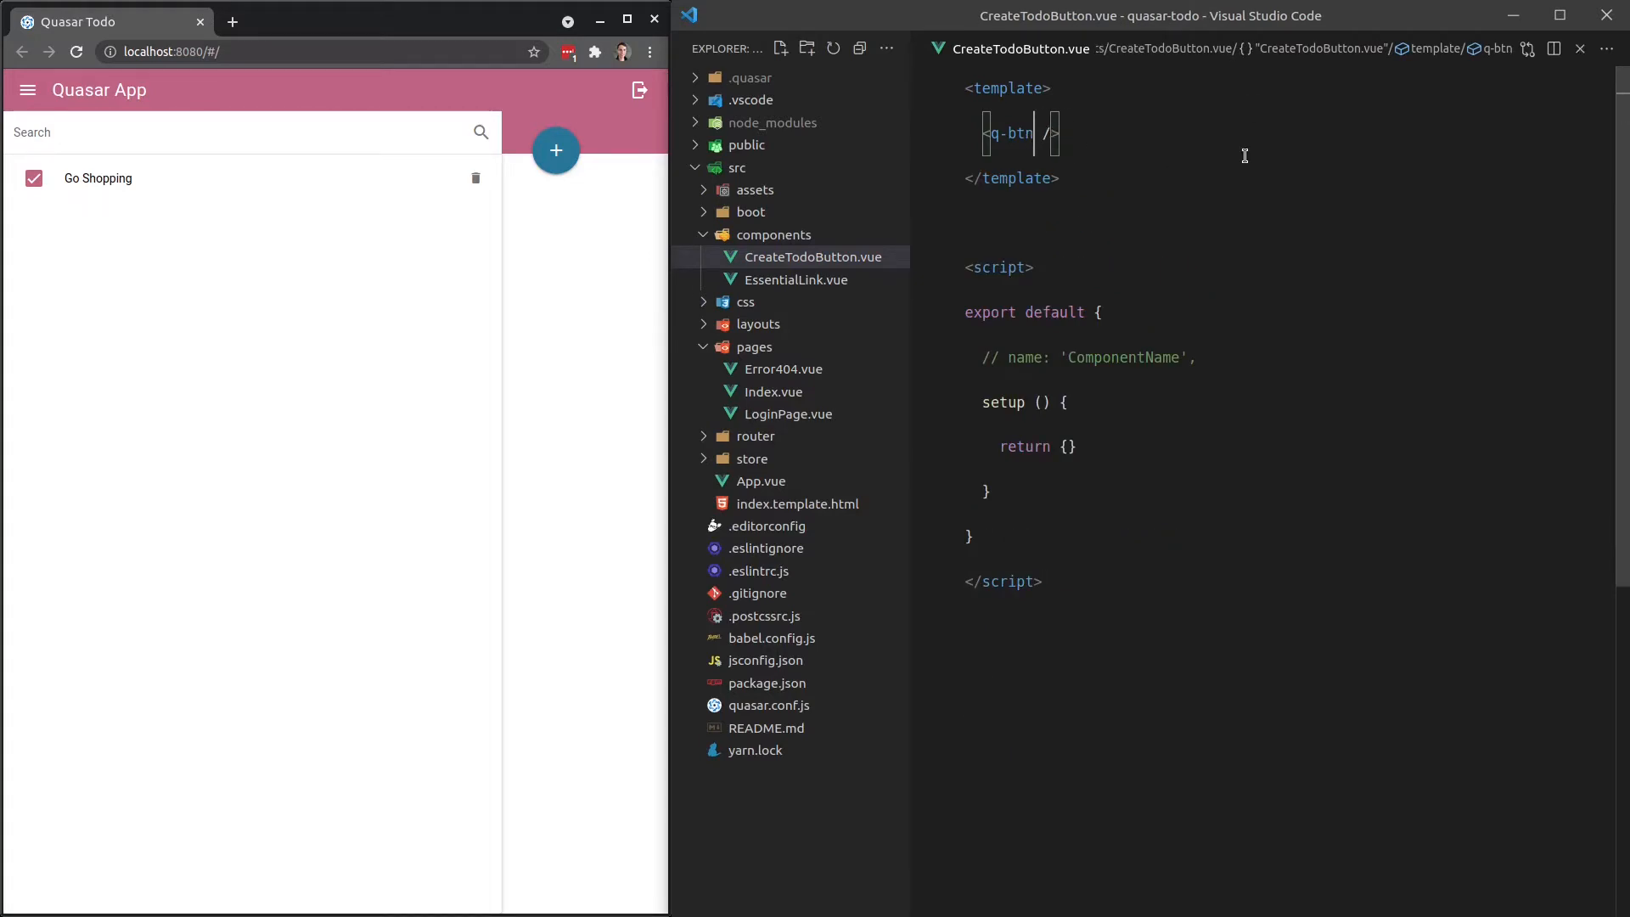
{"action": "mouse_move", "coordinate": [1511, 444]}
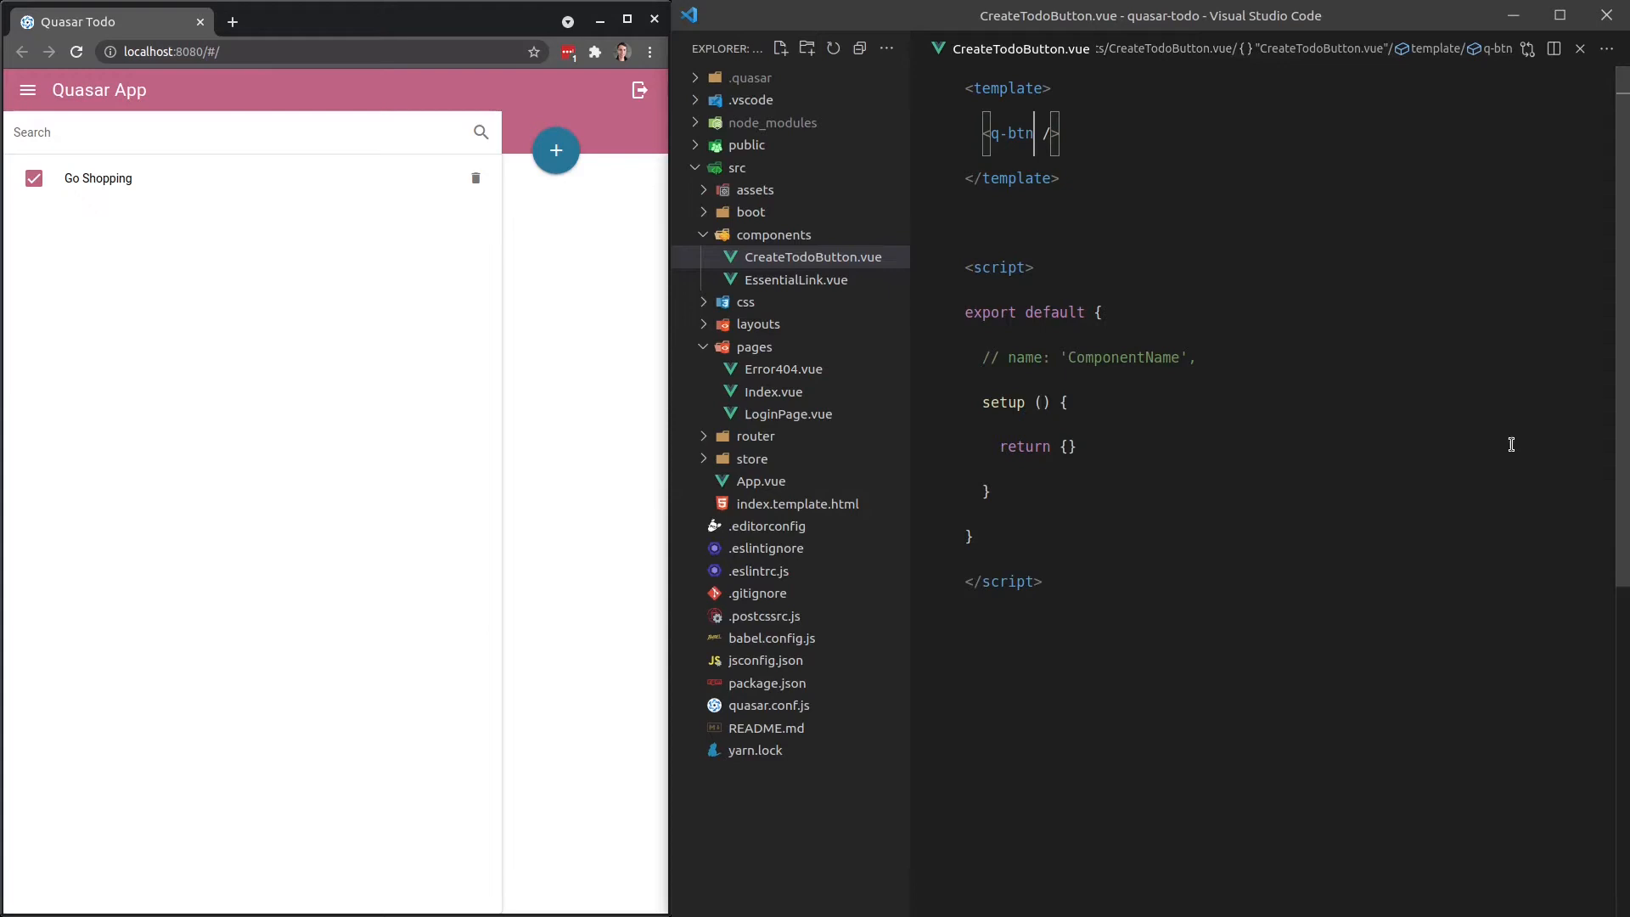
{"action": "mouse_move", "coordinate": [1211, 102]}
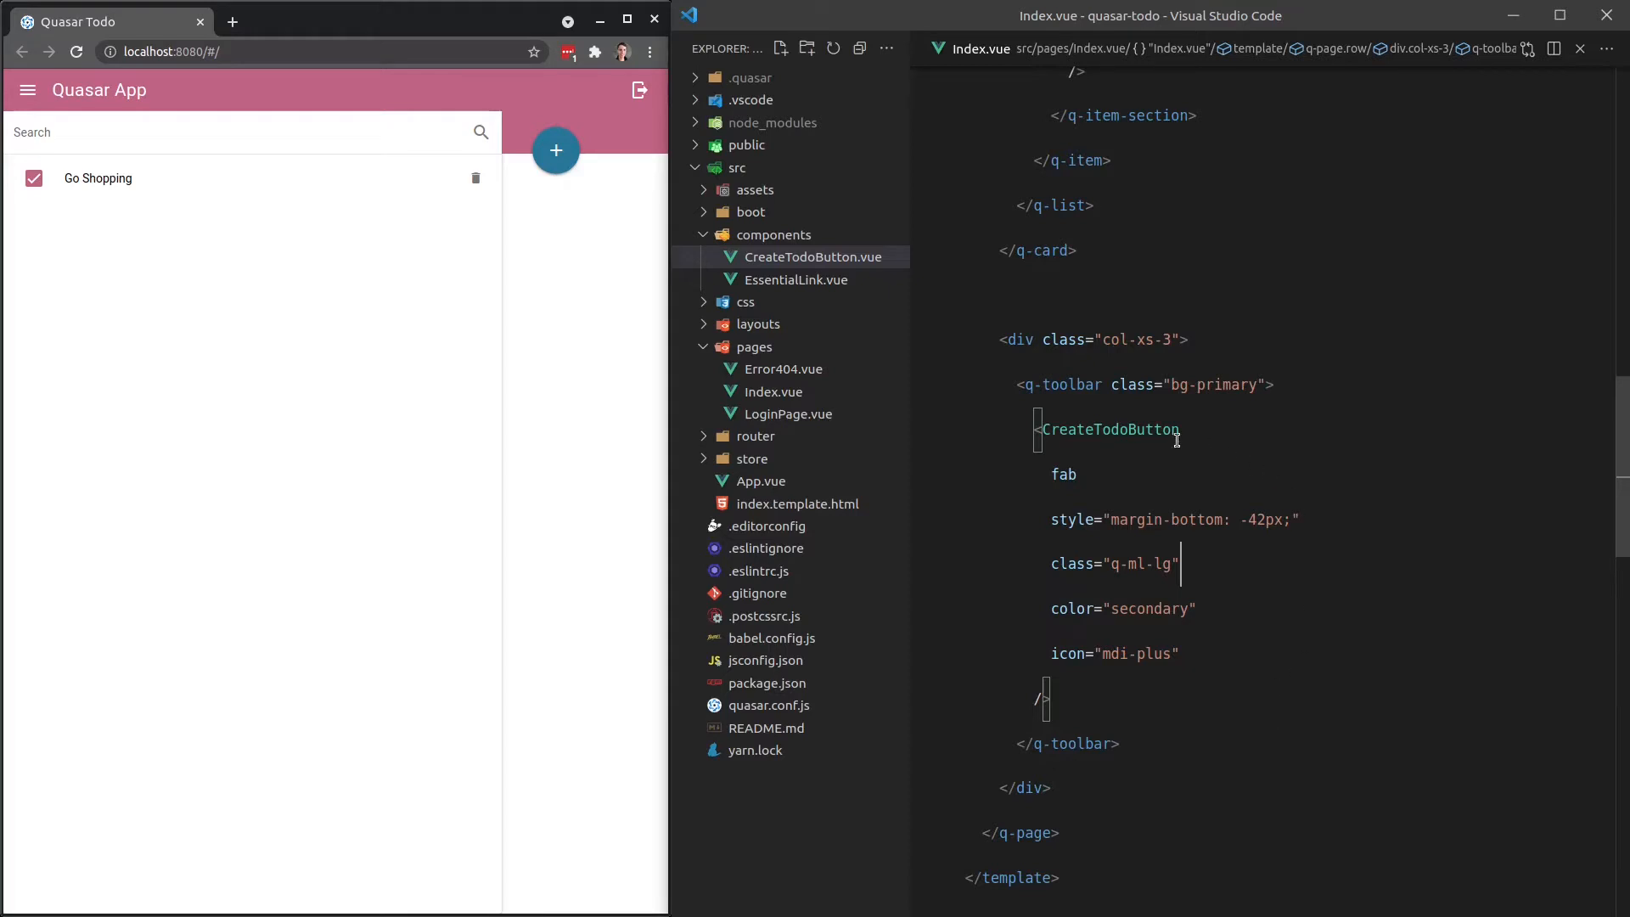
{"action": "mouse_move", "coordinate": [1193, 669]}
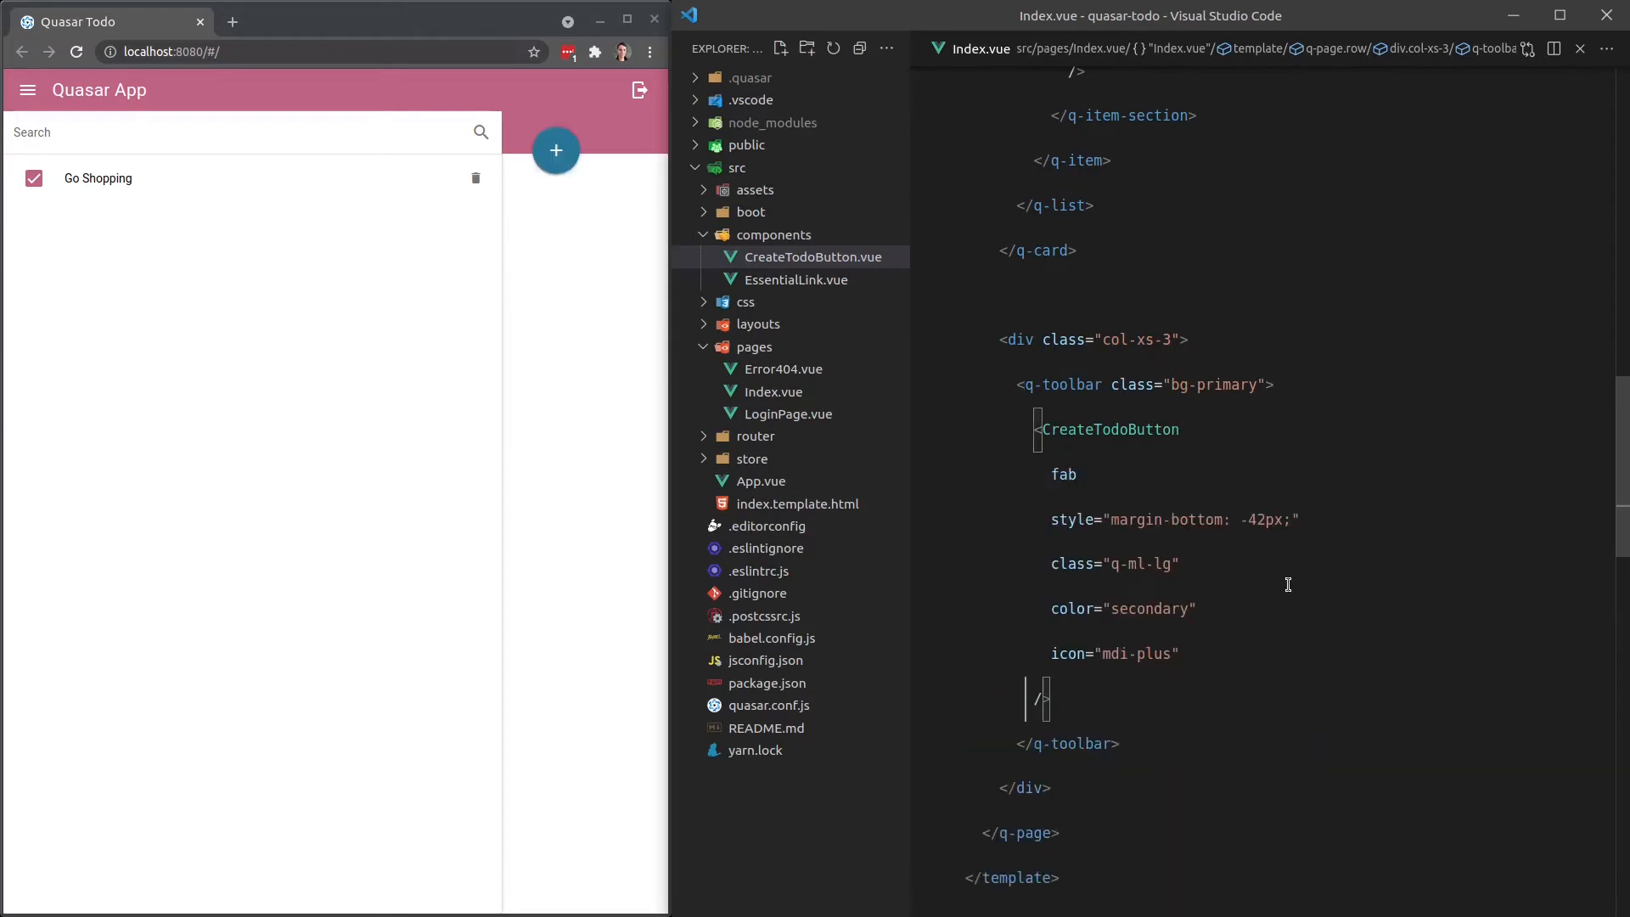
{"action": "mouse_move", "coordinate": [1265, 503]}
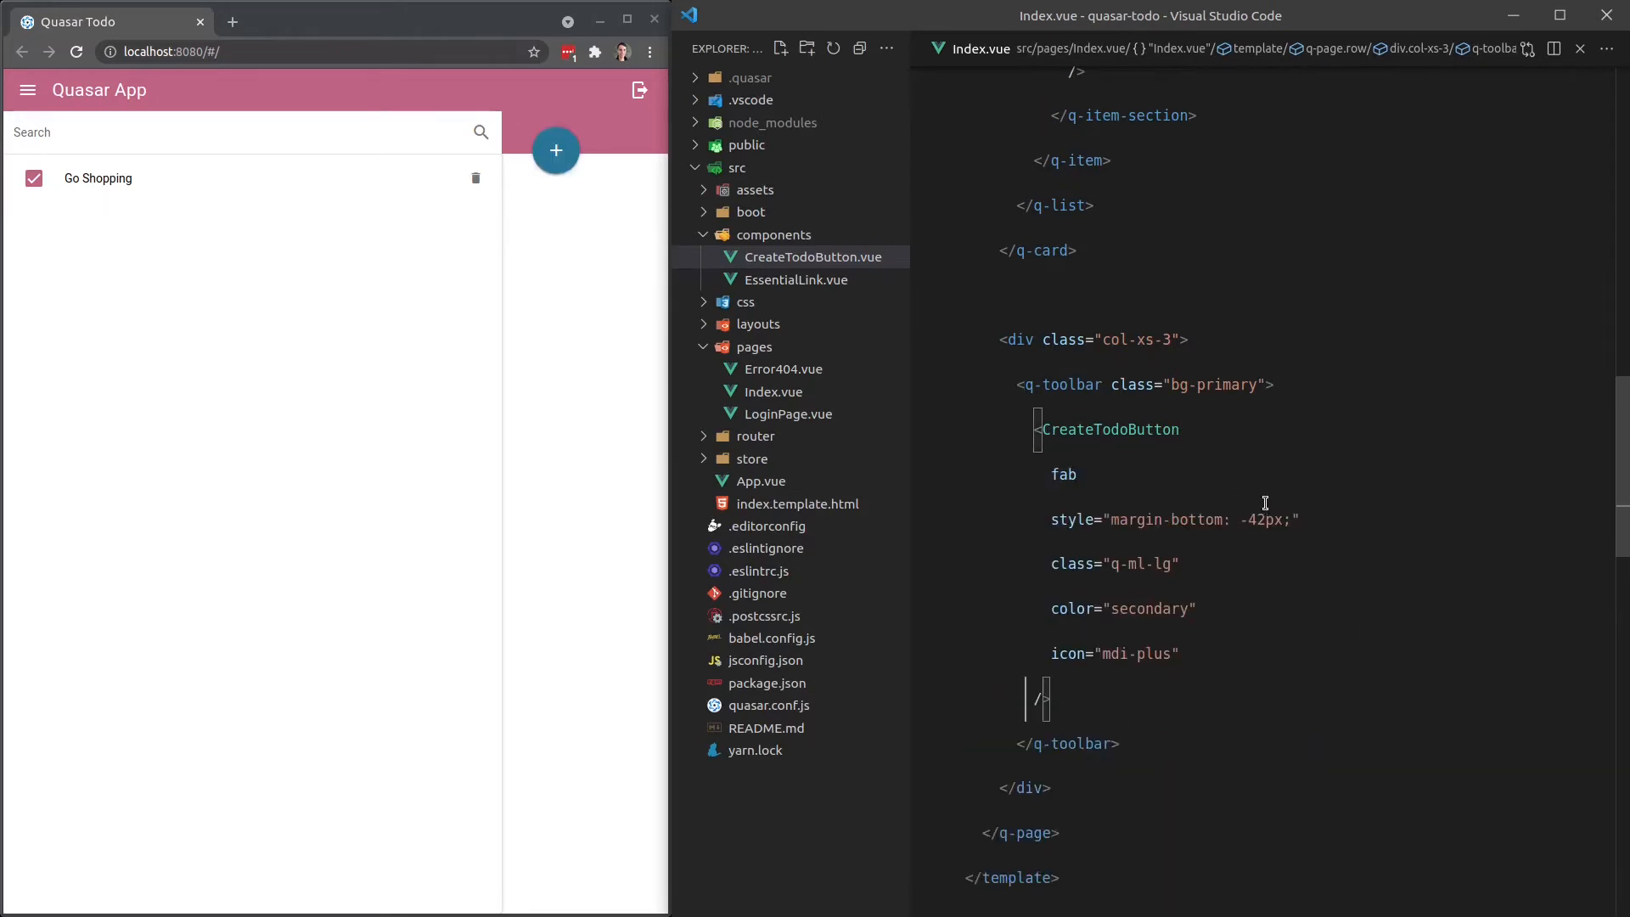
Inspect the CreateTodoButton tag's fab attribute and margin-bottom style value in Index.vue.
{"action": "double_click", "coordinate": [1110, 428]}
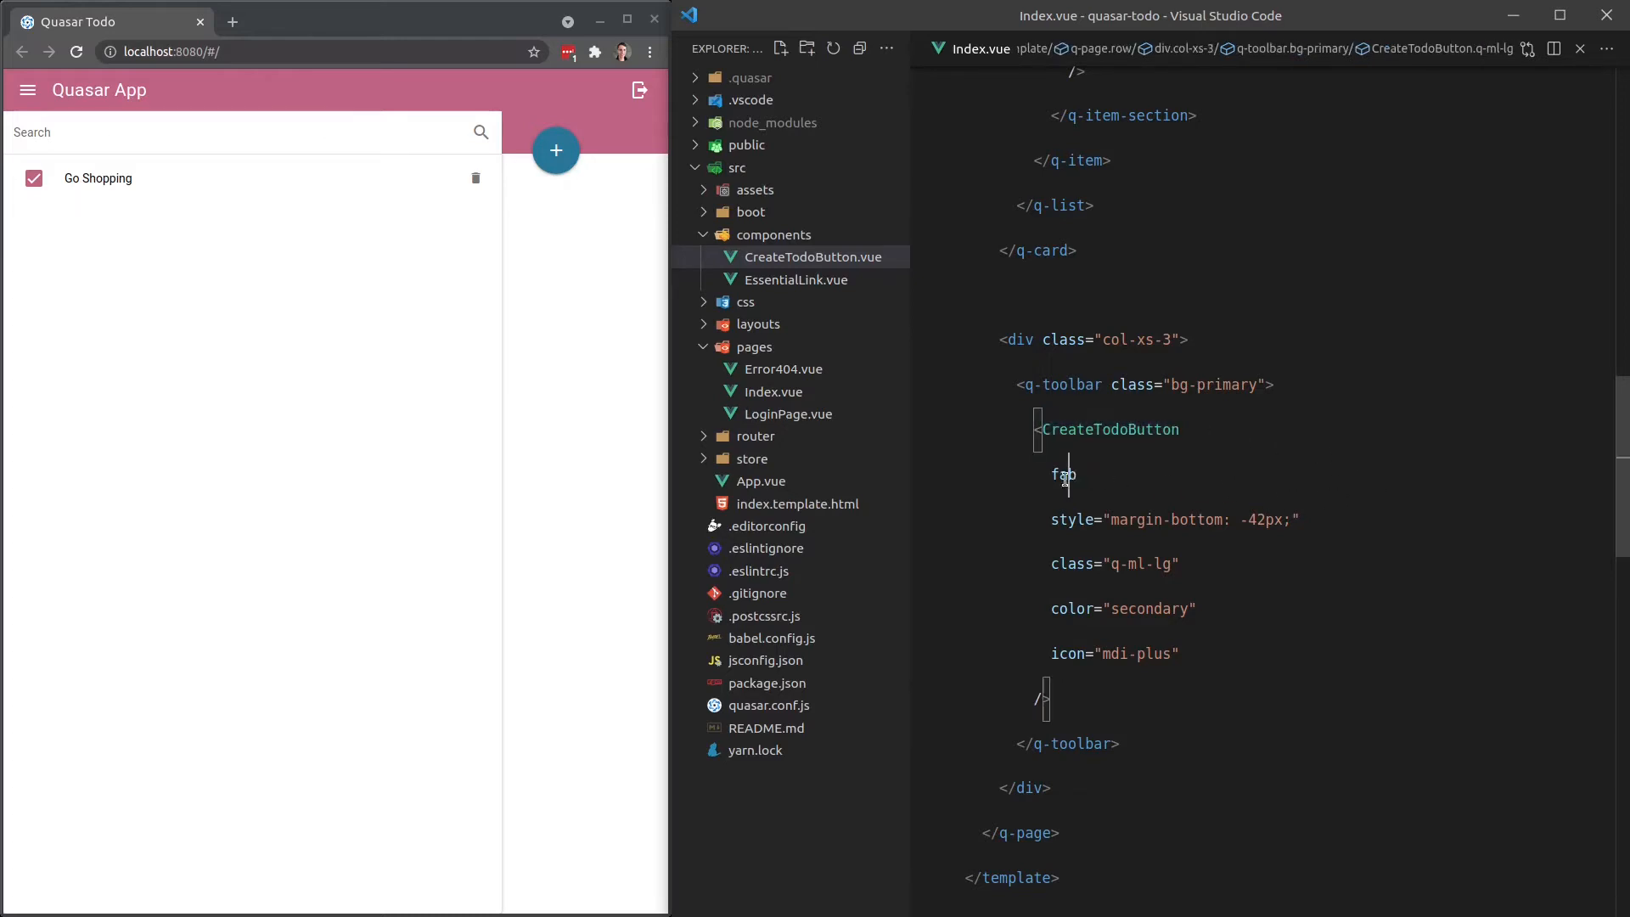
{"action": "left_click_drag", "start_coordinate": [1112, 520], "coordinate": [1283, 520]}
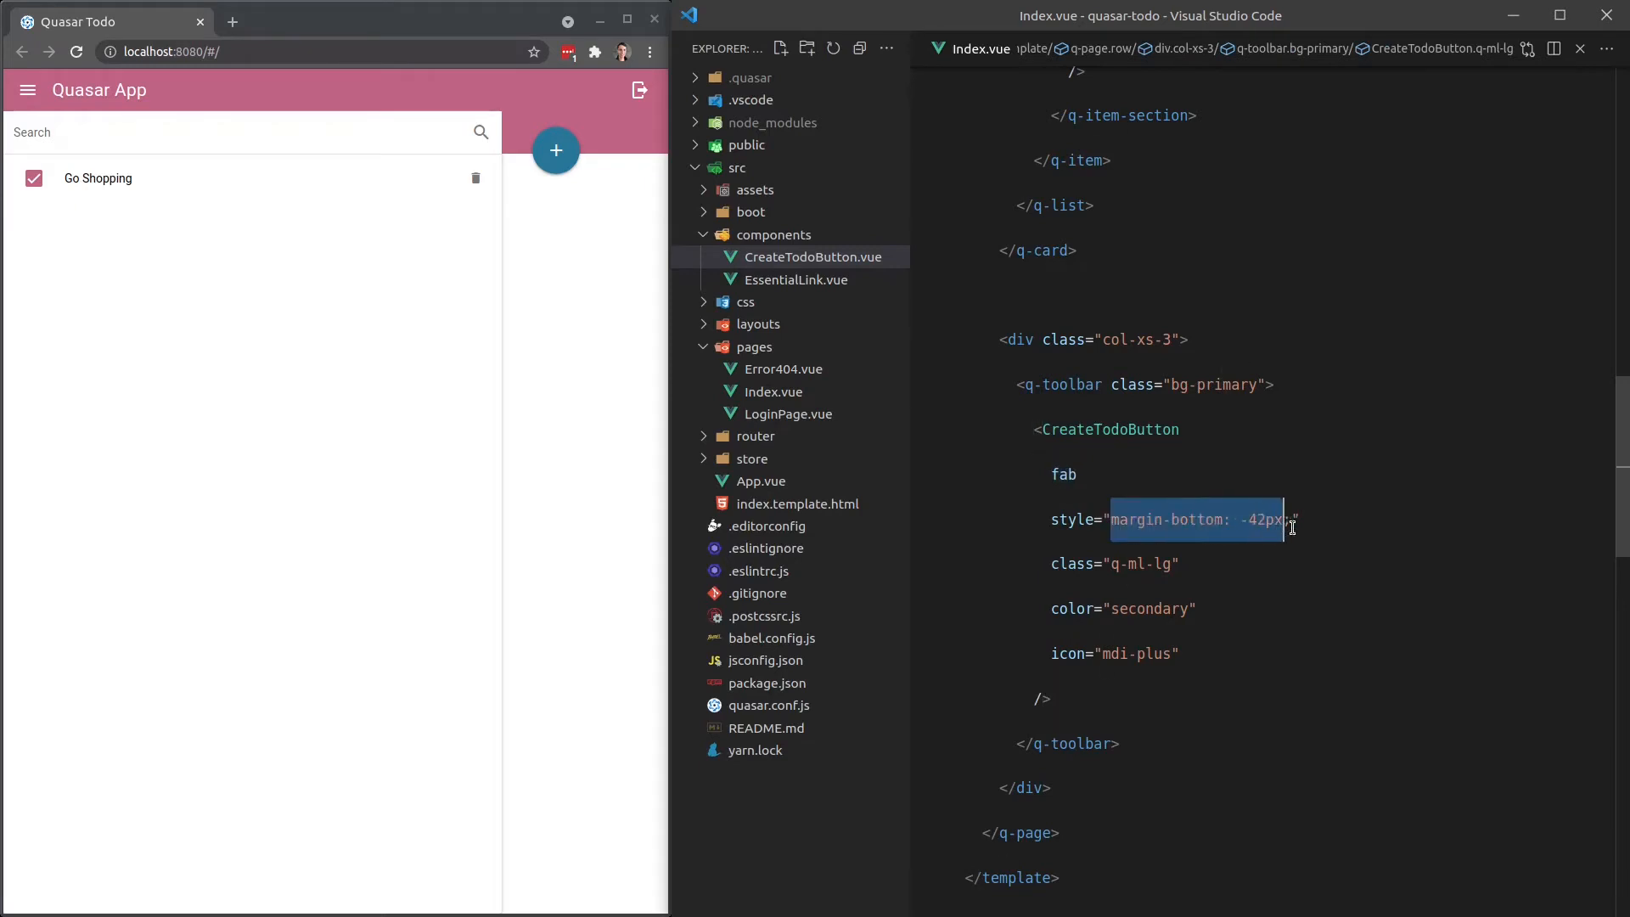
{"action": "double_click", "coordinate": [1149, 609]}
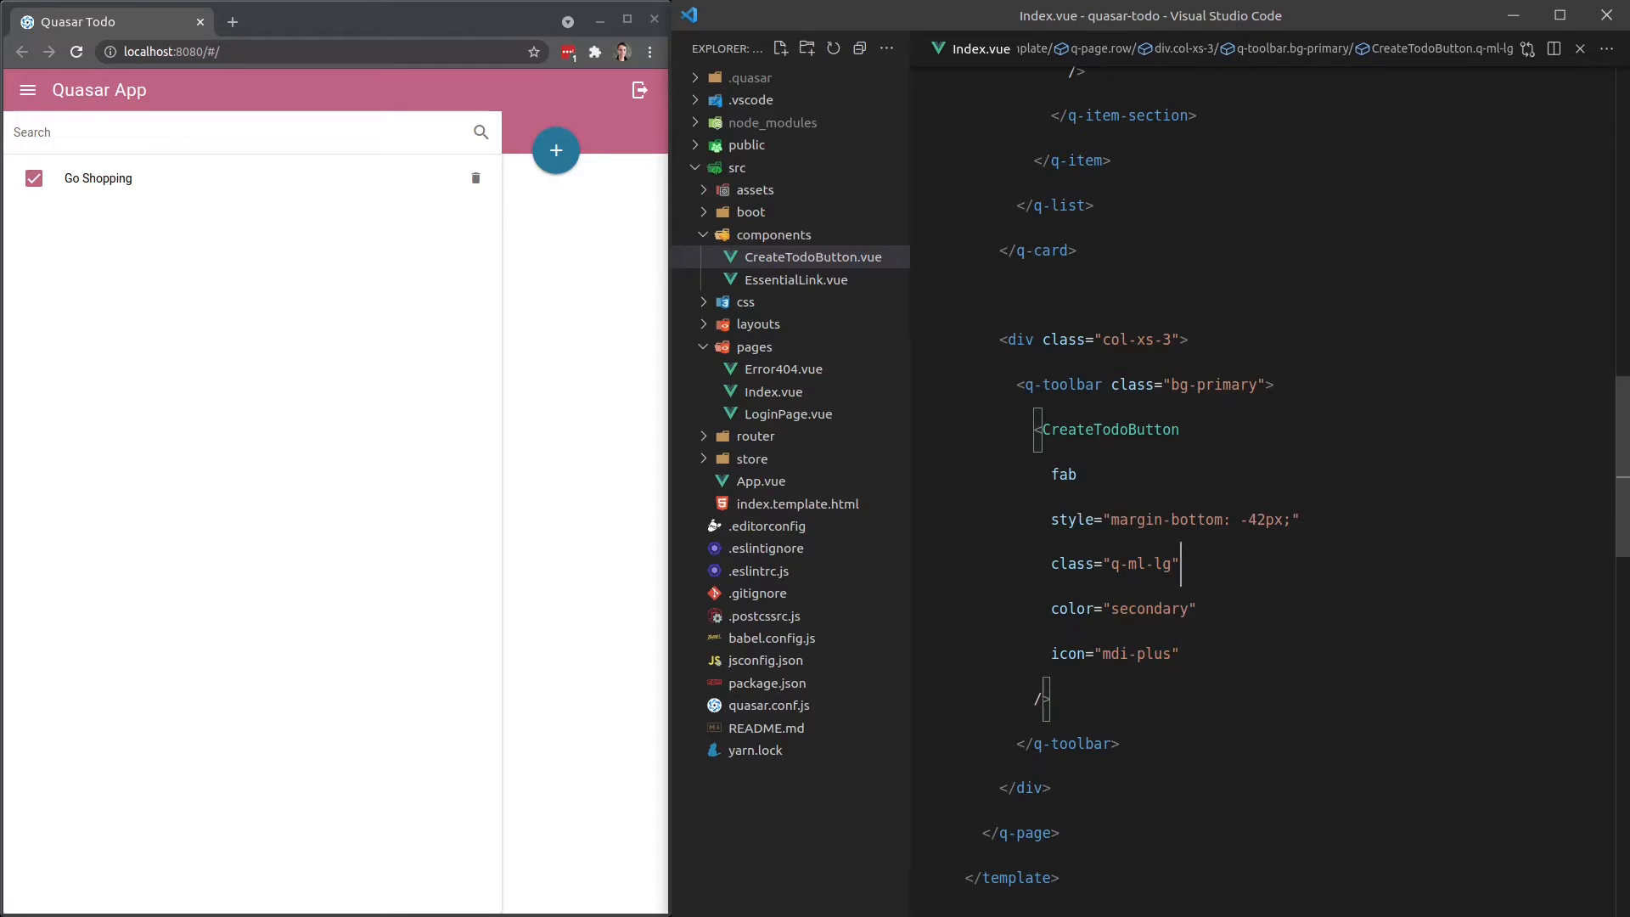
{"action": "double_click", "coordinate": [1110, 430]}
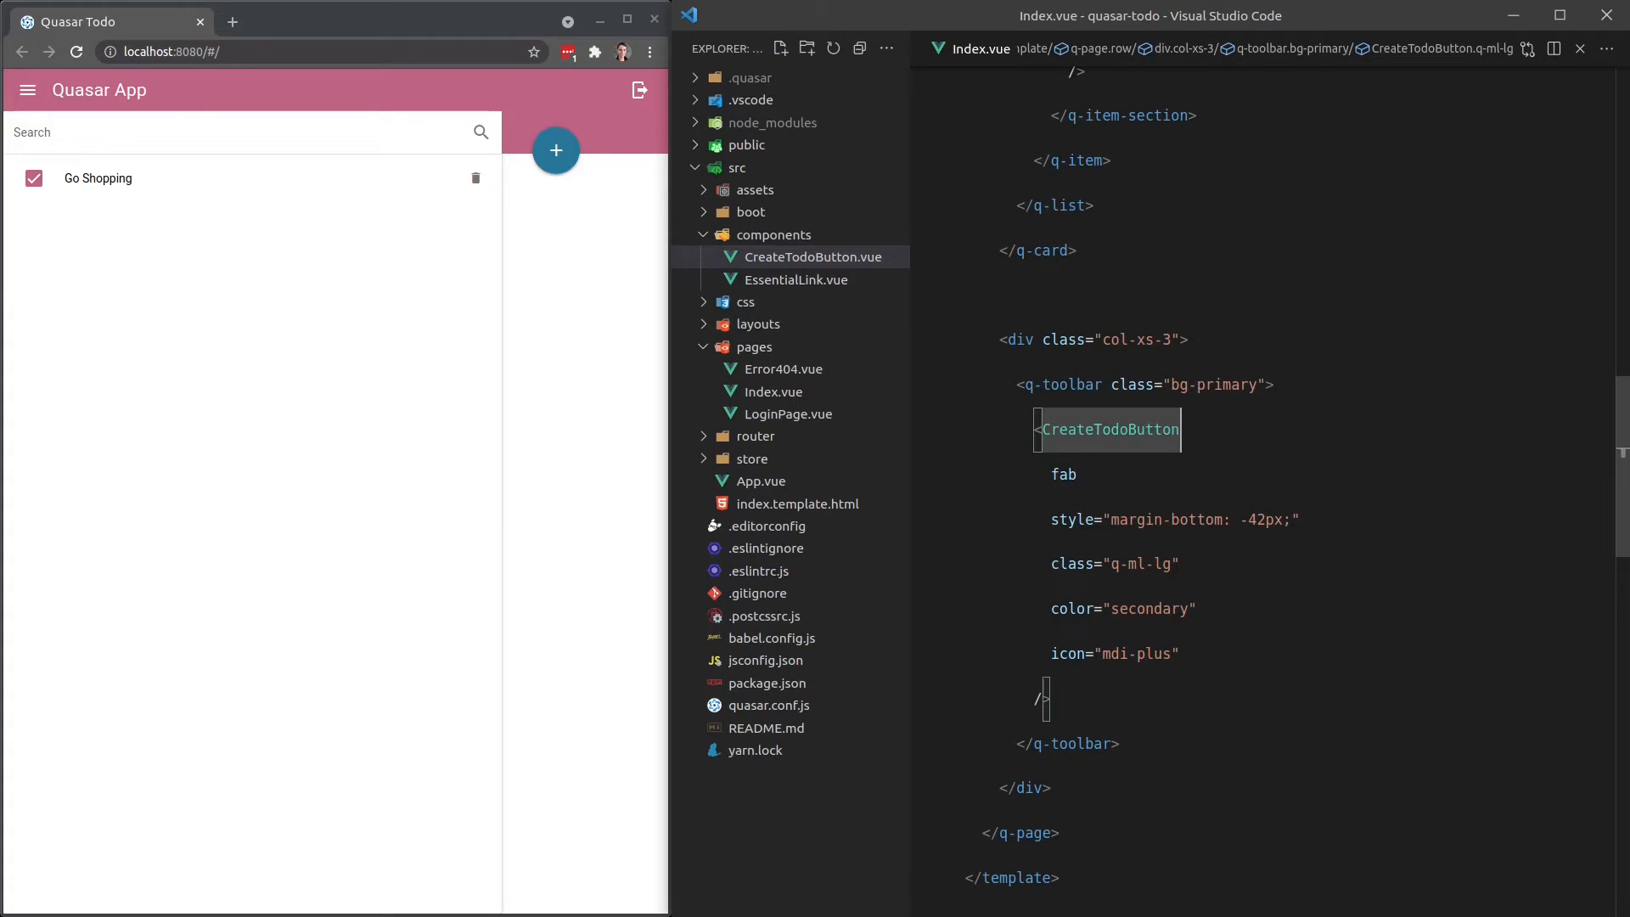
{"action": "mouse_move", "coordinate": [1488, 477]}
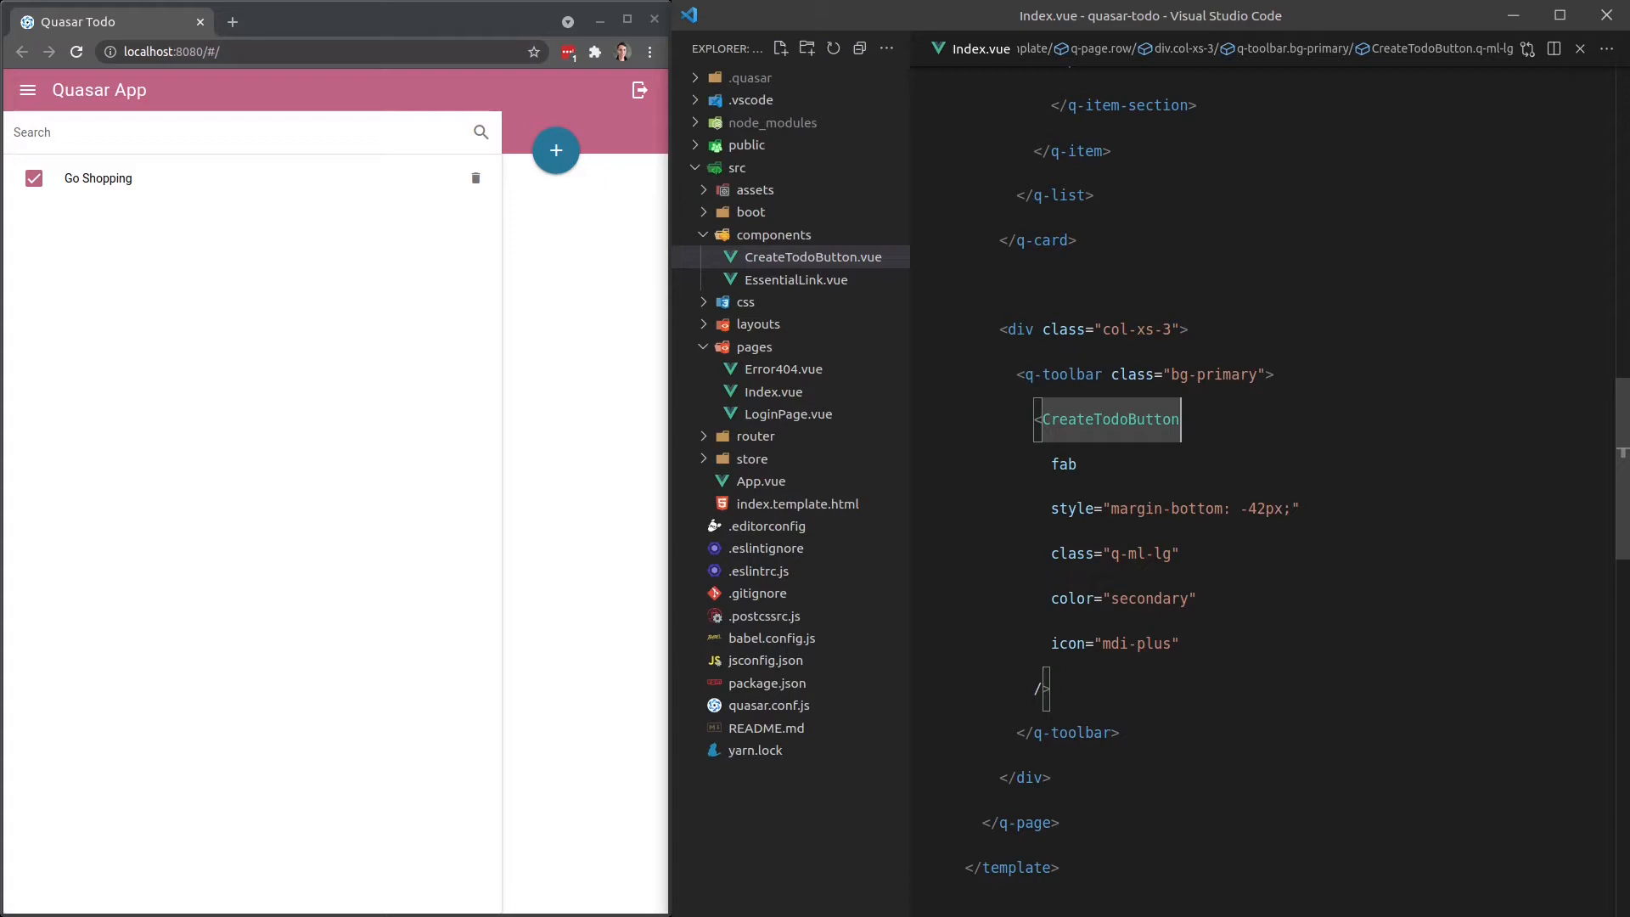
{"action": "mouse_move", "coordinate": [1412, 473]}
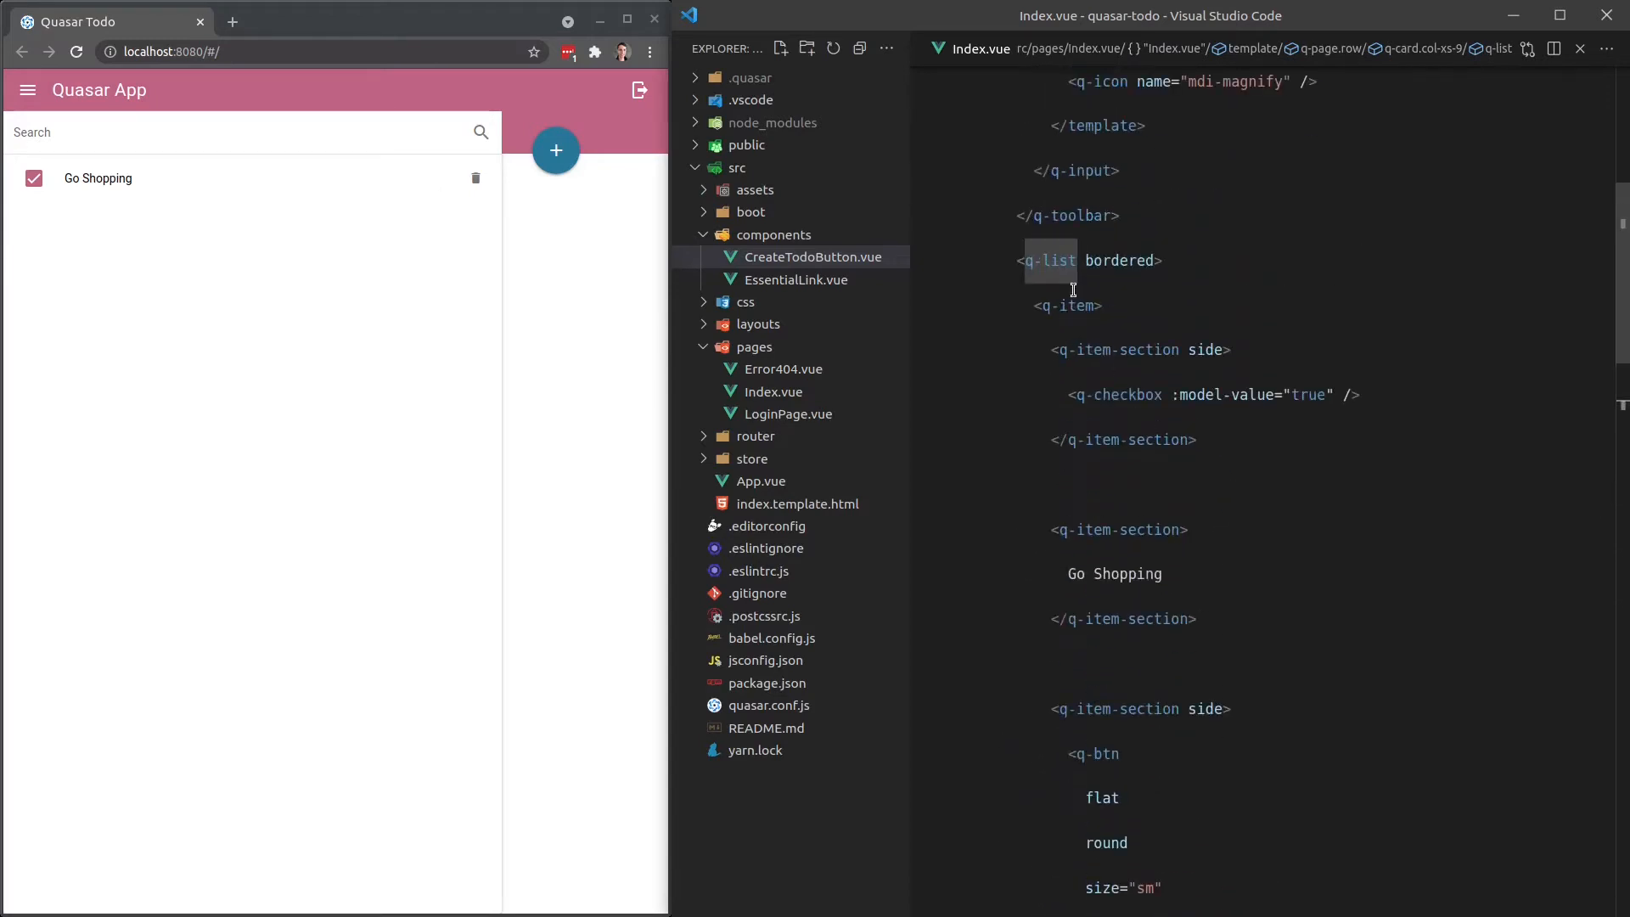
{"action": "scroll", "scroll_direction": "down", "scroll_amount": 3}
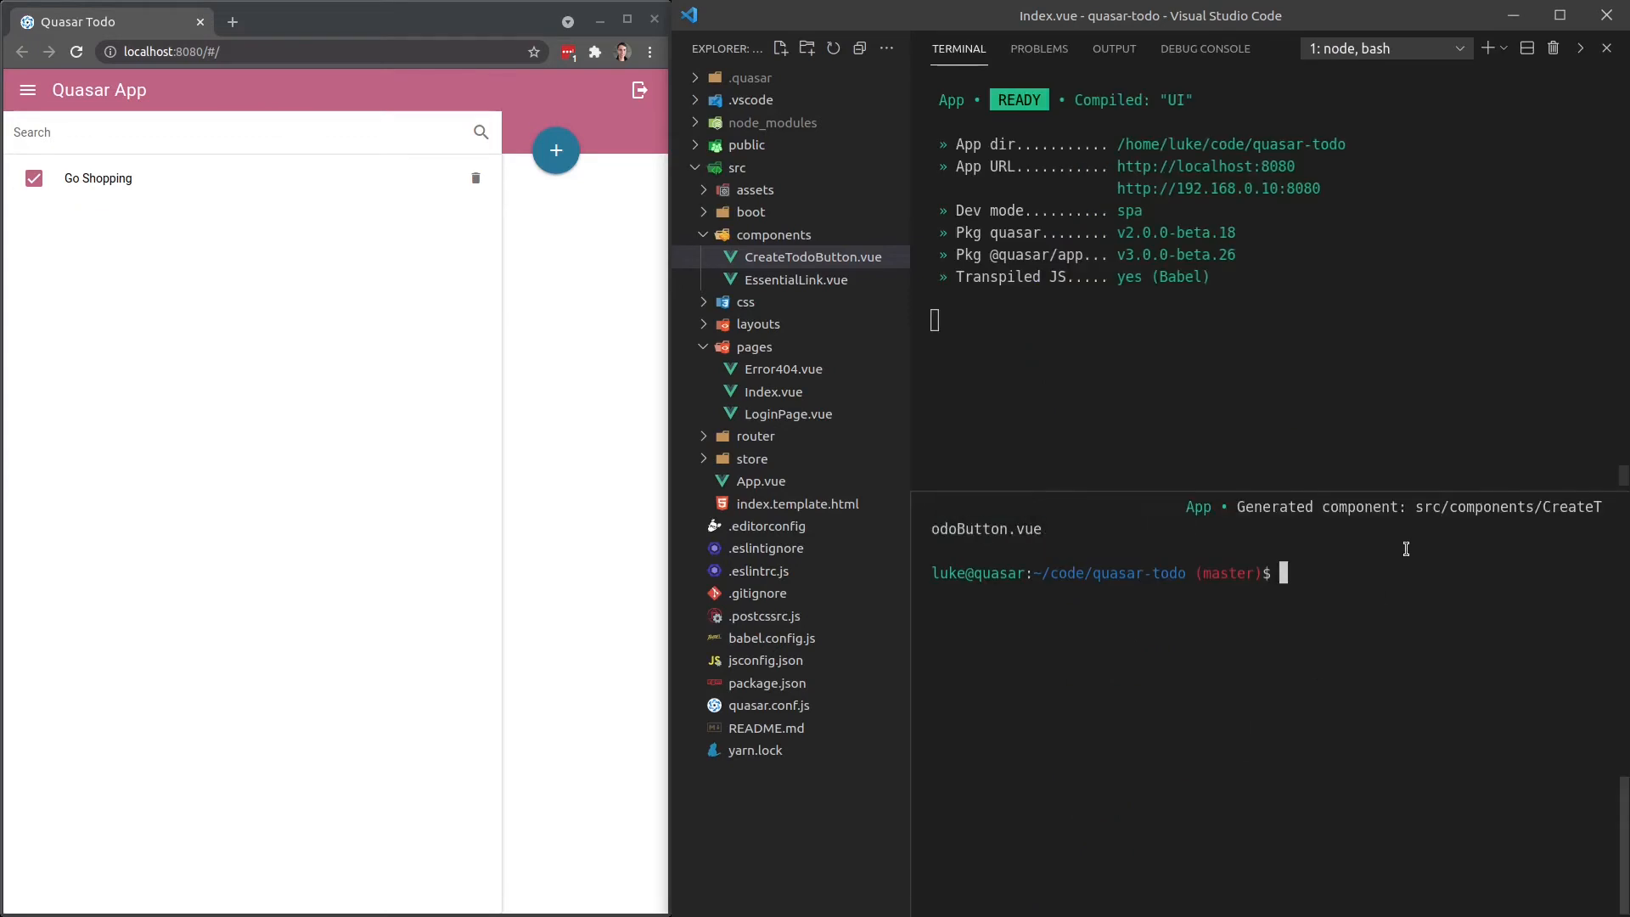
Type 'quasar new component TodosList' at the terminal prompt.
{"action": "type", "text": "quasar n"}
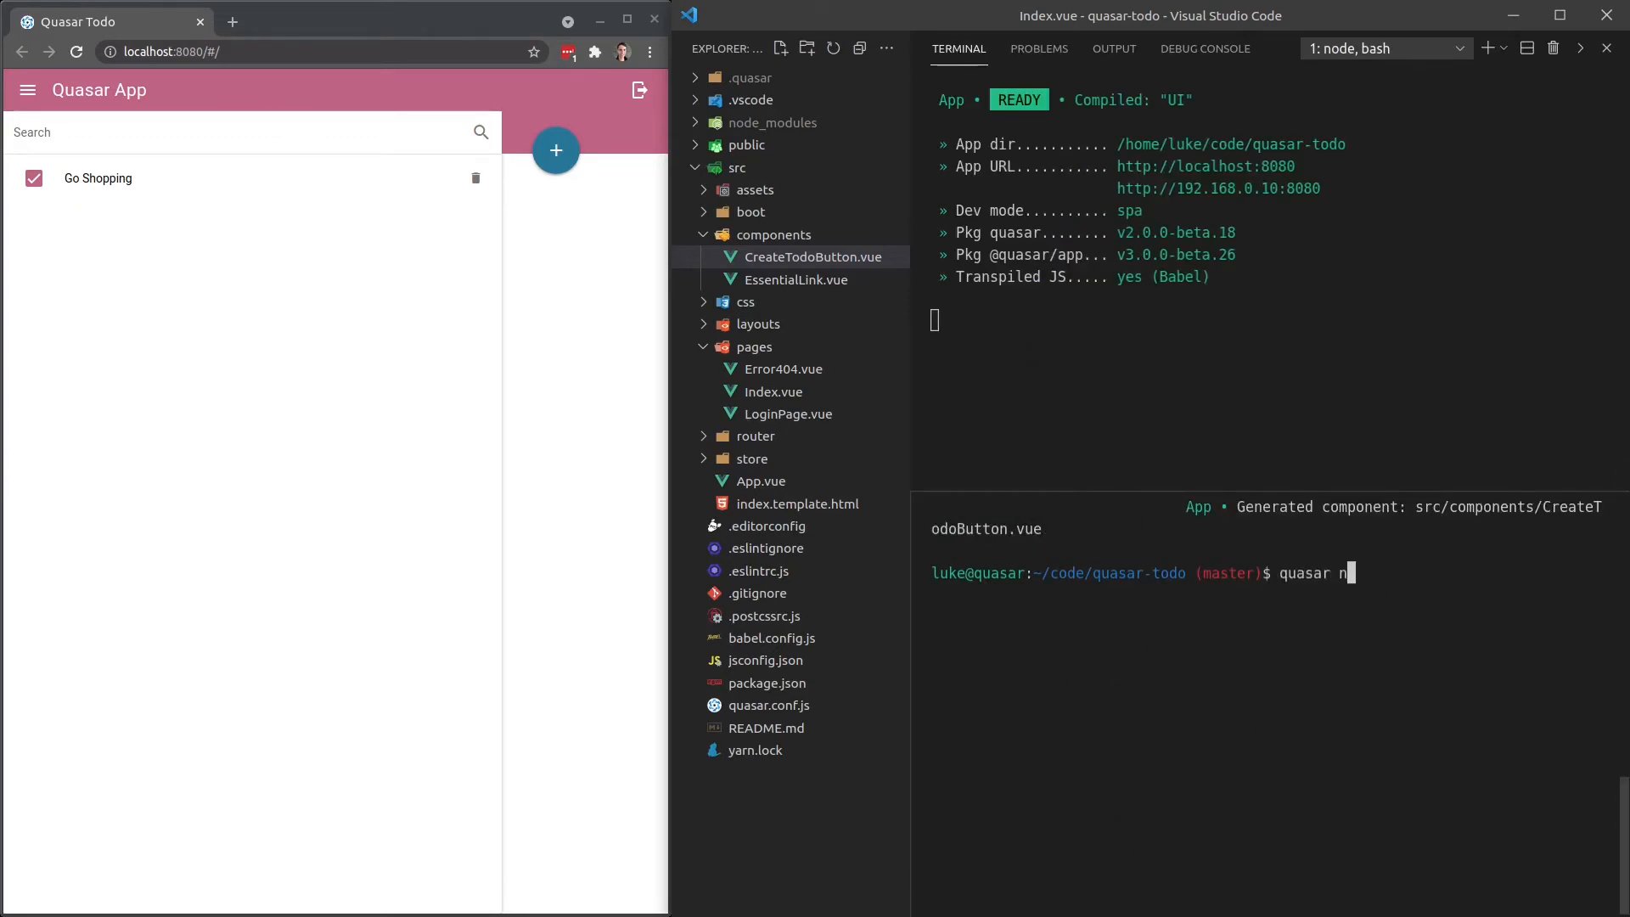
{"action": "type", "text": "ew component"}
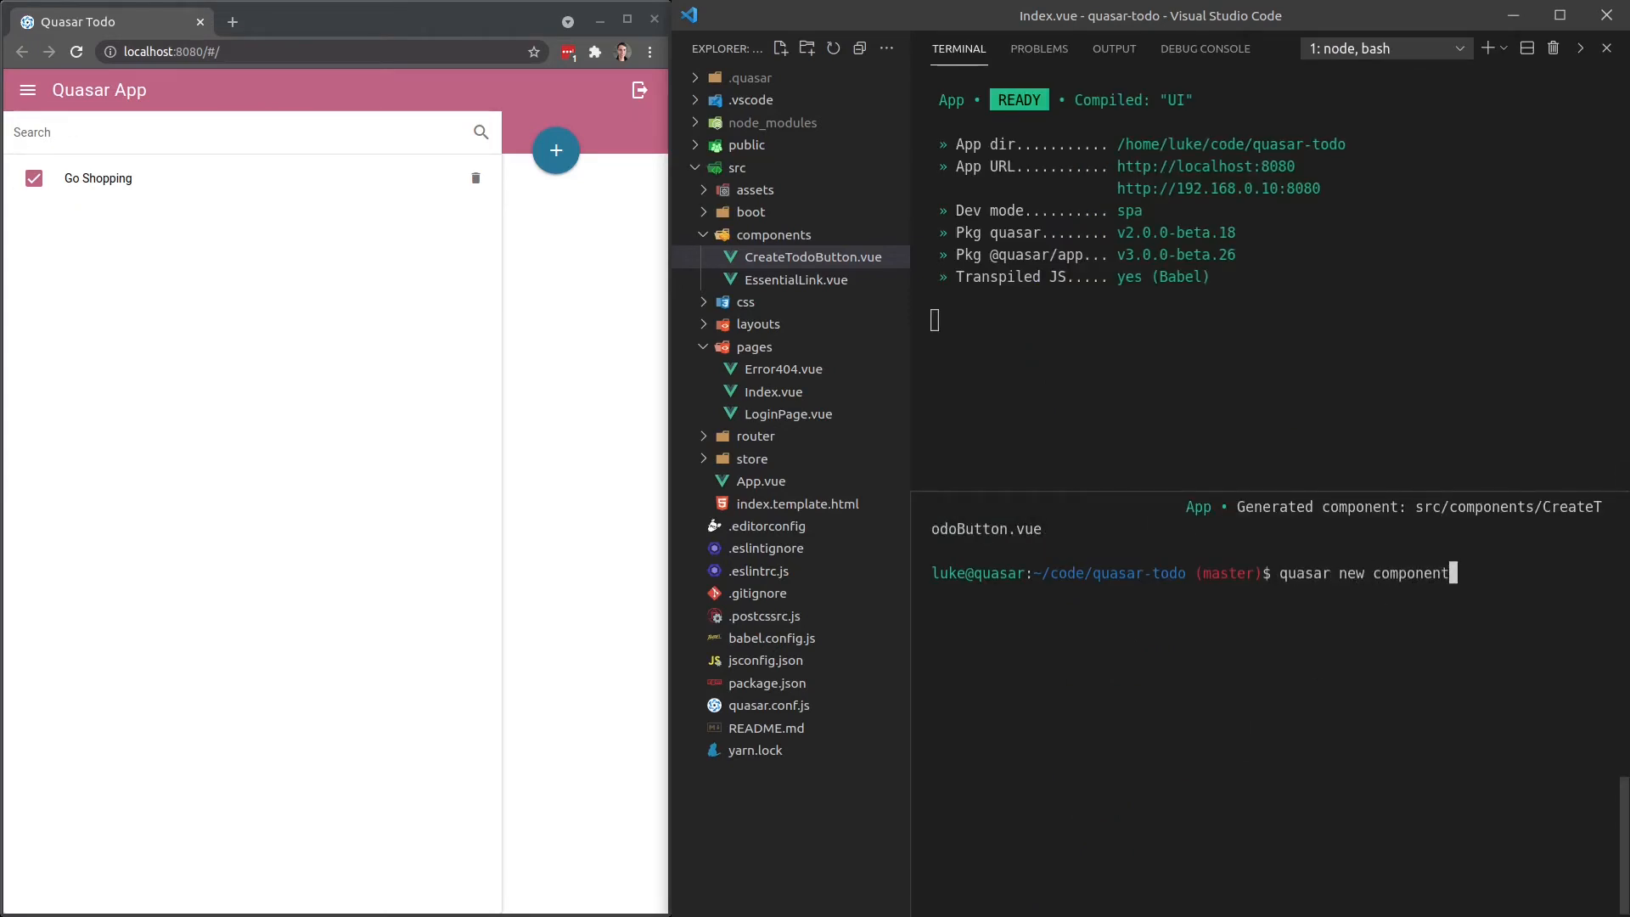
{"action": "type", "text": "To"}
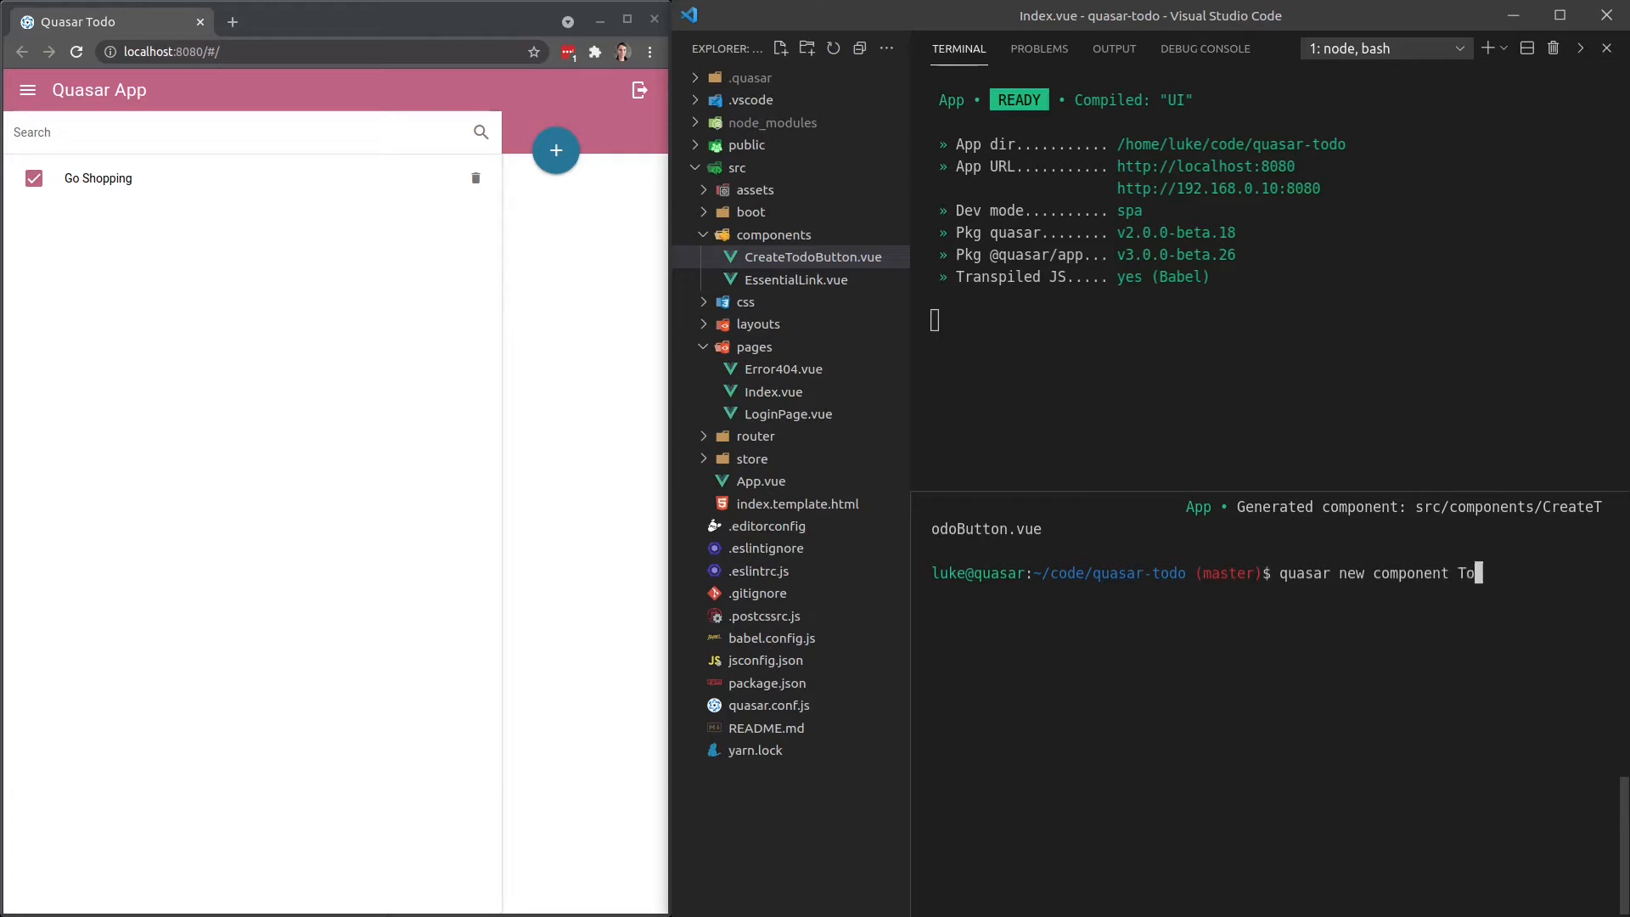
{"action": "type", "text": "dosList"}
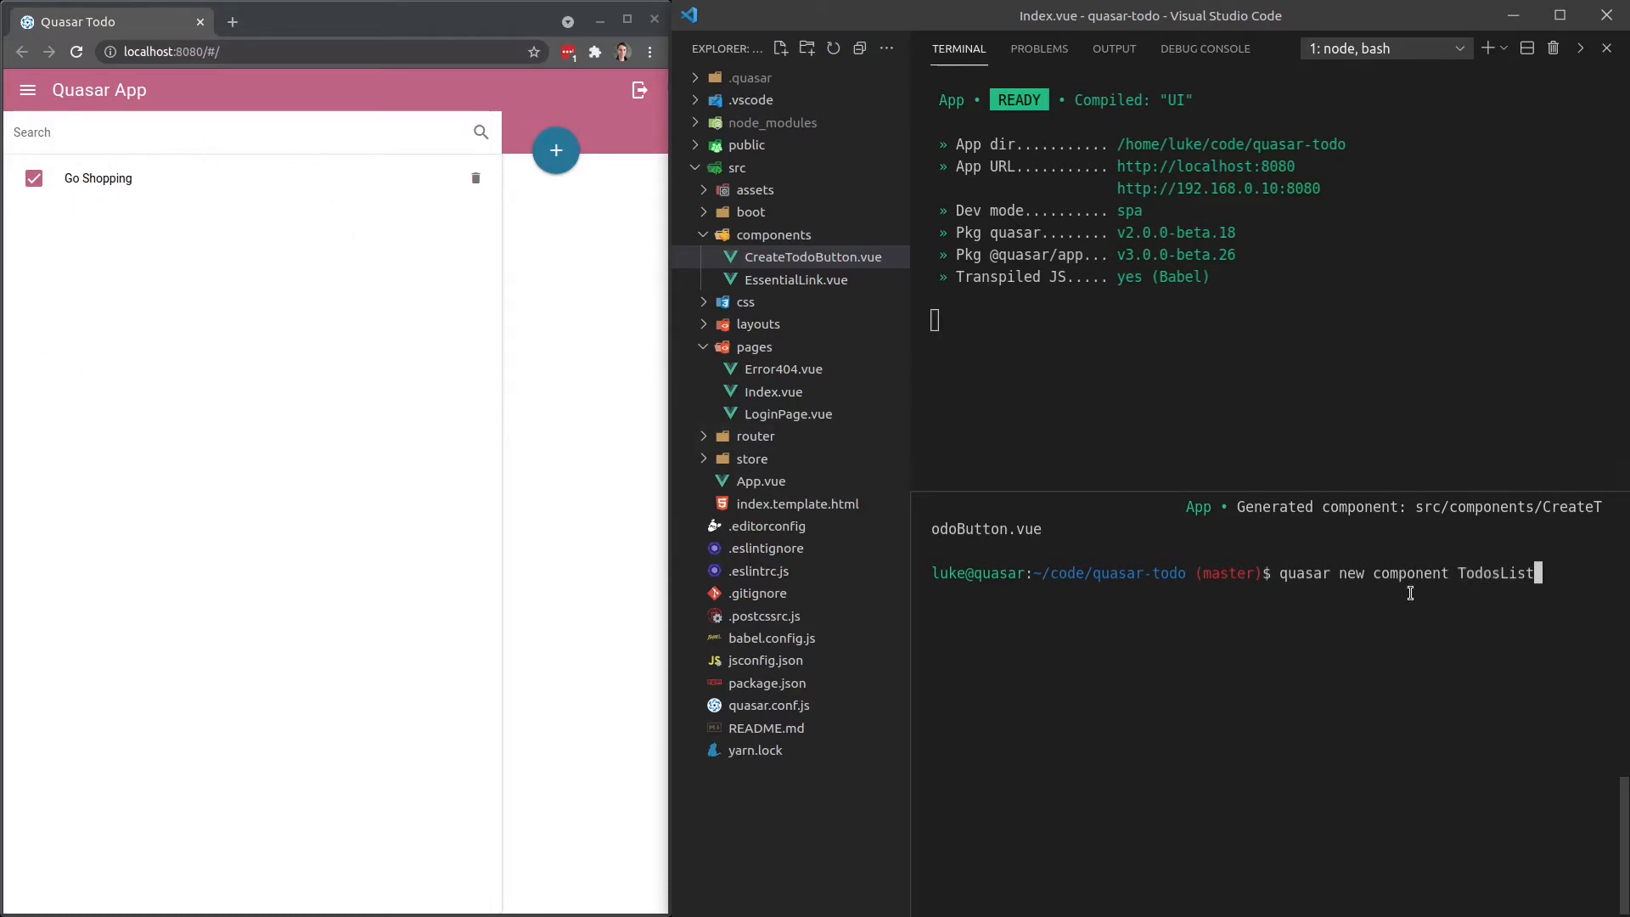
{"action": "mouse_move", "coordinate": [1452, 596]}
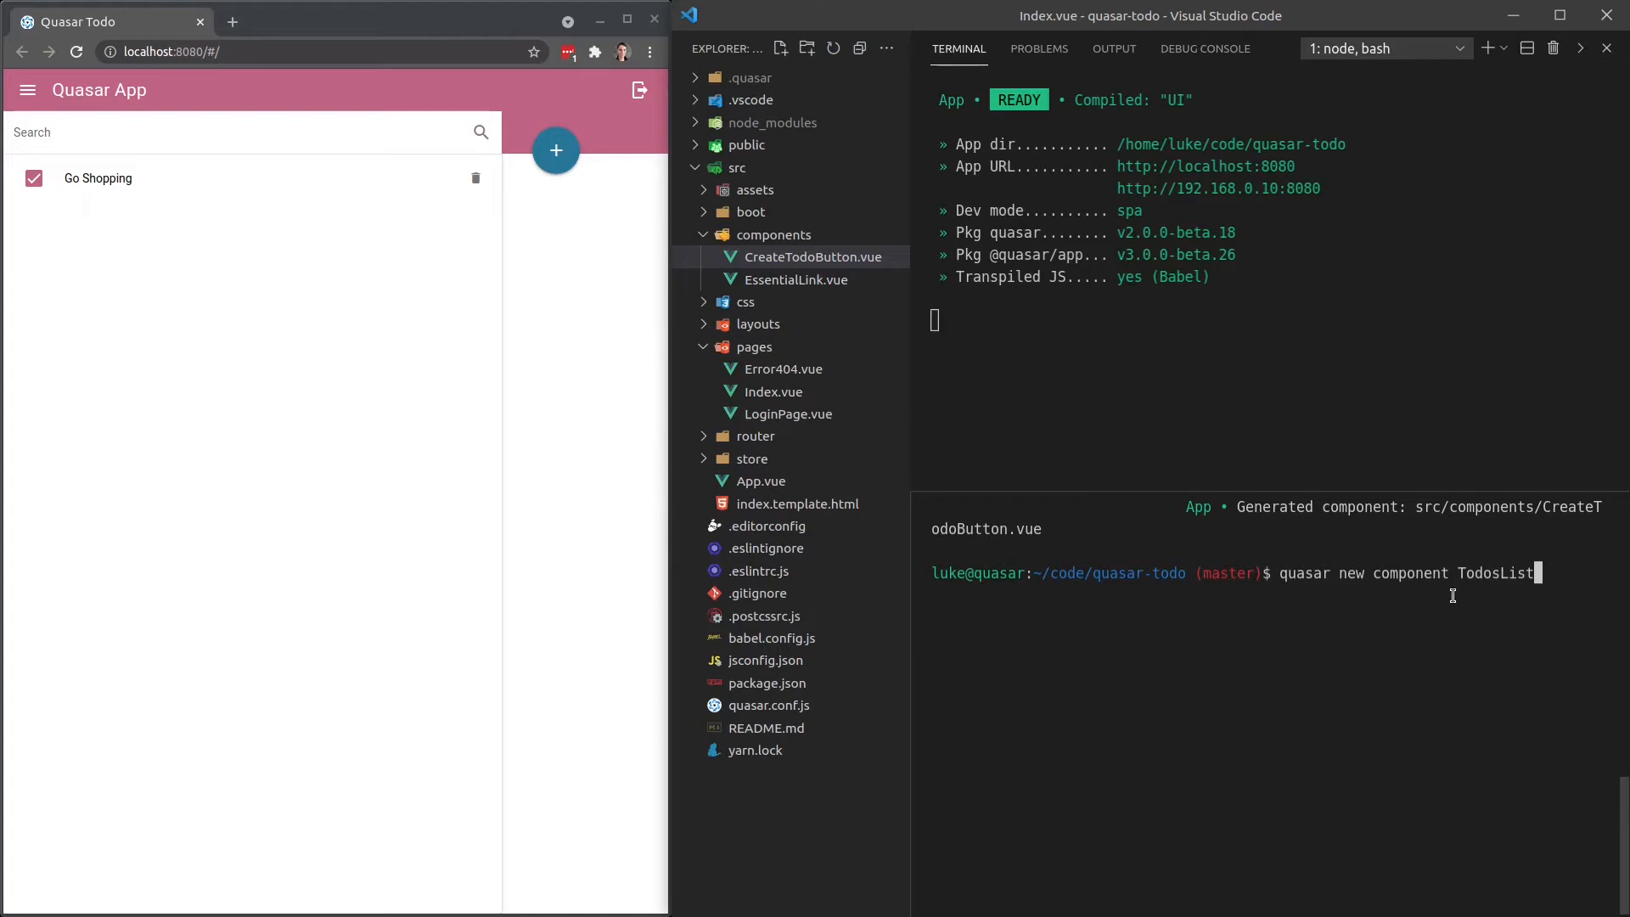
{"action": "double_click", "coordinate": [1516, 573]}
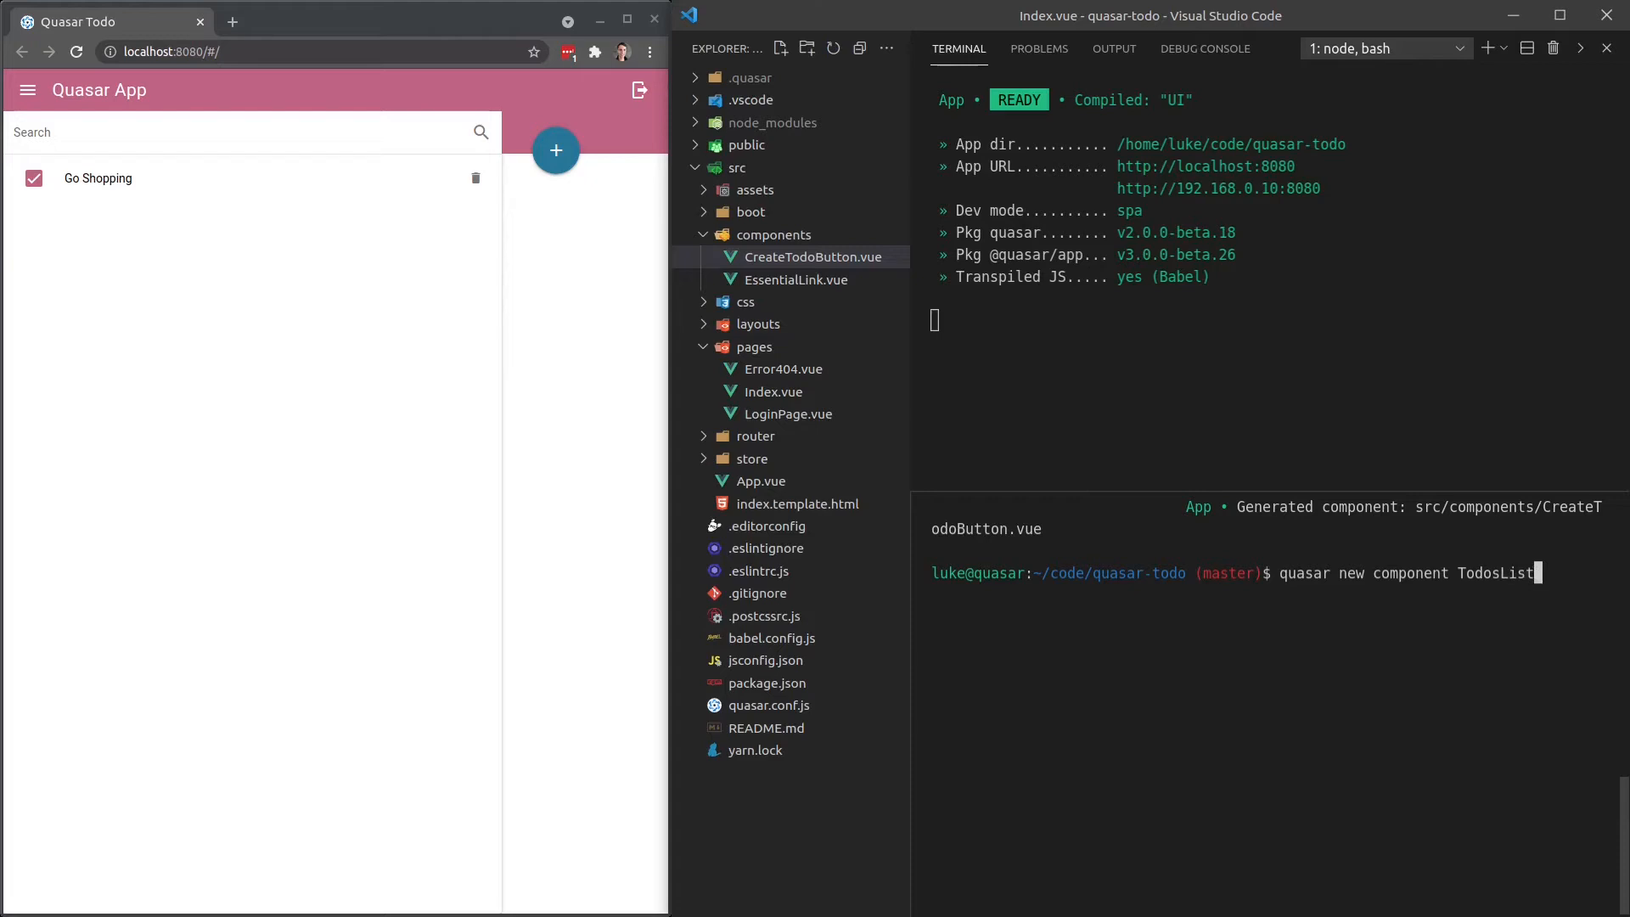
{"action": "mouse_move", "coordinate": [1553, 573]}
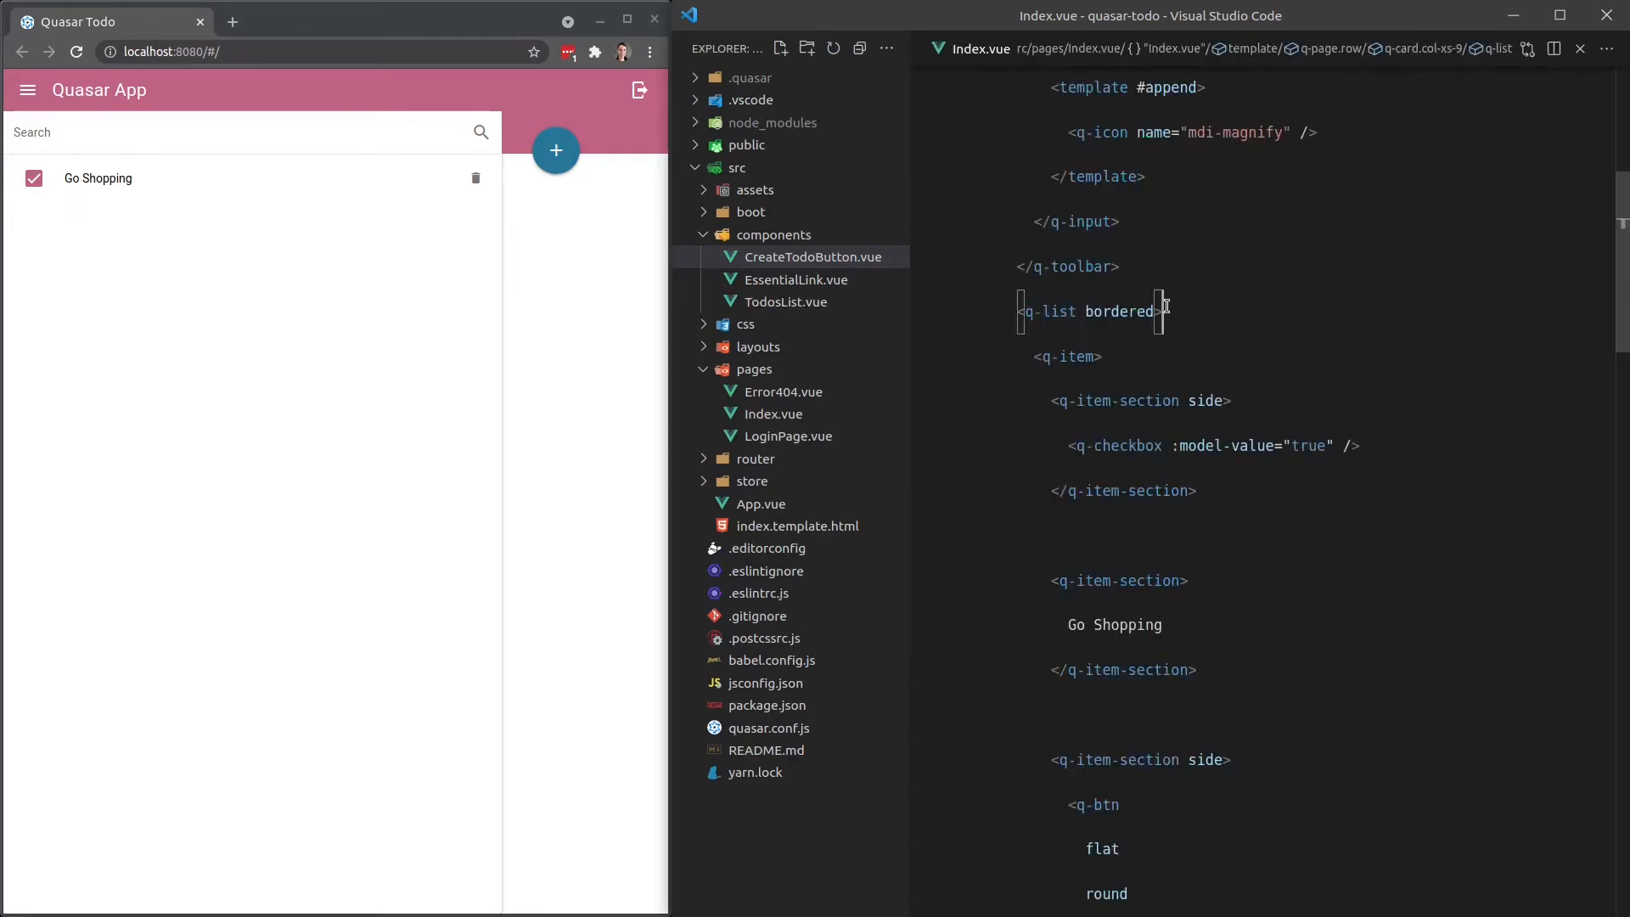
Rename Index.vue's bordered q-list opening tag to TodosList.
{"action": "double_click", "coordinate": [1051, 312]}
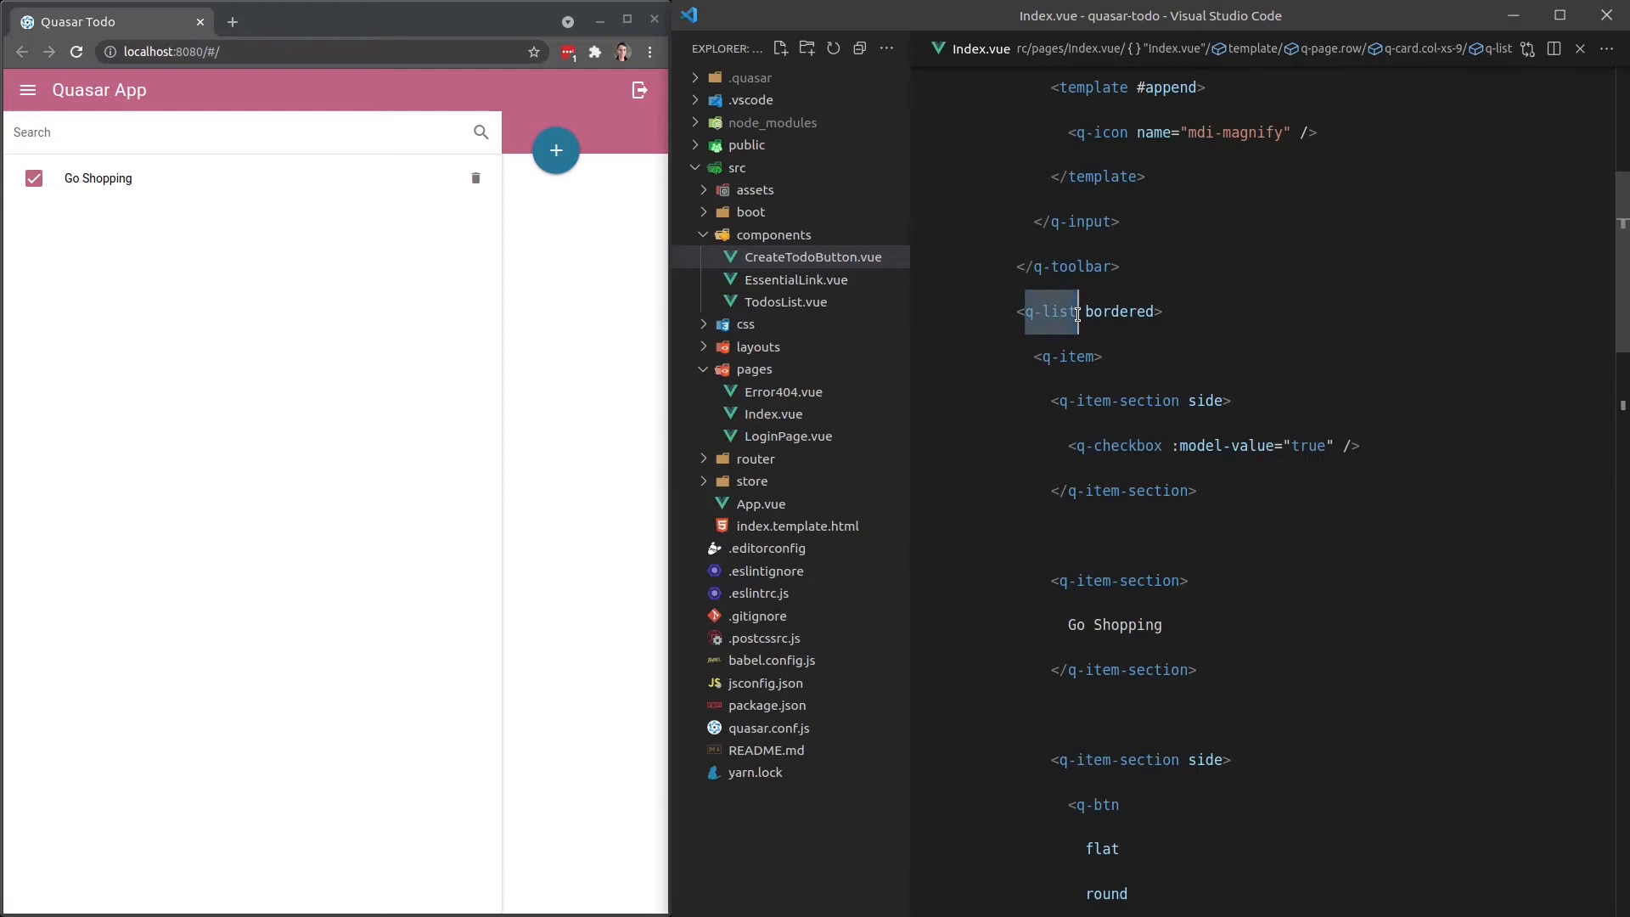
{"action": "type", "text": "TodosL"}
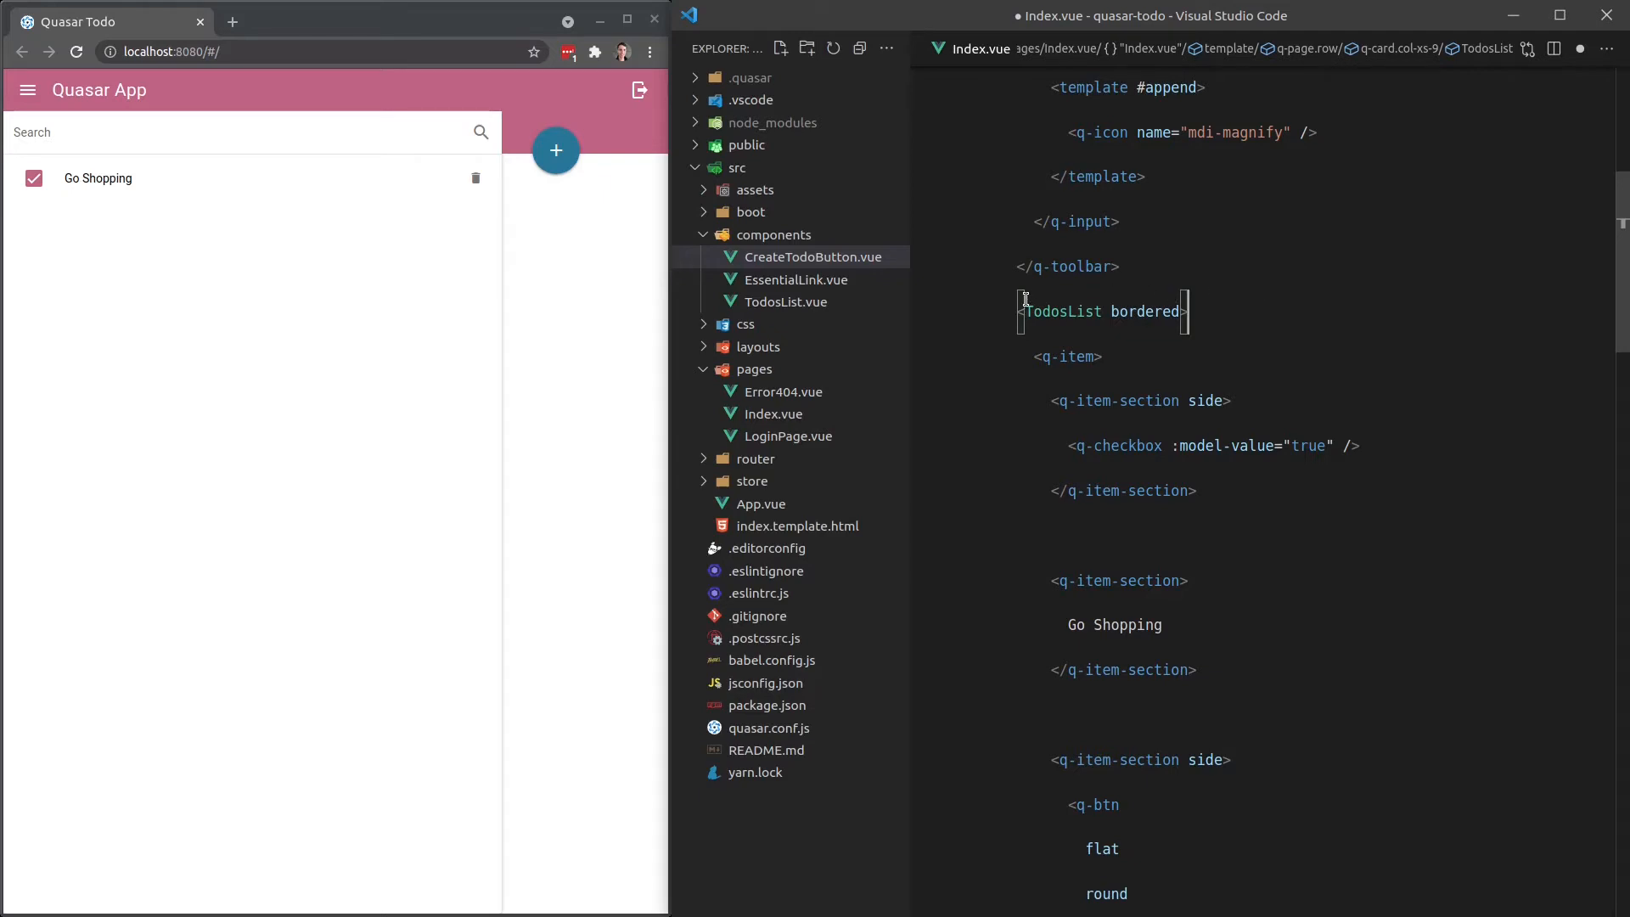
{"action": "double_click", "coordinate": [1063, 312]}
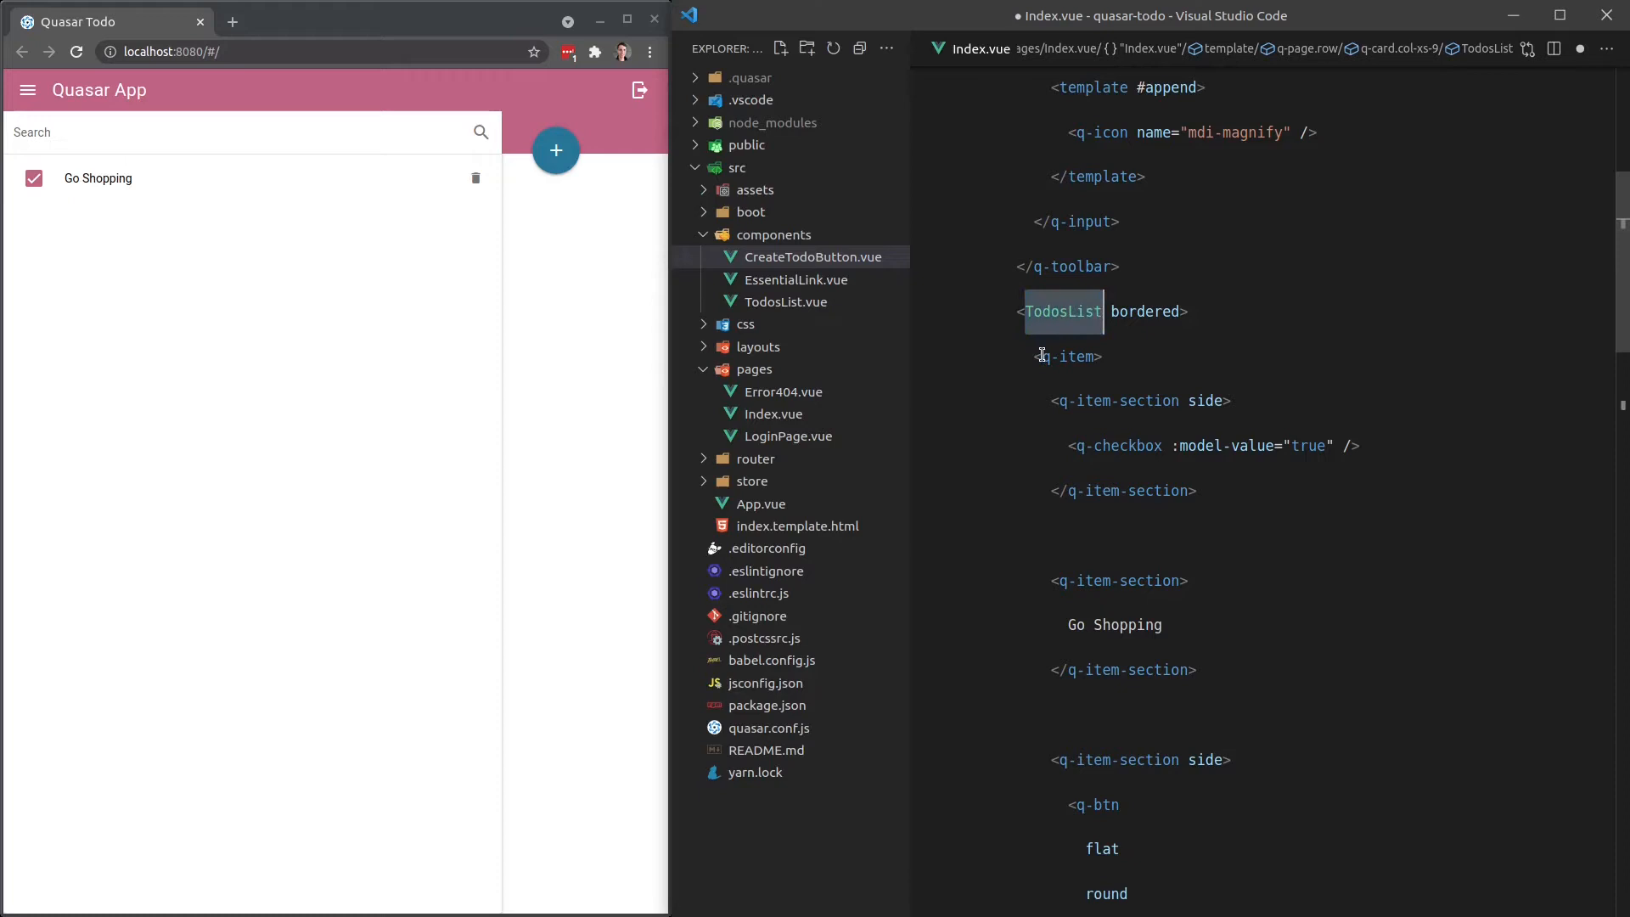
{"action": "left_click", "coordinate": [1066, 355]}
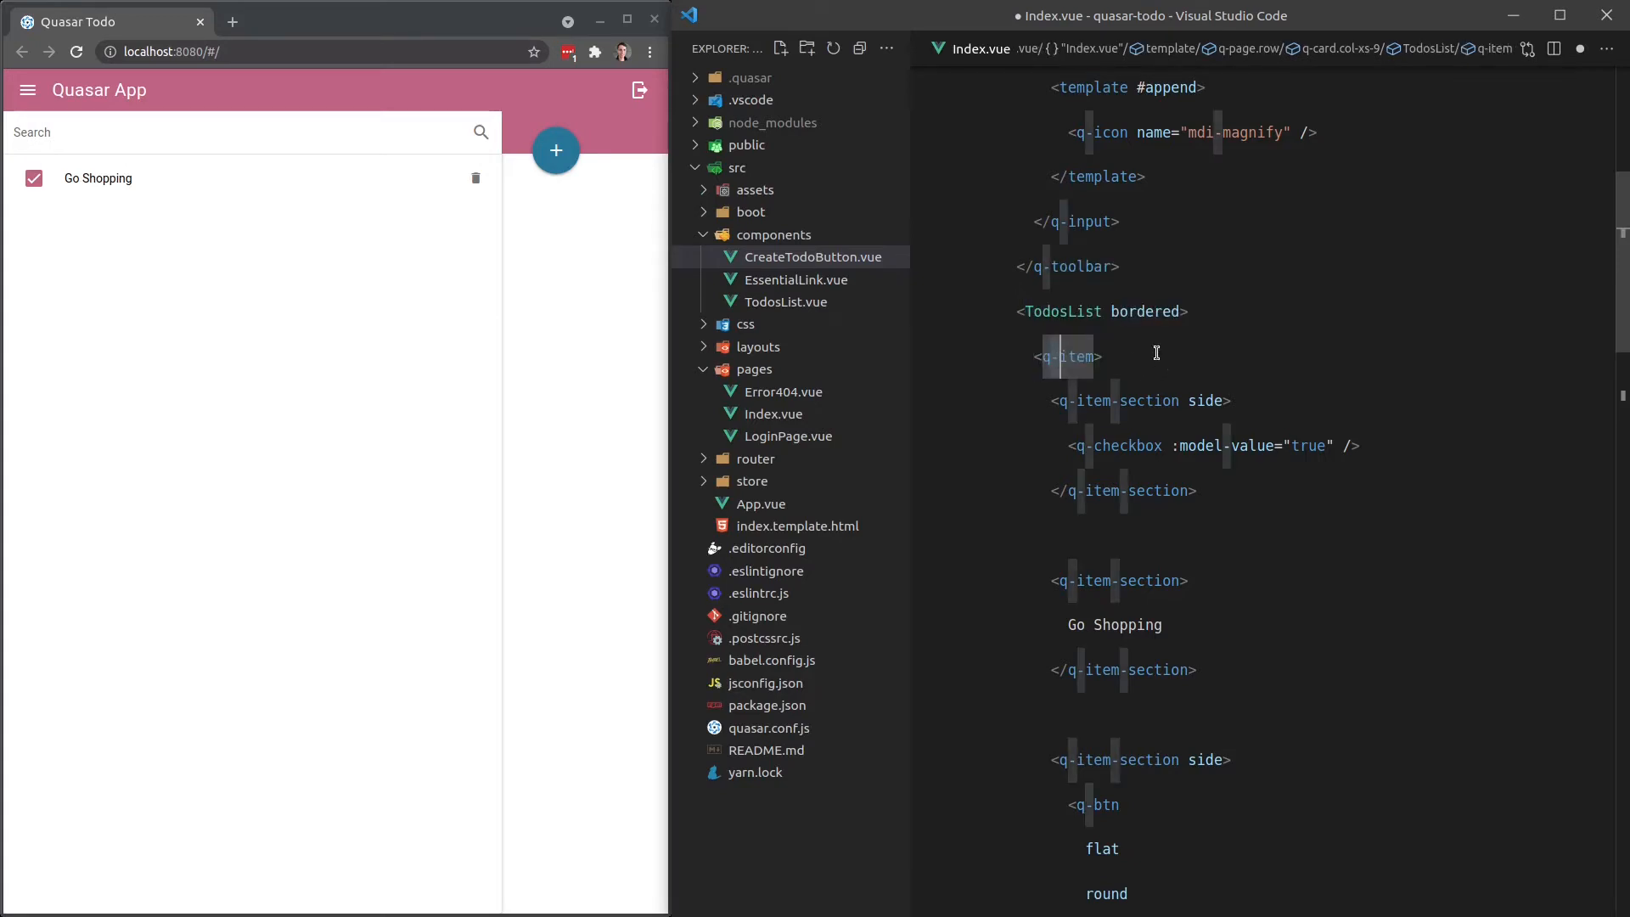
{"action": "double_click", "coordinate": [1066, 356]}
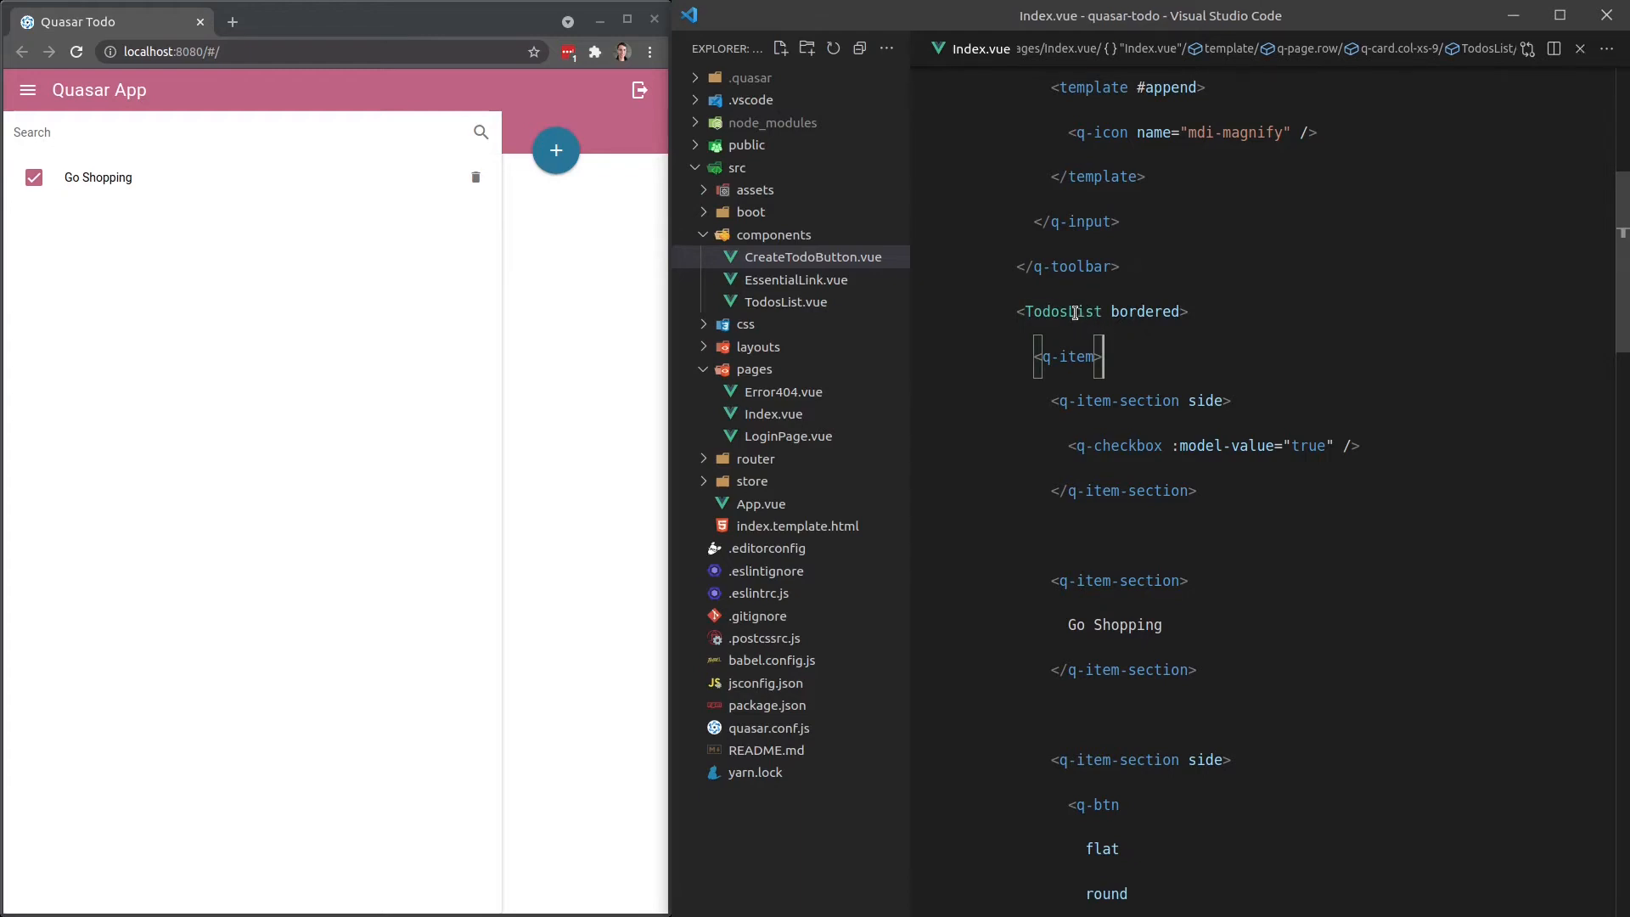
{"action": "double_click", "coordinate": [1062, 312]}
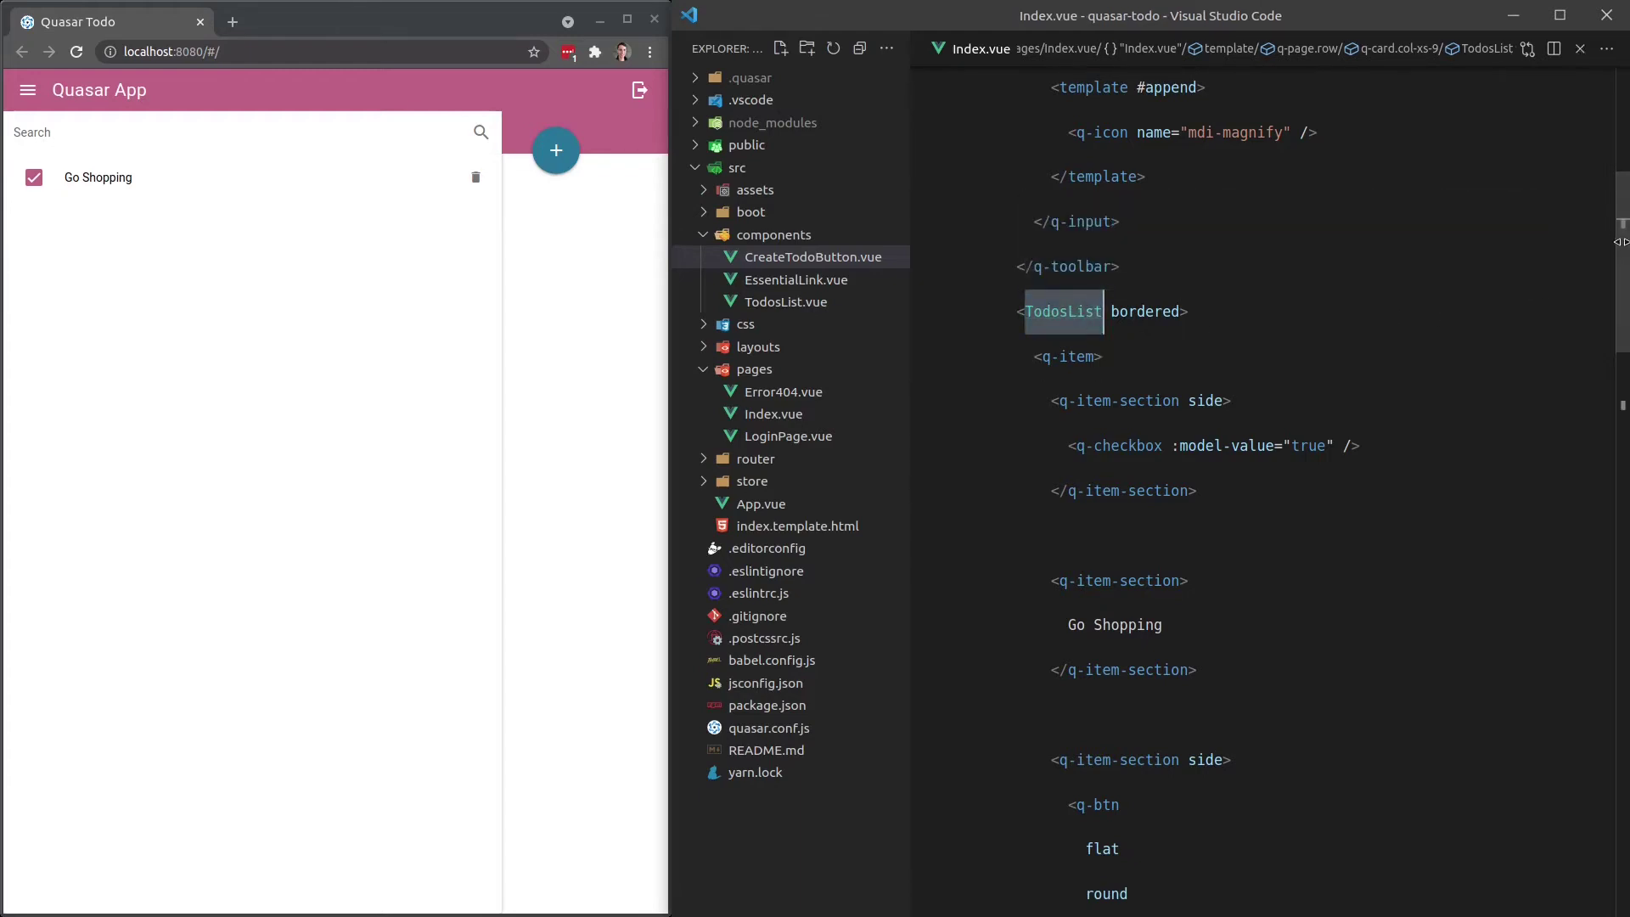
Add "import TodosList from 'components/TodosList.vue'" and register TodosList in components.
{"action": "scroll", "scroll_direction": "down", "scroll_amount": 3}
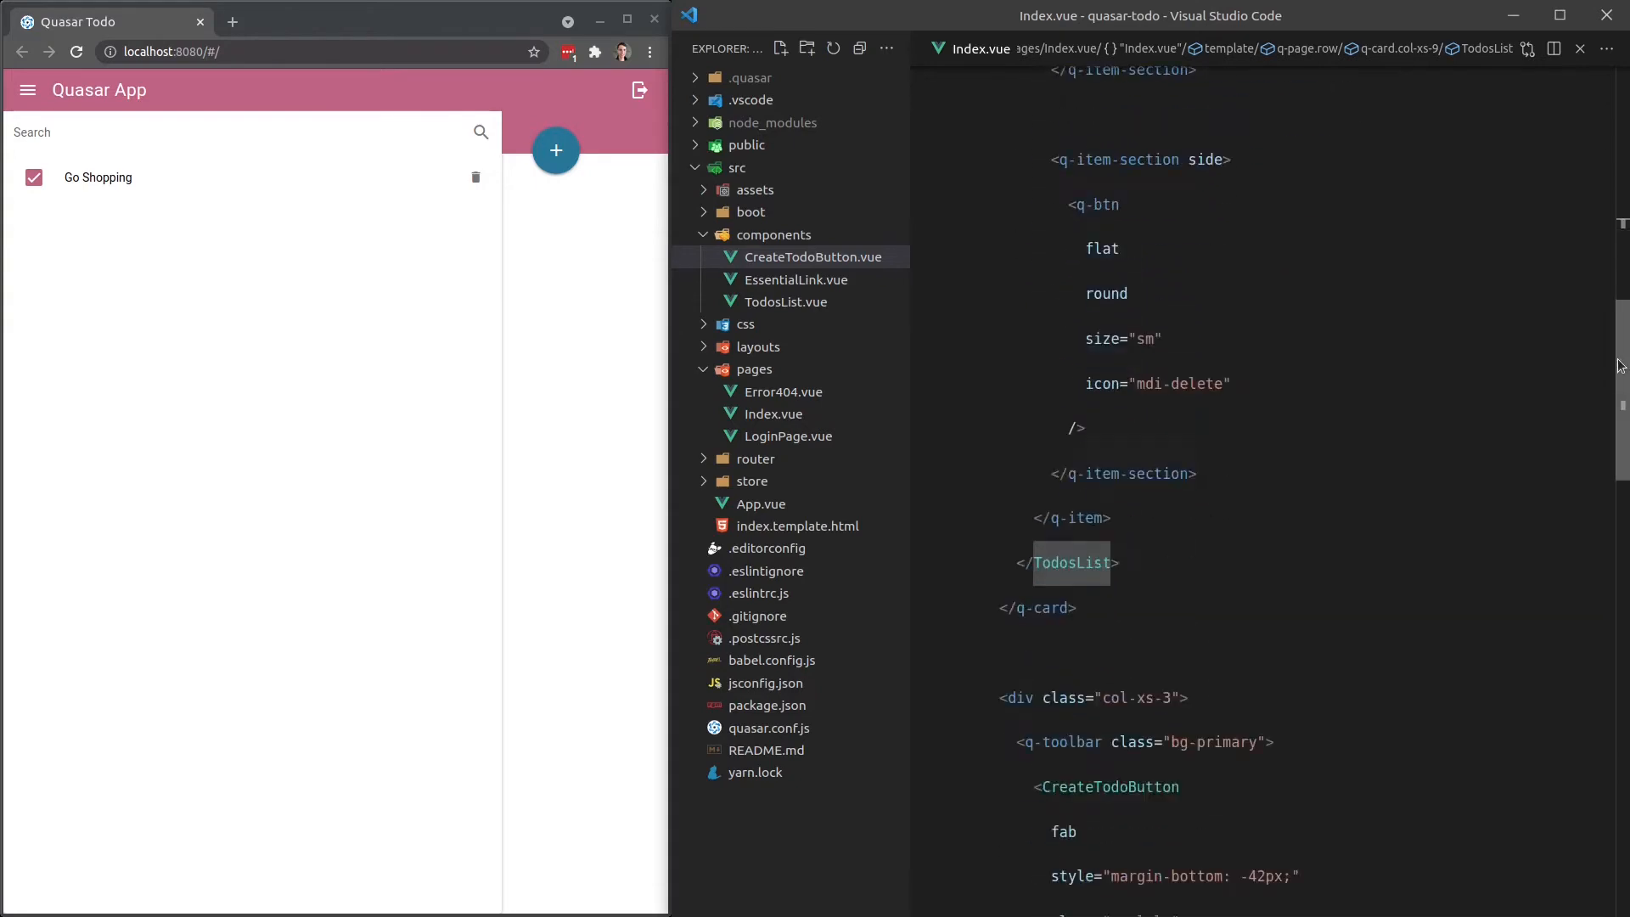
{"action": "scroll", "scroll_direction": "down", "scroll_amount": 3}
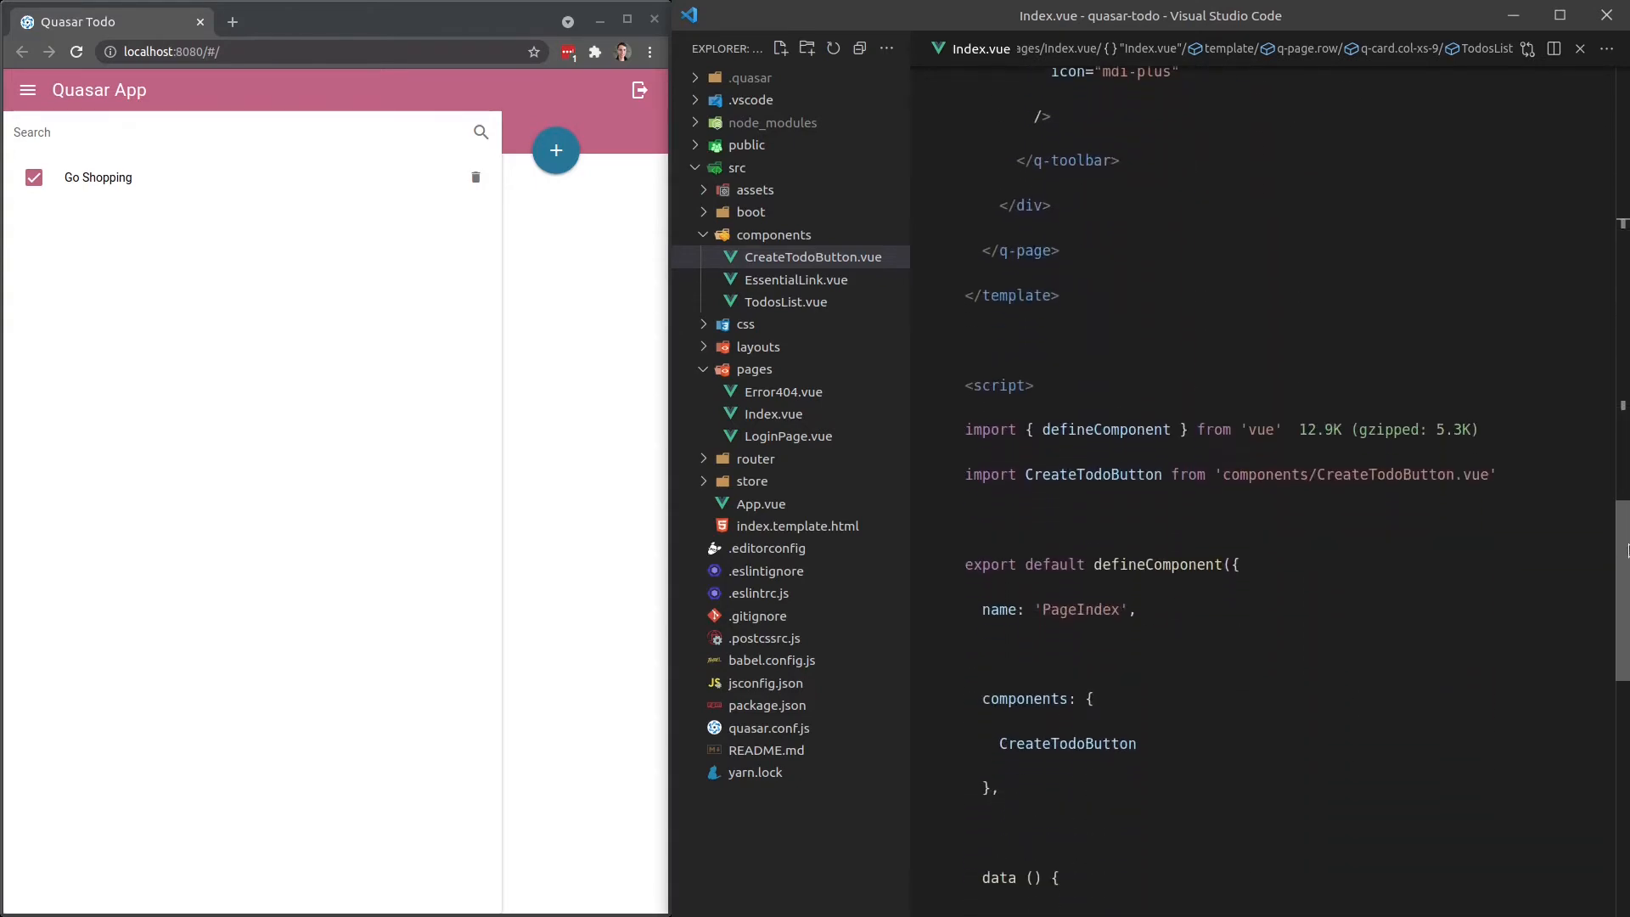
{"action": "type", "text": "impor"}
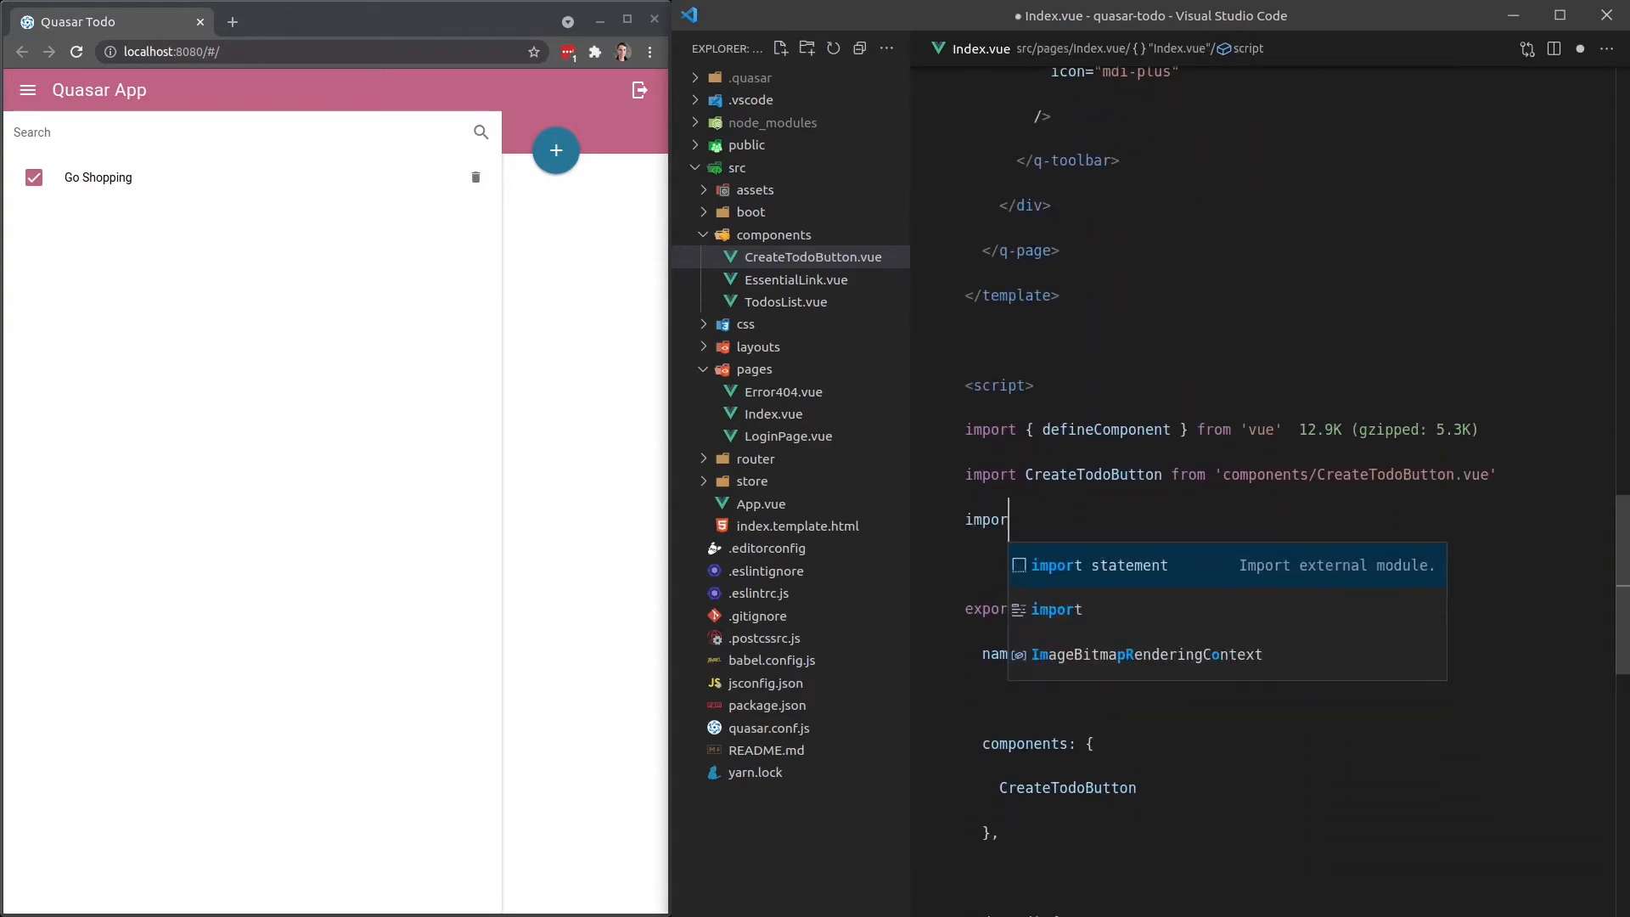
{"action": "type", "text": "TodosList"}
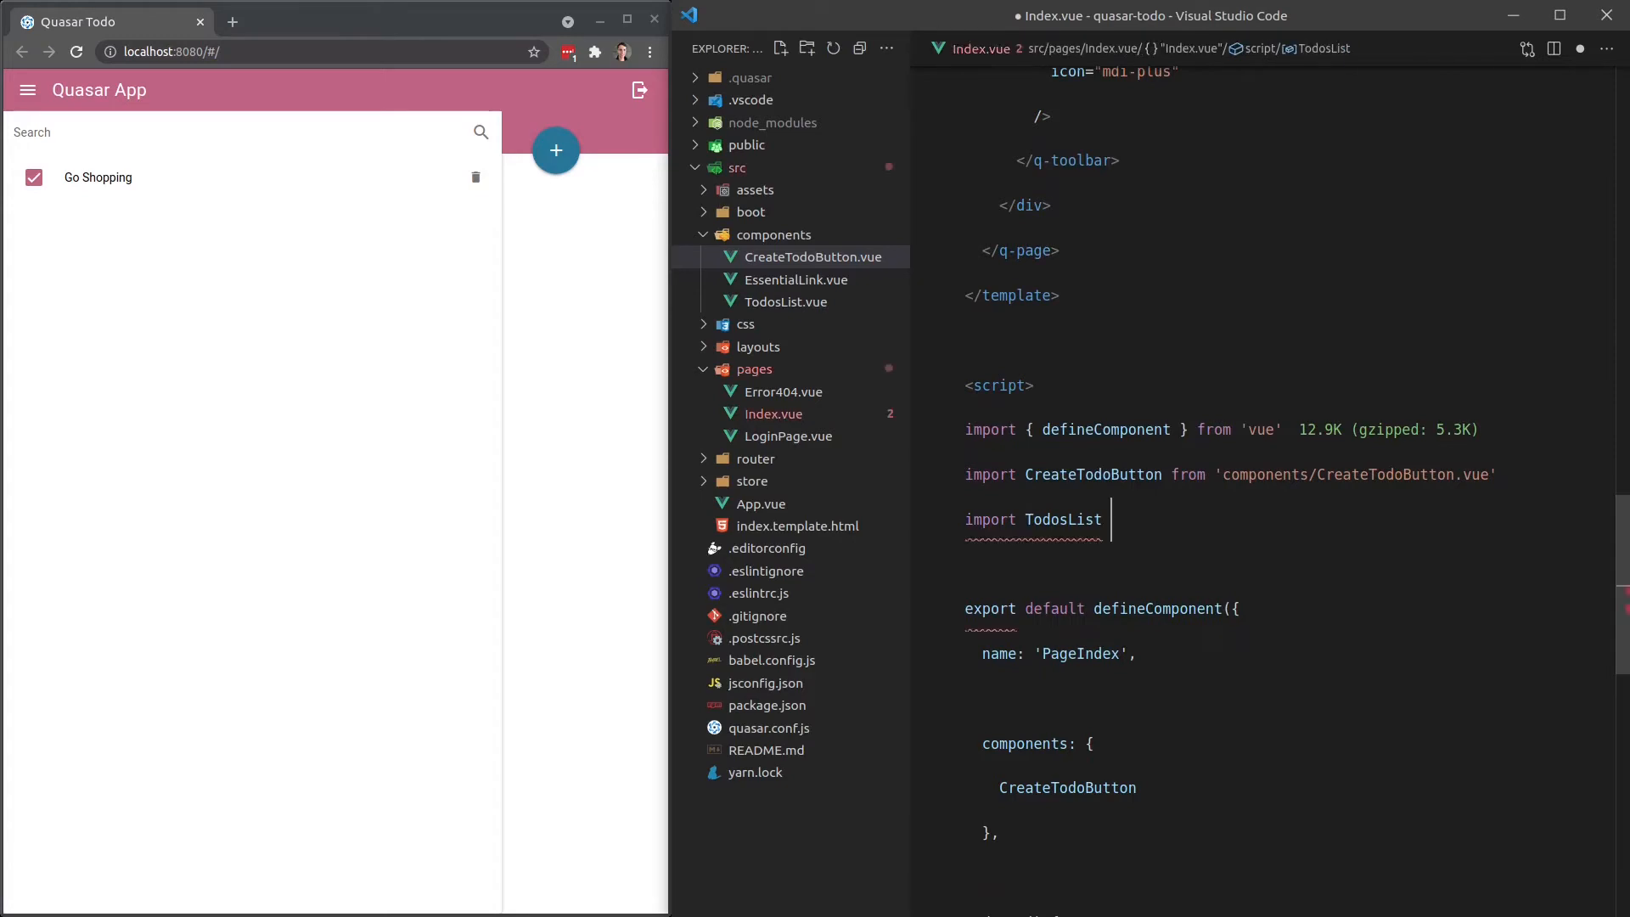
{"action": "type", "text": "from 'components'"}
{"action": "left_click", "coordinate": [1068, 787]}
{"action": "type", "text": ","}
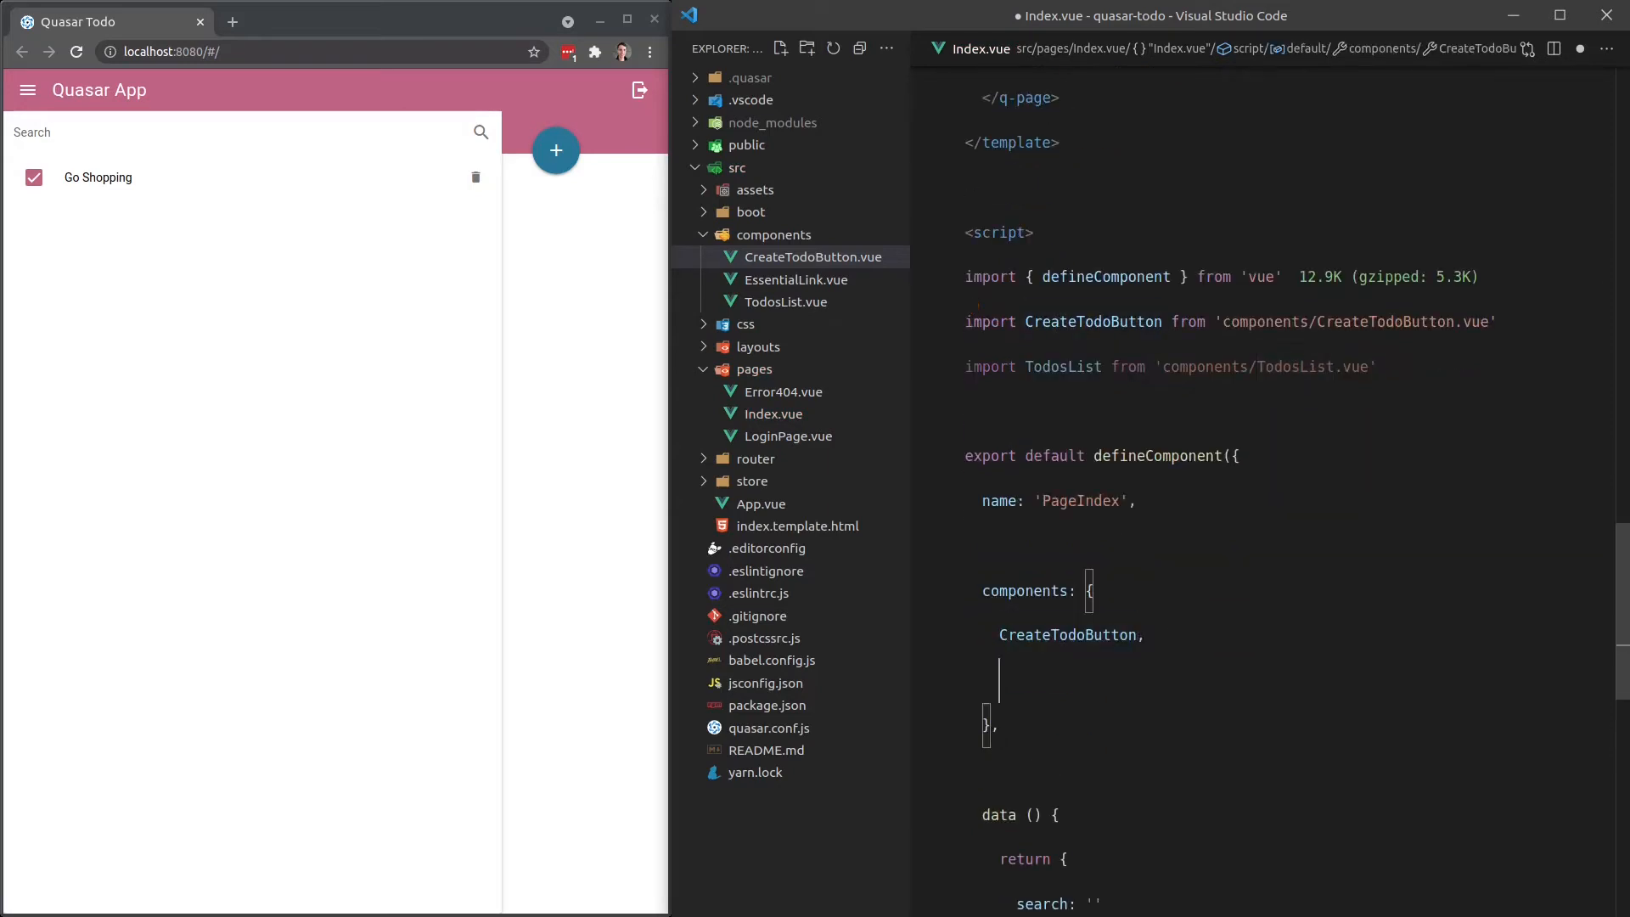
{"action": "type", "text": "TodosList bordered />"}
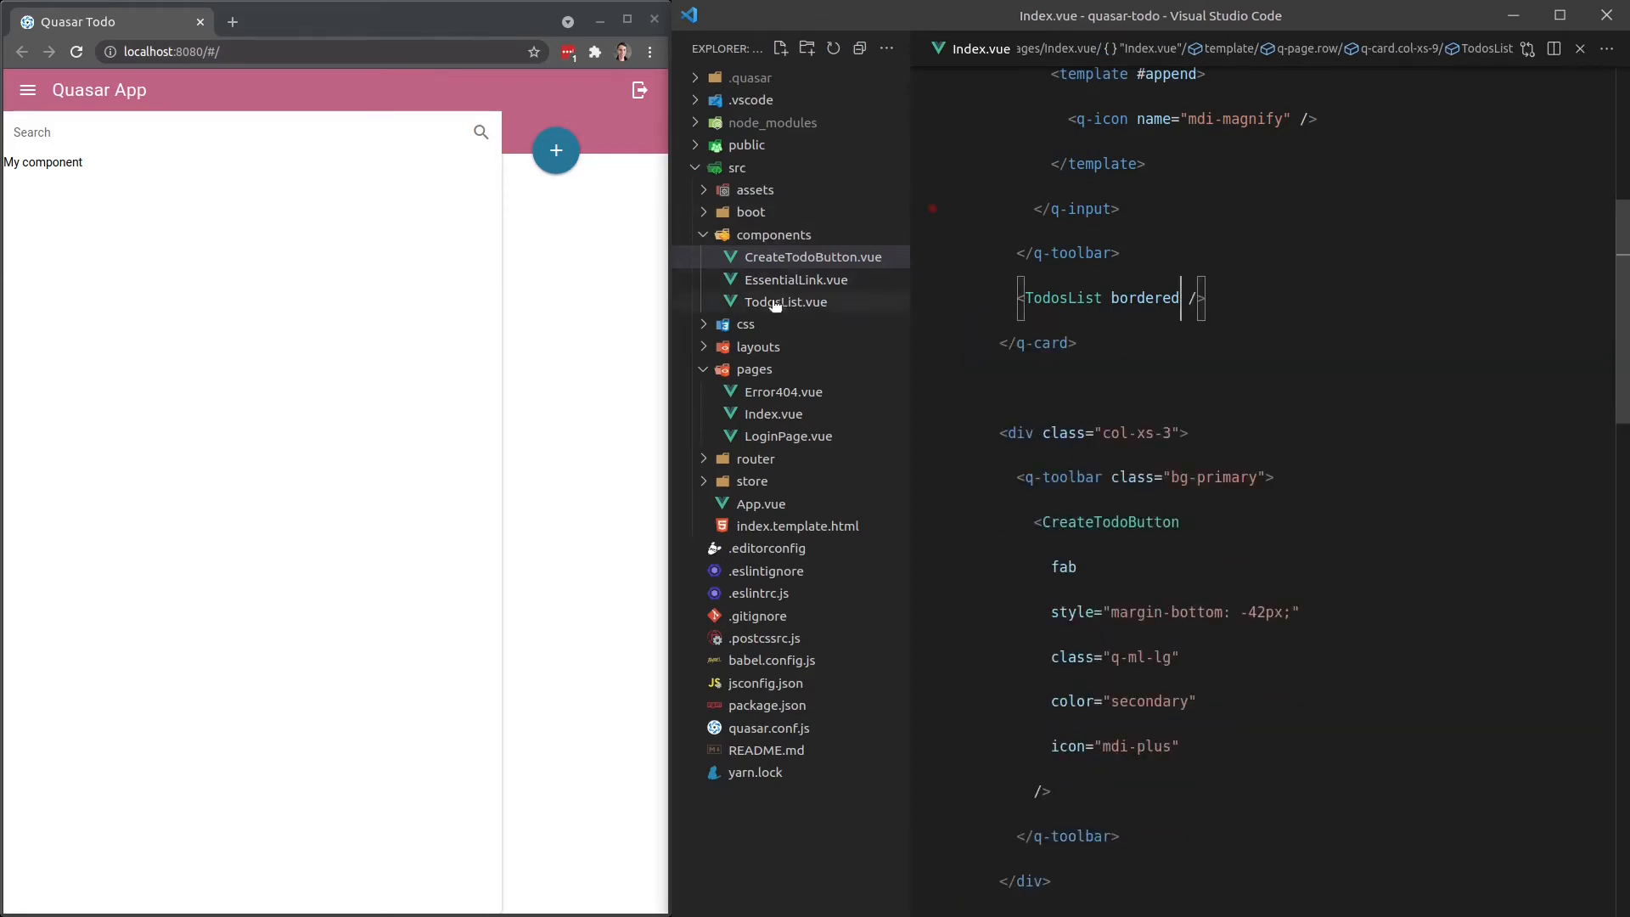
In TodosList.vue, replace the 'My component' placeholder with a q-list holding the Go Shopping item.
{"action": "left_click", "coordinate": [786, 302]}
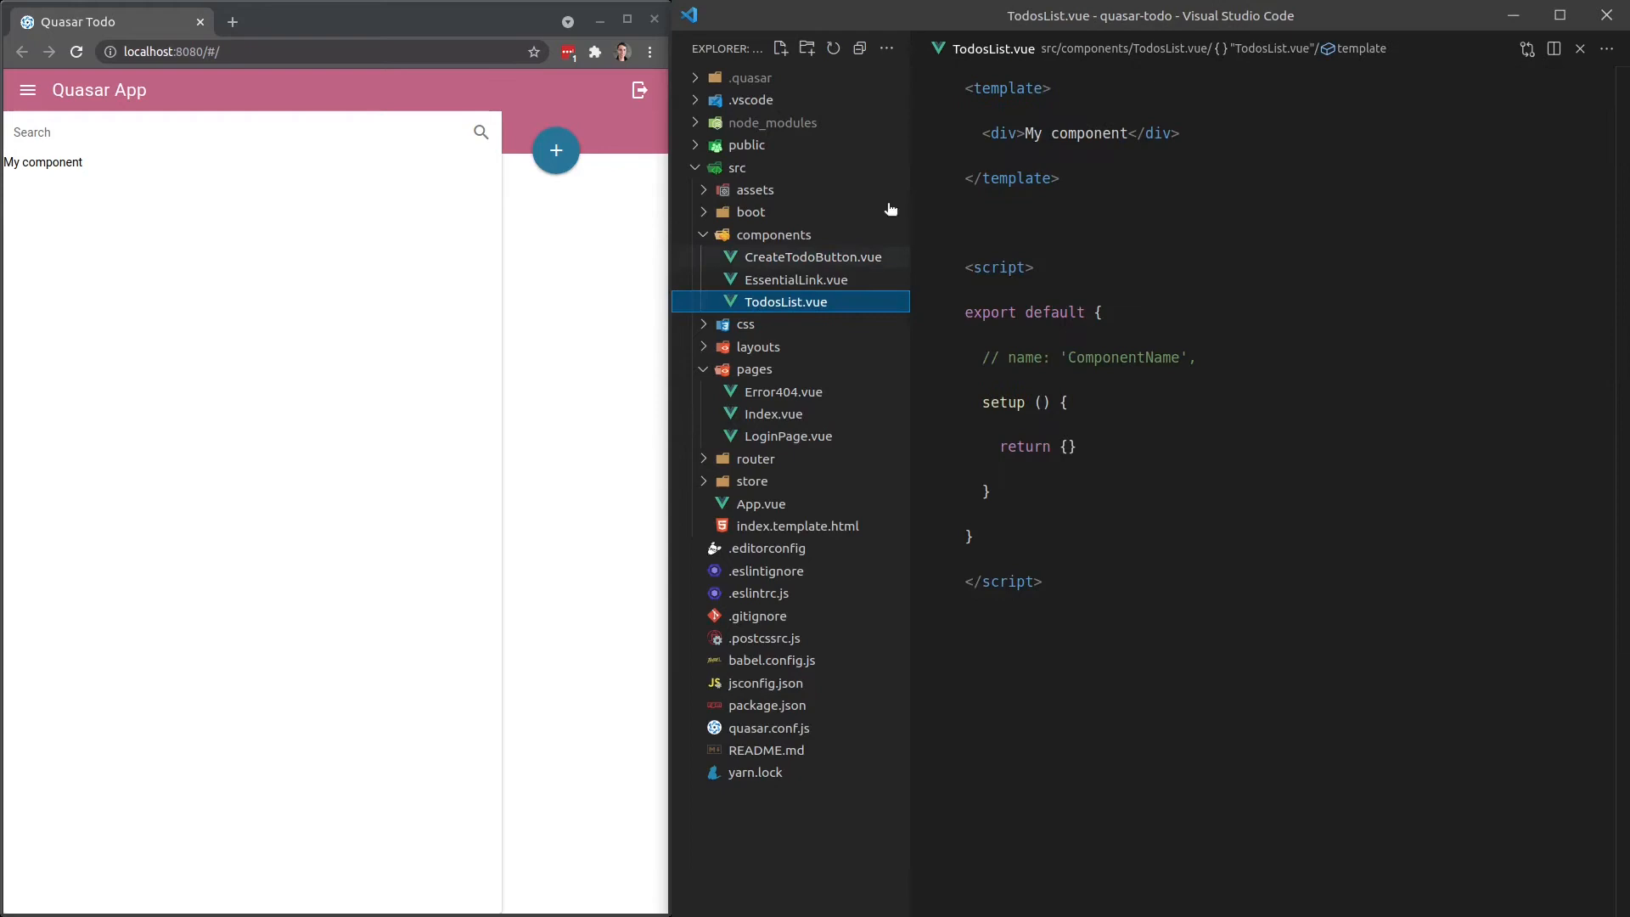
{"action": "double_click", "coordinate": [1076, 133]}
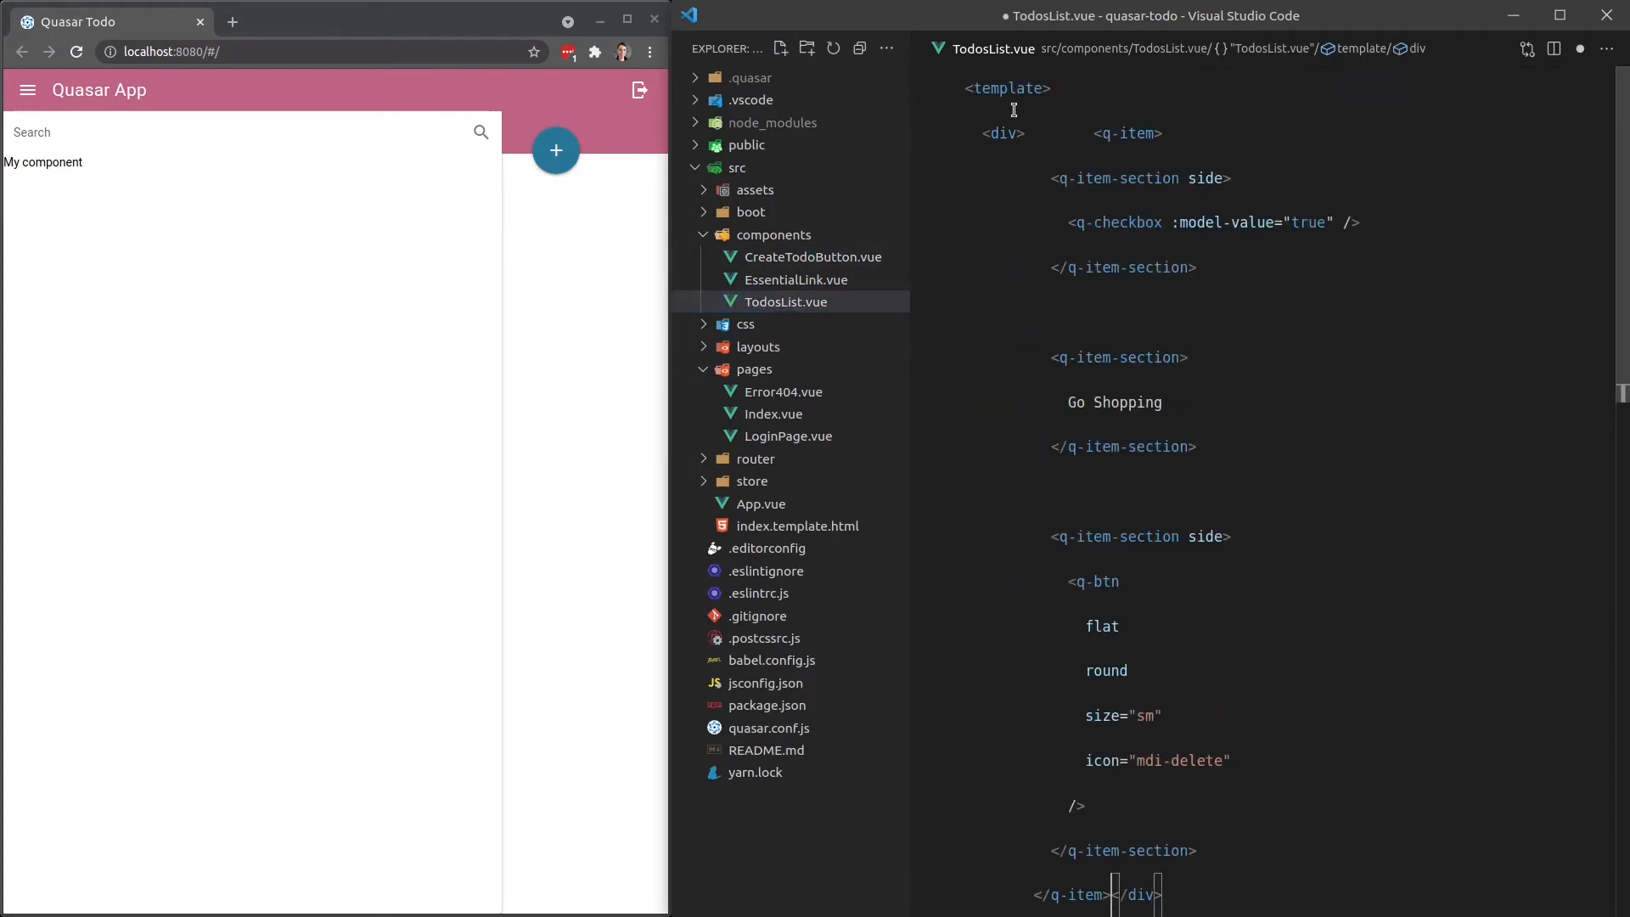
{"action": "type", "text": "q-list>"}
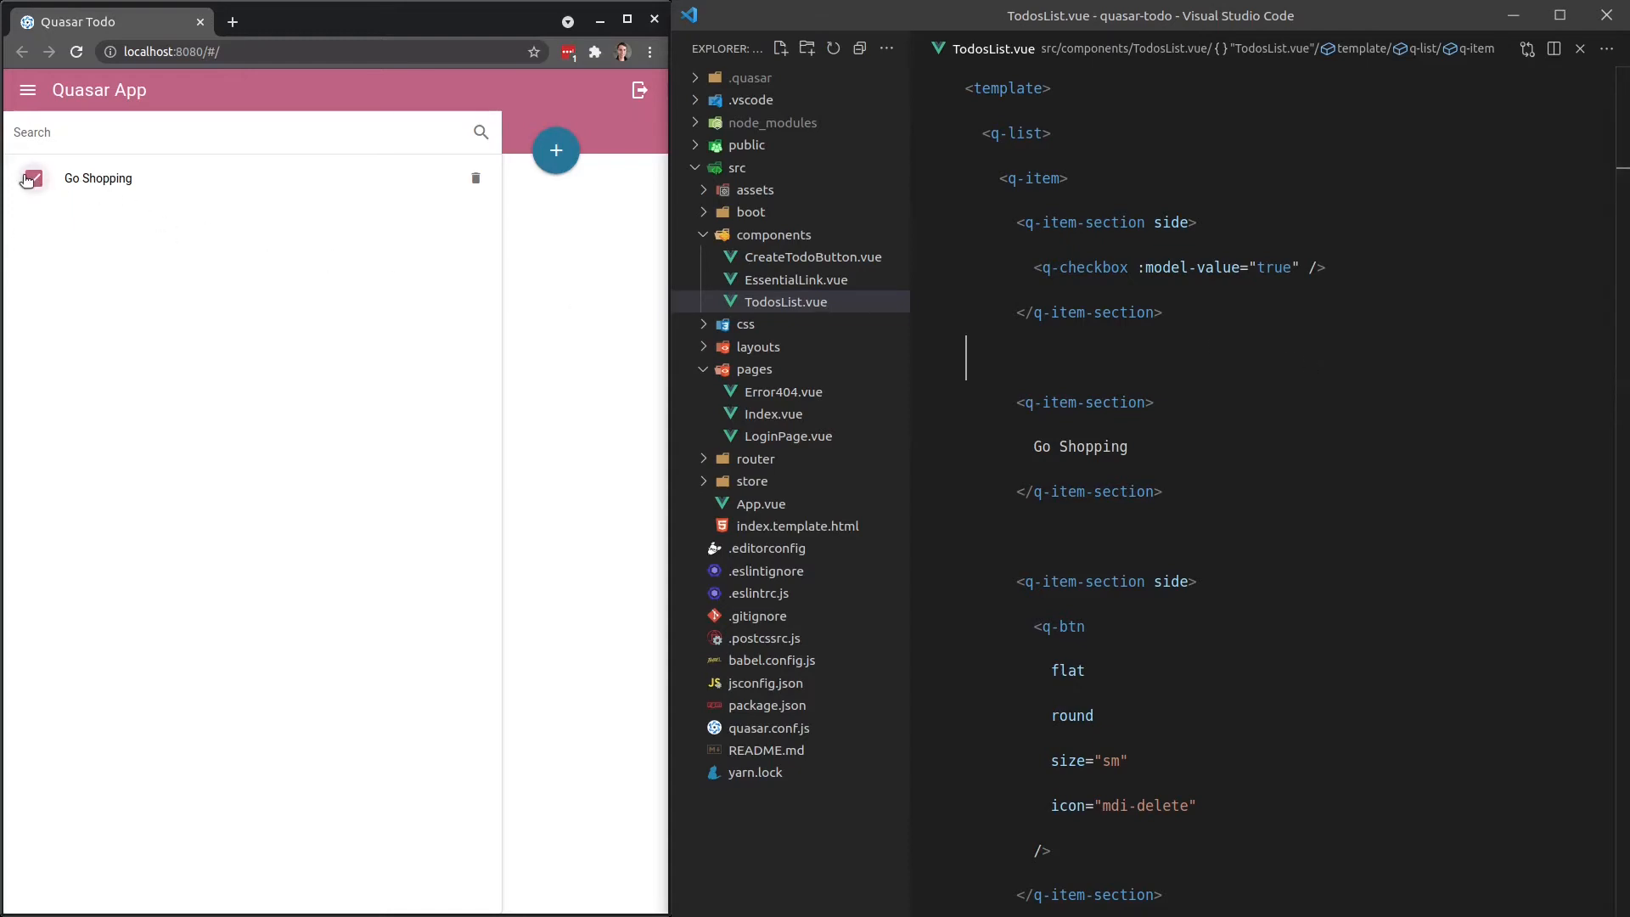
{"action": "left_click", "coordinate": [35, 178]}
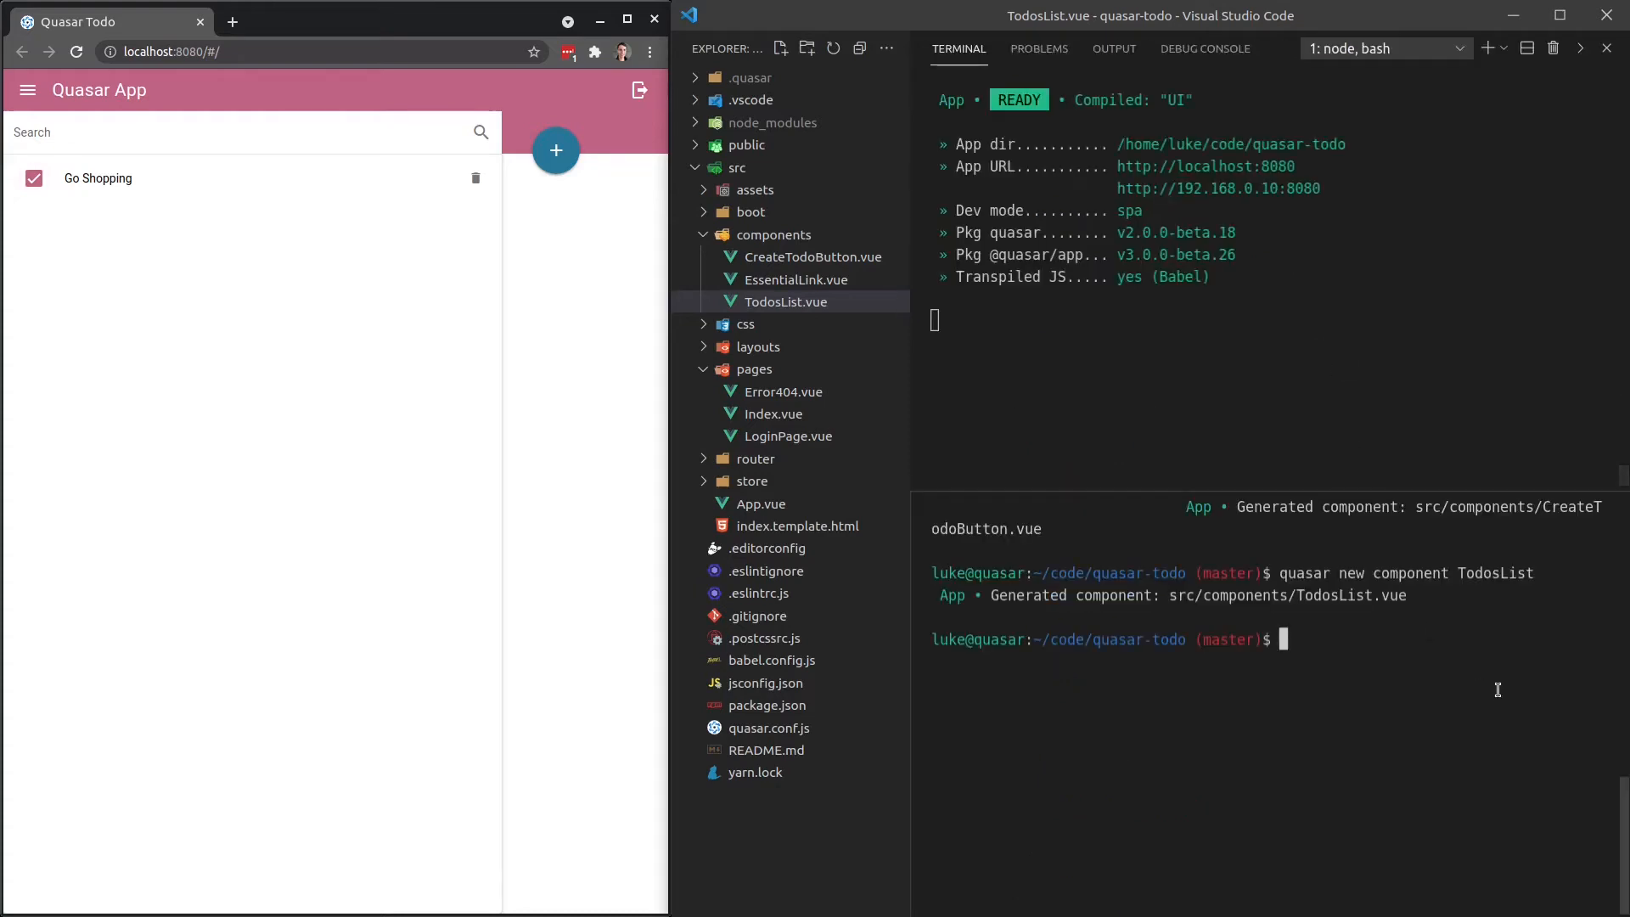
Run 'quasar new component UpdateTodoCheckbox' in the terminal, then return to TodosList.vue.
{"action": "type", "text": "quasar new comop"}
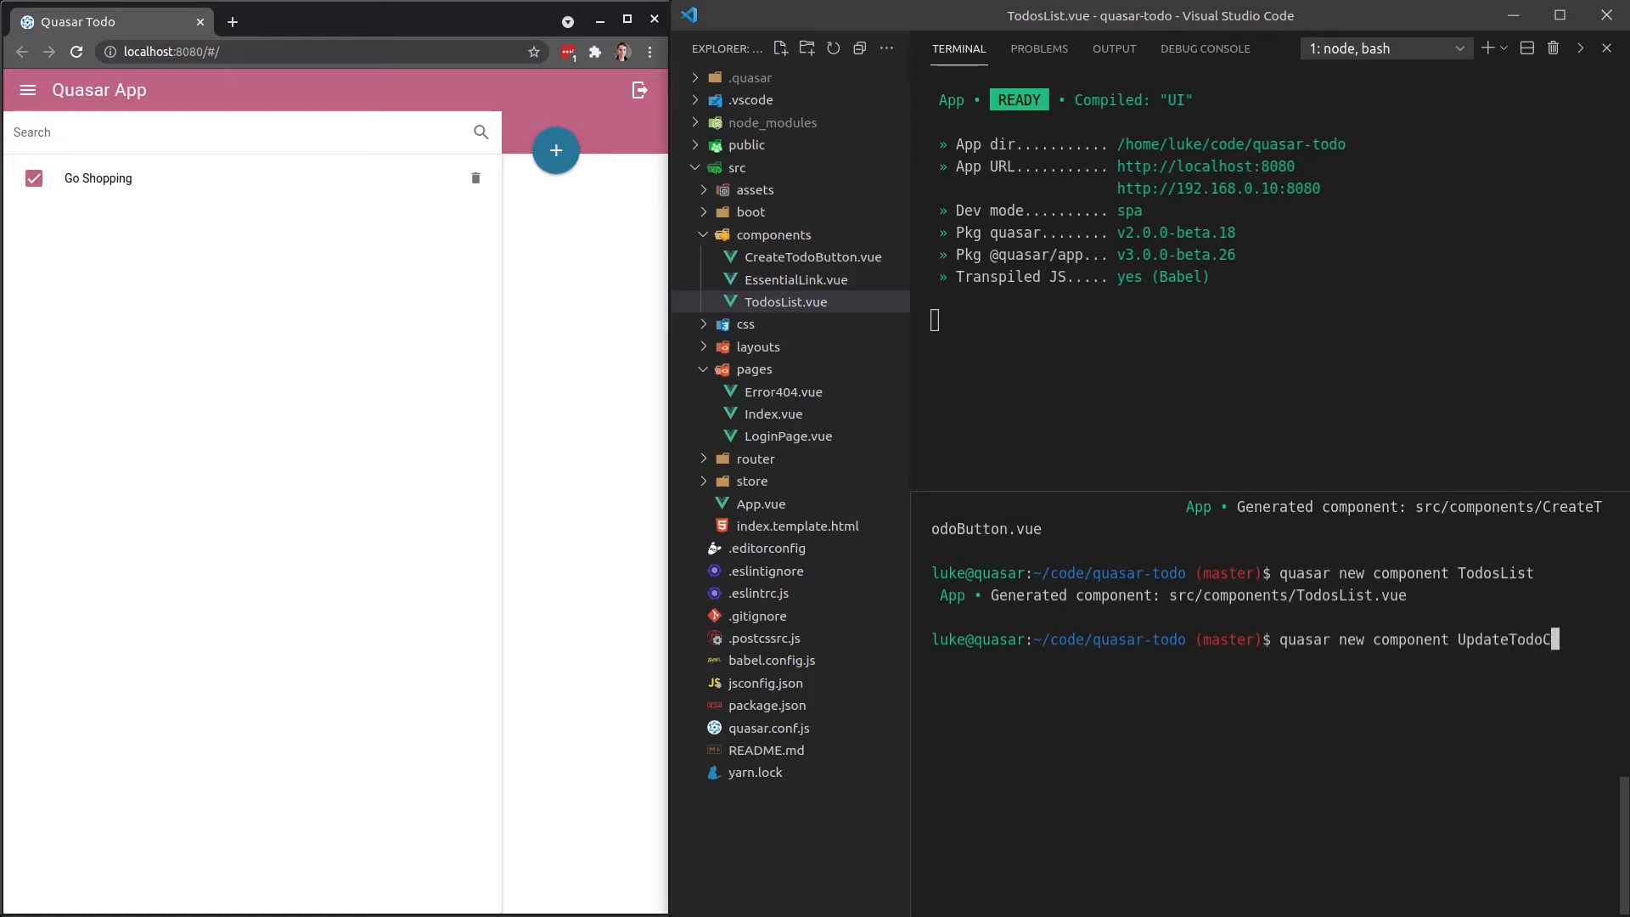
{"action": "key", "text": "Enter"}
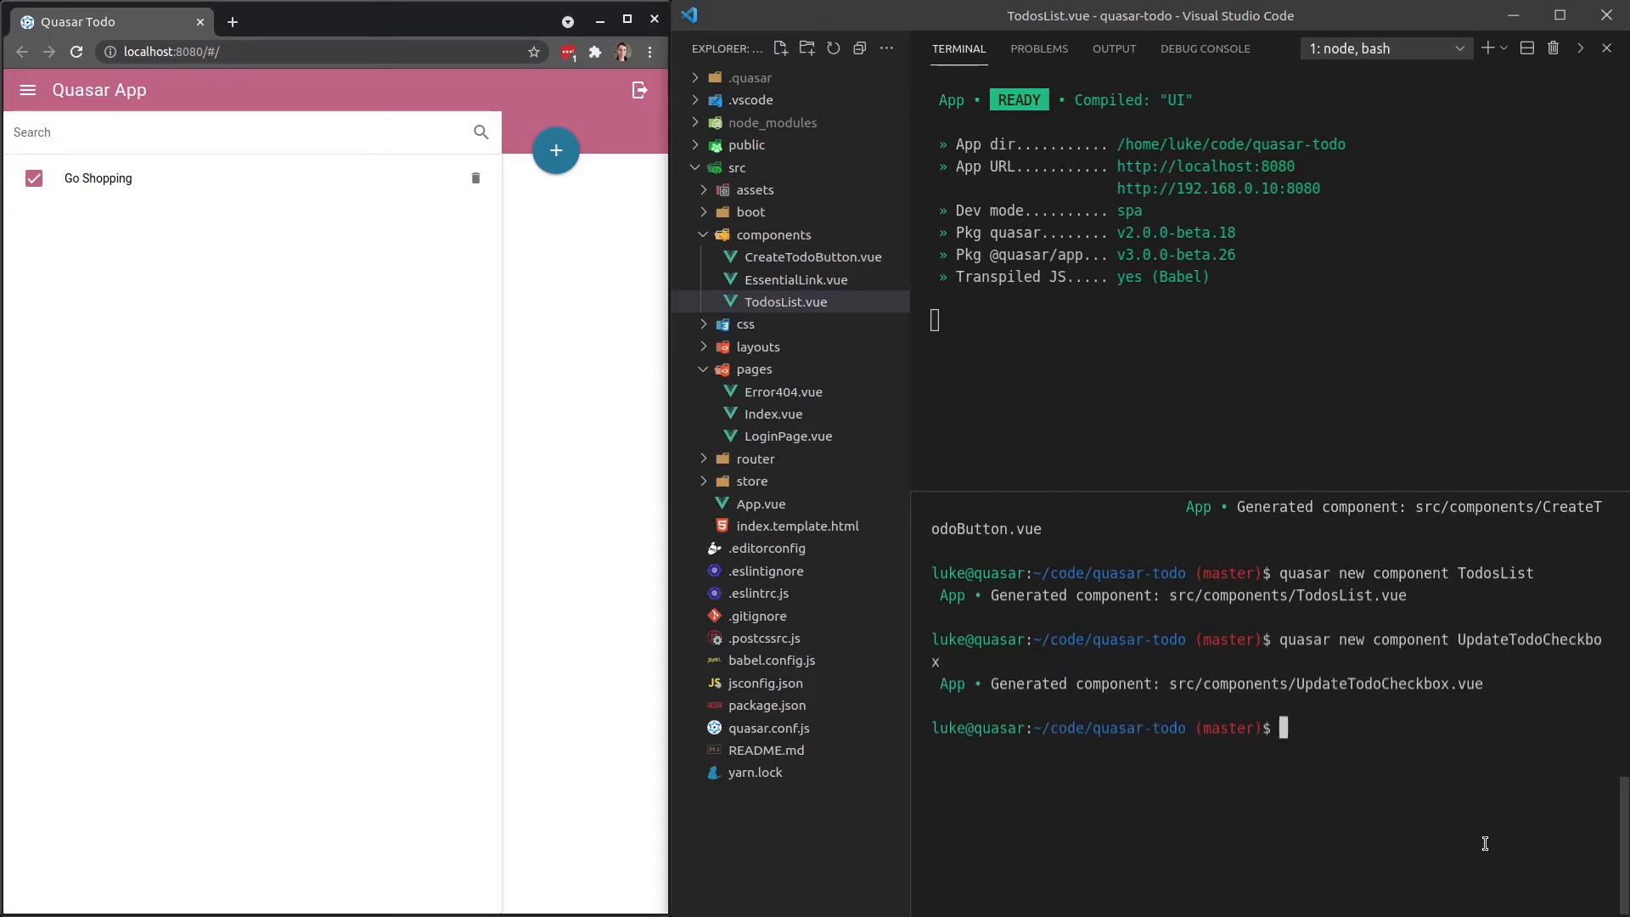
{"action": "left_click", "coordinate": [784, 302]}
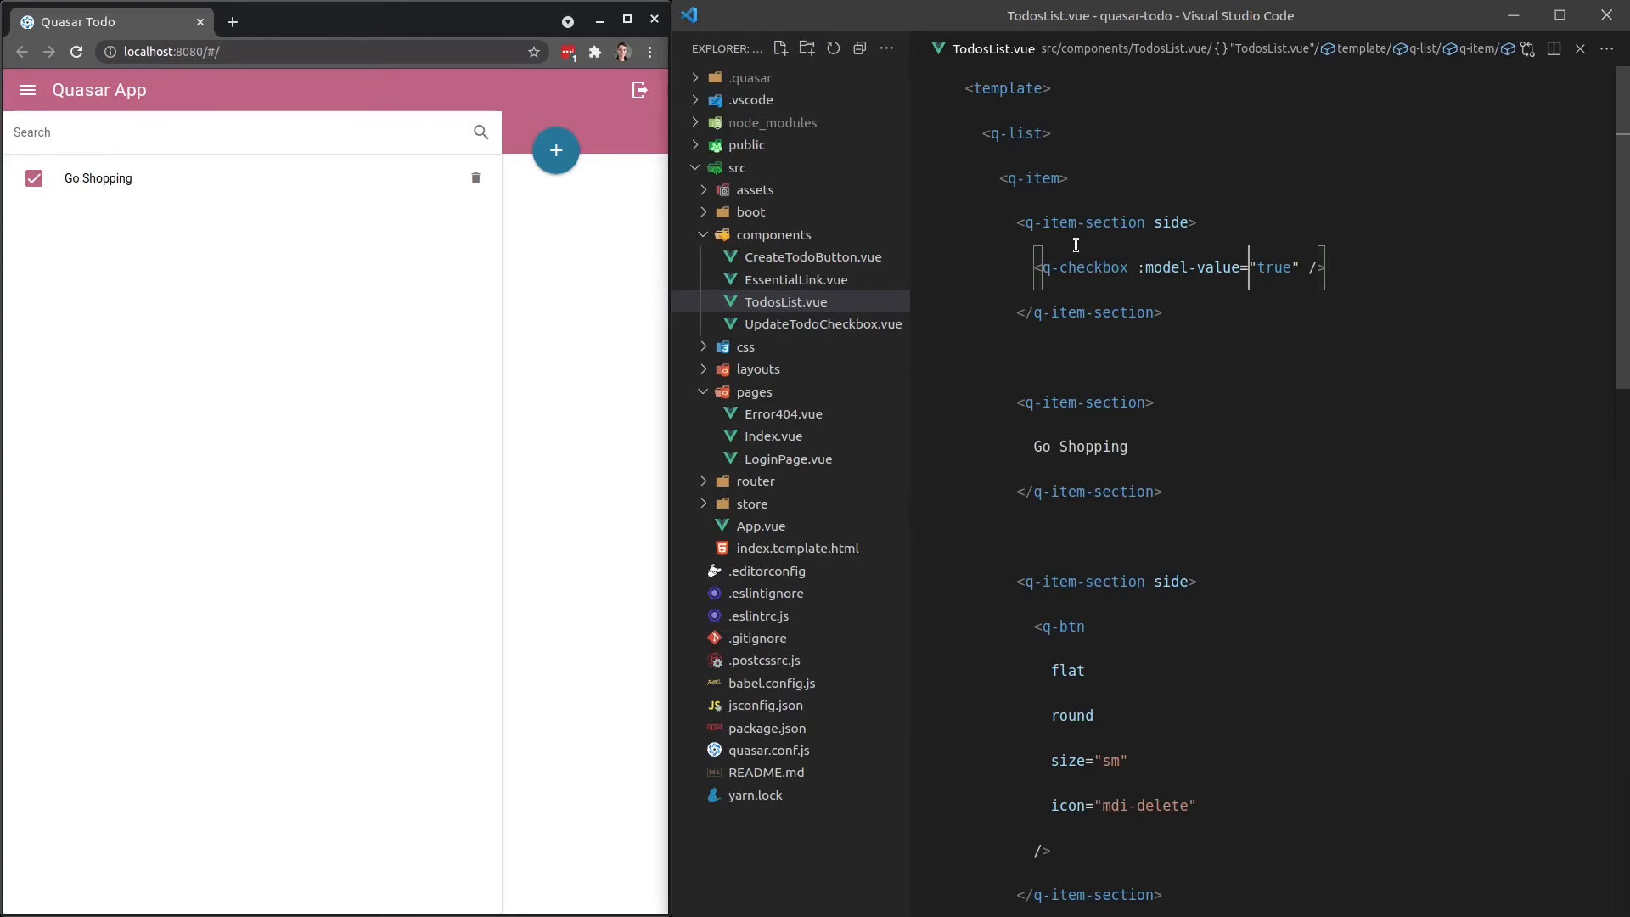
Swap the todo's checkbox tag for UpdateTodoCheckbox and mark its model-value attribute for removal.
{"action": "type", "text": "Up"}
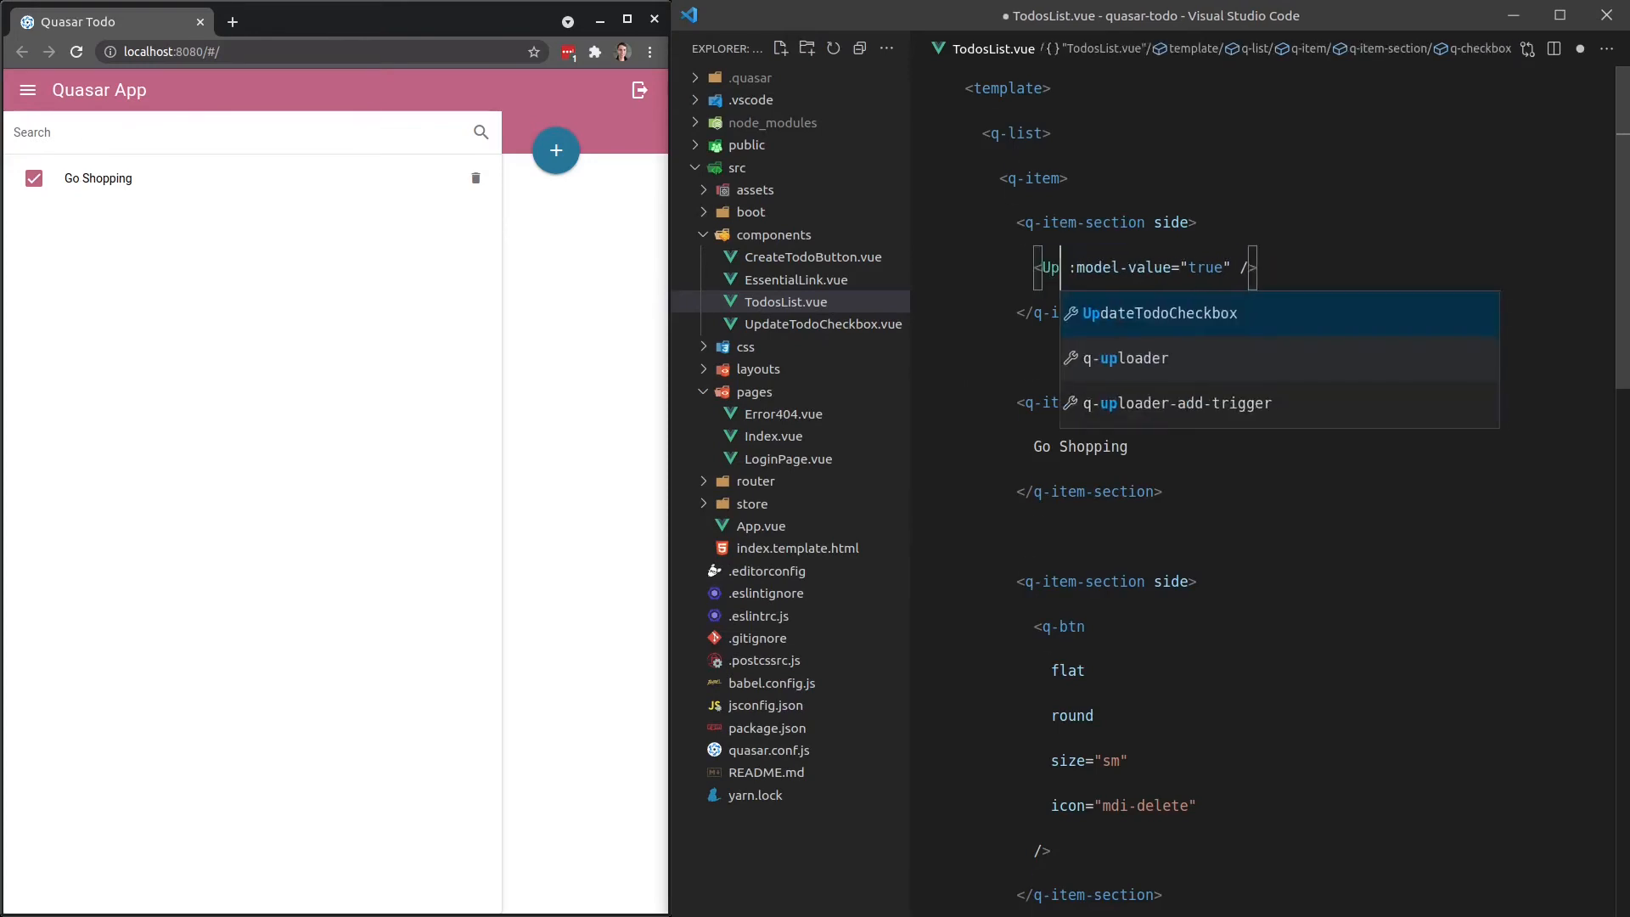
{"action": "left_click", "coordinate": [1158, 312]}
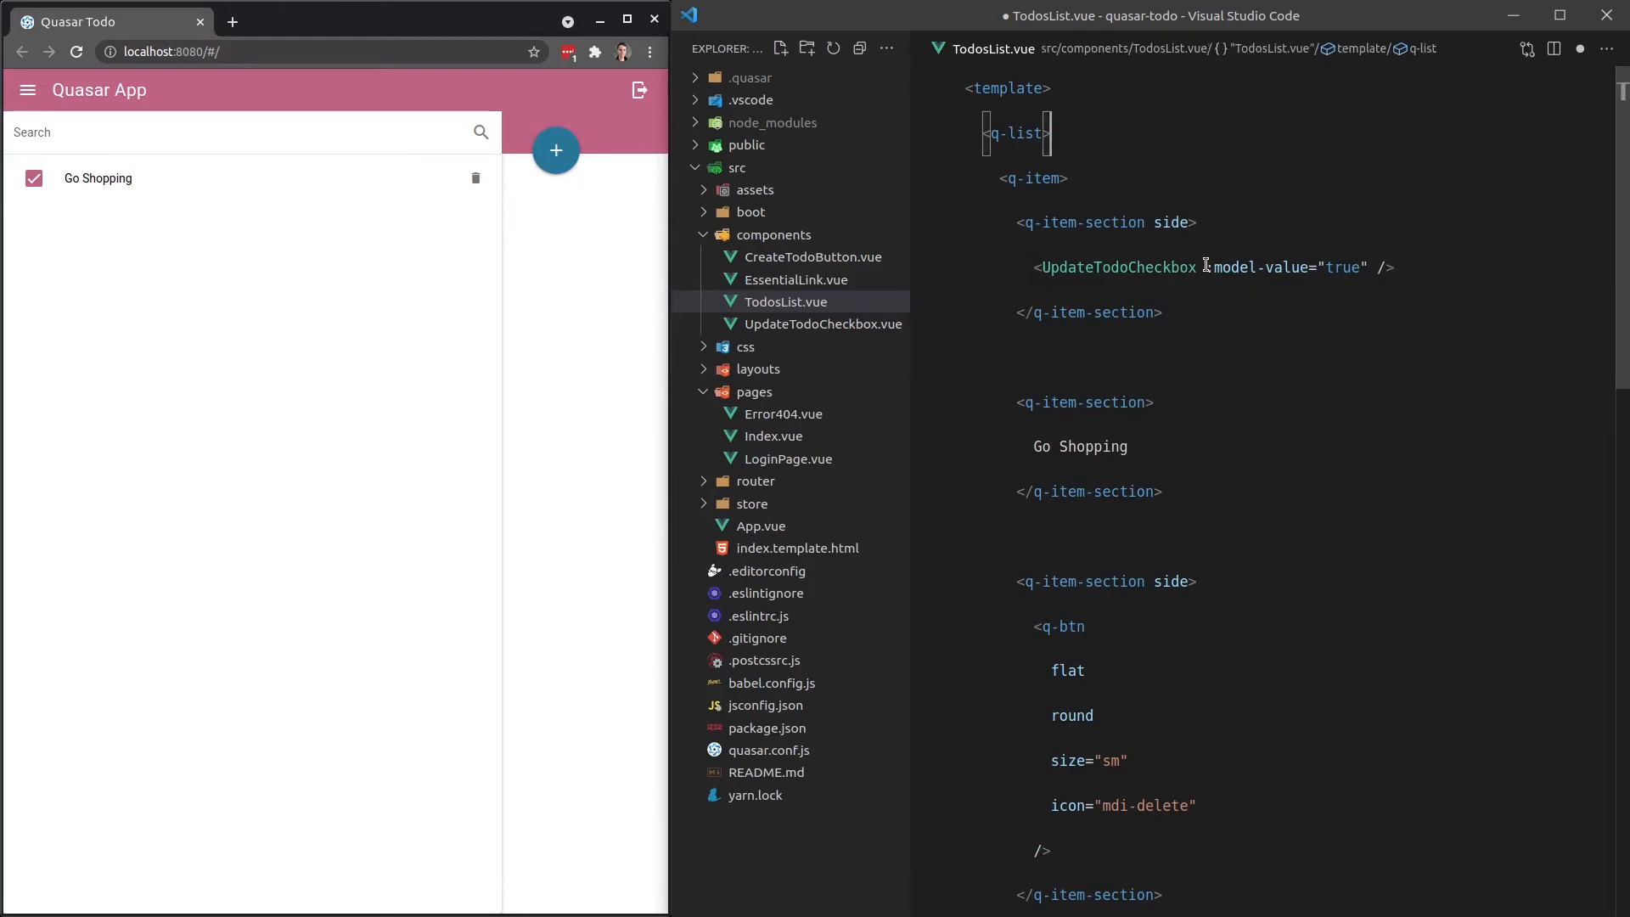
{"action": "left_click_drag", "start_coordinate": [1203, 267], "coordinate": [1370, 267]}
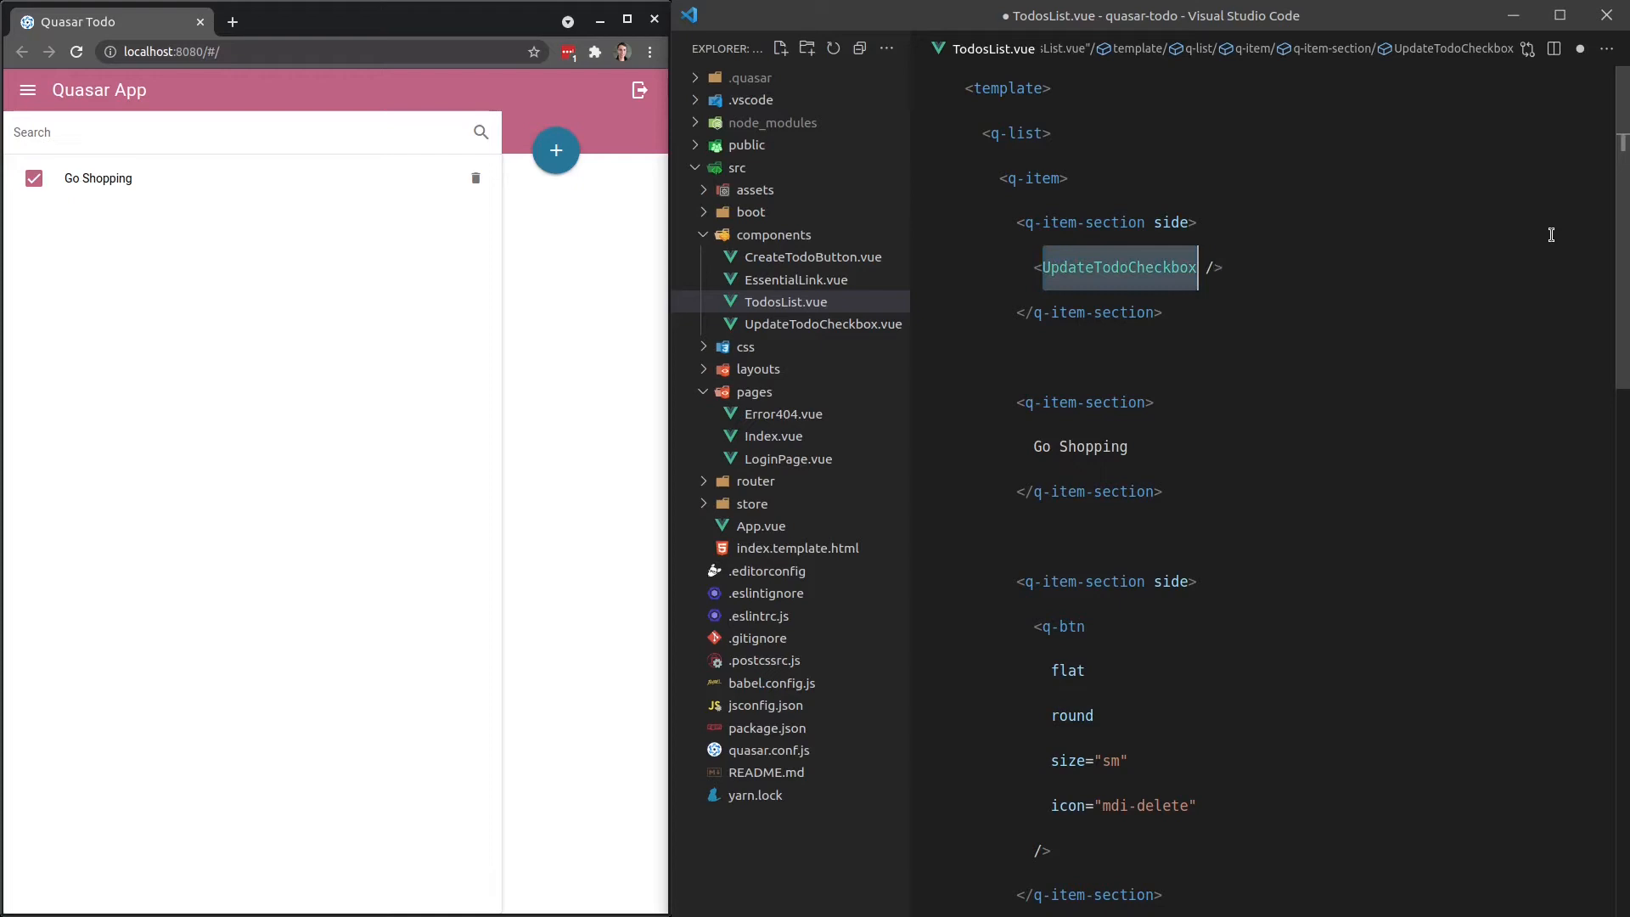
{"action": "scroll", "scroll_direction": "down", "scroll_amount": 3}
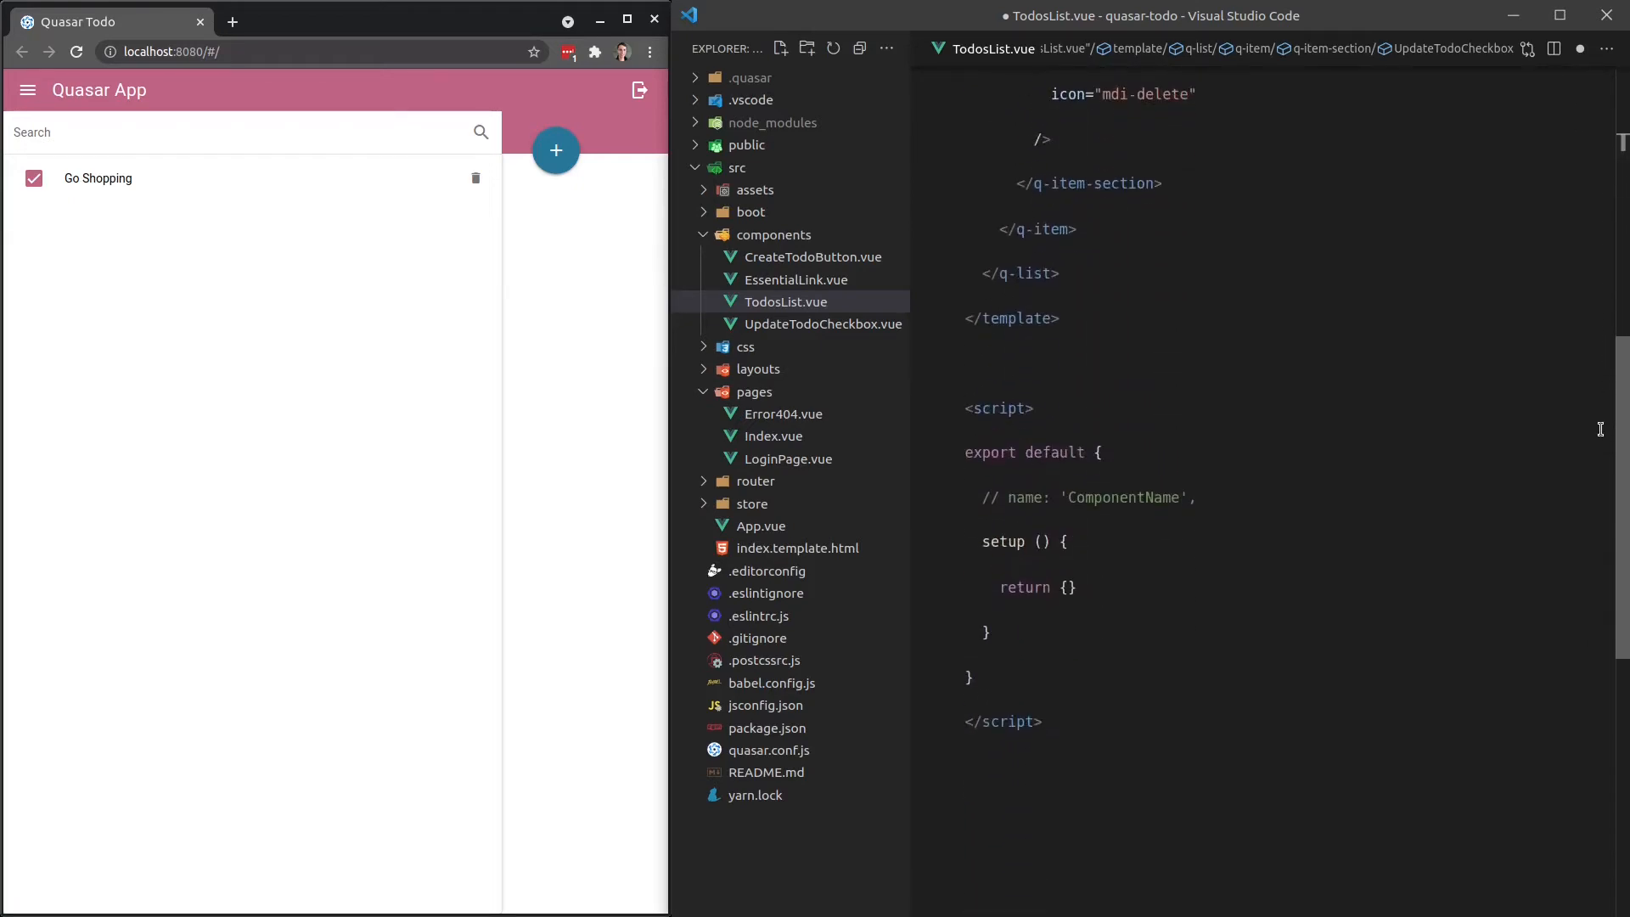
Import UpdateTodoCheckbox from 'components/UpdateTodoCheckbox.vue', register it in components, and open it.
{"action": "type", "text": "import"}
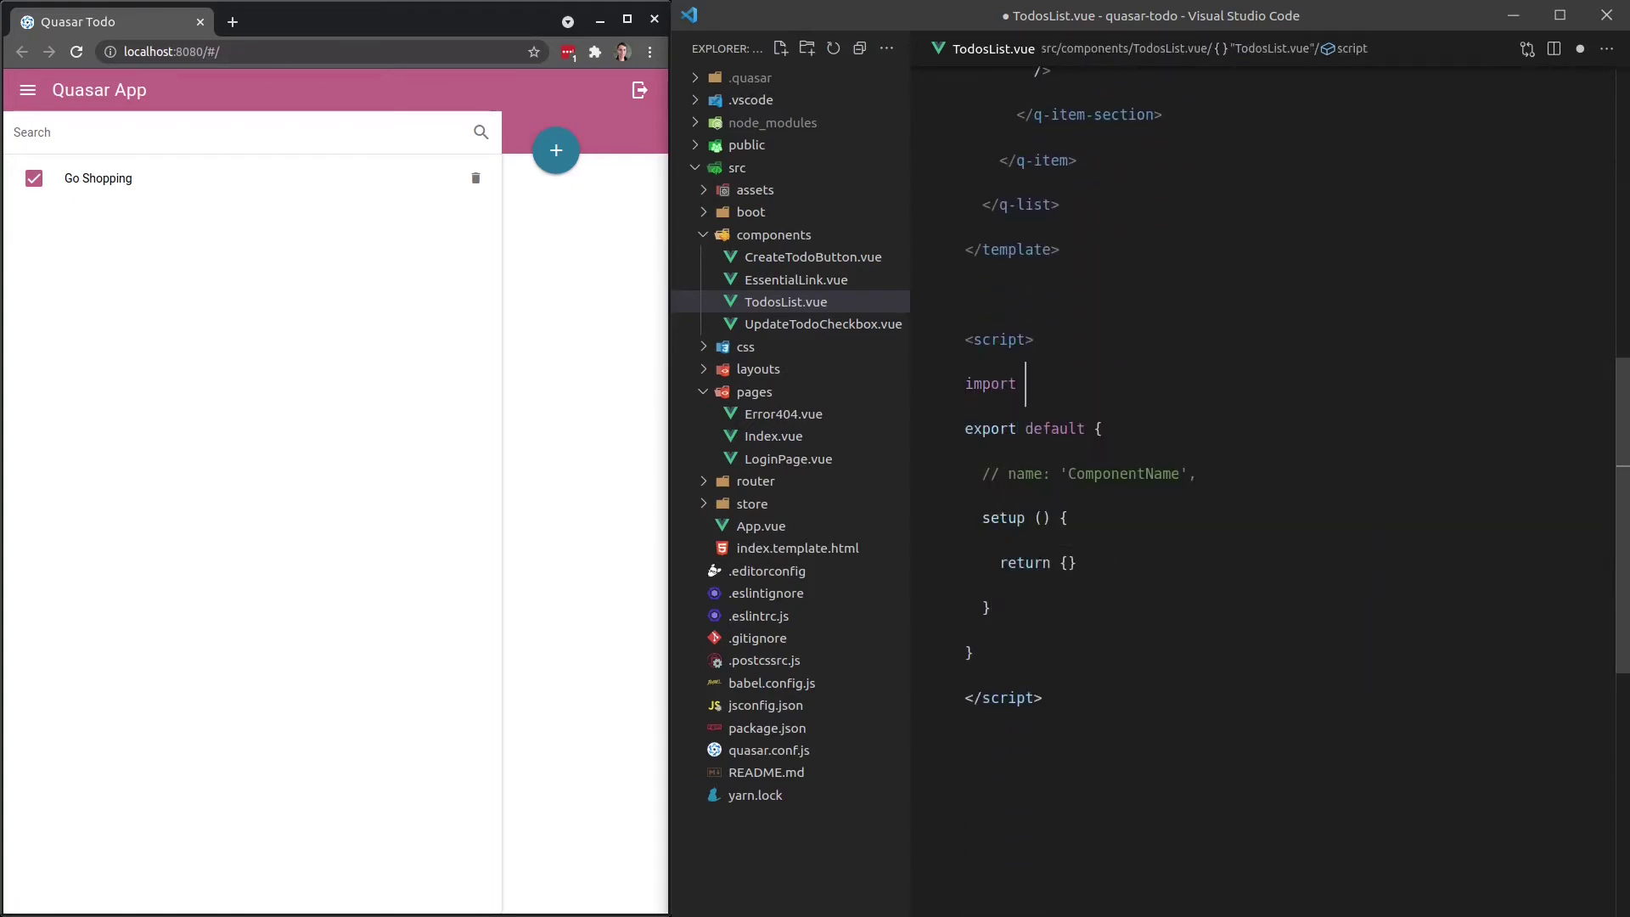
{"action": "type", "text": "from 'comp'"}
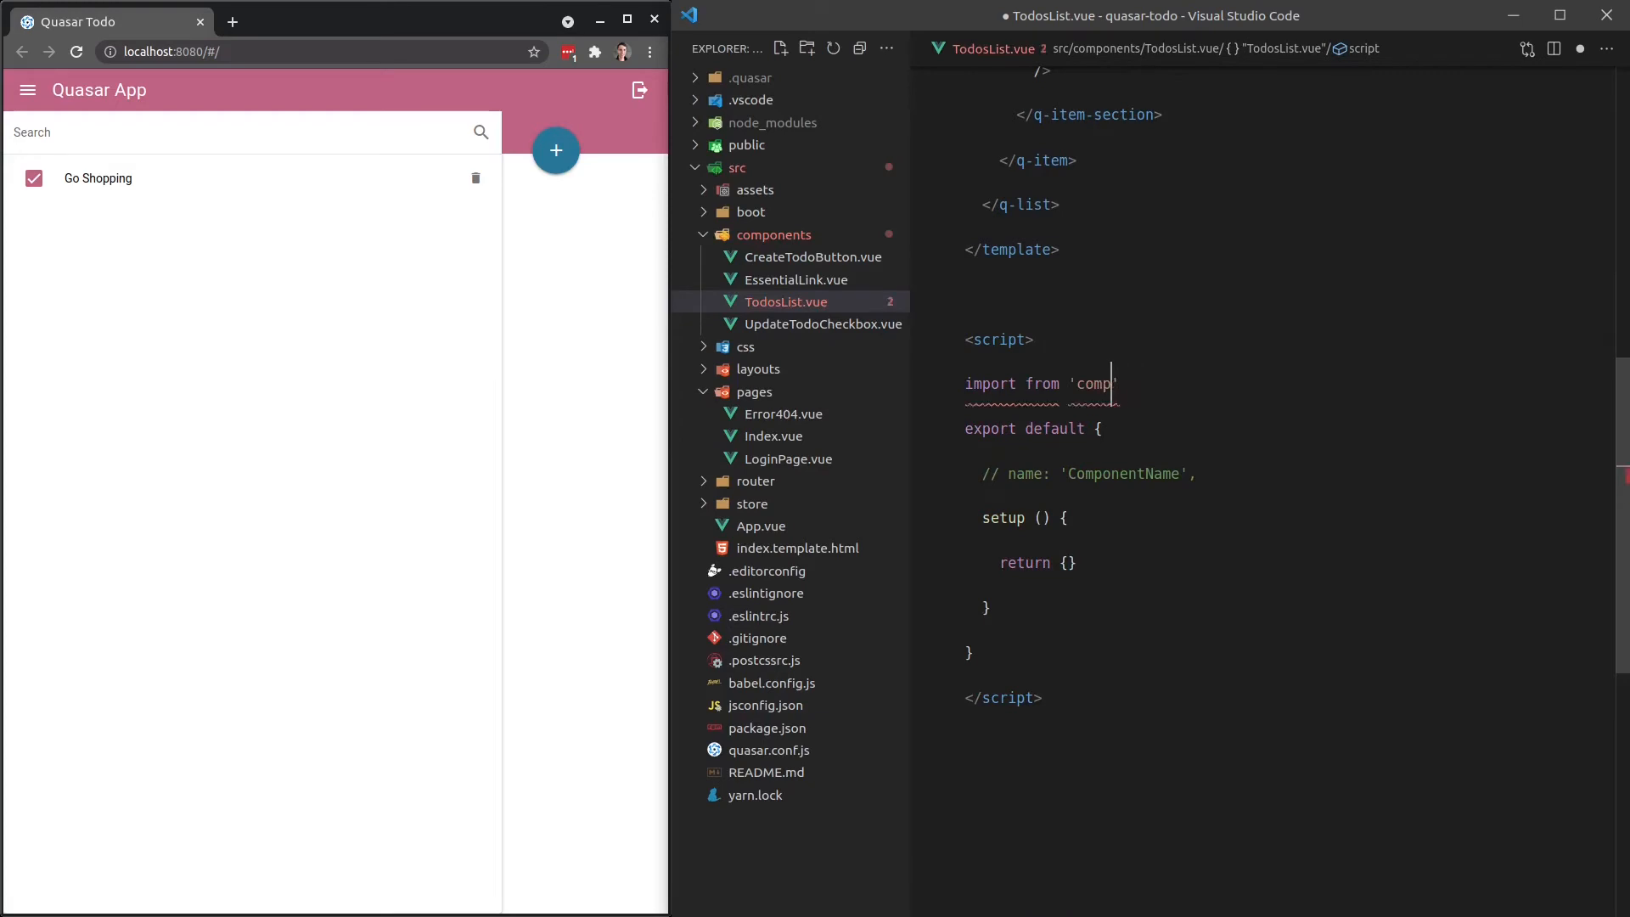
{"action": "type", "text": "UpdateTodoCheckbox"}
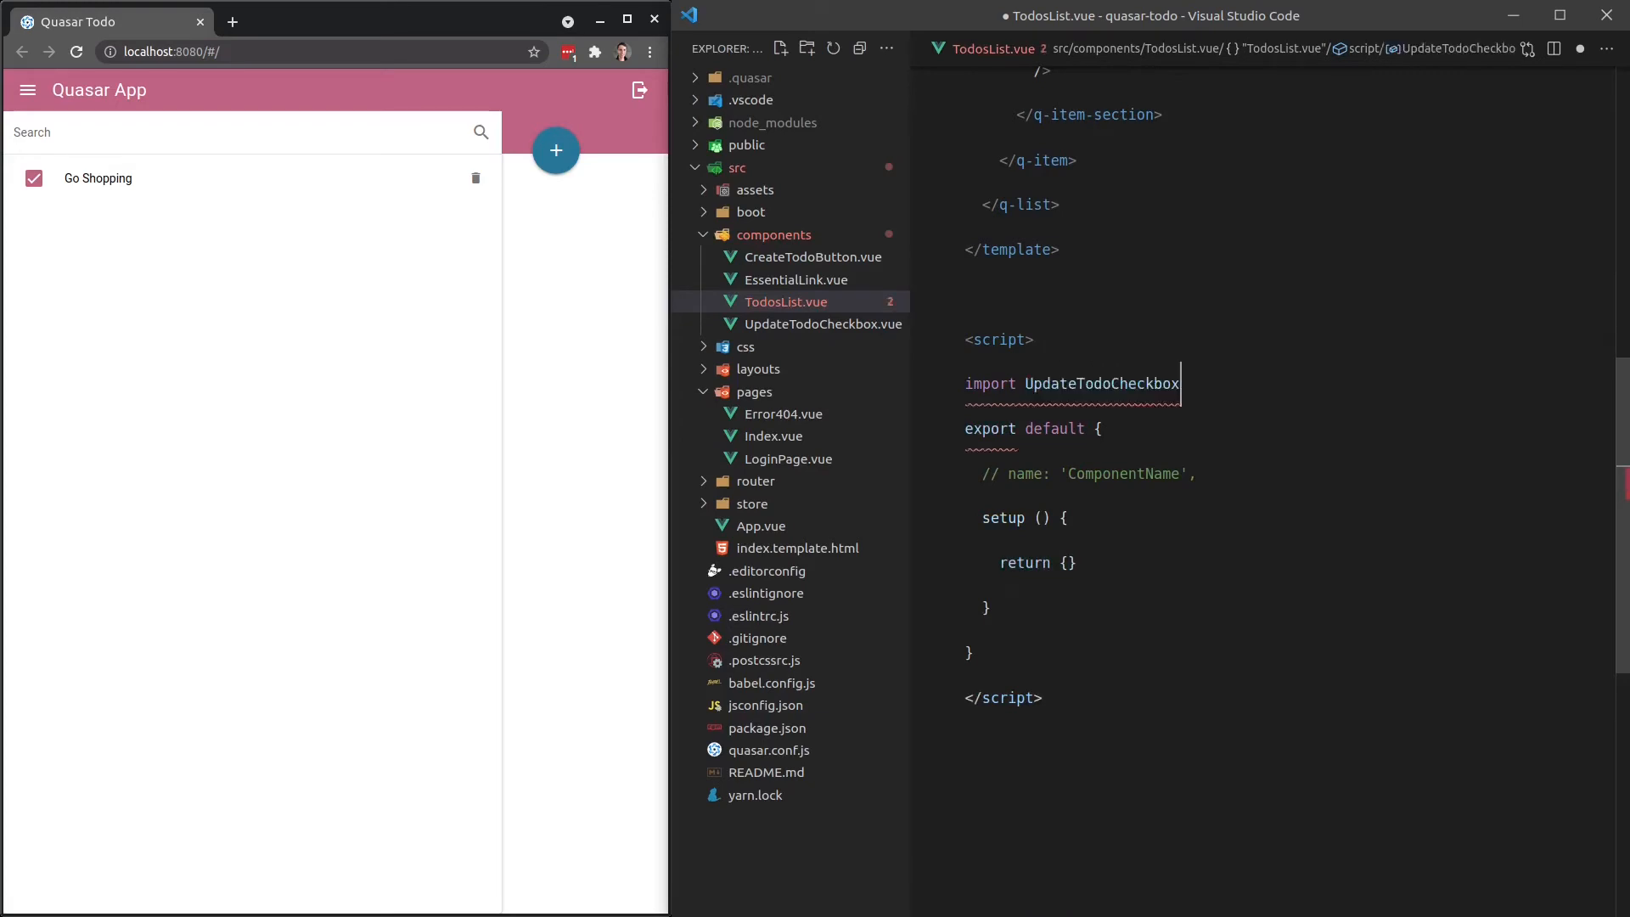
{"action": "type", "text": "from"}
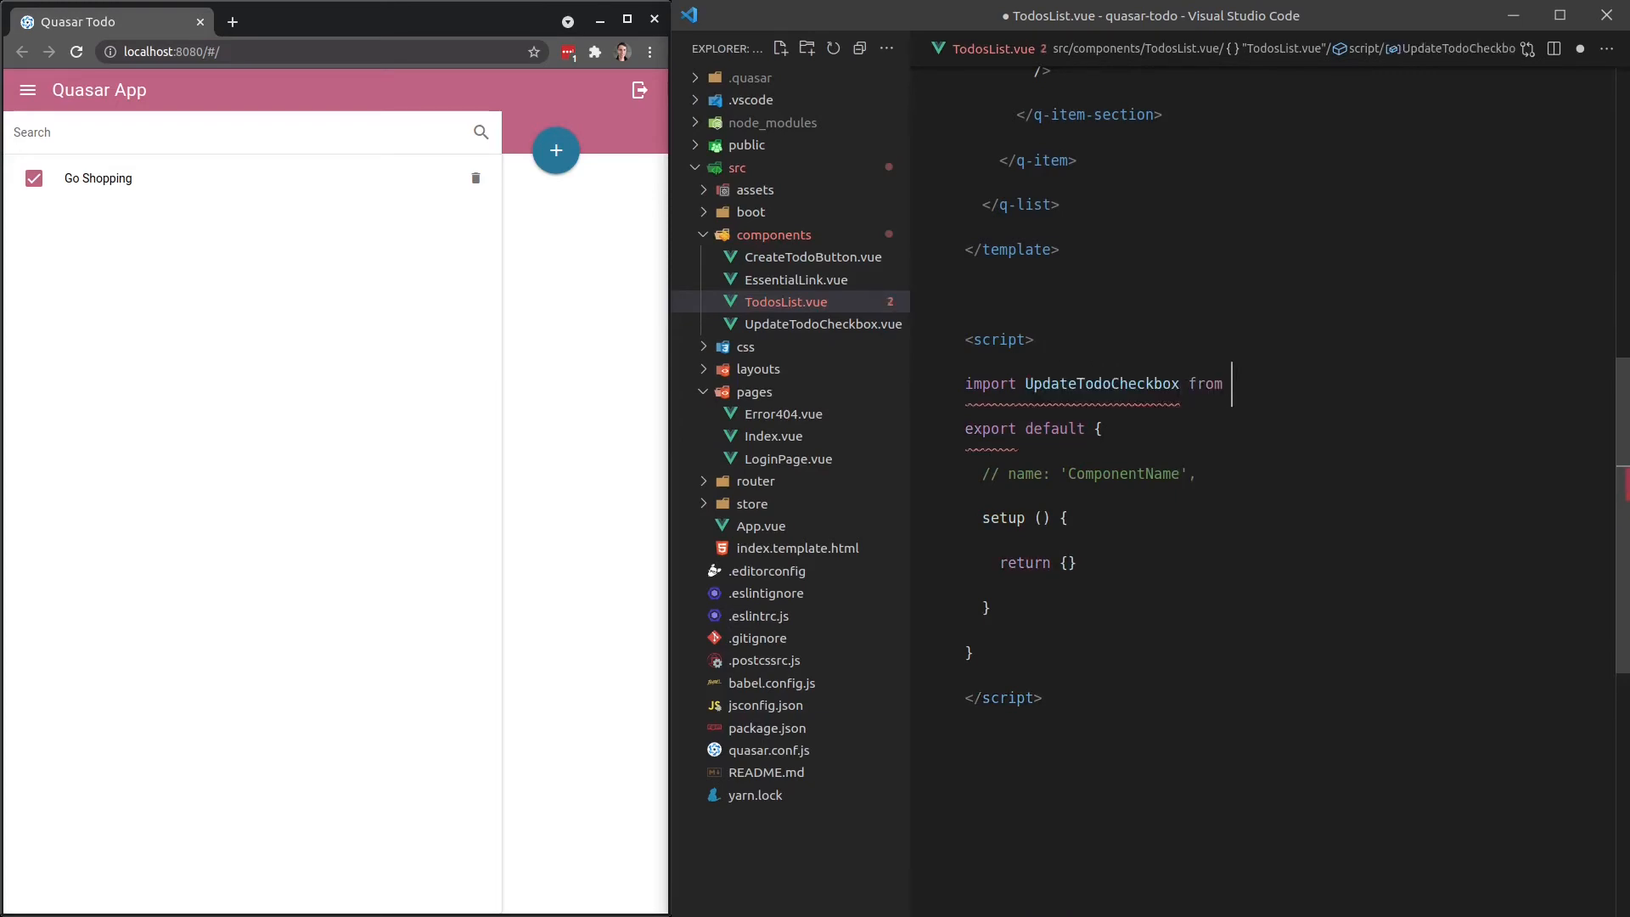
{"action": "type", "text": "'components/UpdateTodoCheckbox'"}
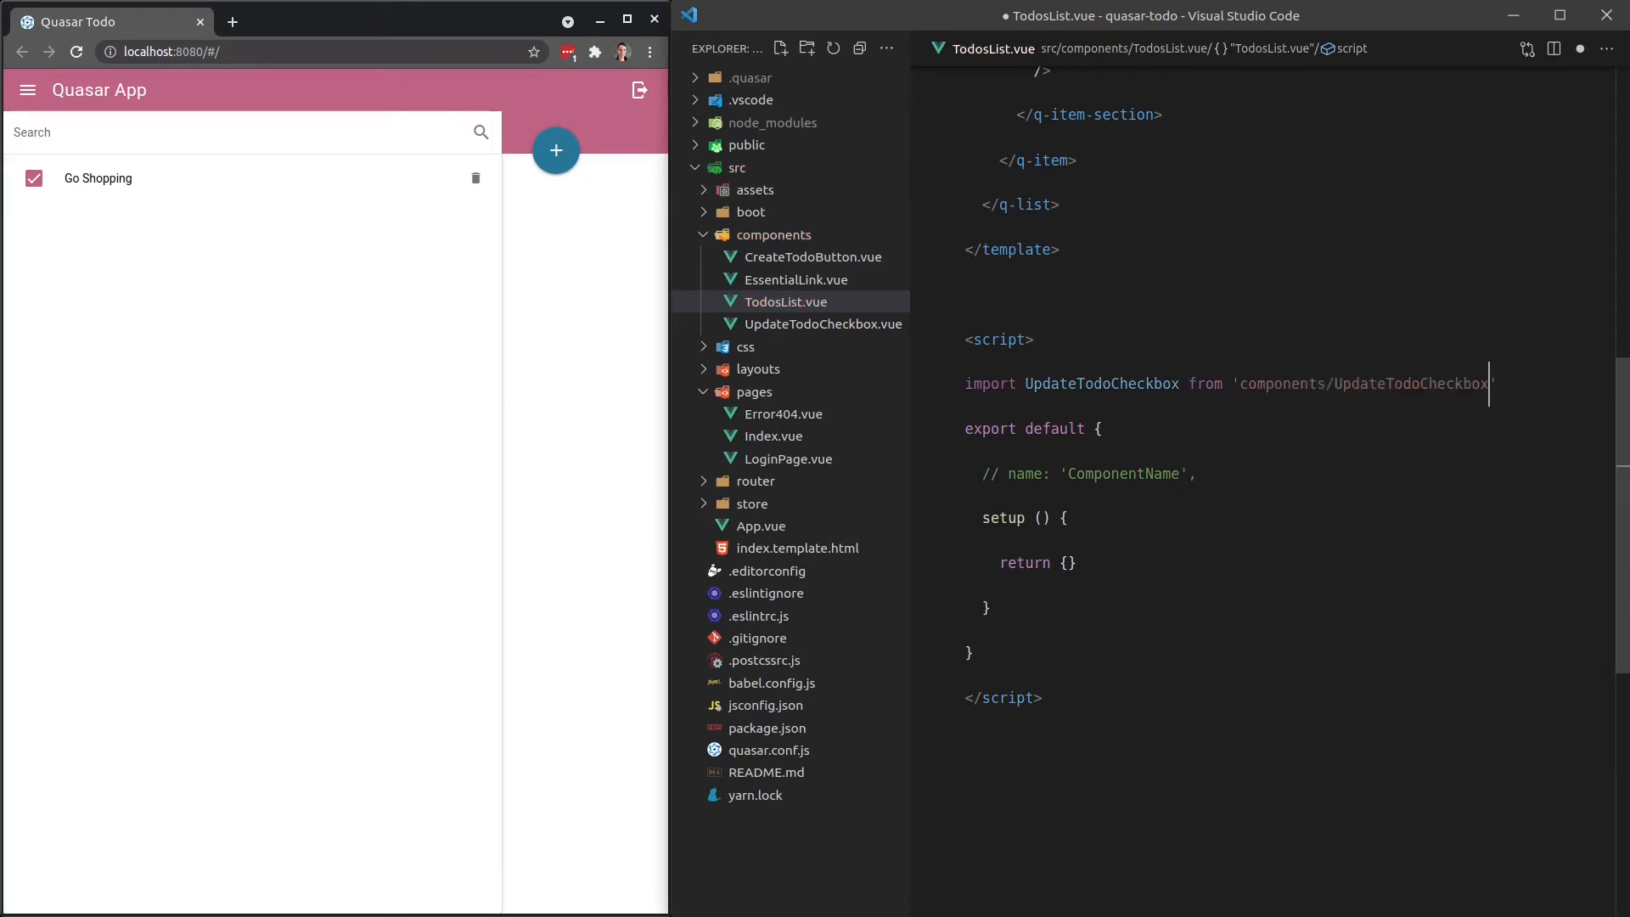
{"action": "type", "text": ".vue"}
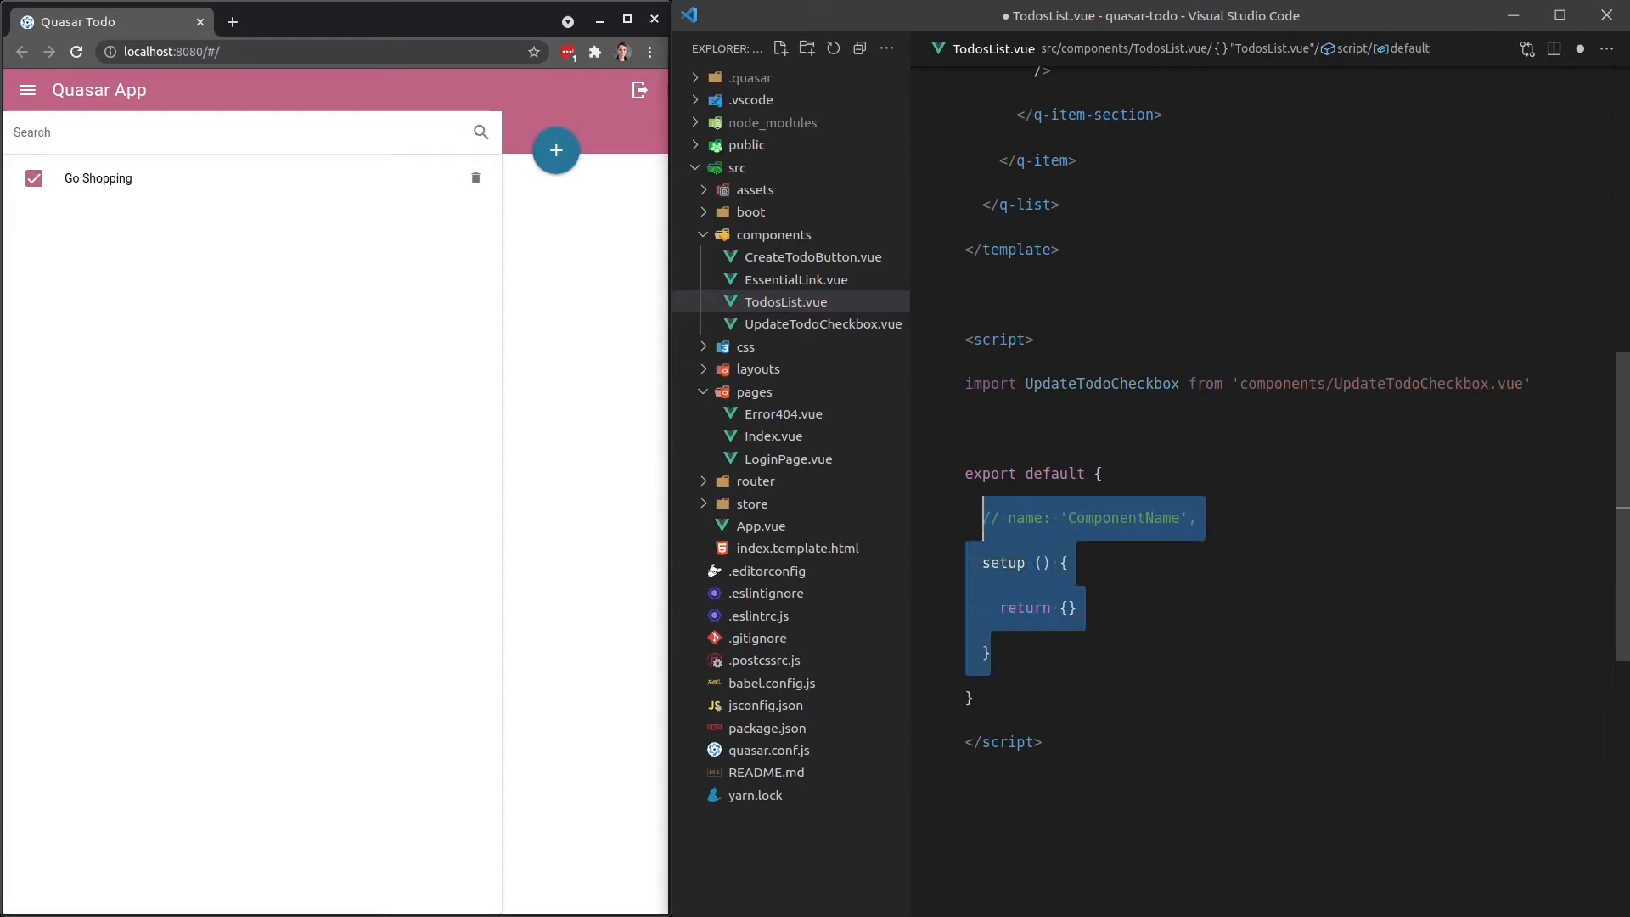
{"action": "type", "text": "components:"}
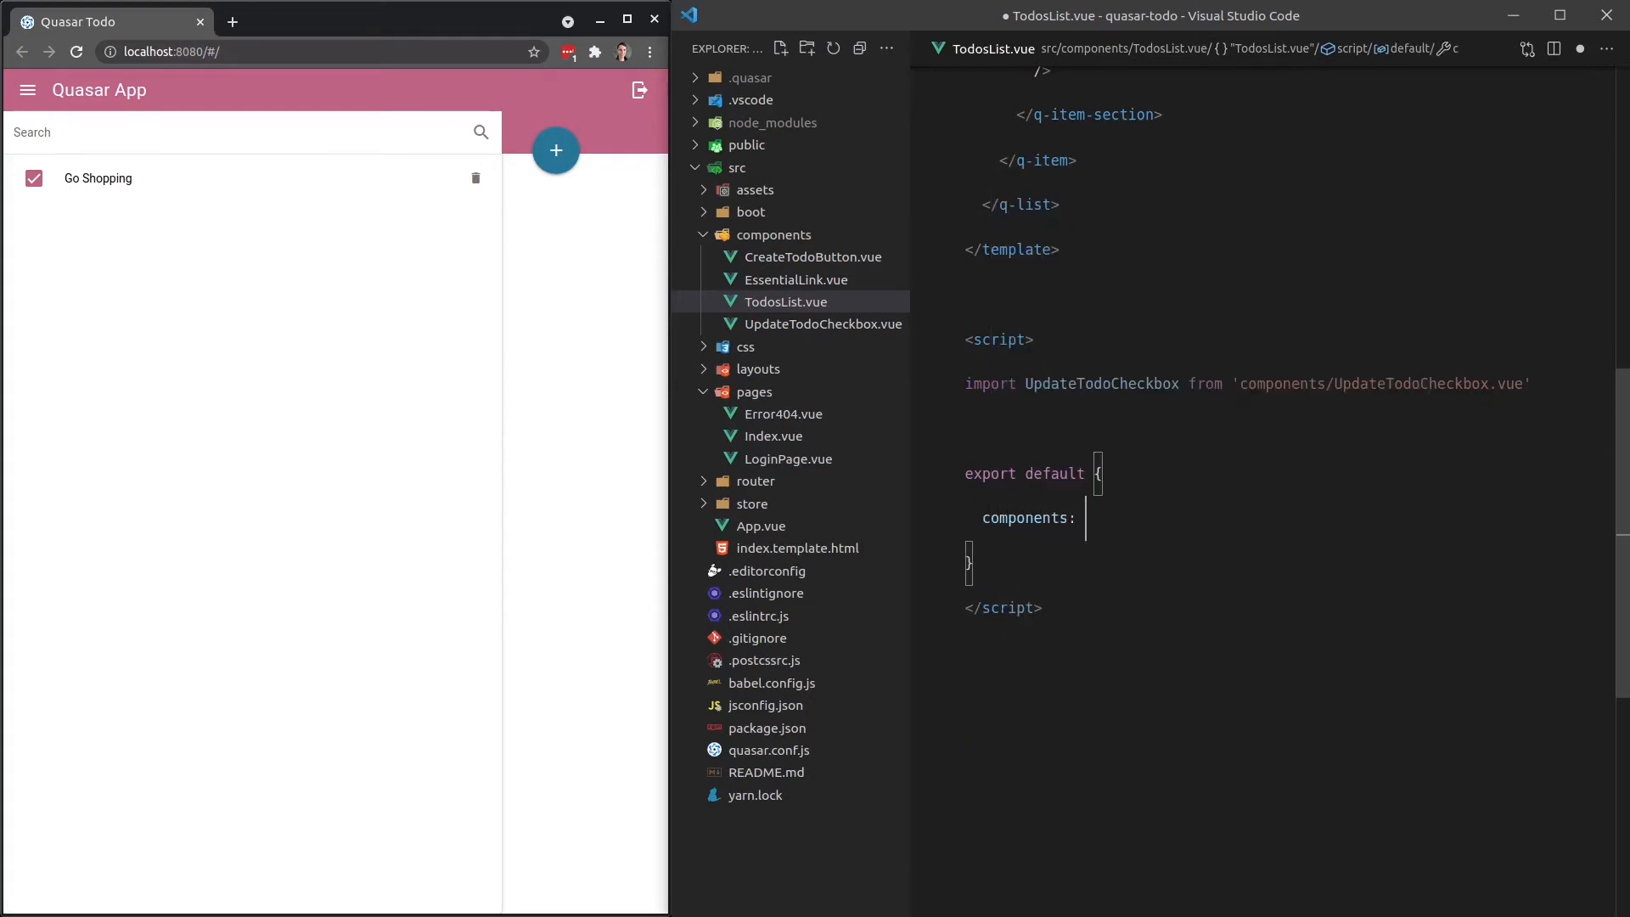
{"action": "type", "text": "UpdateTodoCheckbox"}
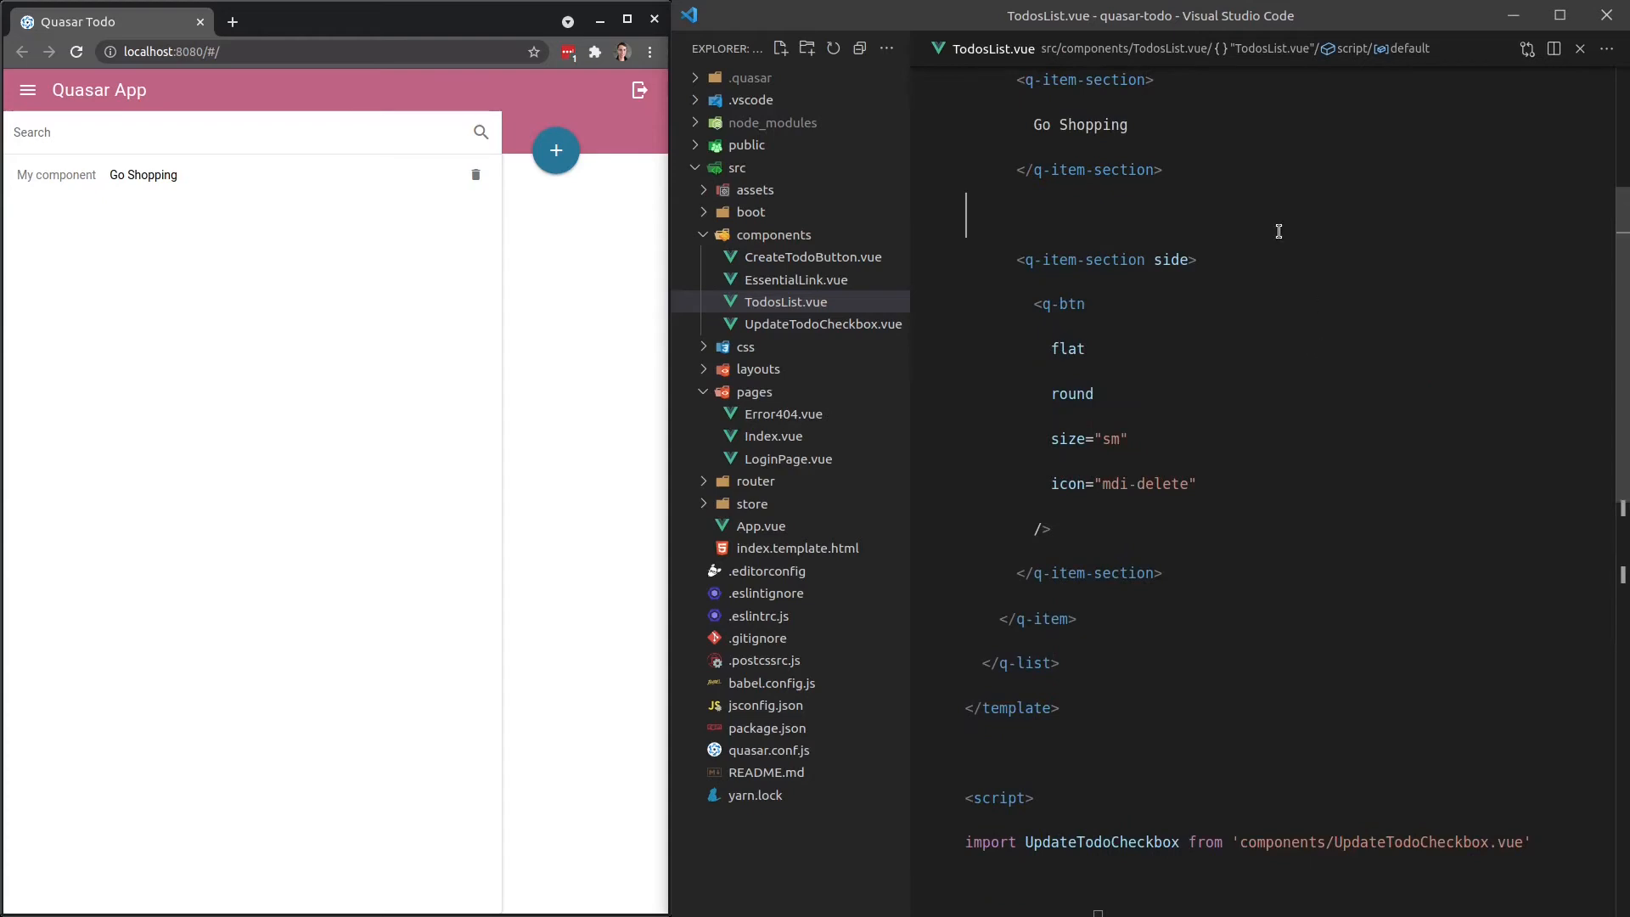
{"action": "left_click", "coordinate": [824, 324]}
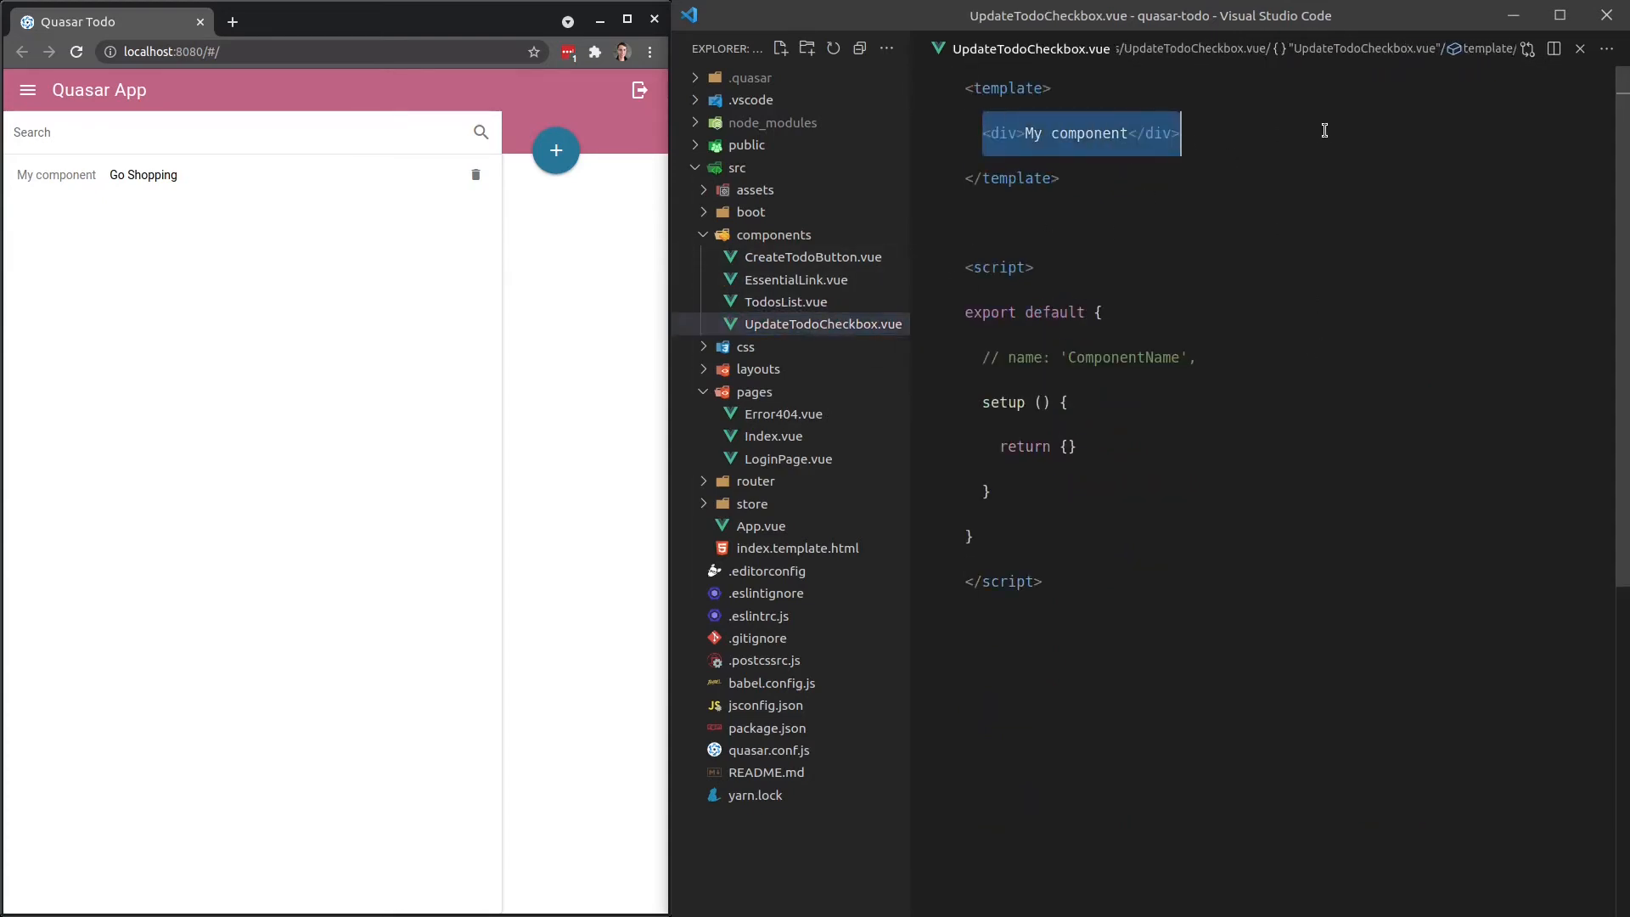
Make UpdateTodoCheckbox's template a q-checkbox with :model-value set to true.
{"action": "type", "text": "q-che"}
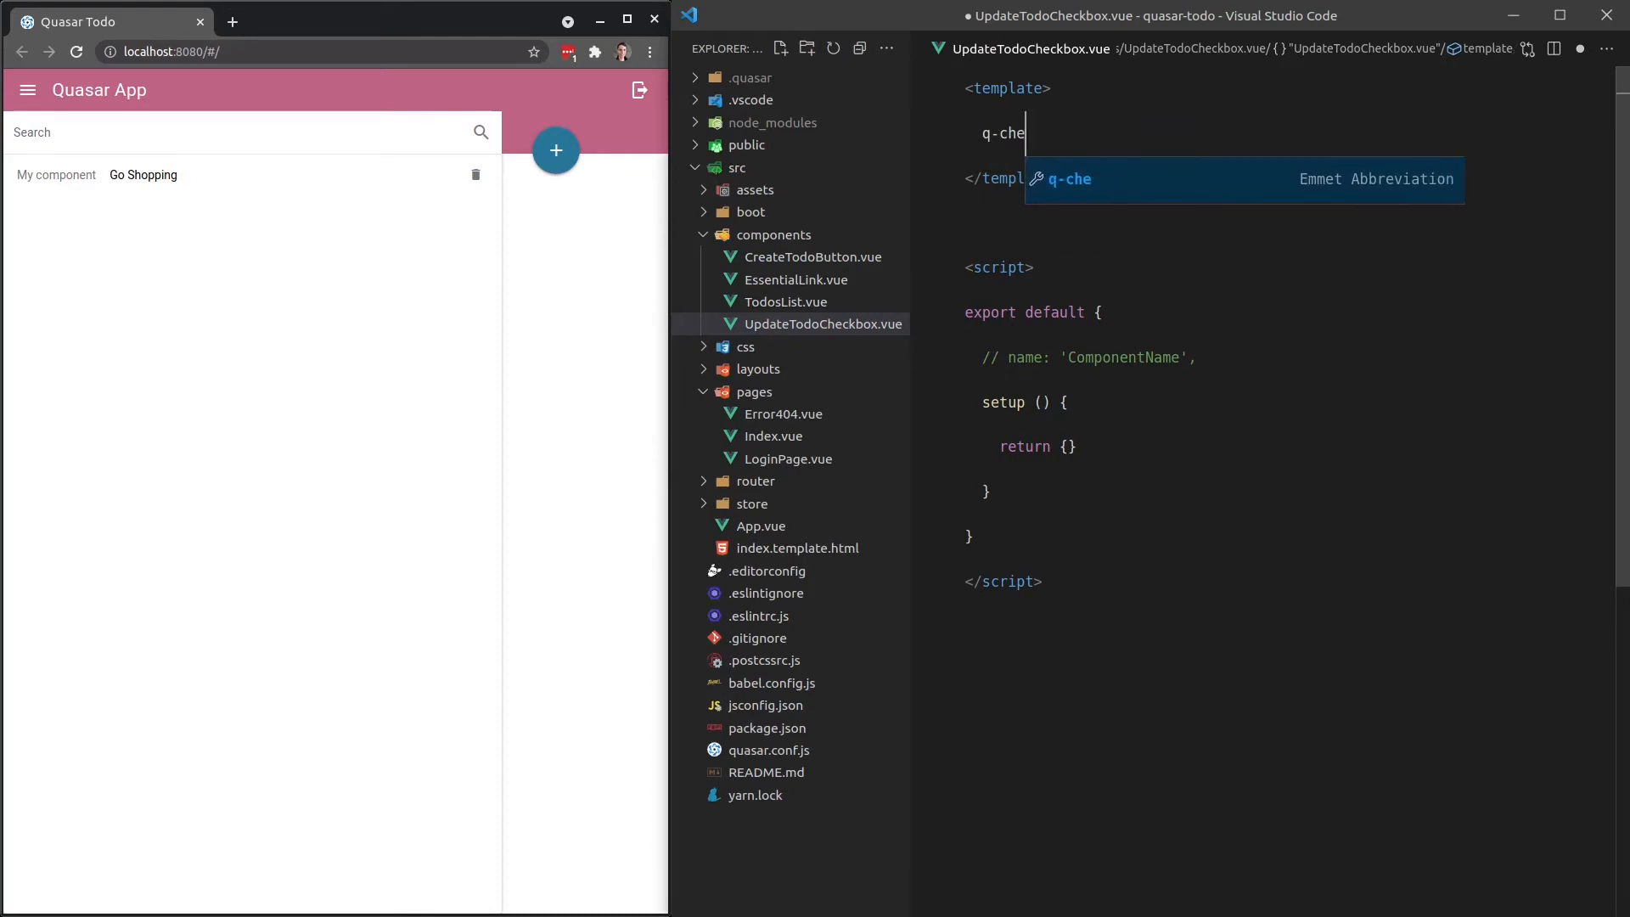
{"action": "key", "text": "Tab"}
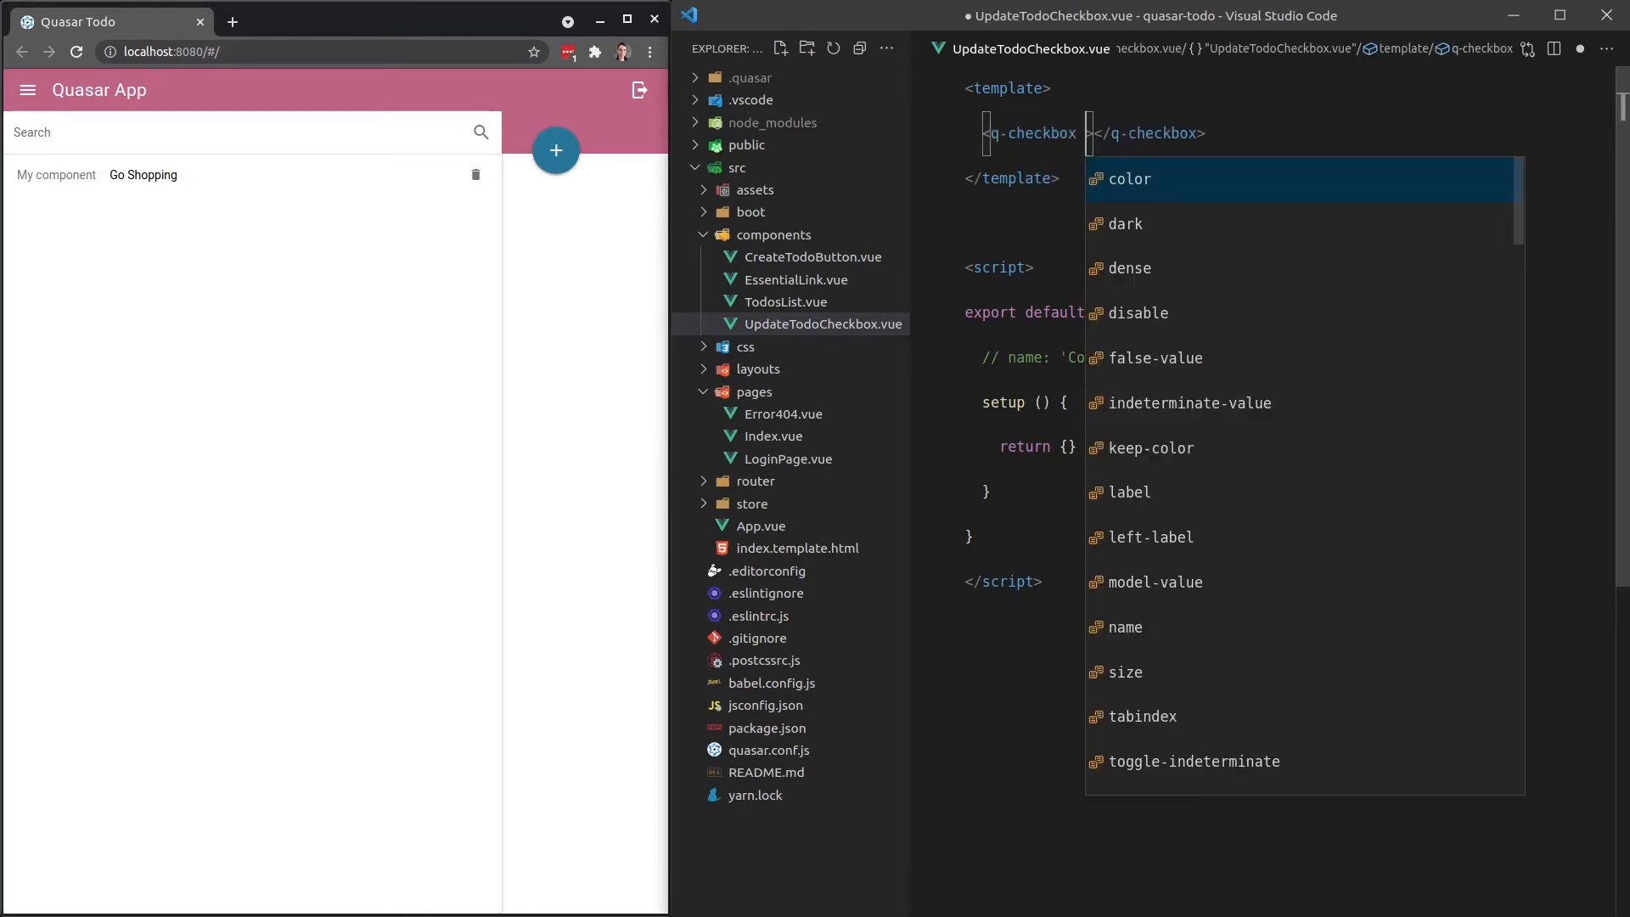
{"action": "type", "text": ":model-value=\"true\" /"}
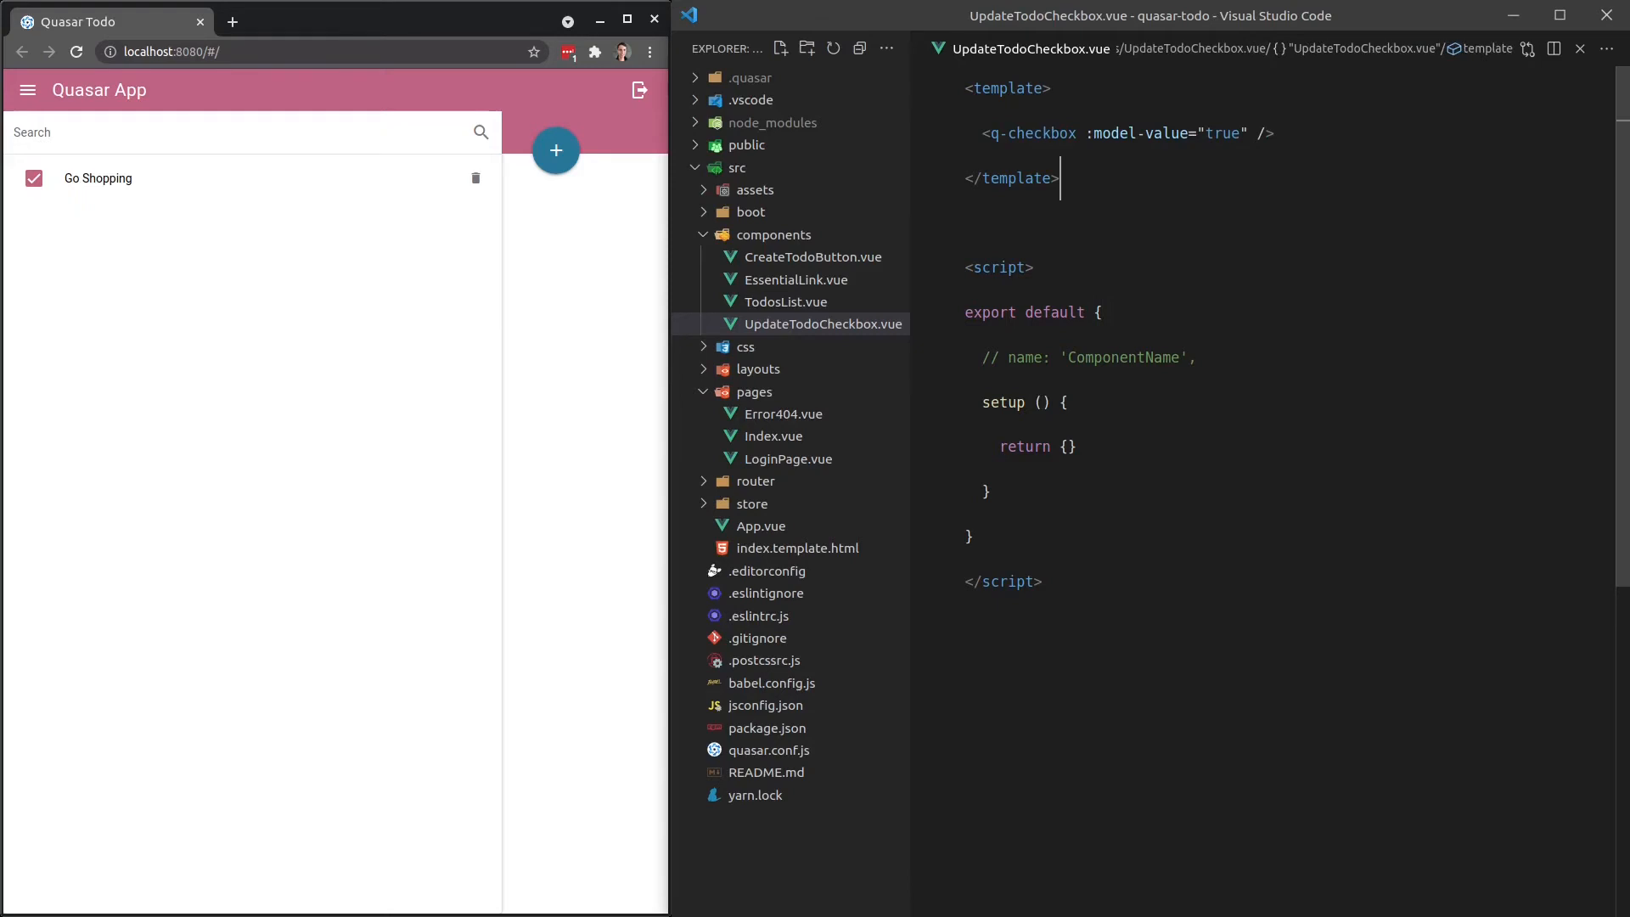
{"action": "left_click", "coordinate": [782, 301]}
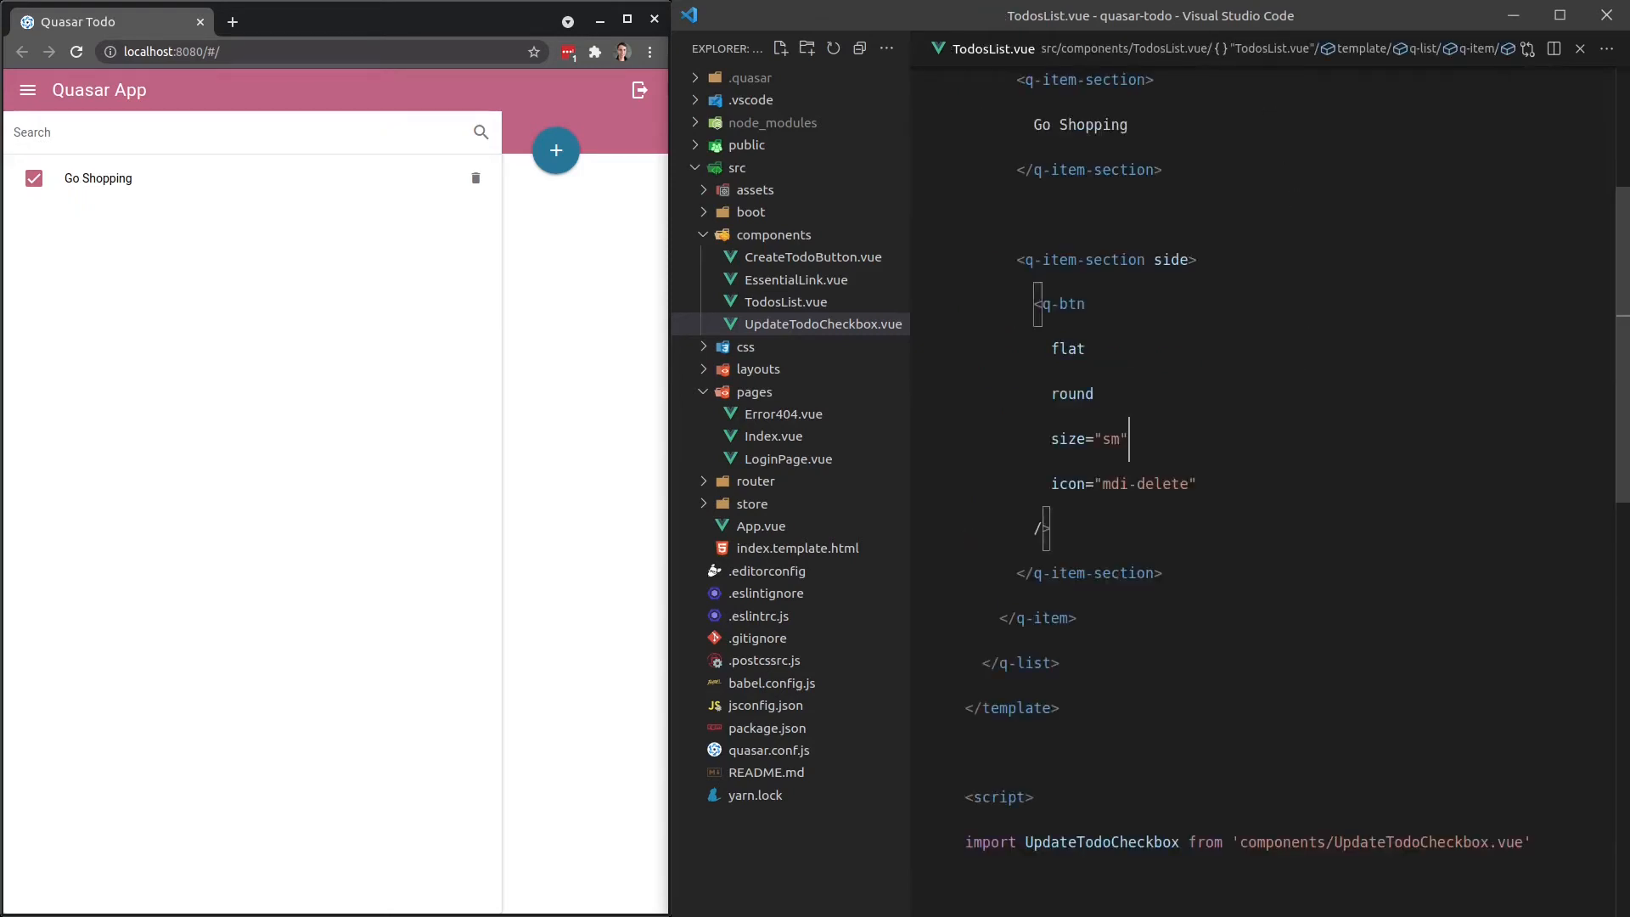
Rename the delete q-btn to DeleteTodoButton, generate that component, then import and register it.
{"action": "double_click", "coordinate": [1063, 304]}
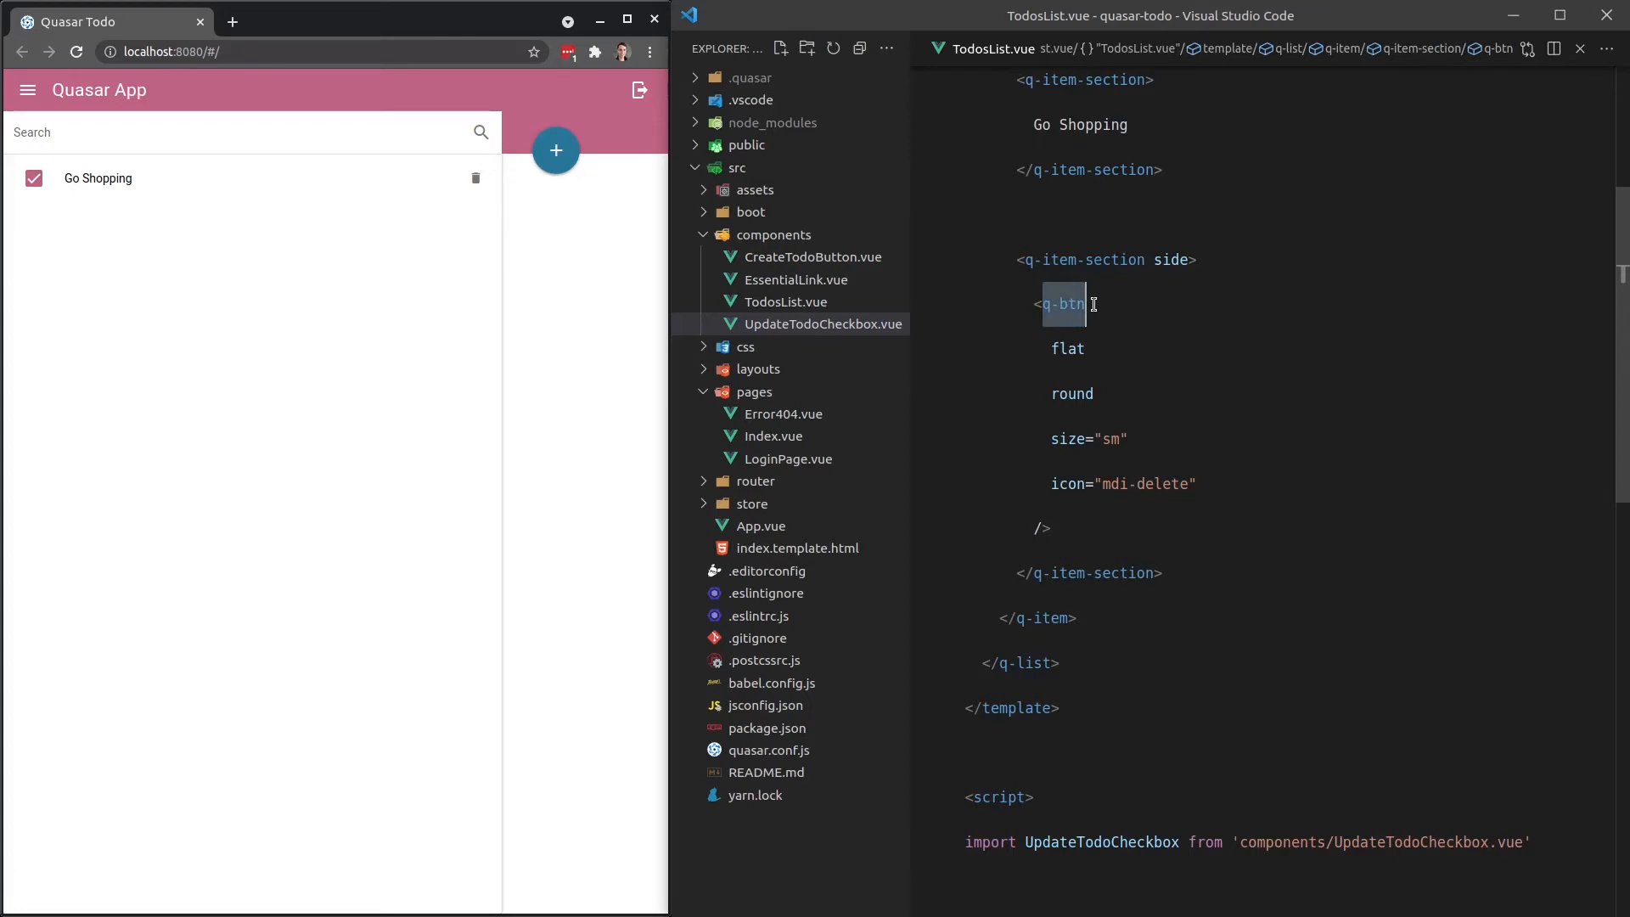
{"action": "type", "text": "DeleteTodoBu"}
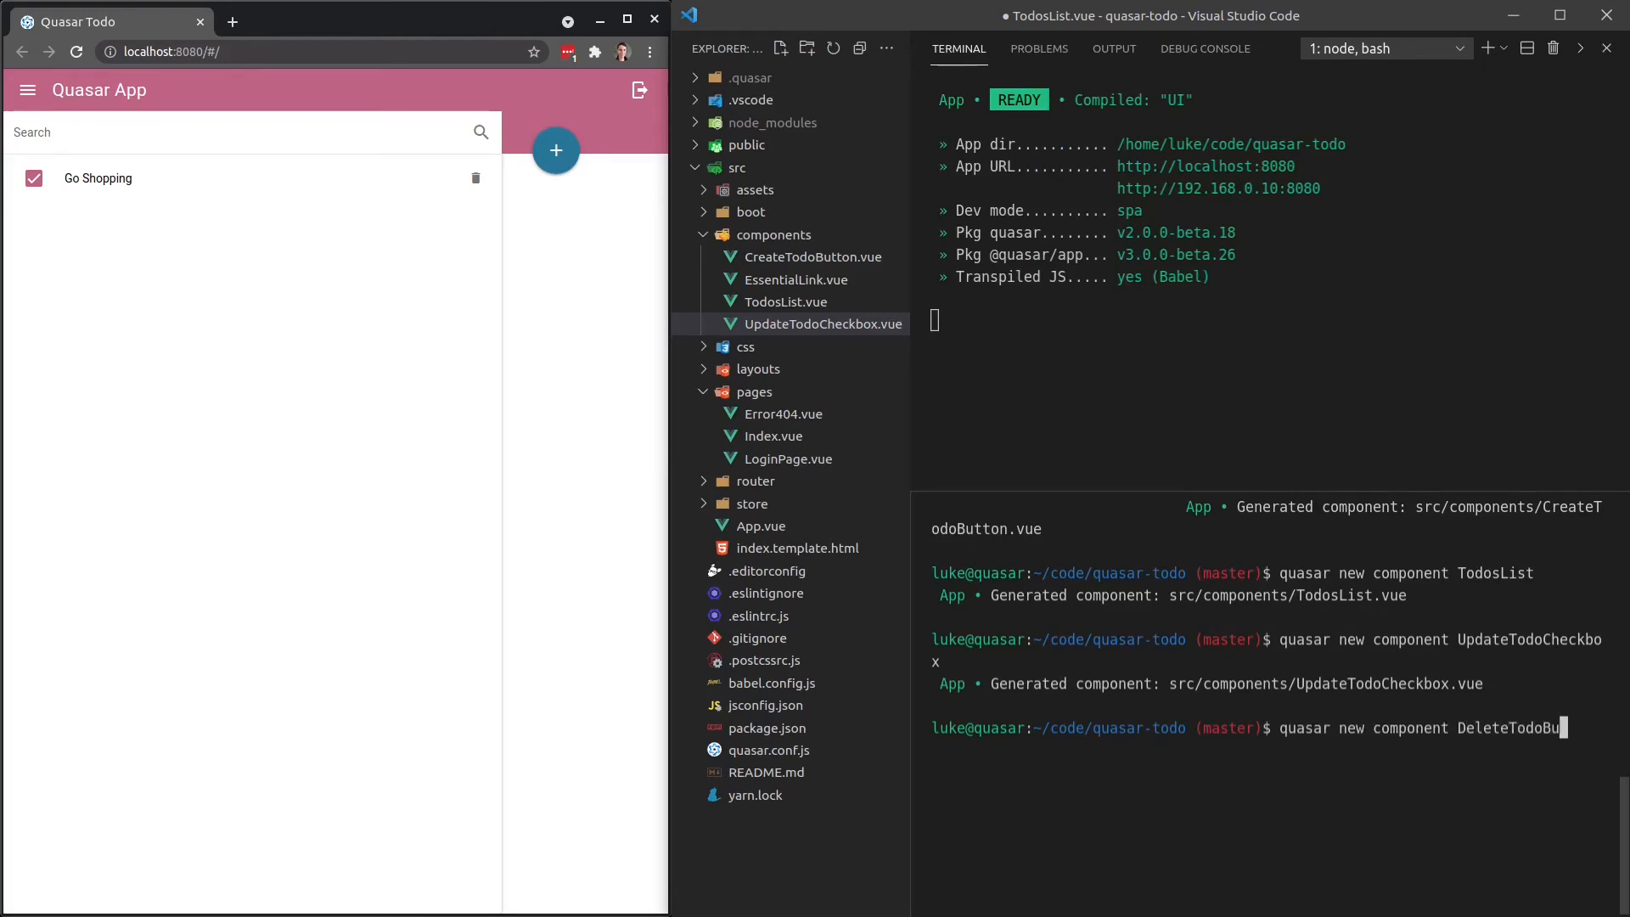
{"action": "key", "text": "Enter"}
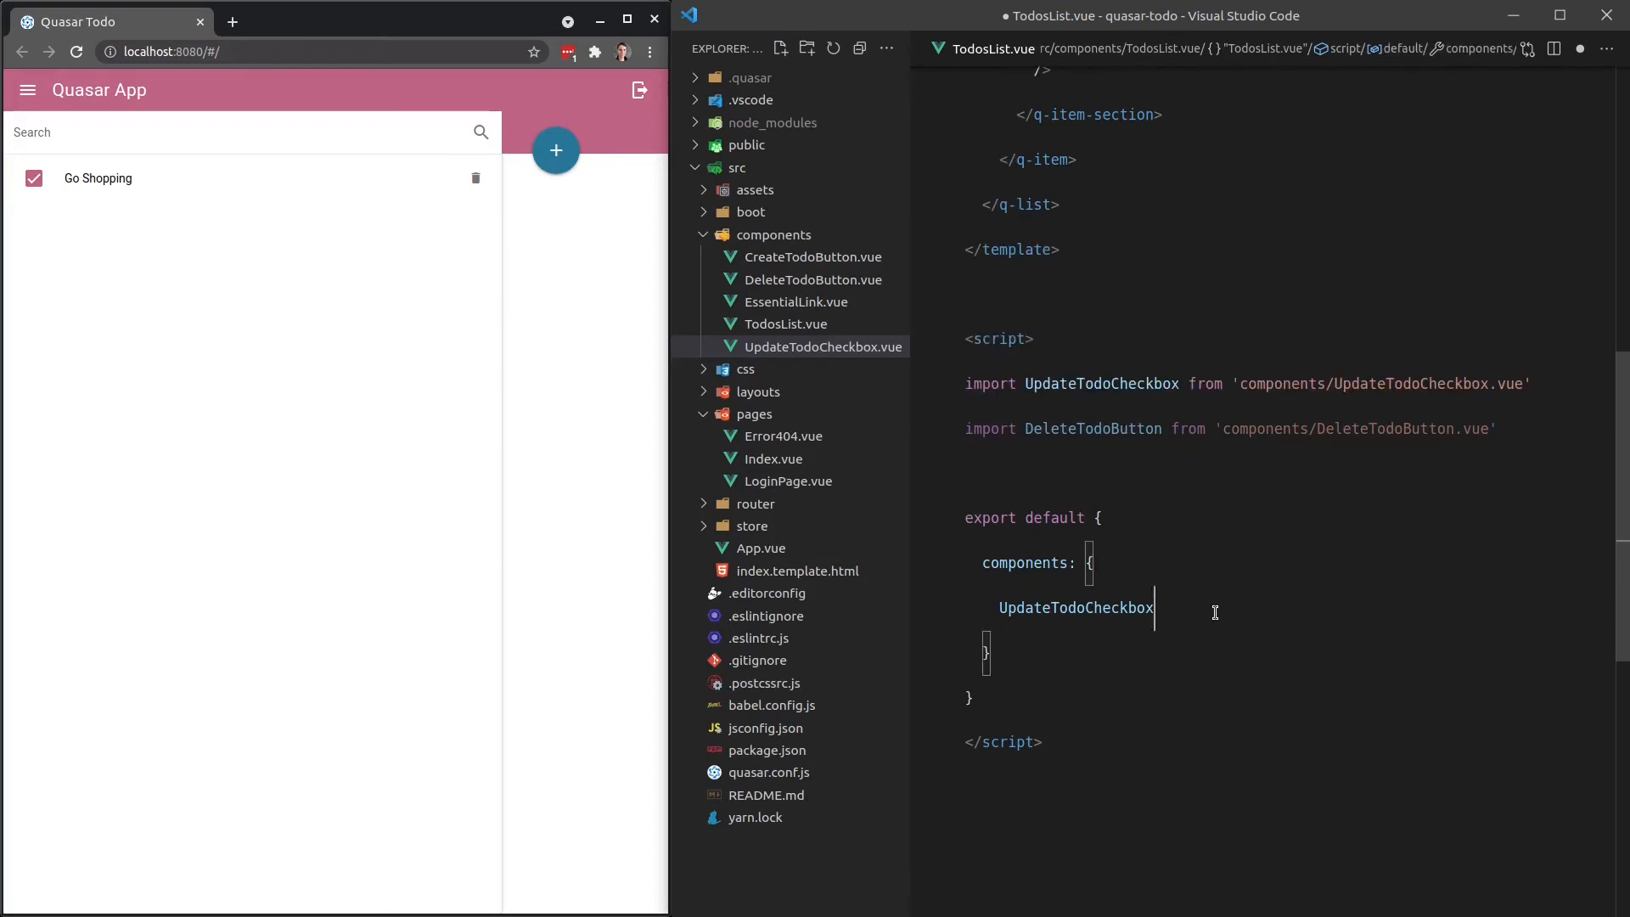
{"action": "type", "text": ","}
{"action": "type", "text": "DeleteTodoButton"}
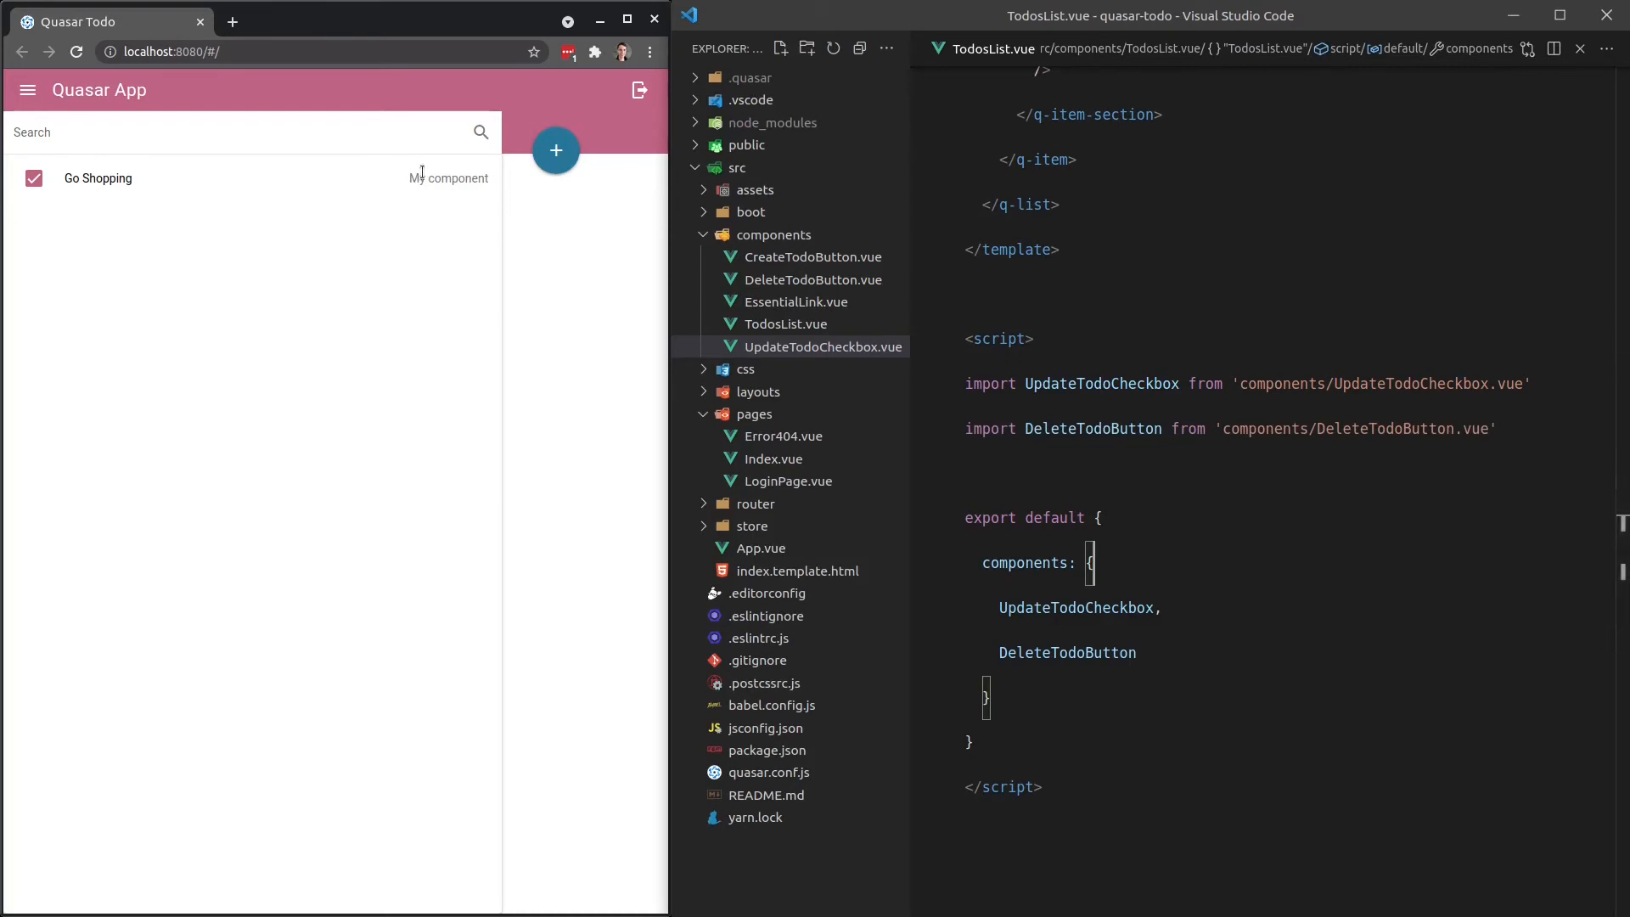
{"action": "left_click", "coordinate": [812, 279]}
{"action": "type", "text": "q-b"}
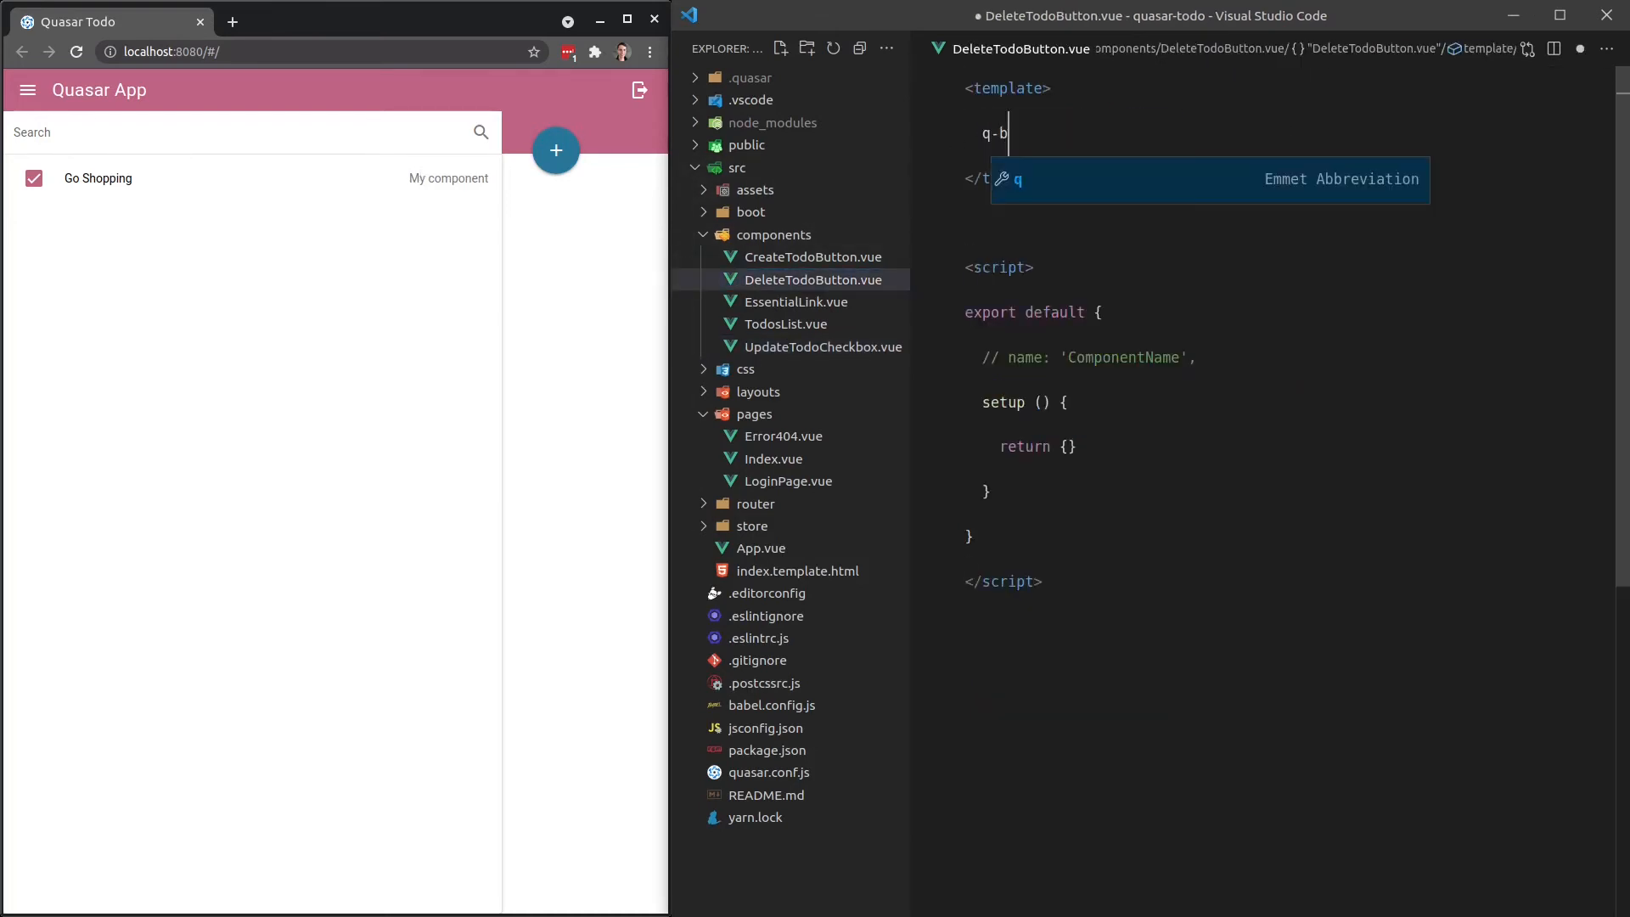
Give DeleteTodoButton's template a q-btn to restore the delete button, then open MainLayout.vue.
{"action": "key", "text": "Tab"}
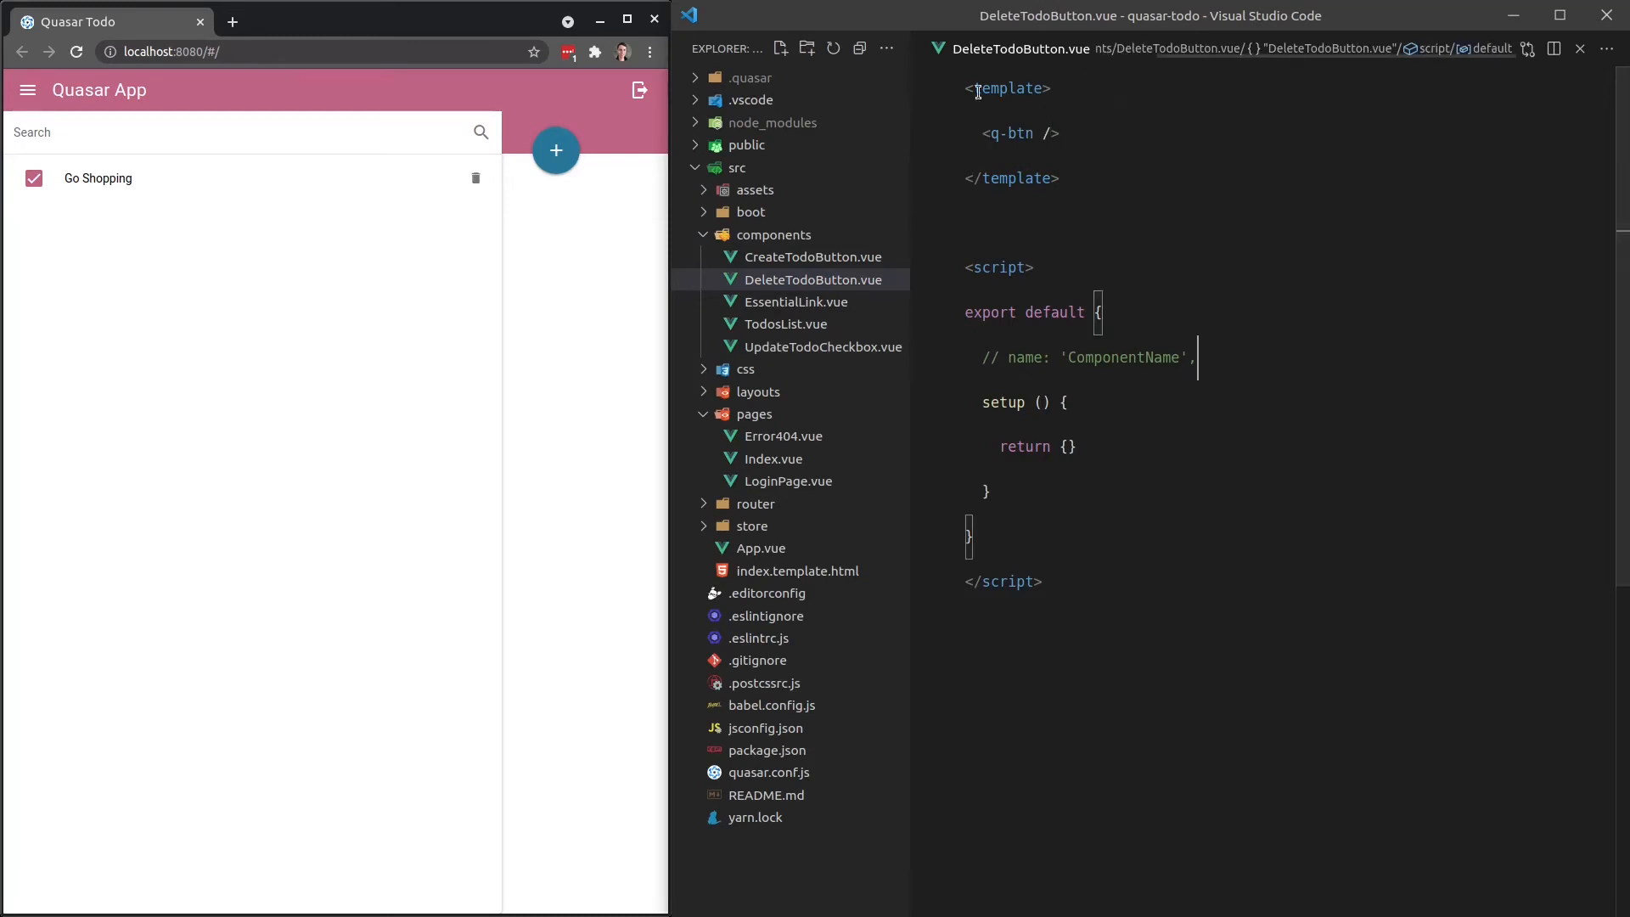
{"action": "left_click", "coordinate": [1034, 267]}
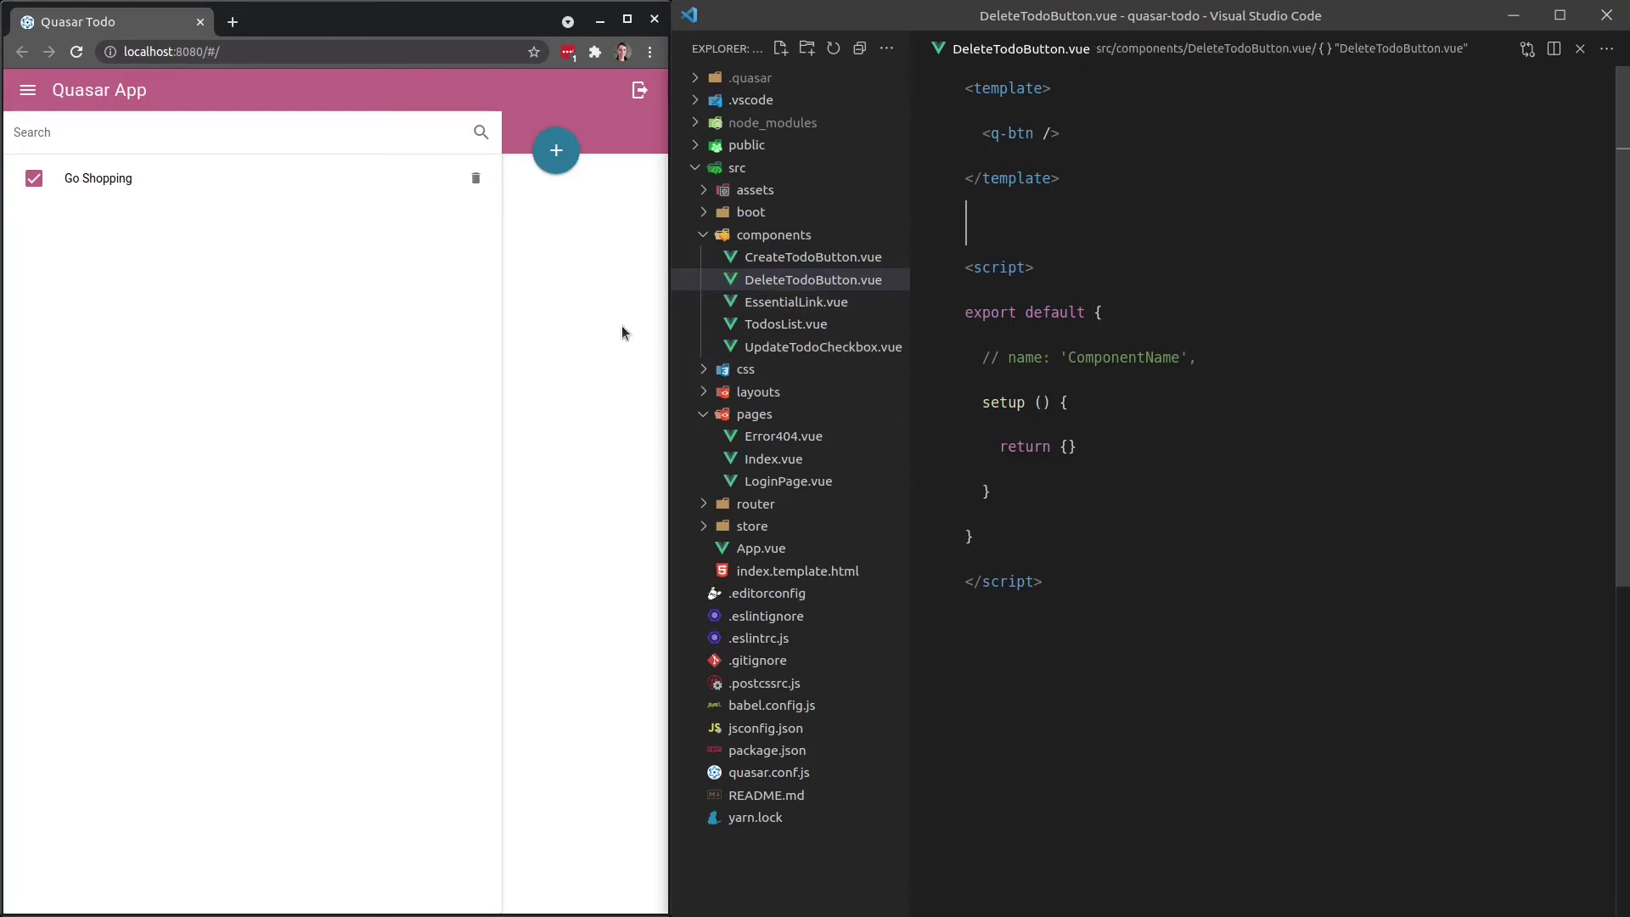
{"action": "left_click", "coordinate": [28, 90]}
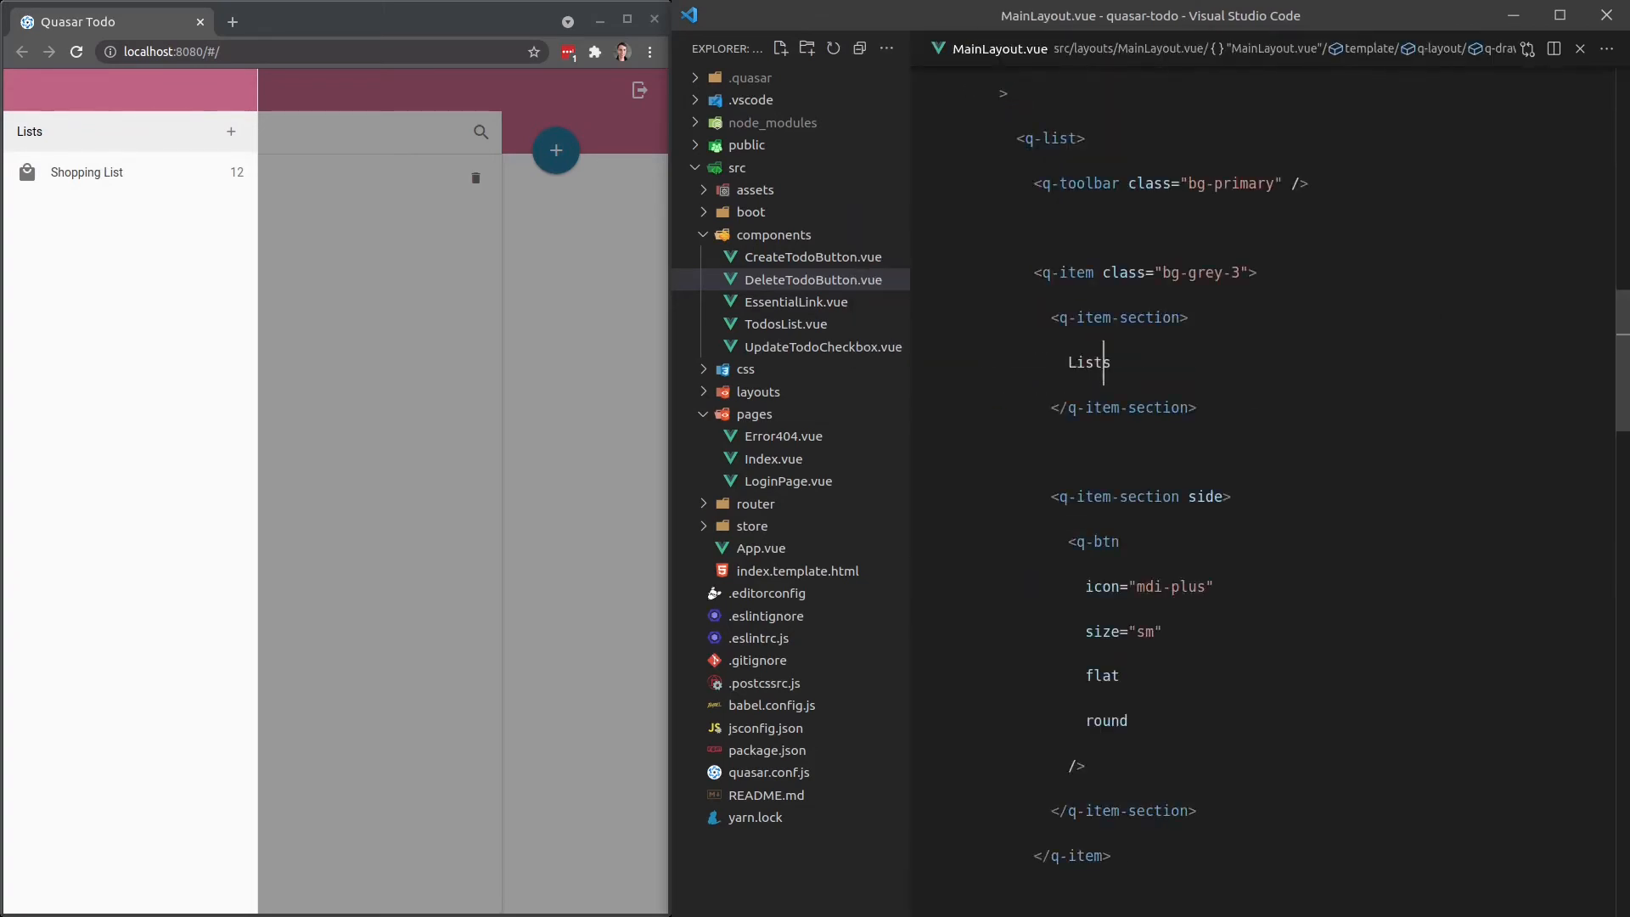
Collapse components, expand layouts, and select MainLayout.vue's toolbar and Lists header lines.
{"action": "left_click", "coordinate": [774, 234]}
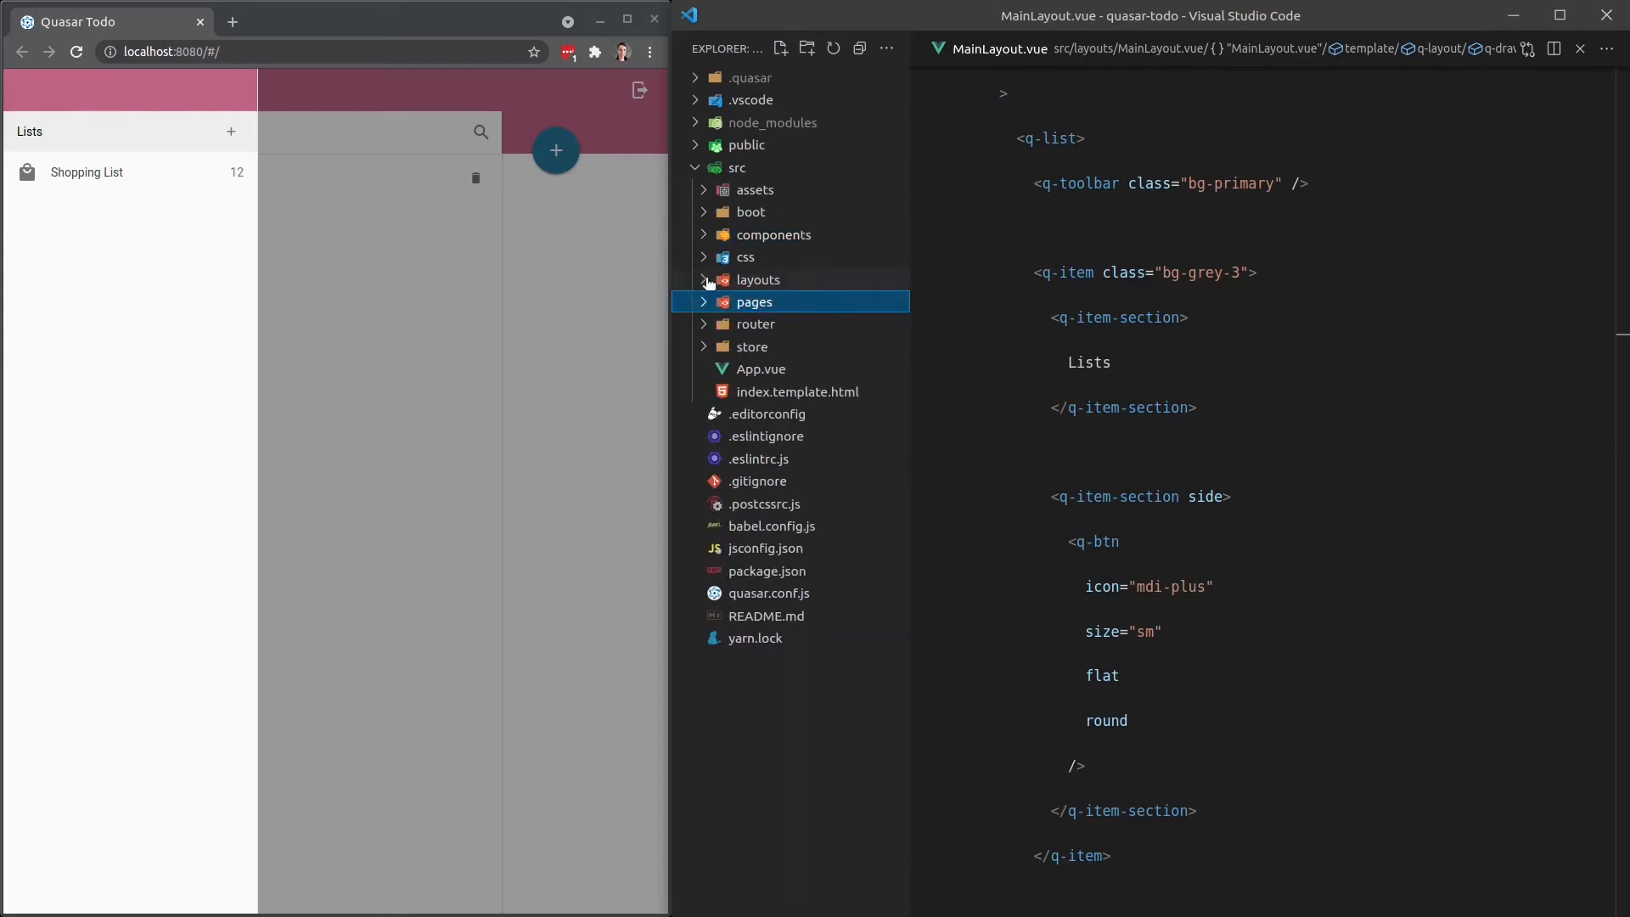
{"action": "left_click", "coordinate": [757, 279]}
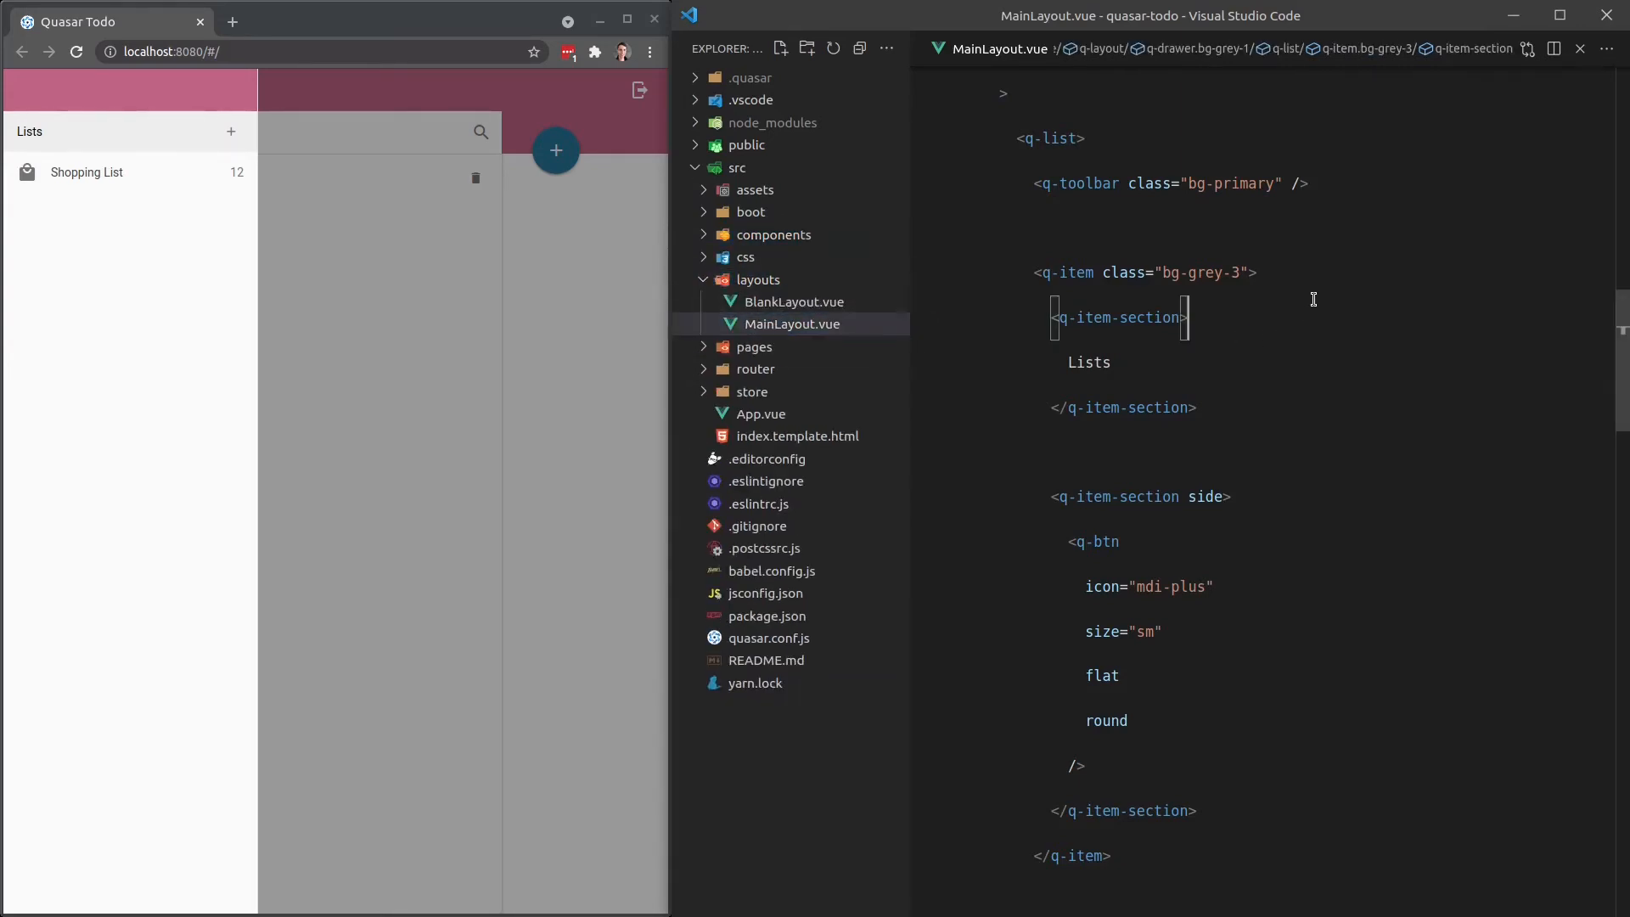
{"action": "scroll", "scroll_direction": "down", "scroll_amount": 3}
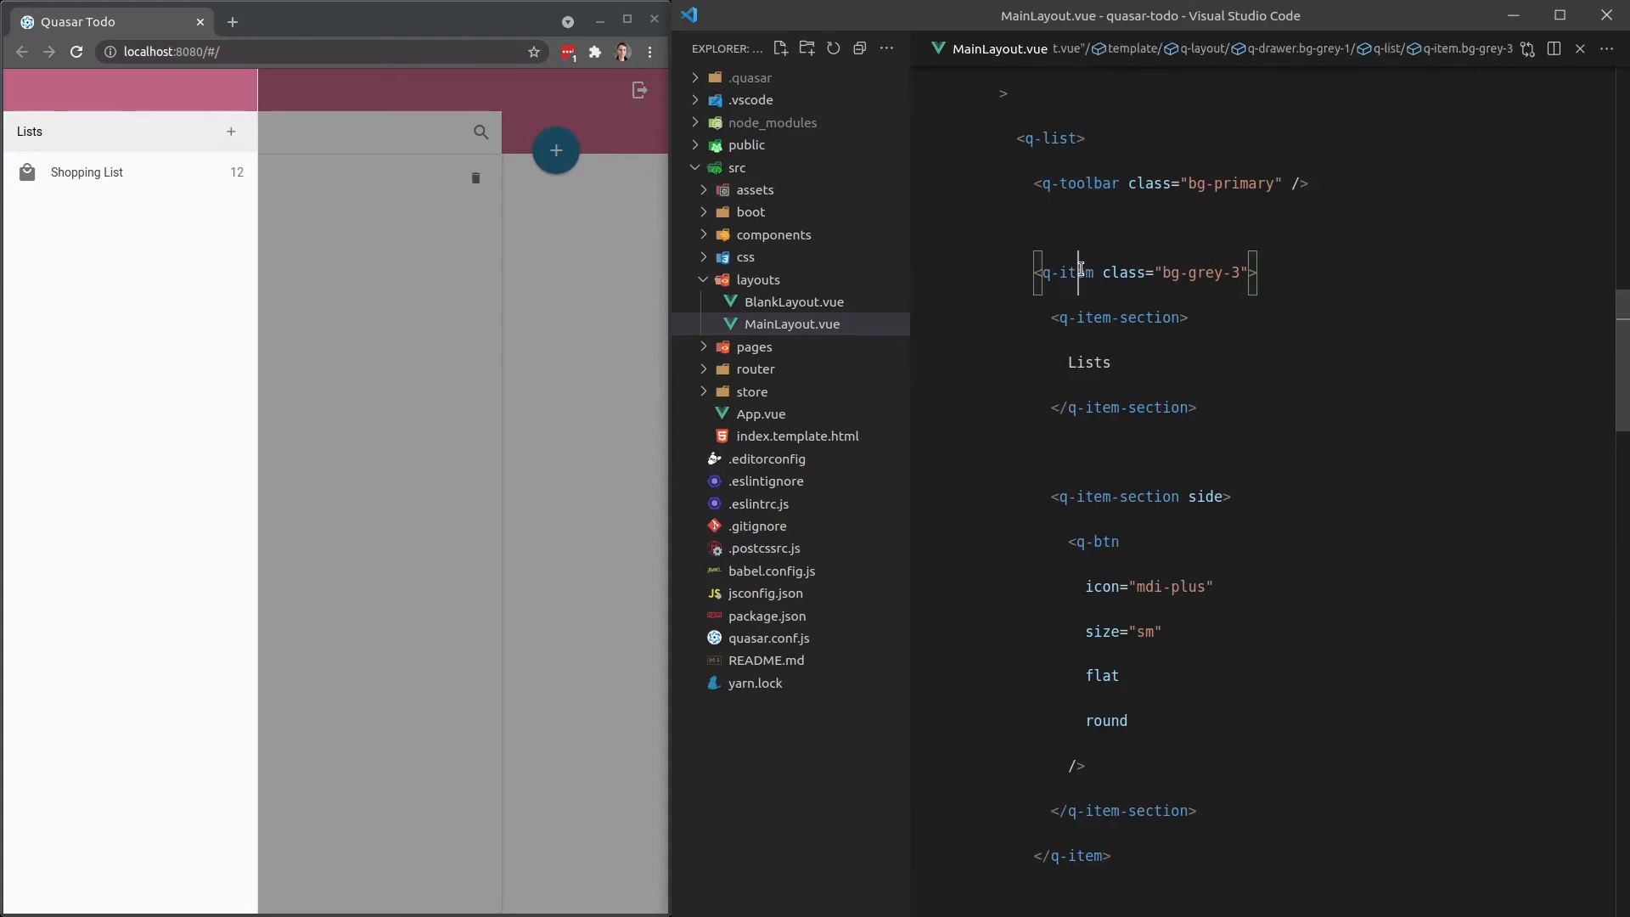
{"action": "left_click_drag", "start_coordinate": [1080, 579], "coordinate": [1112, 848]}
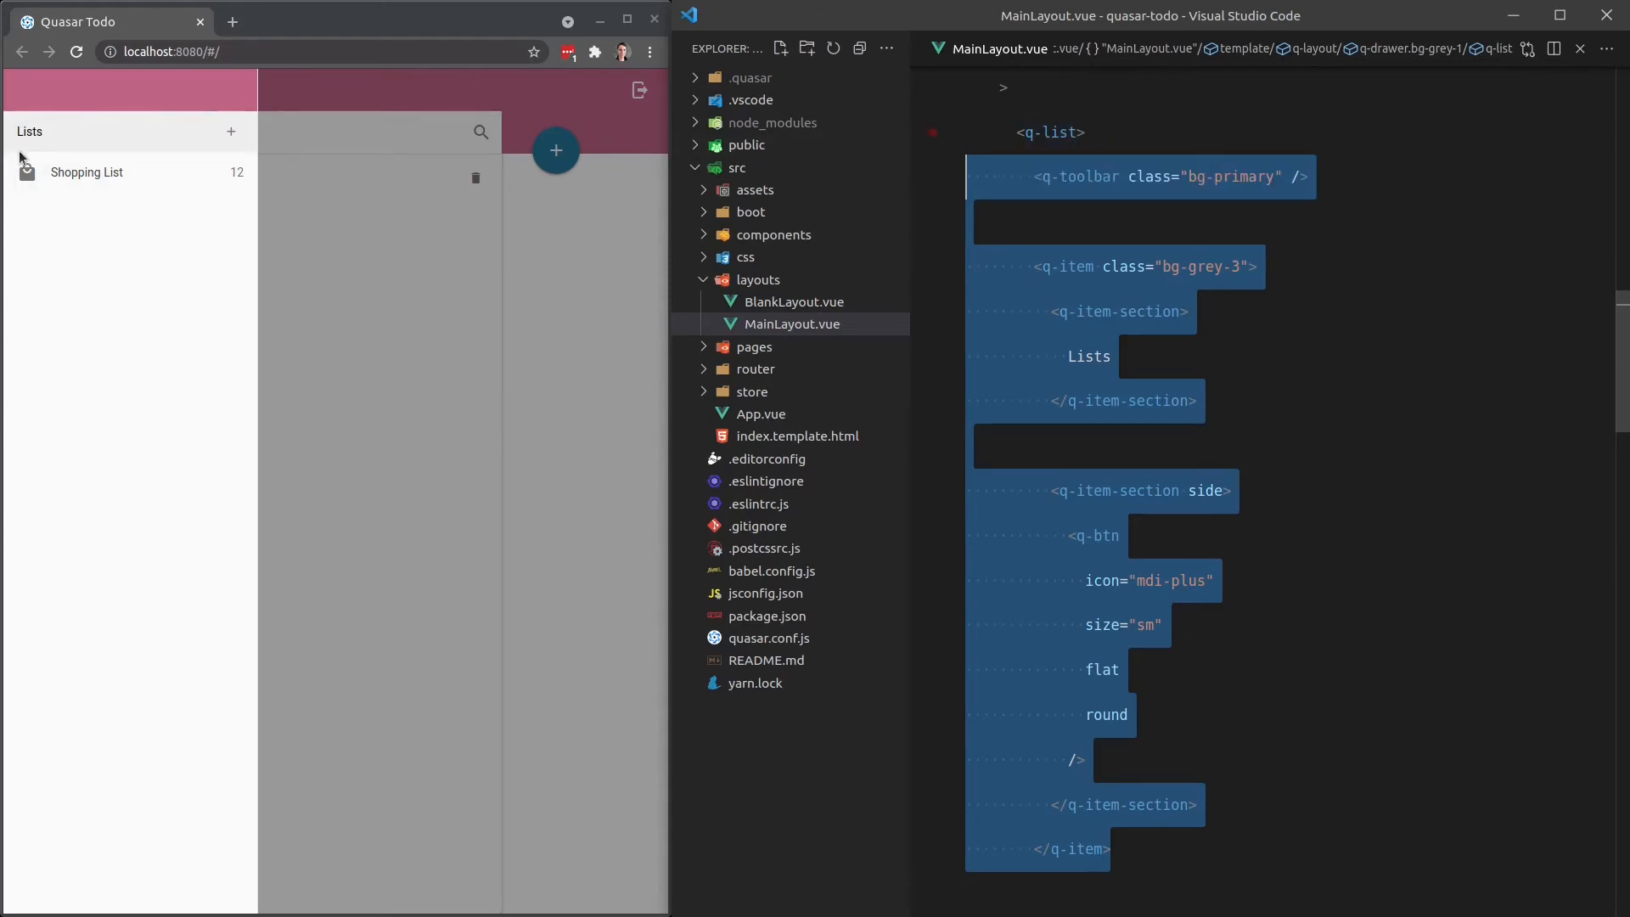
{"action": "mouse_move", "coordinate": [78, 173]}
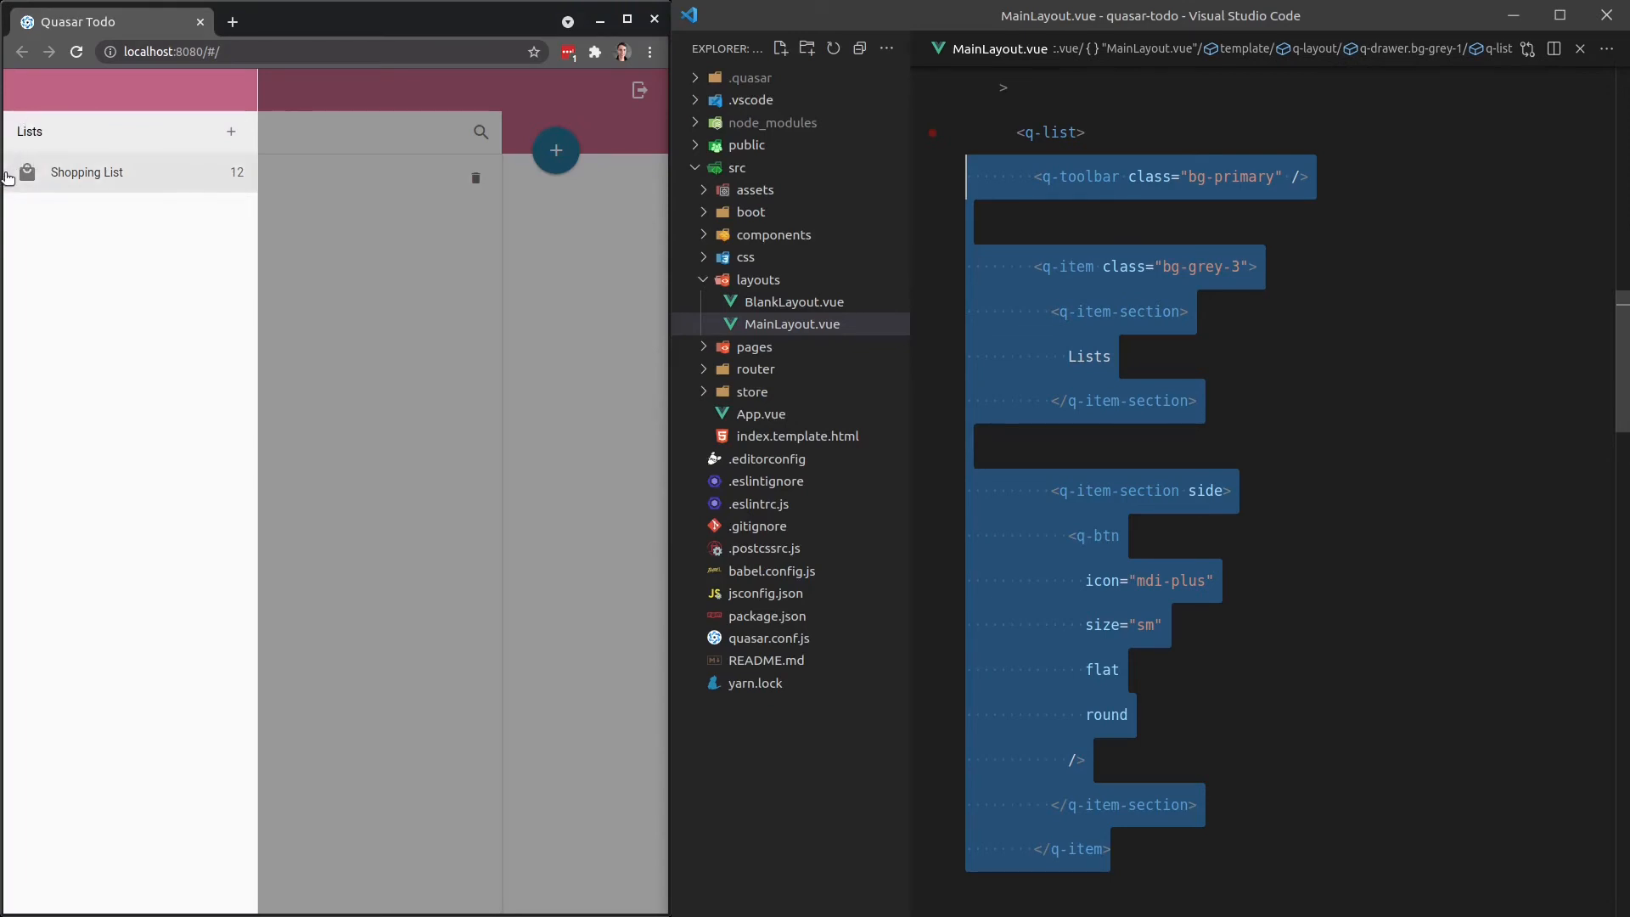
{"action": "mouse_move", "coordinate": [218, 158]}
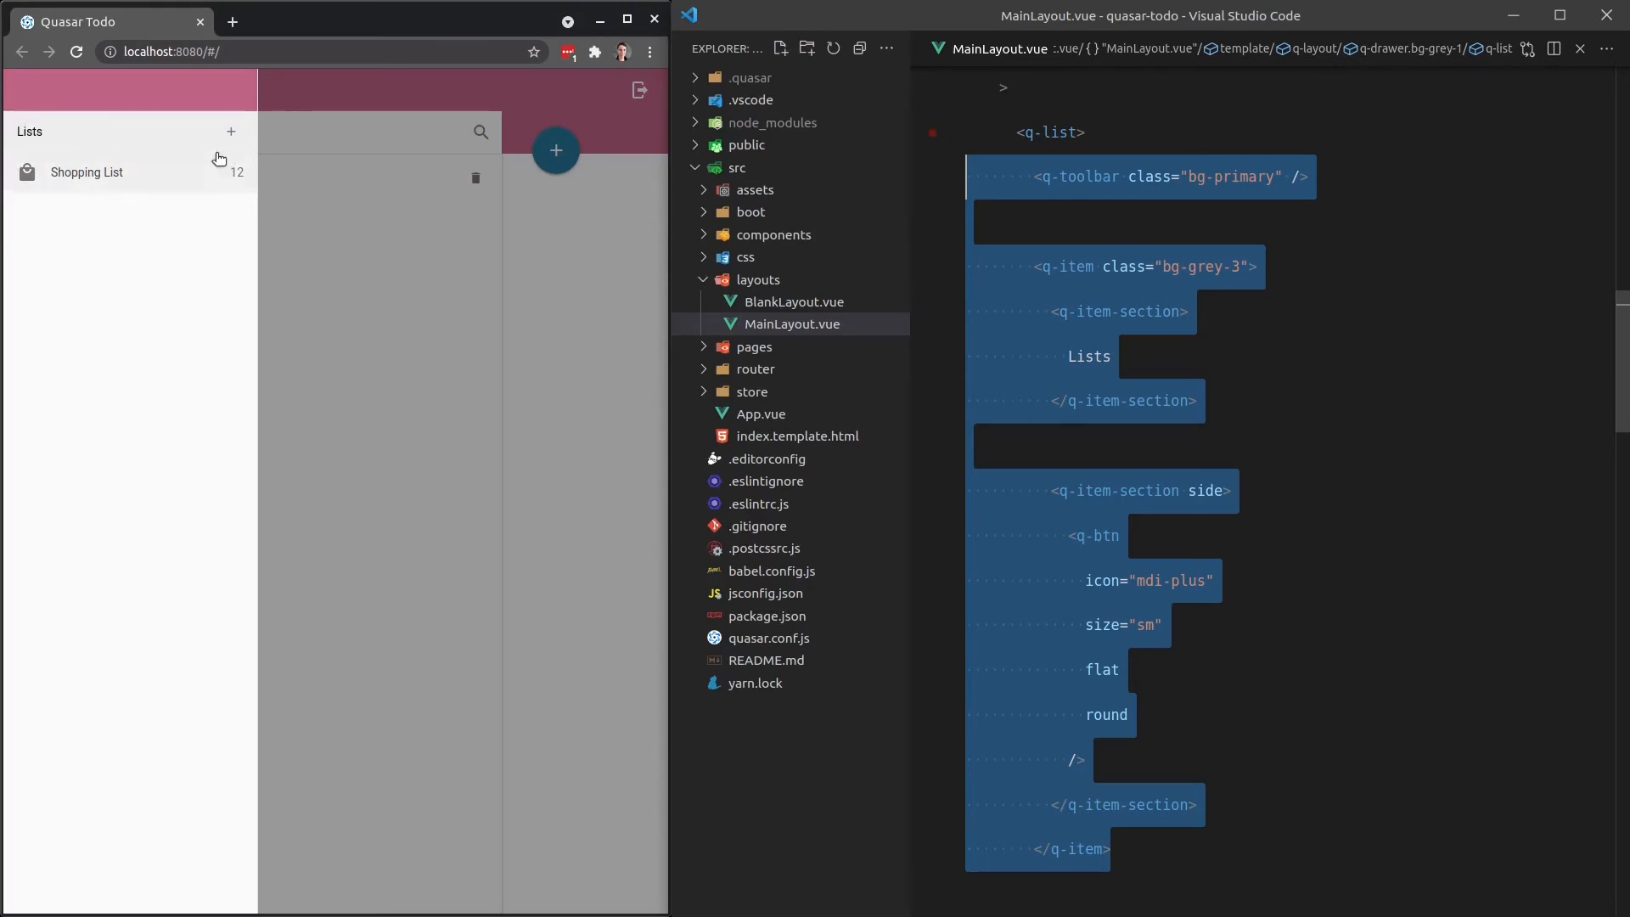
{"action": "mouse_move", "coordinate": [219, 217]}
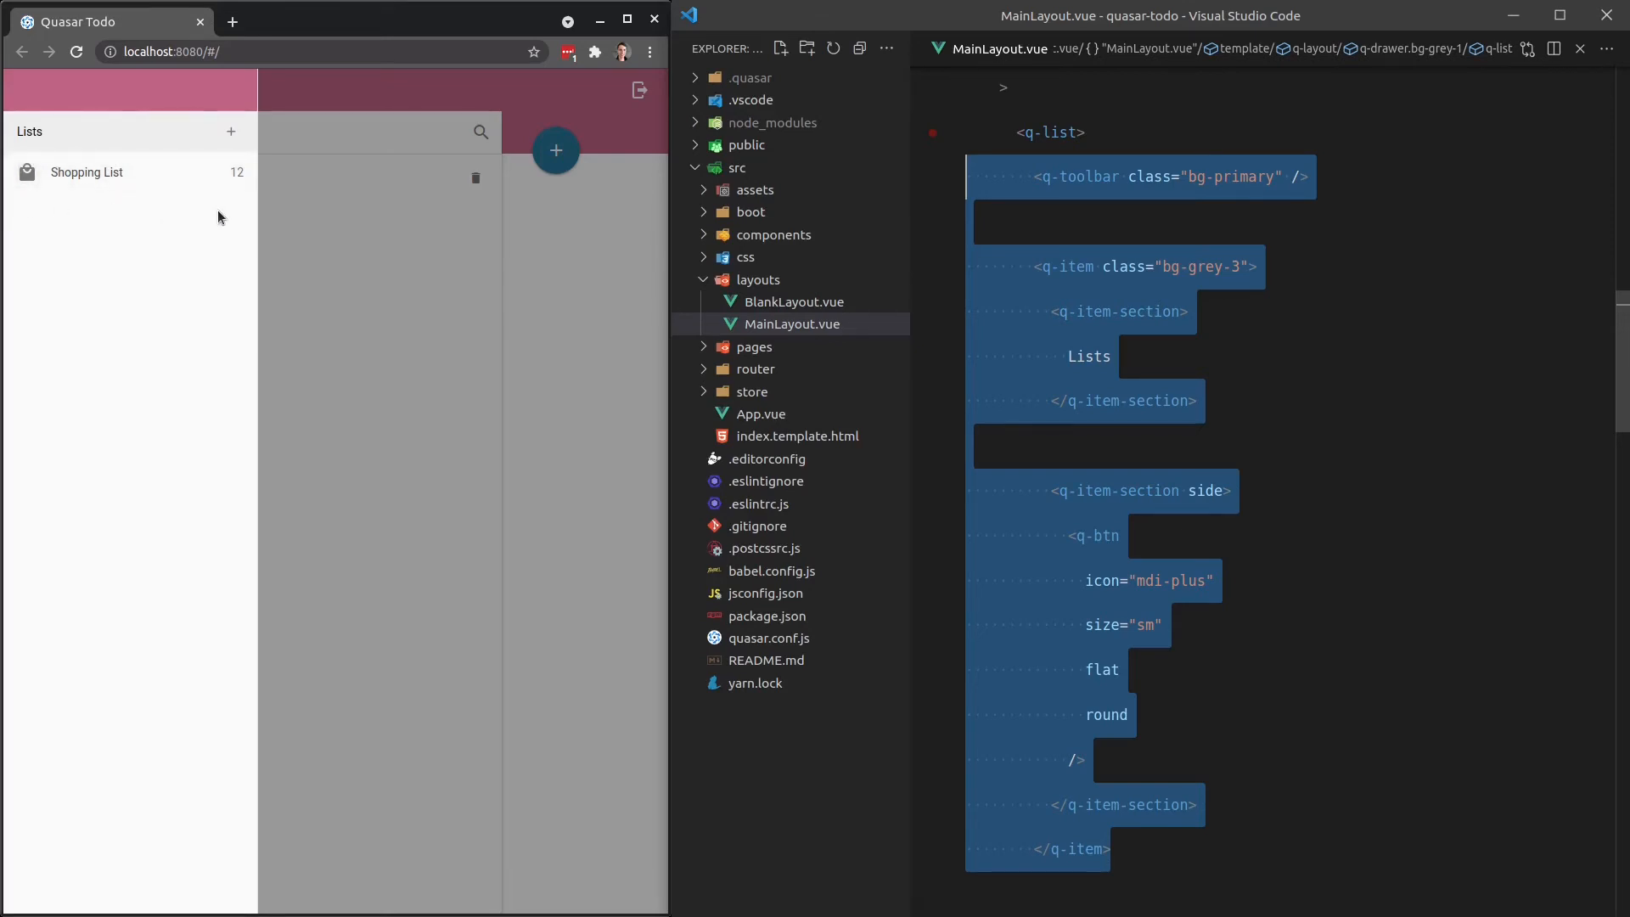
{"action": "mouse_move", "coordinate": [7, 157]}
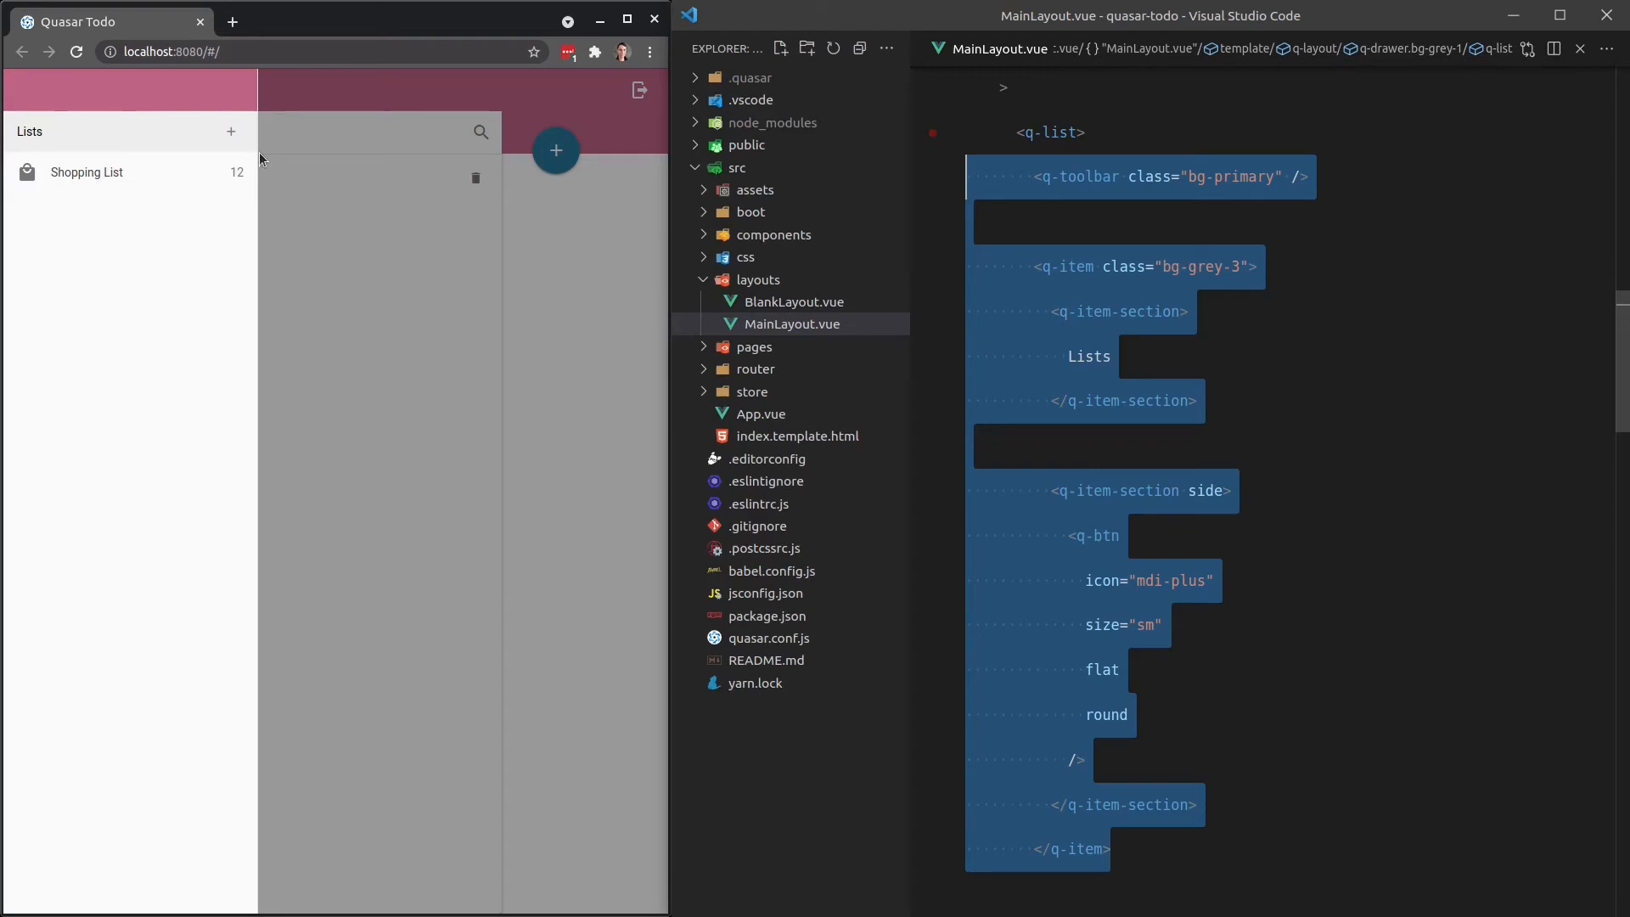
{"action": "mouse_move", "coordinate": [148, 150]}
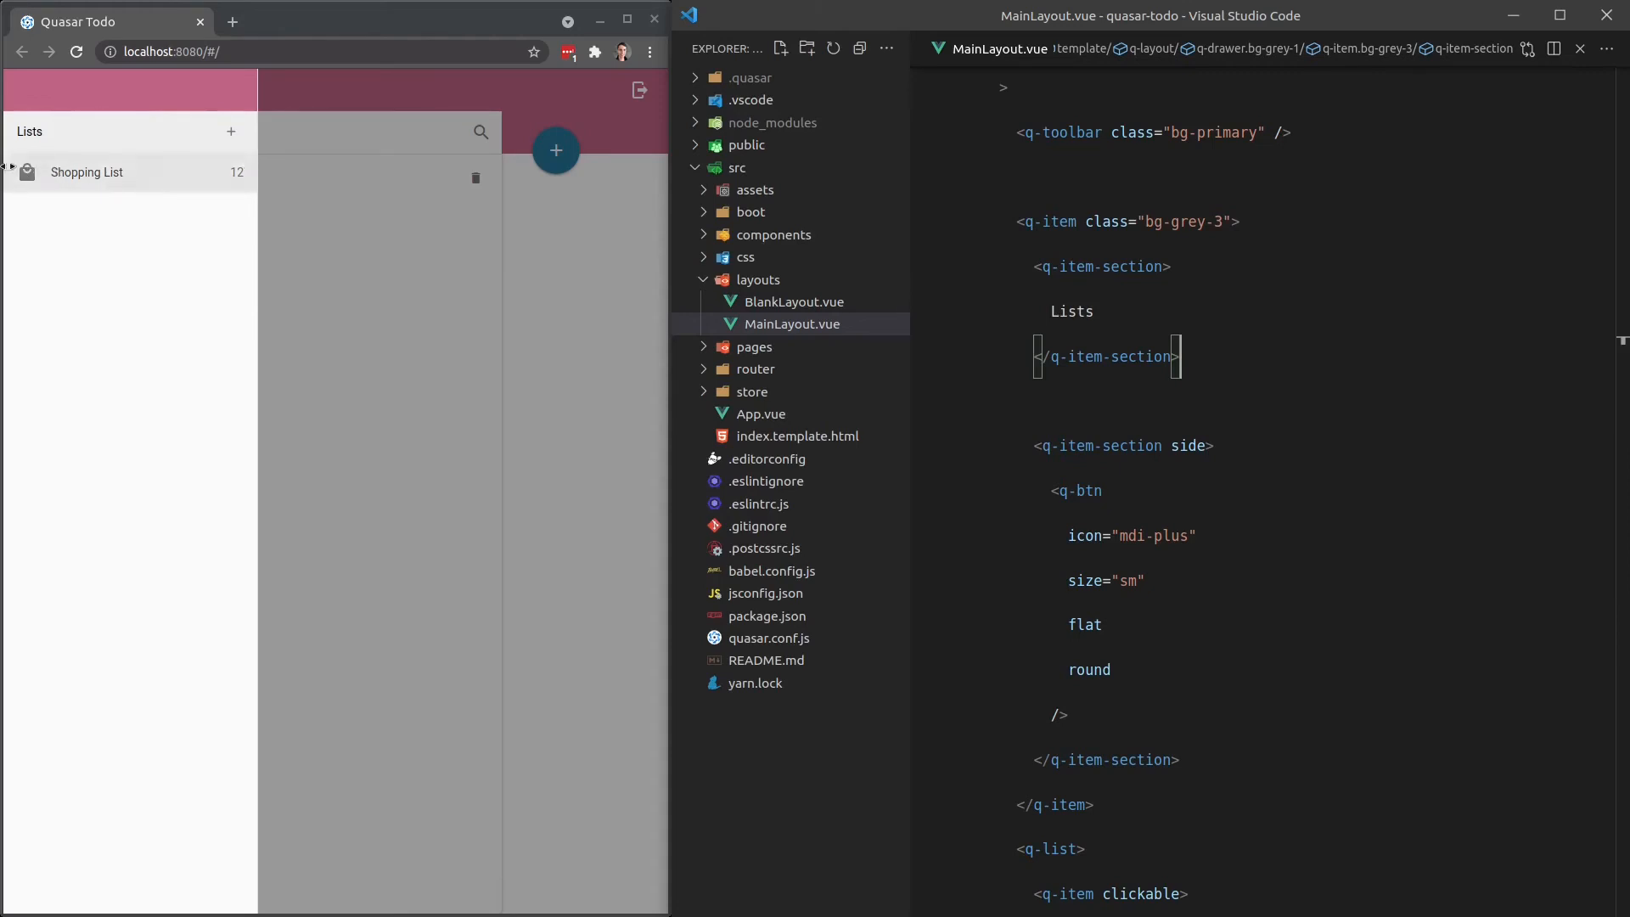
{"action": "mouse_move", "coordinate": [68, 250]}
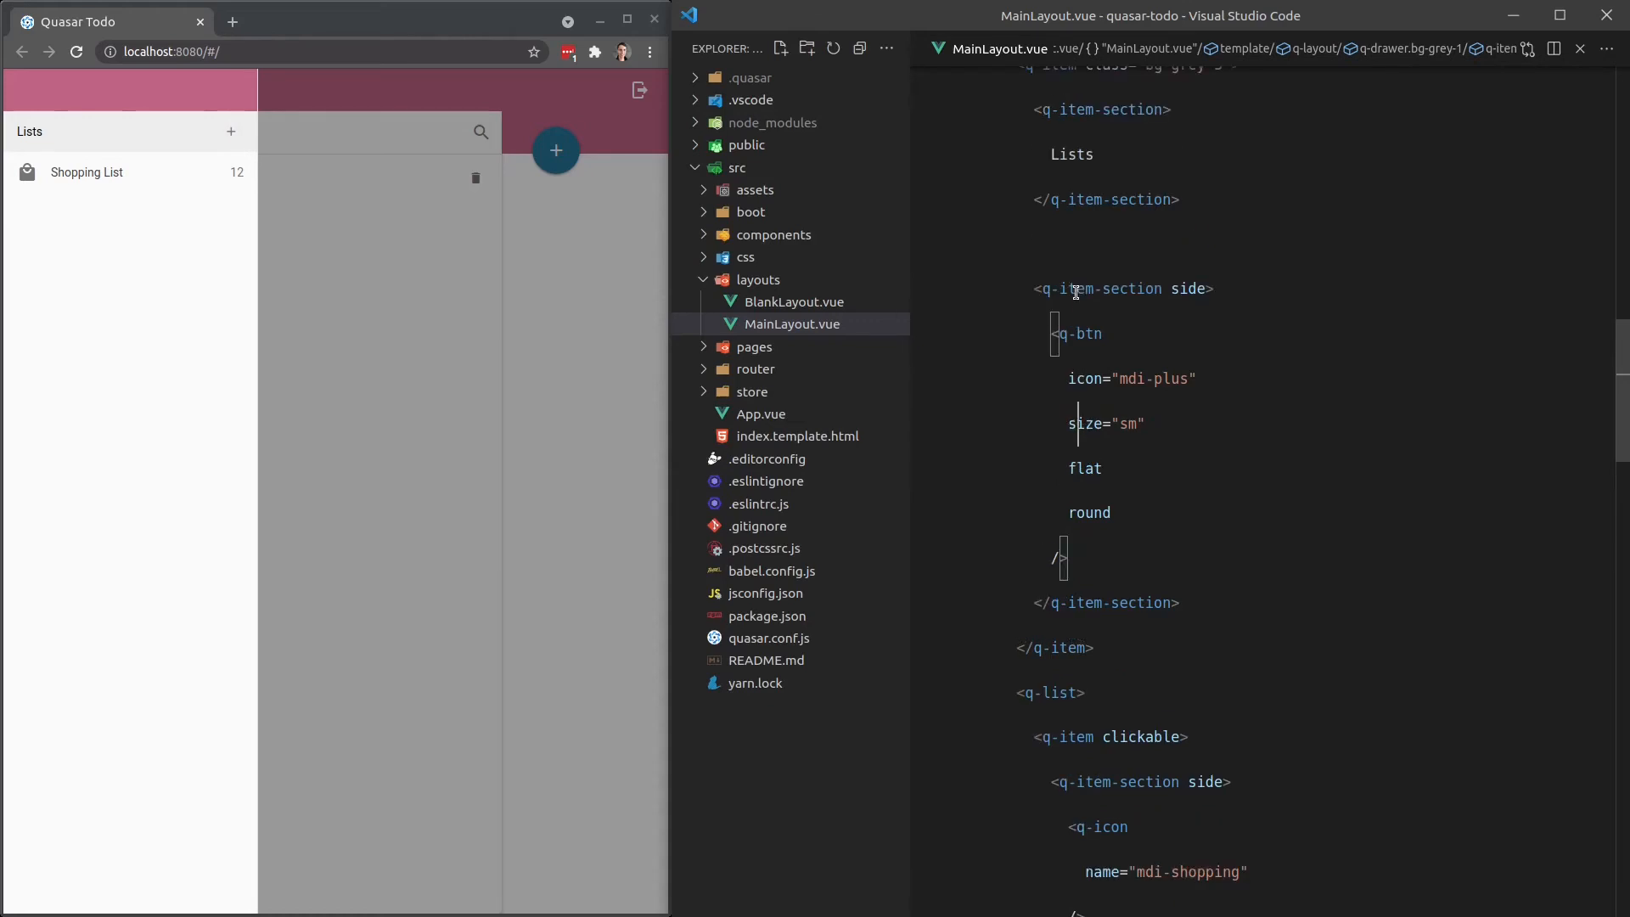
Select the add-list button's q-btn tag name in the Lists header.
{"action": "left_click_drag", "start_coordinate": [1071, 468], "coordinate": [1068, 558]}
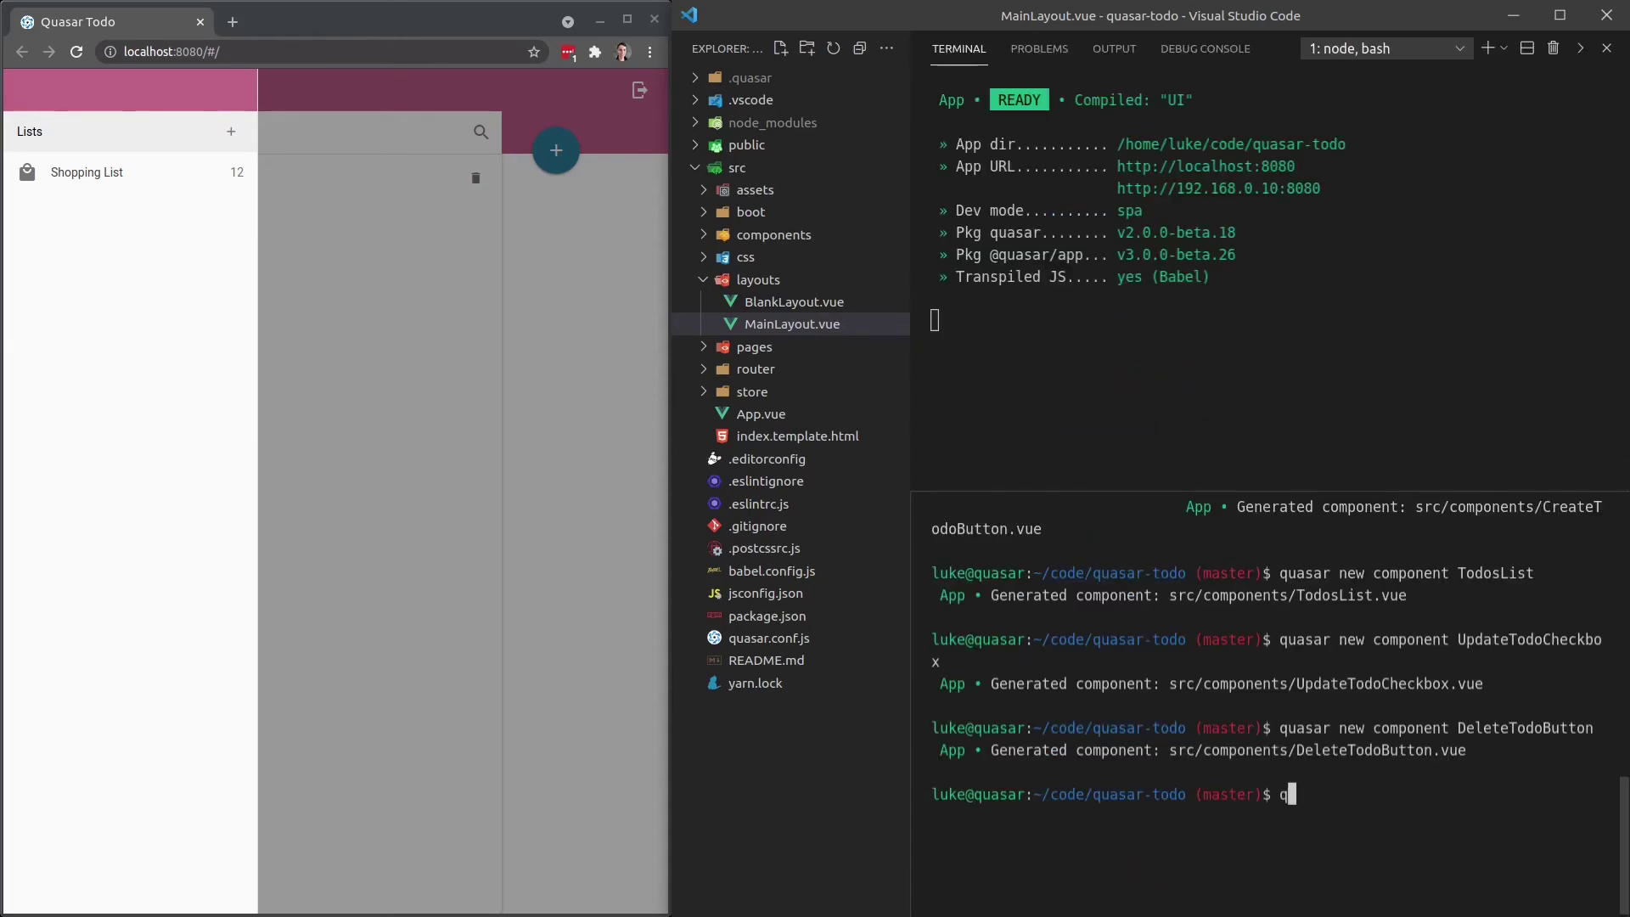
Type the 'quasar new component CreateTodoListButton' command in the terminal.
{"action": "type", "text": "quasar new component Create"}
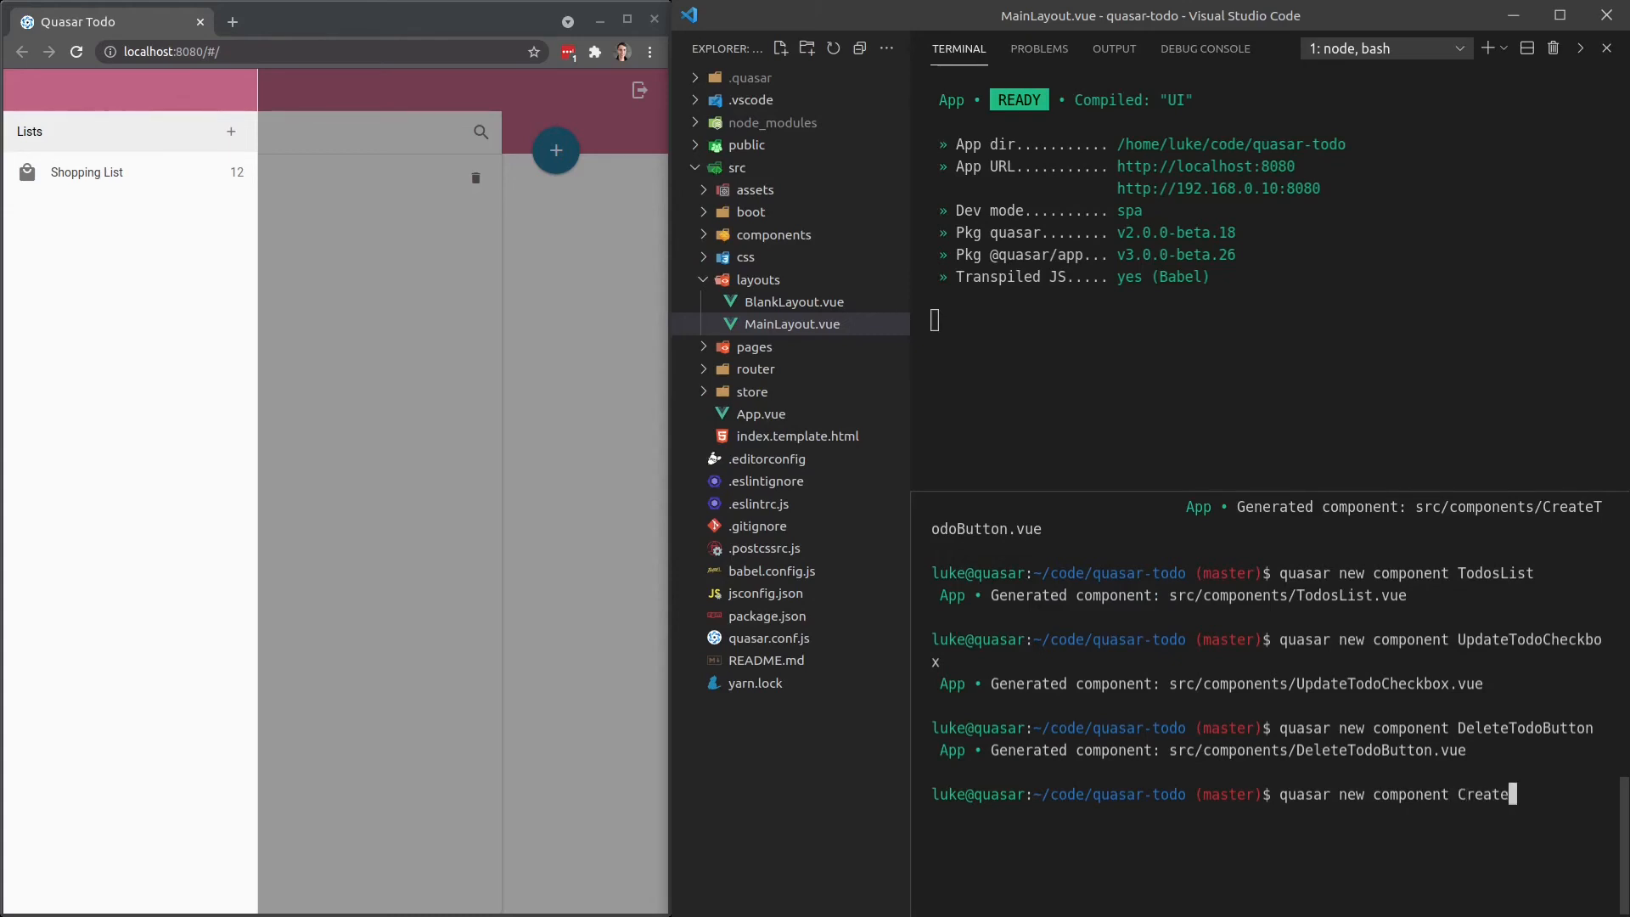
{"action": "type", "text": "TodoListButto"}
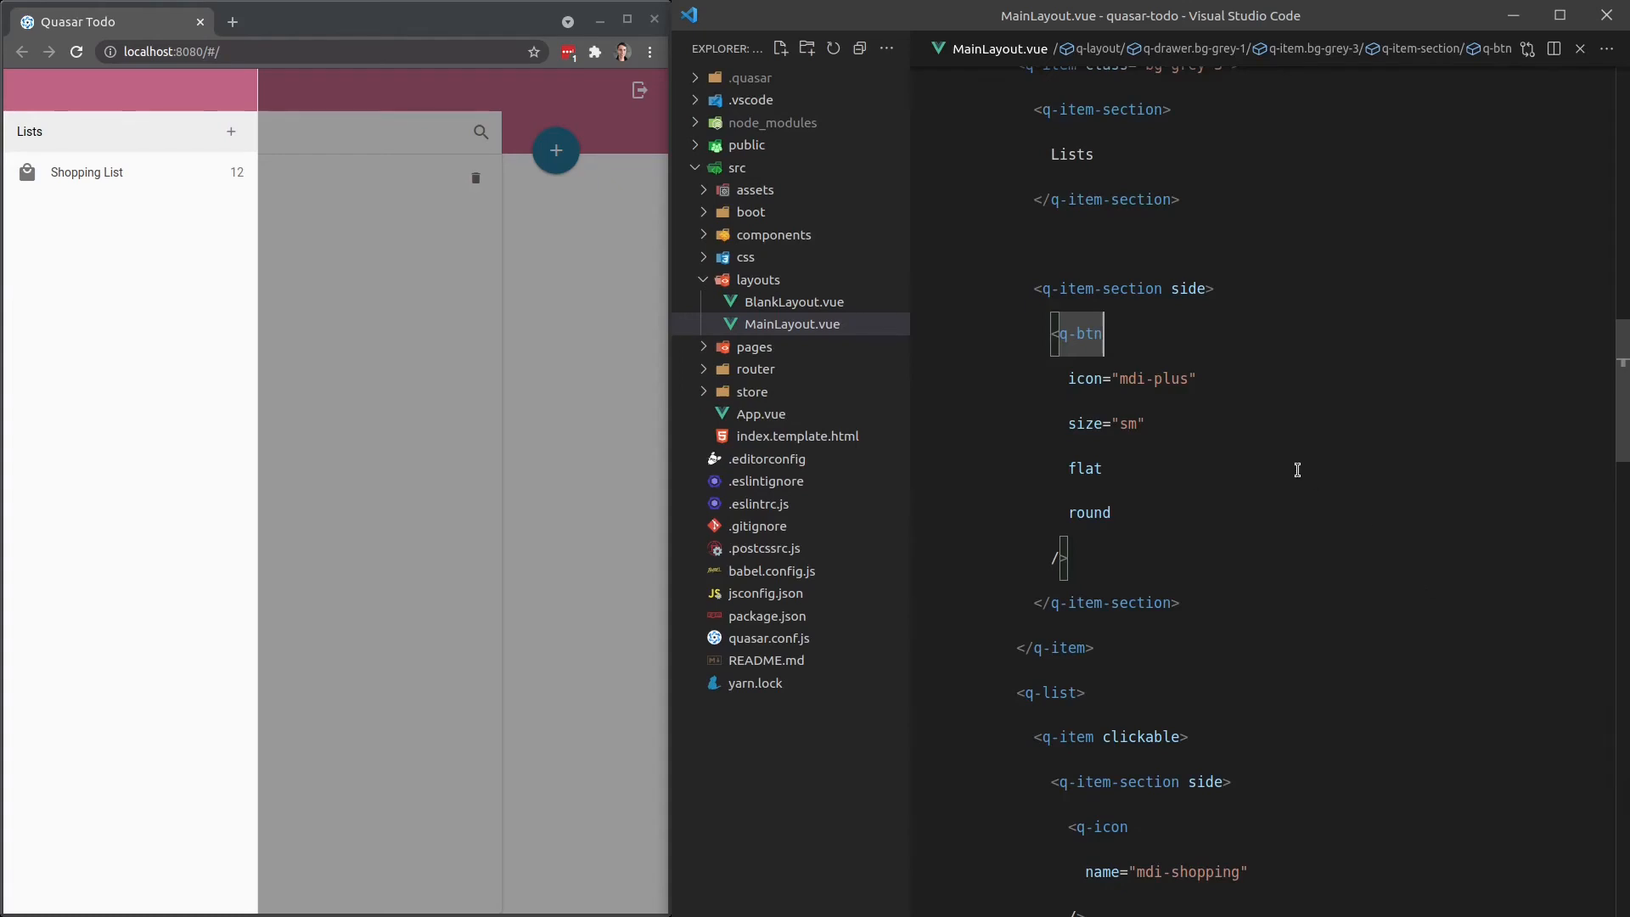
Replace the add-list button tag with CreateTodoListButton using autocomplete.
{"action": "type", "text": "CreateTodoList"}
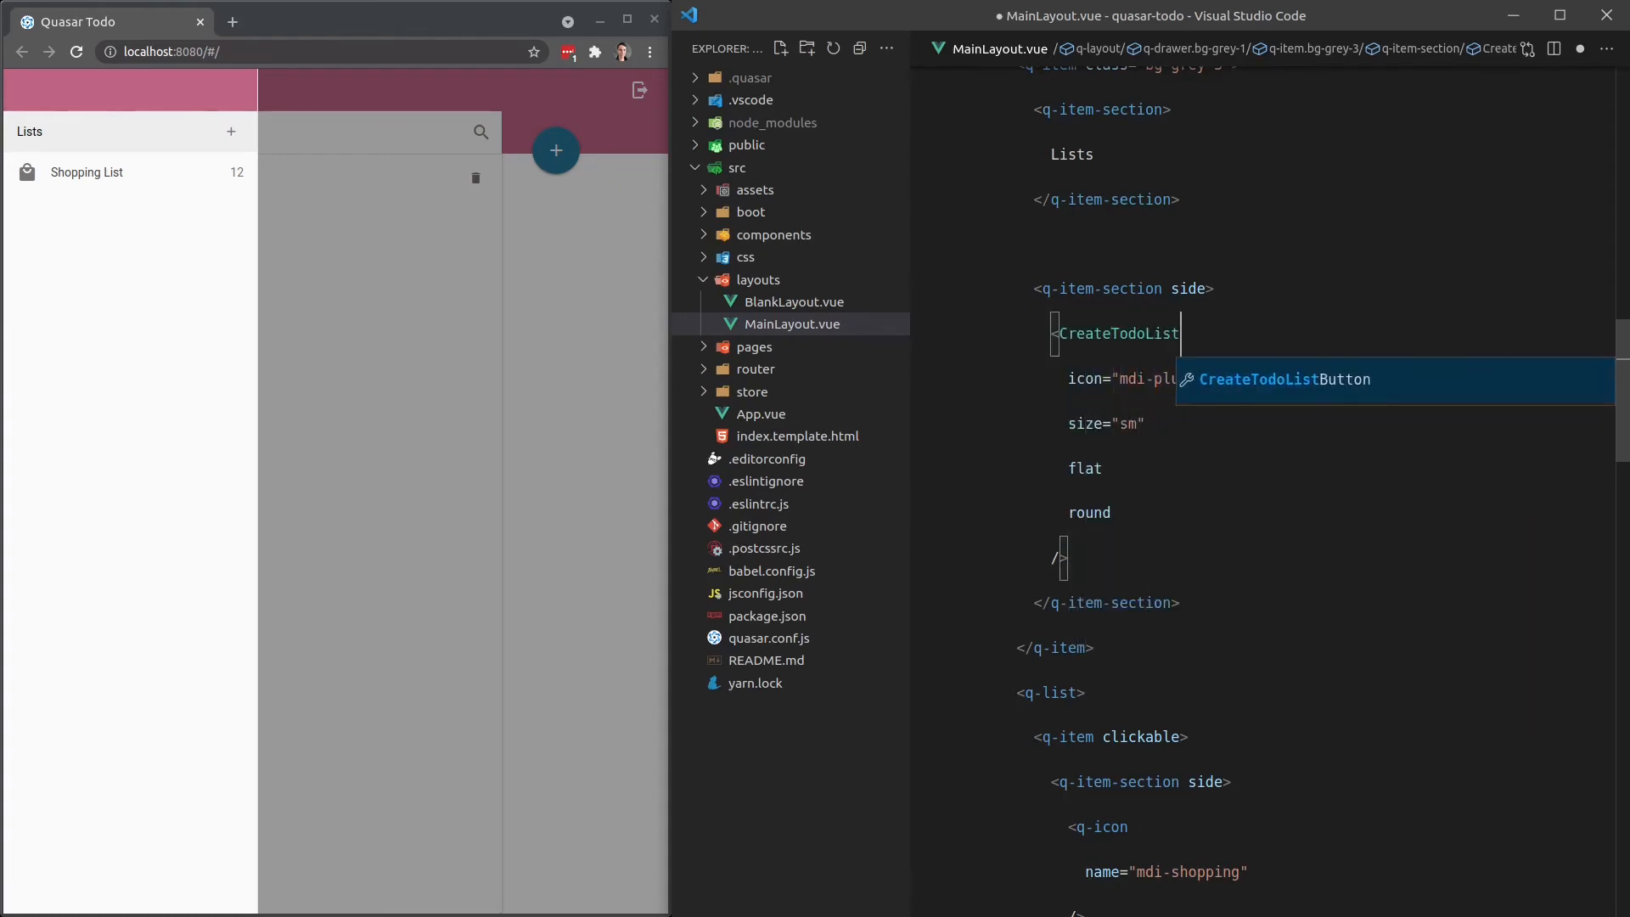
{"action": "key", "text": "Tab"}
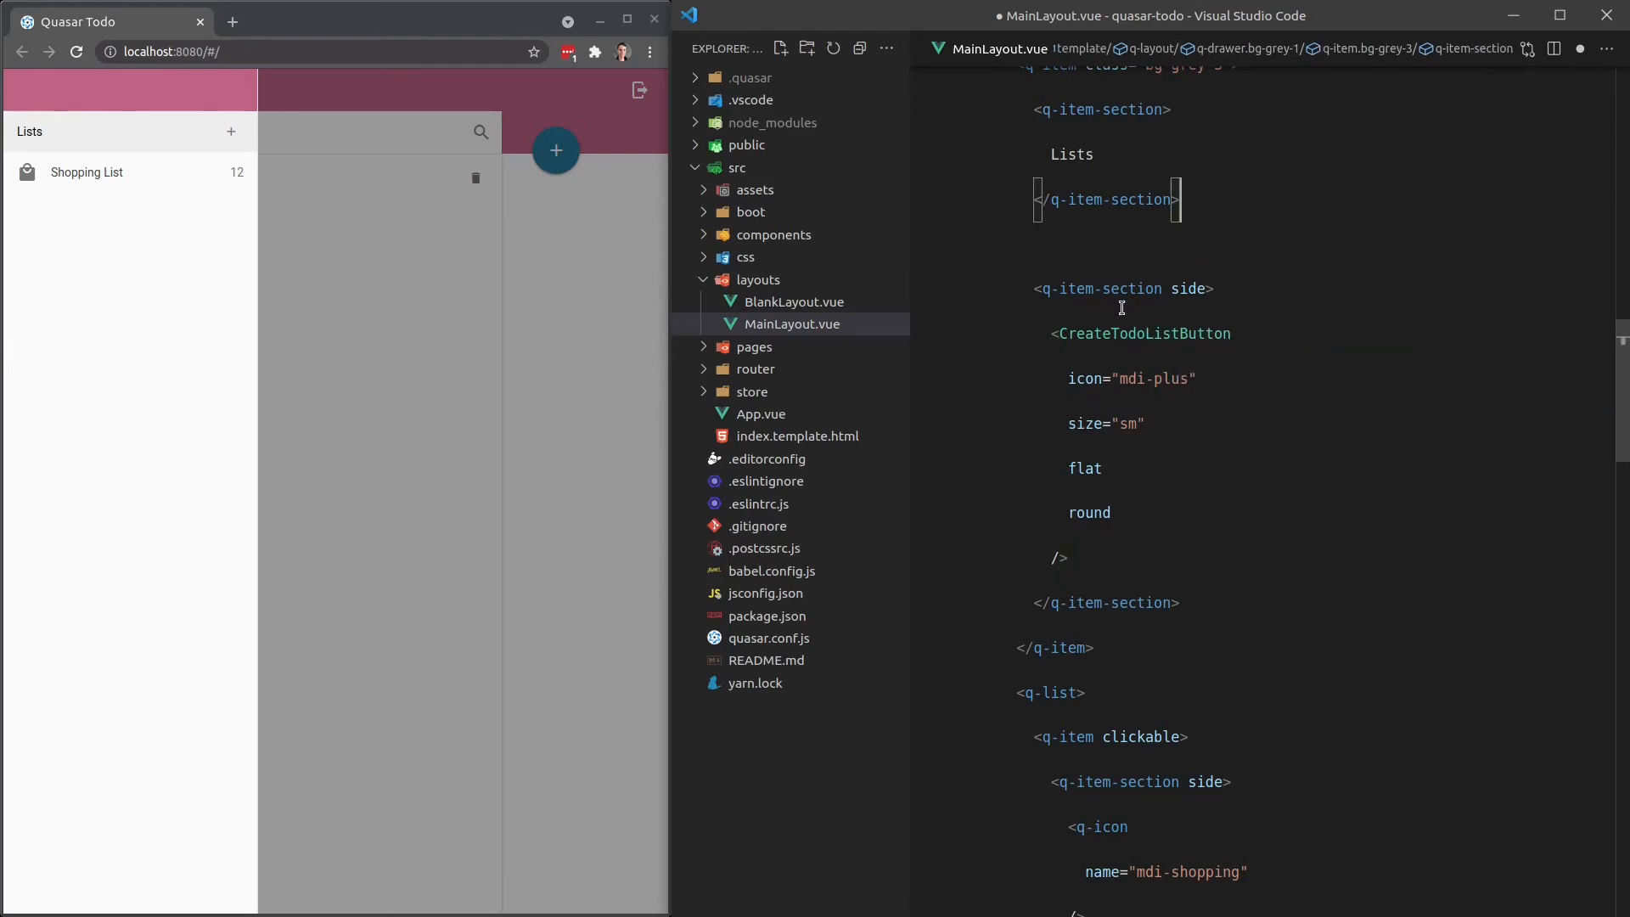
{"action": "double_click", "coordinate": [1142, 333]}
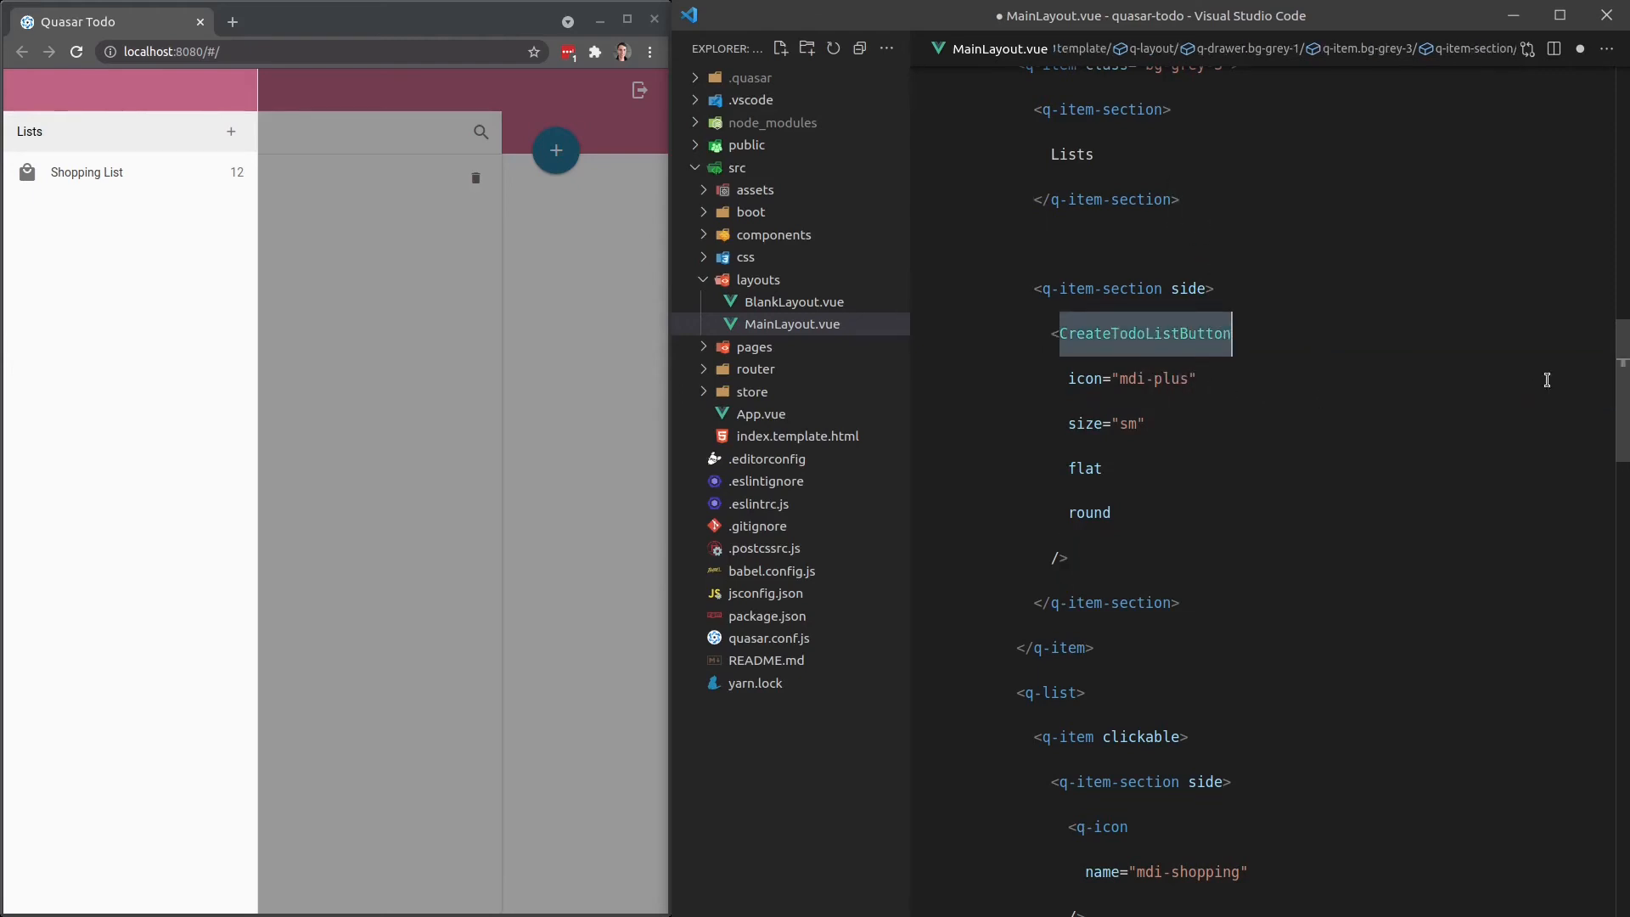
Import CreateTodoListButton from 'components/CreateTodoListButton.vue' and save MainLayout.vue.
{"action": "scroll", "scroll_direction": "down", "scroll_amount": 3}
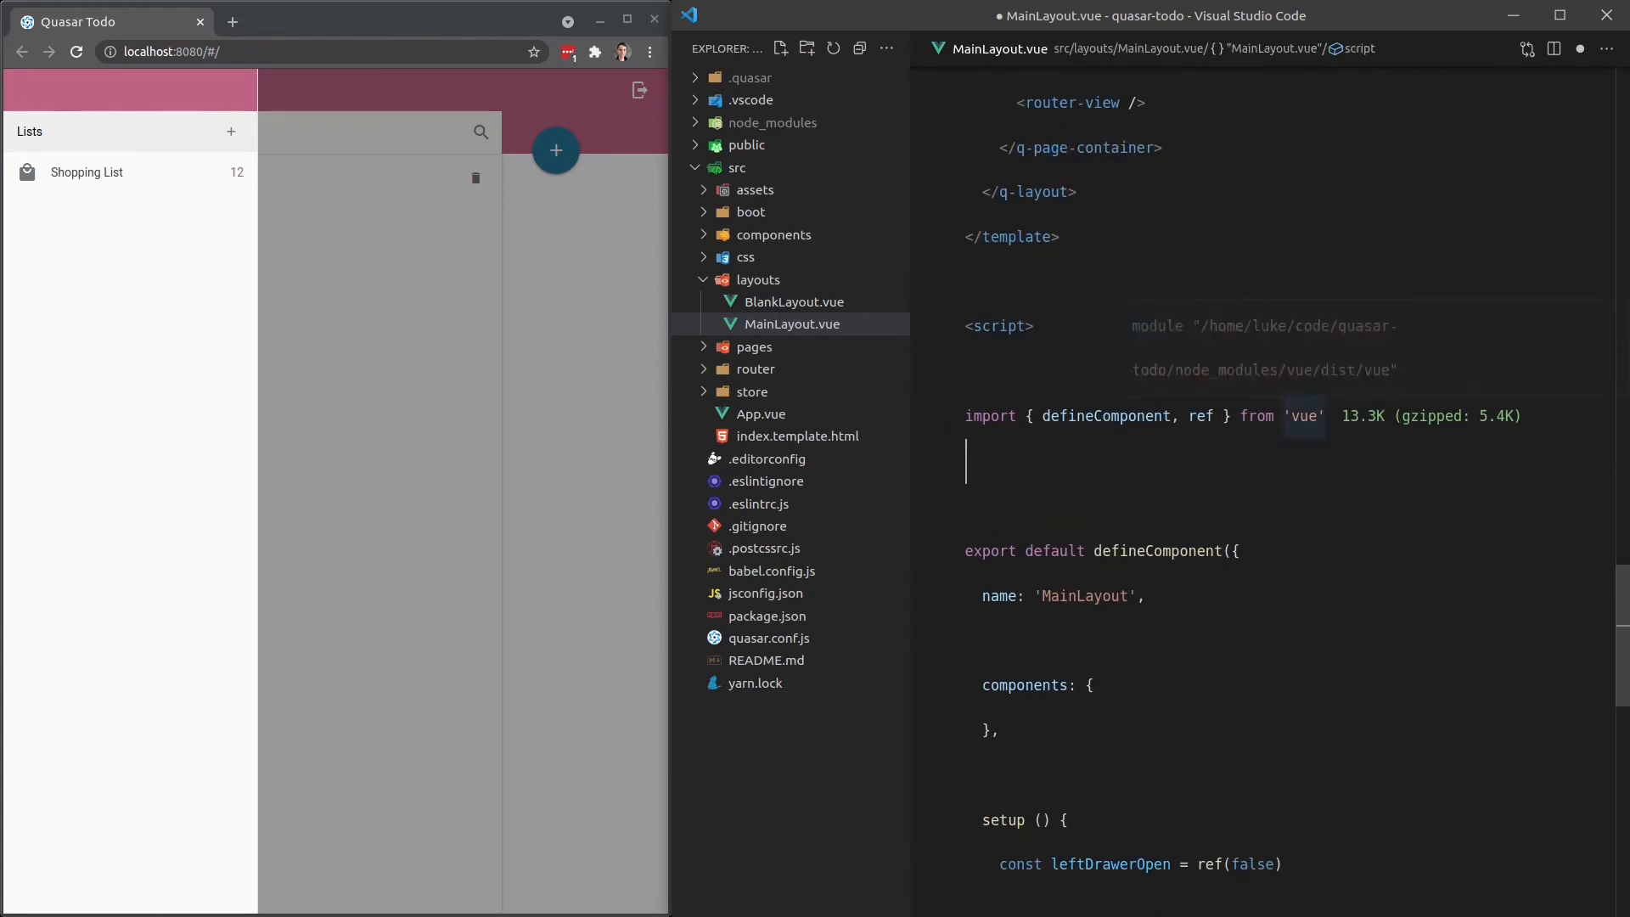
{"action": "type", "text": "import CreateTodoListButton"}
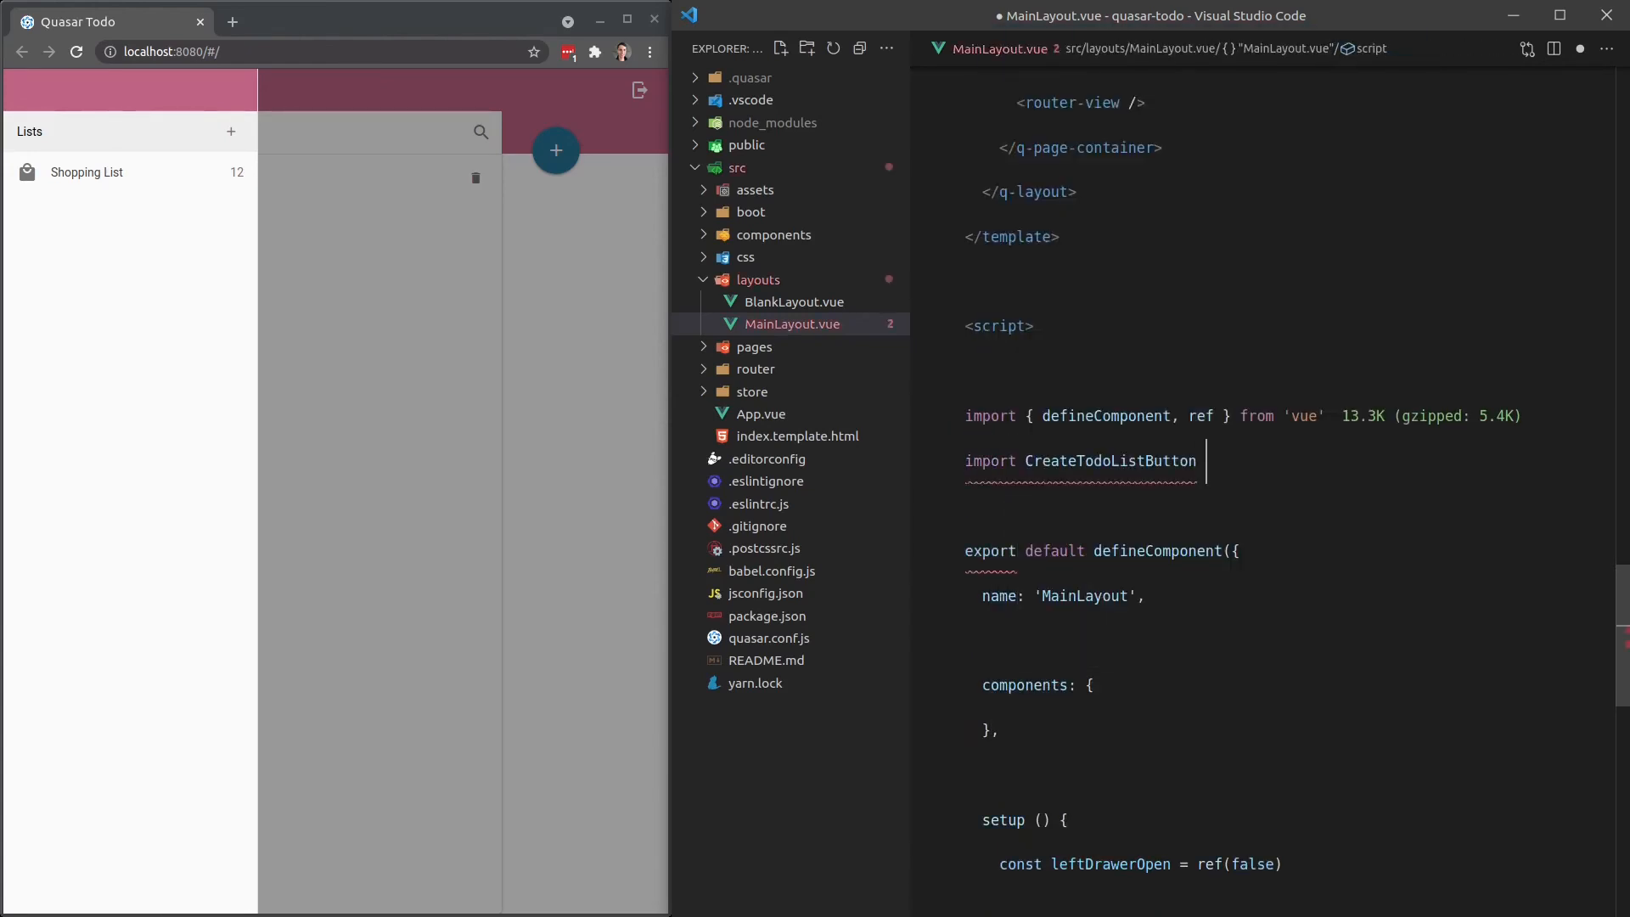
{"action": "type", "text": "from 'components/"}
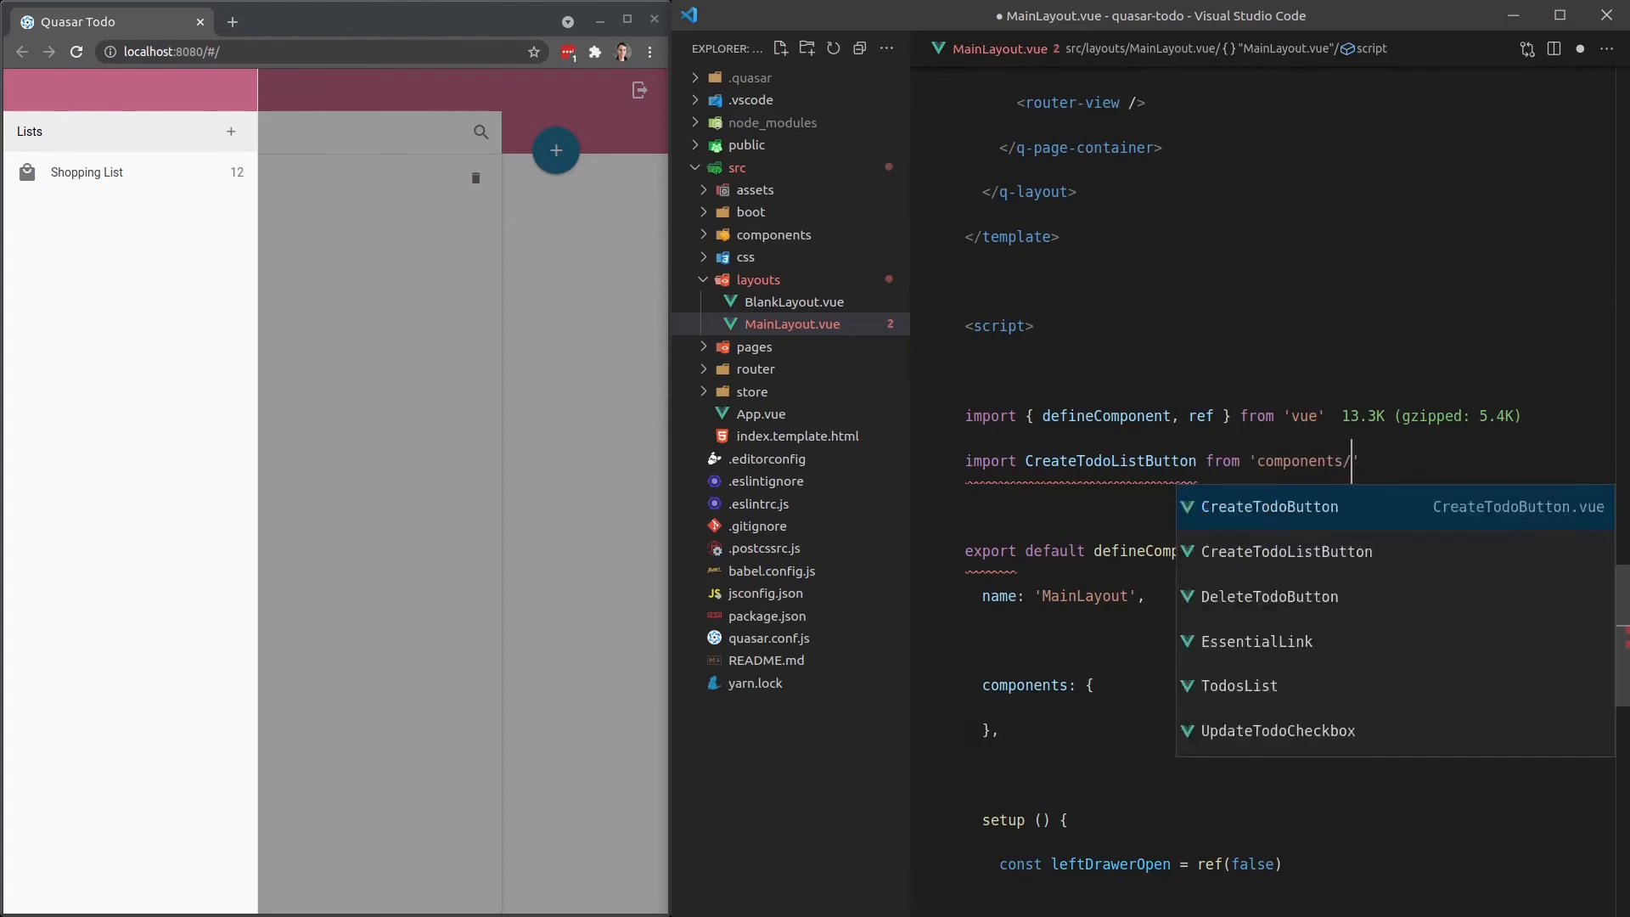
{"action": "left_click", "coordinate": [1285, 552]}
{"action": "type", "text": "CreateTodoListButton"}
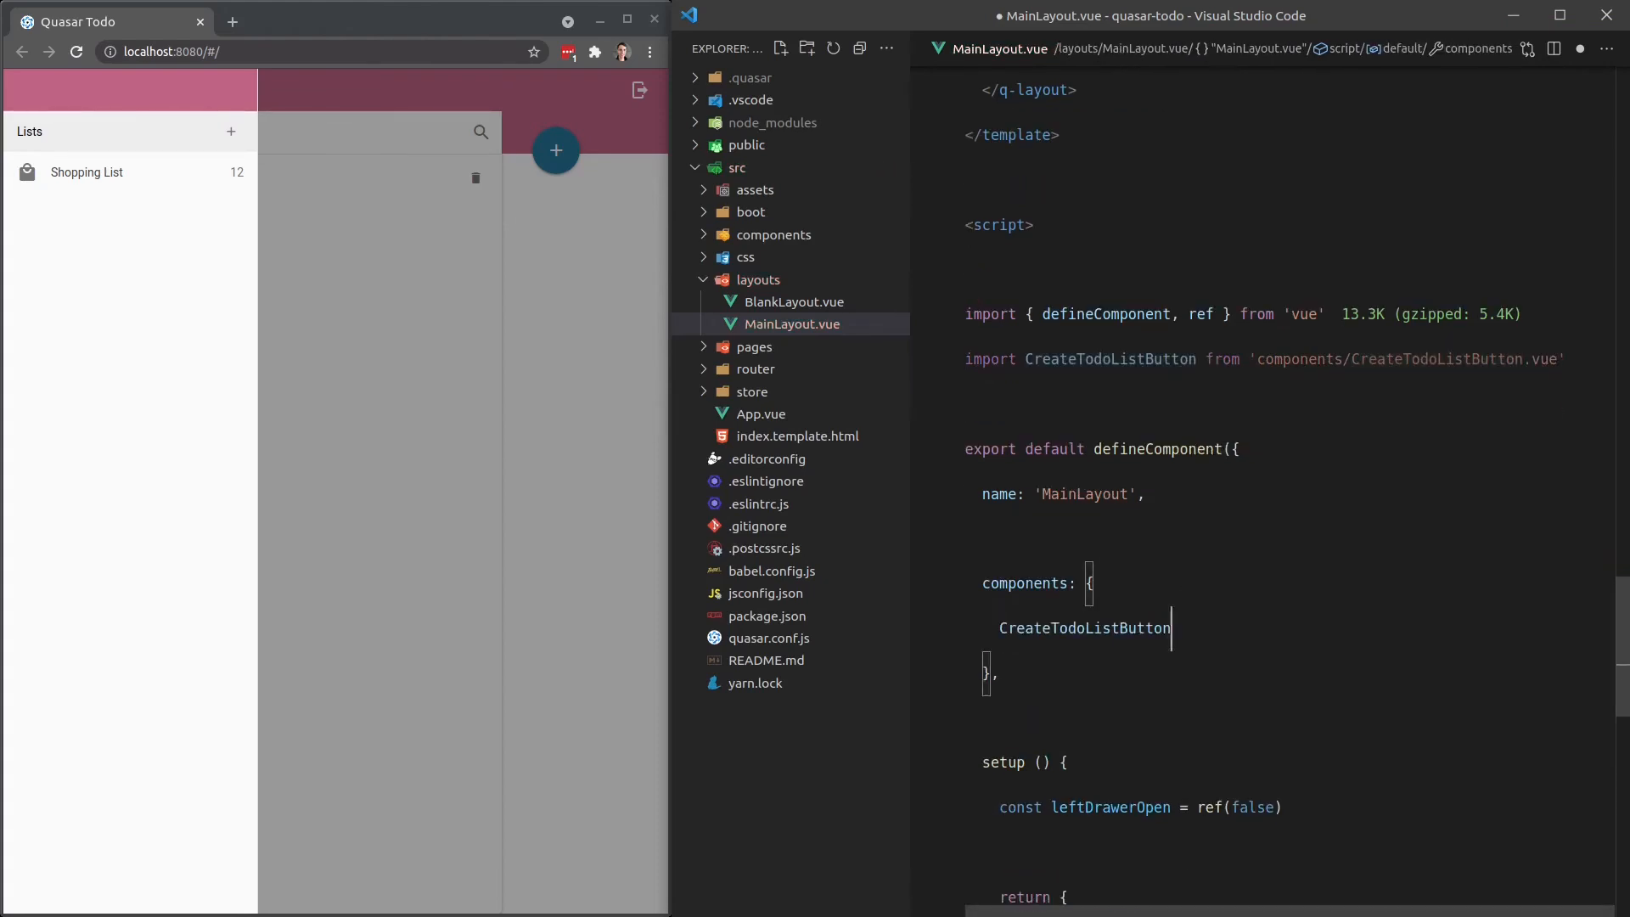
{"action": "key", "text": "Ctrl+s"}
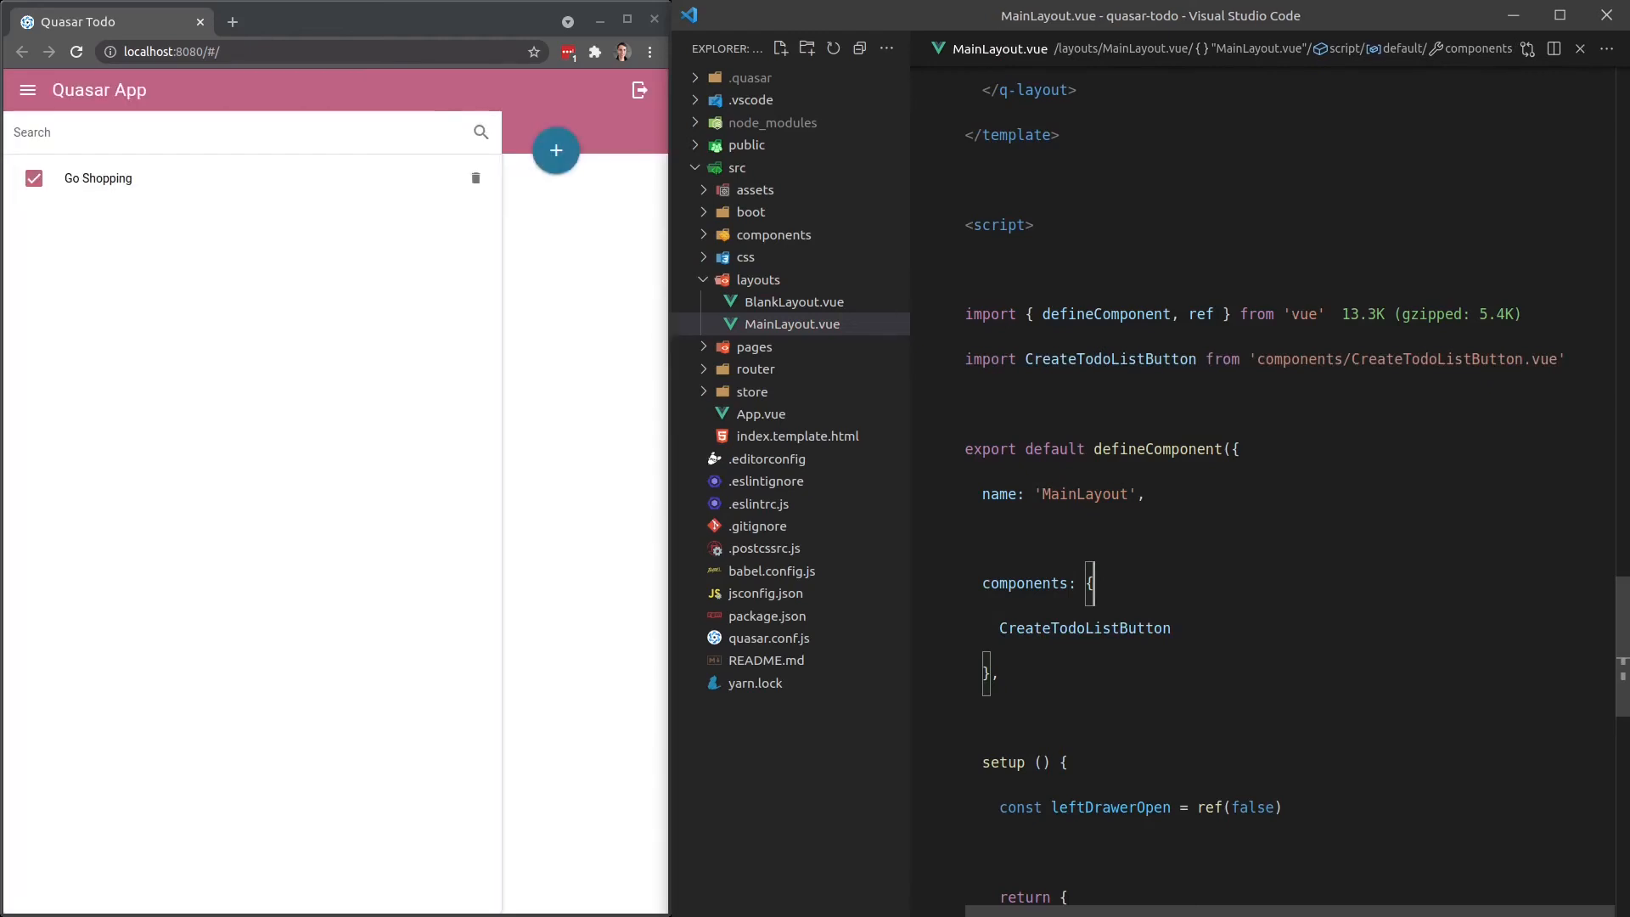
{"action": "mouse_move", "coordinate": [1381, 554]}
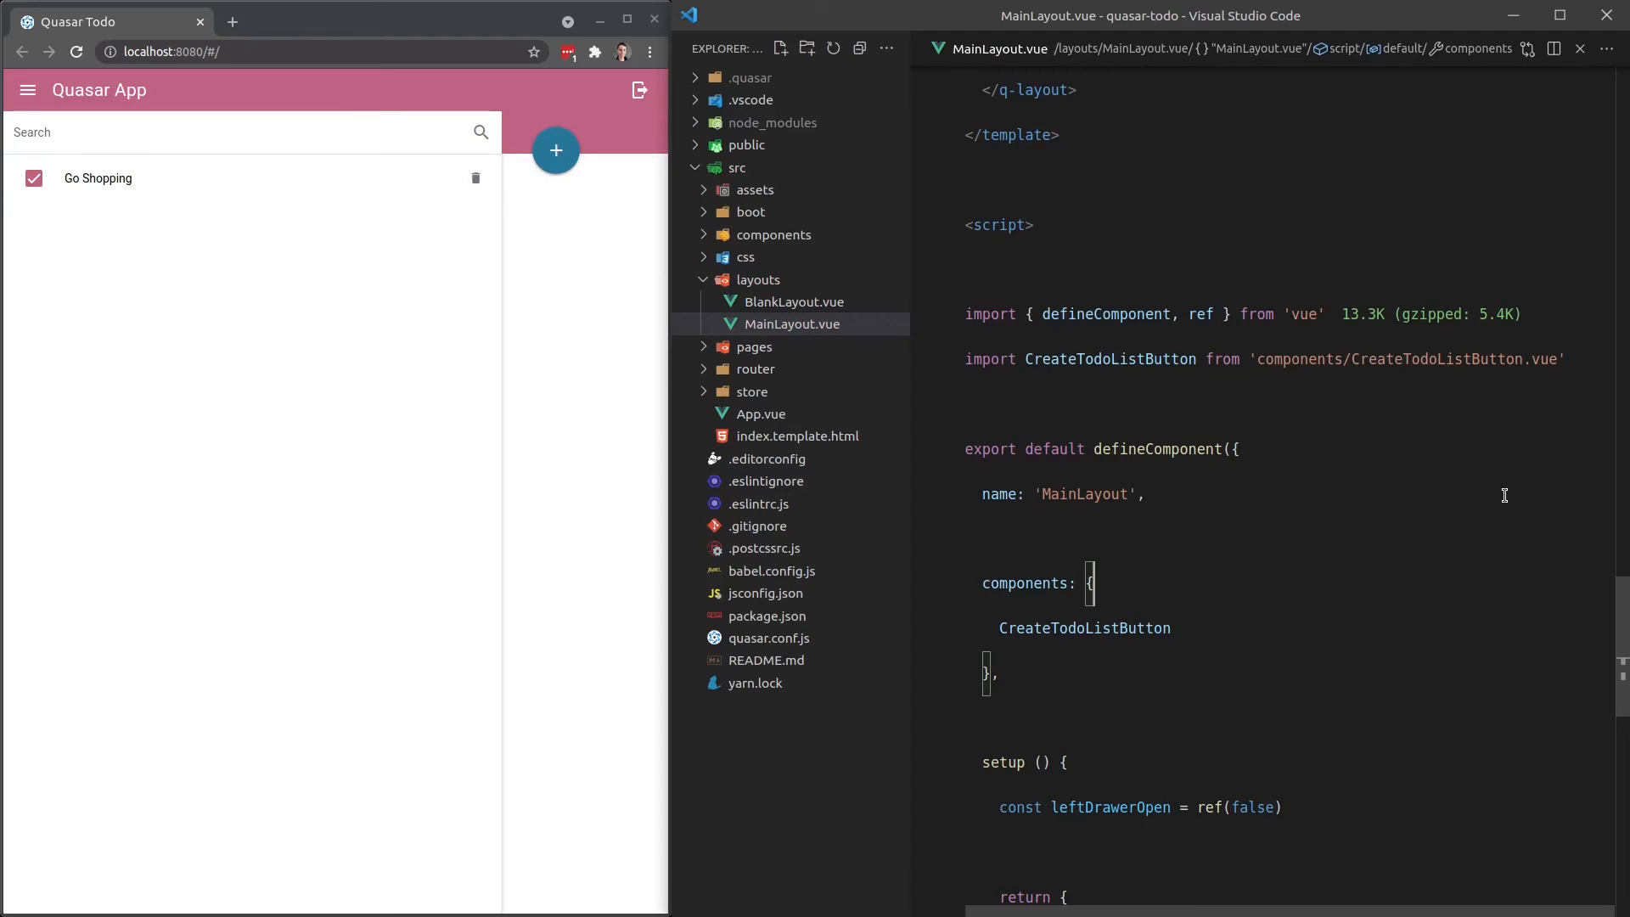
{"action": "mouse_move", "coordinate": [1433, 384]}
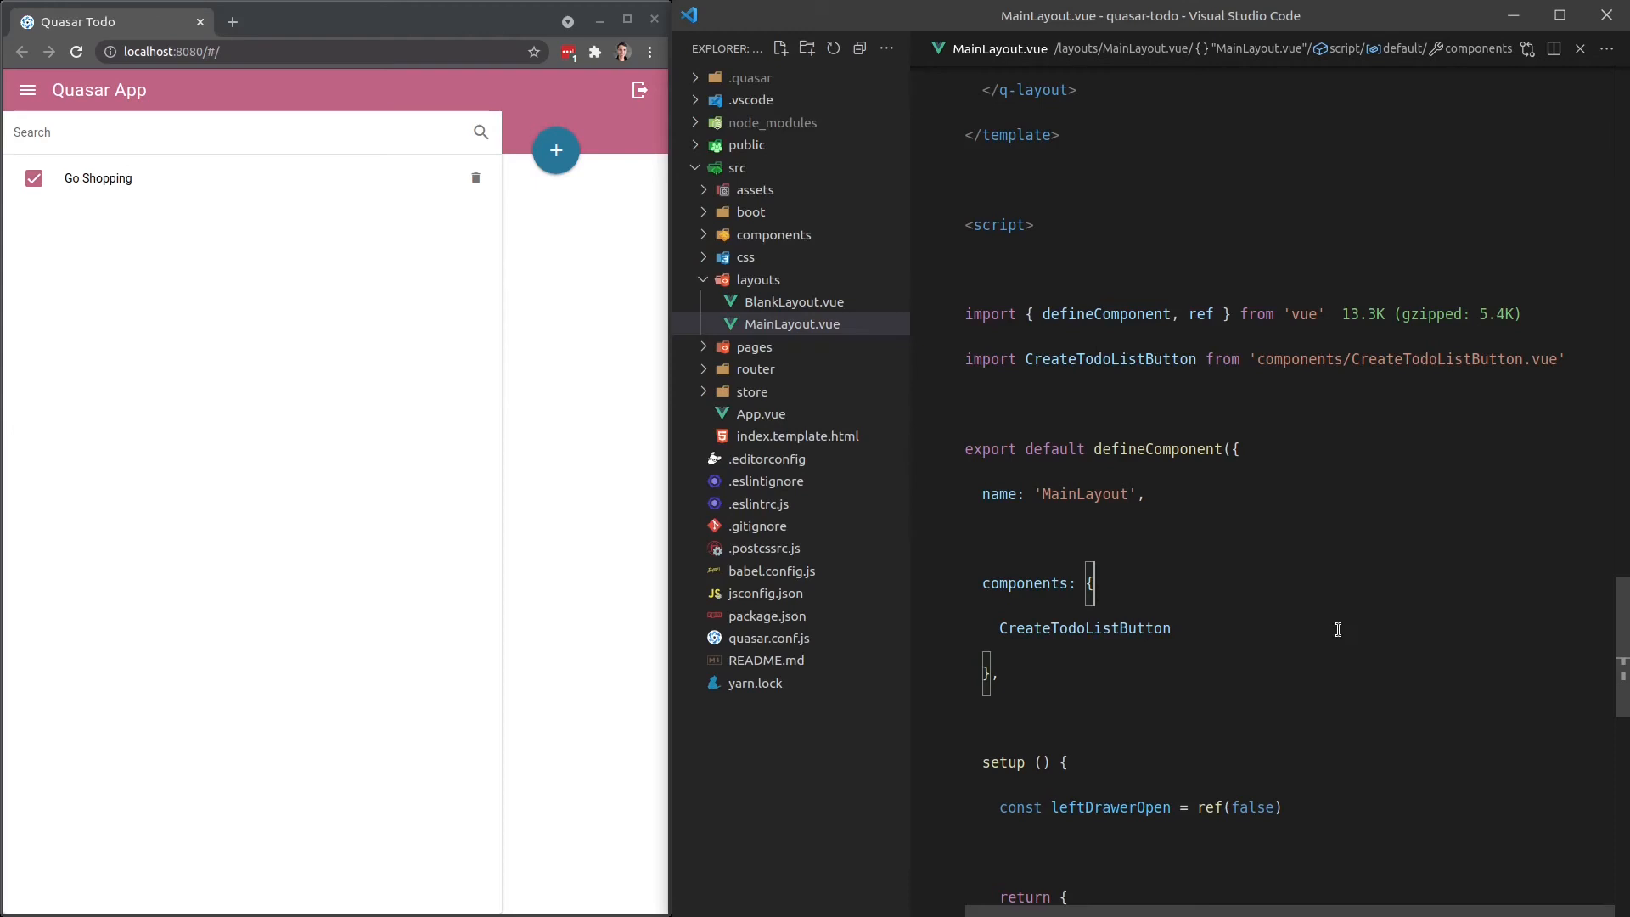
{"action": "double_click", "coordinate": [1083, 628]}
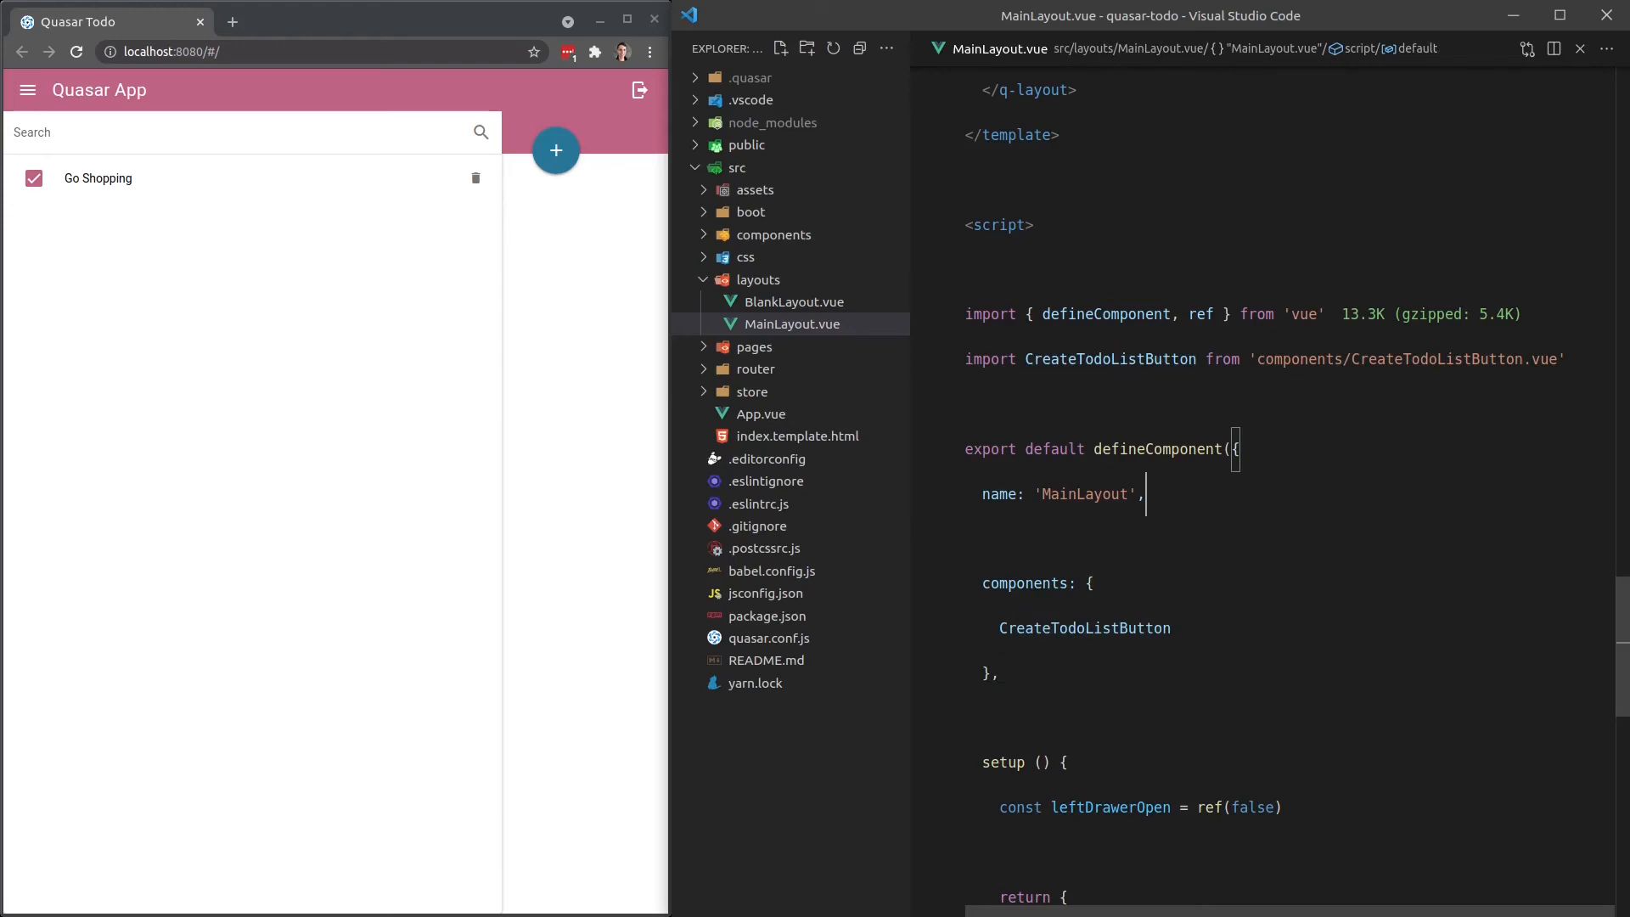
{"action": "mouse_move", "coordinate": [1098, 359]}
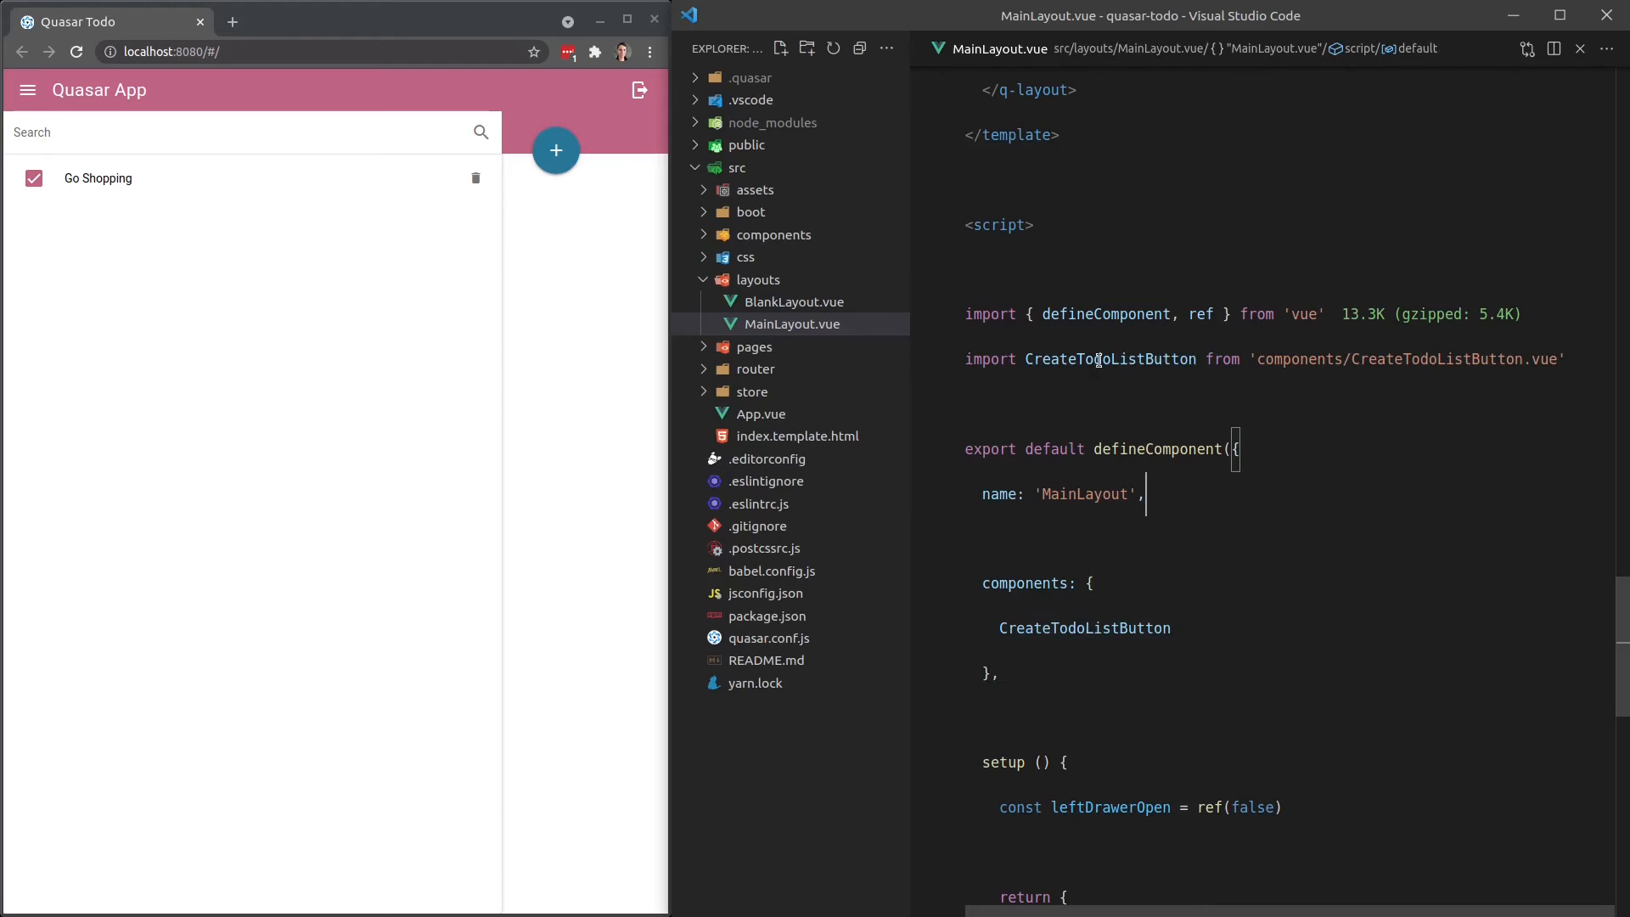
Replace CreateTodoListButton.vue's placeholder div with <q-btn /> and open the app's side drawer.
{"action": "left_click", "coordinate": [773, 234]}
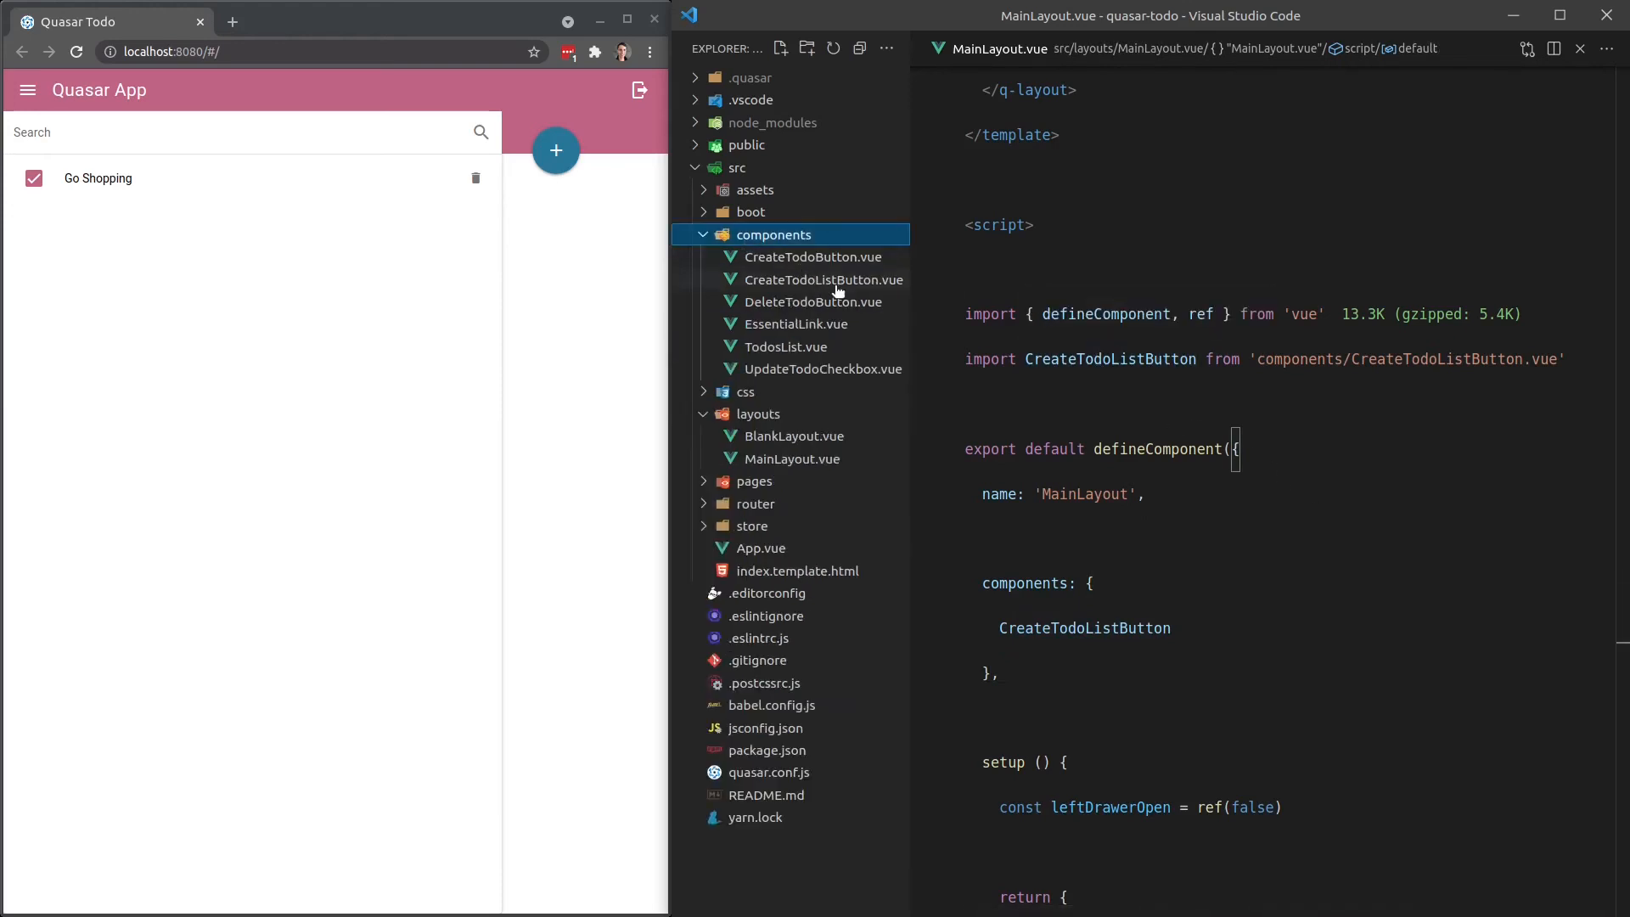
{"action": "left_click", "coordinate": [823, 279]}
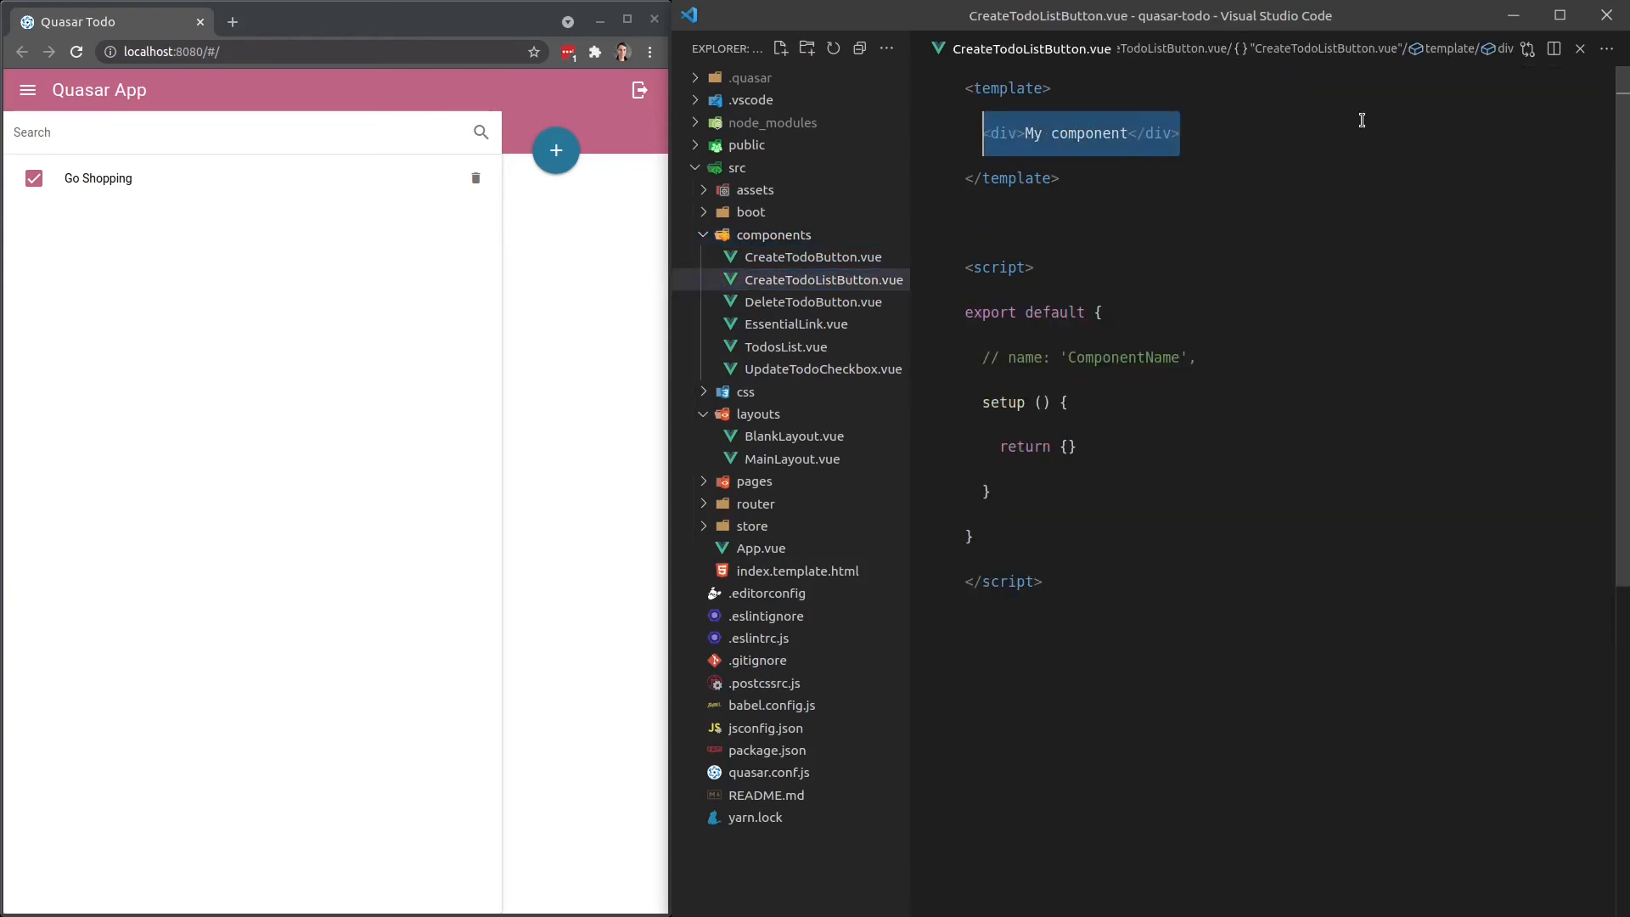
{"action": "type", "text": "<q-btn />"}
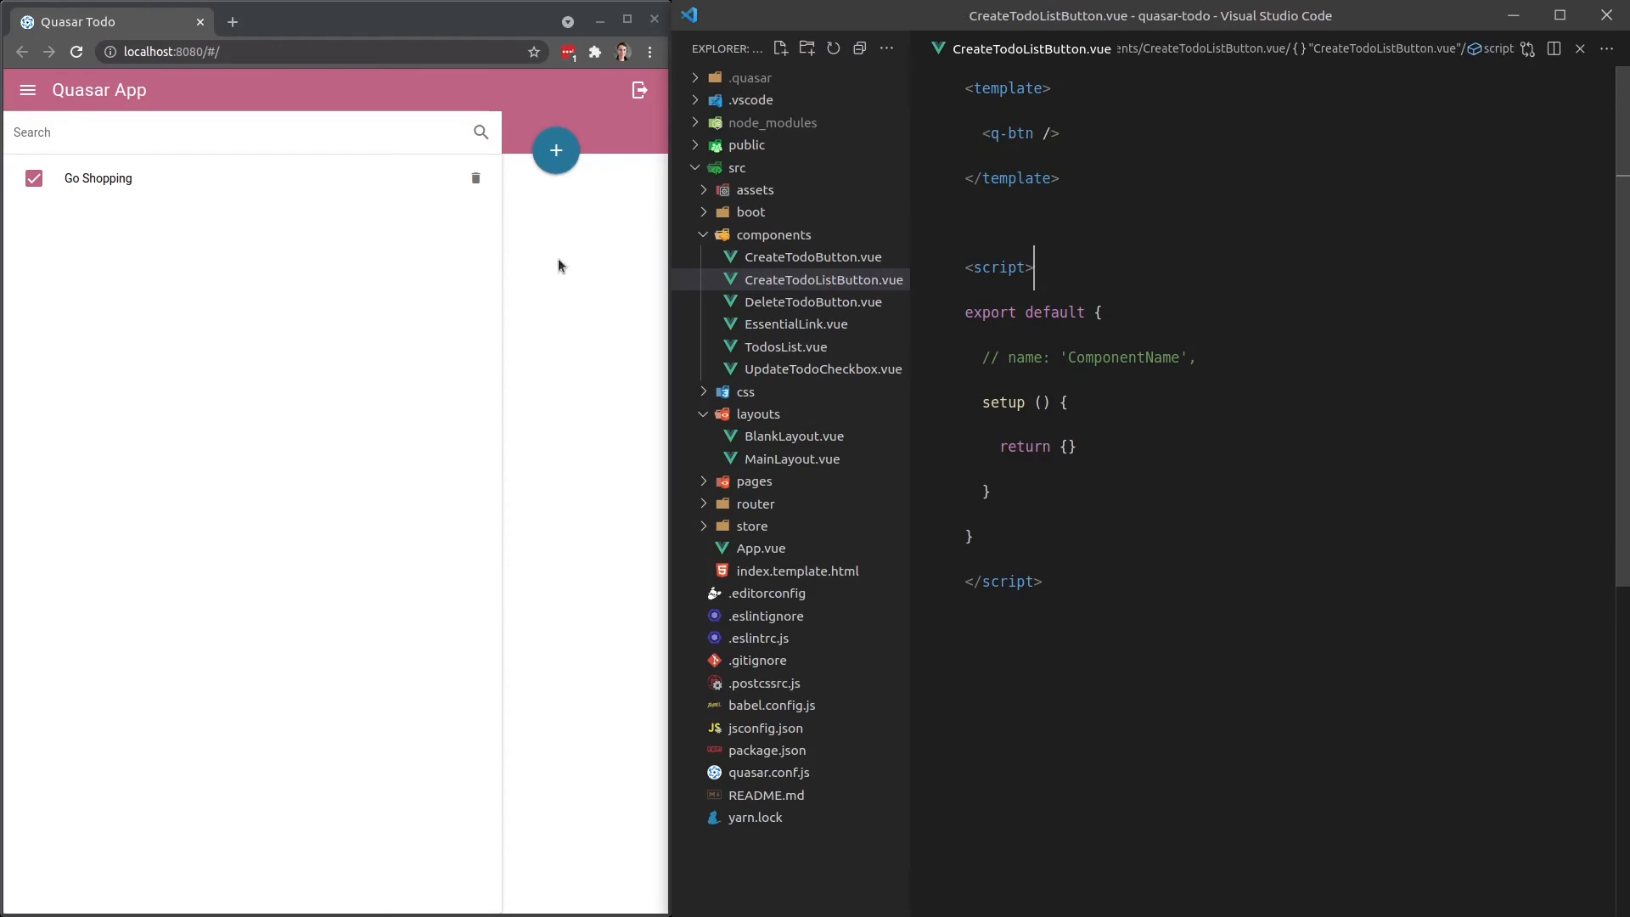
{"action": "left_click", "coordinate": [28, 89]}
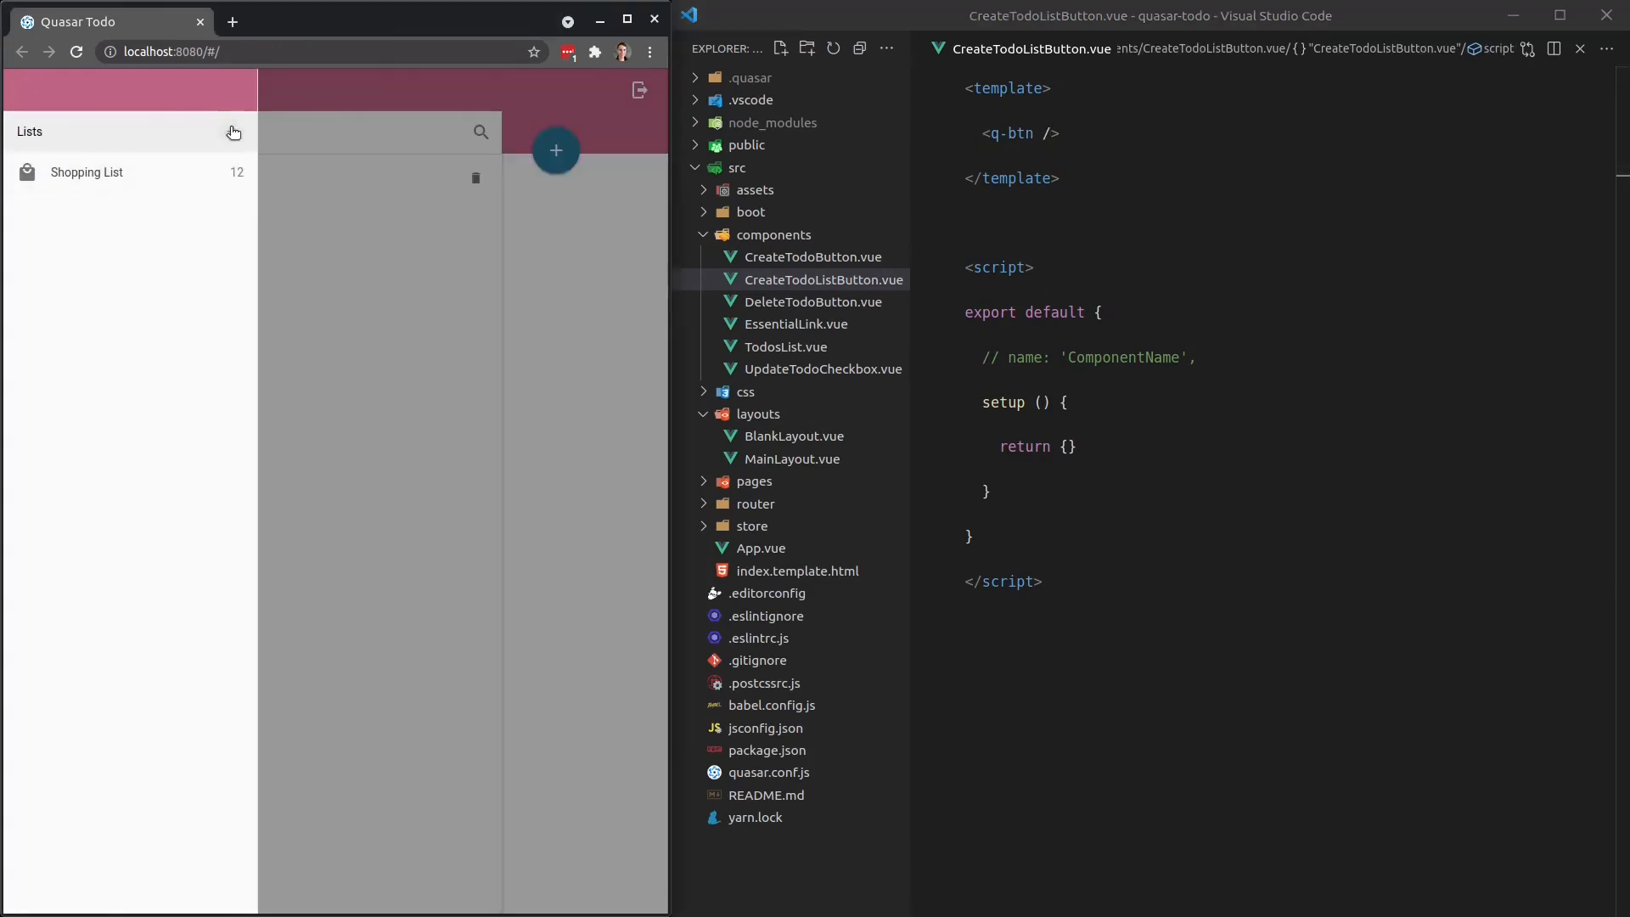
{"action": "mouse_move", "coordinate": [58, 226]}
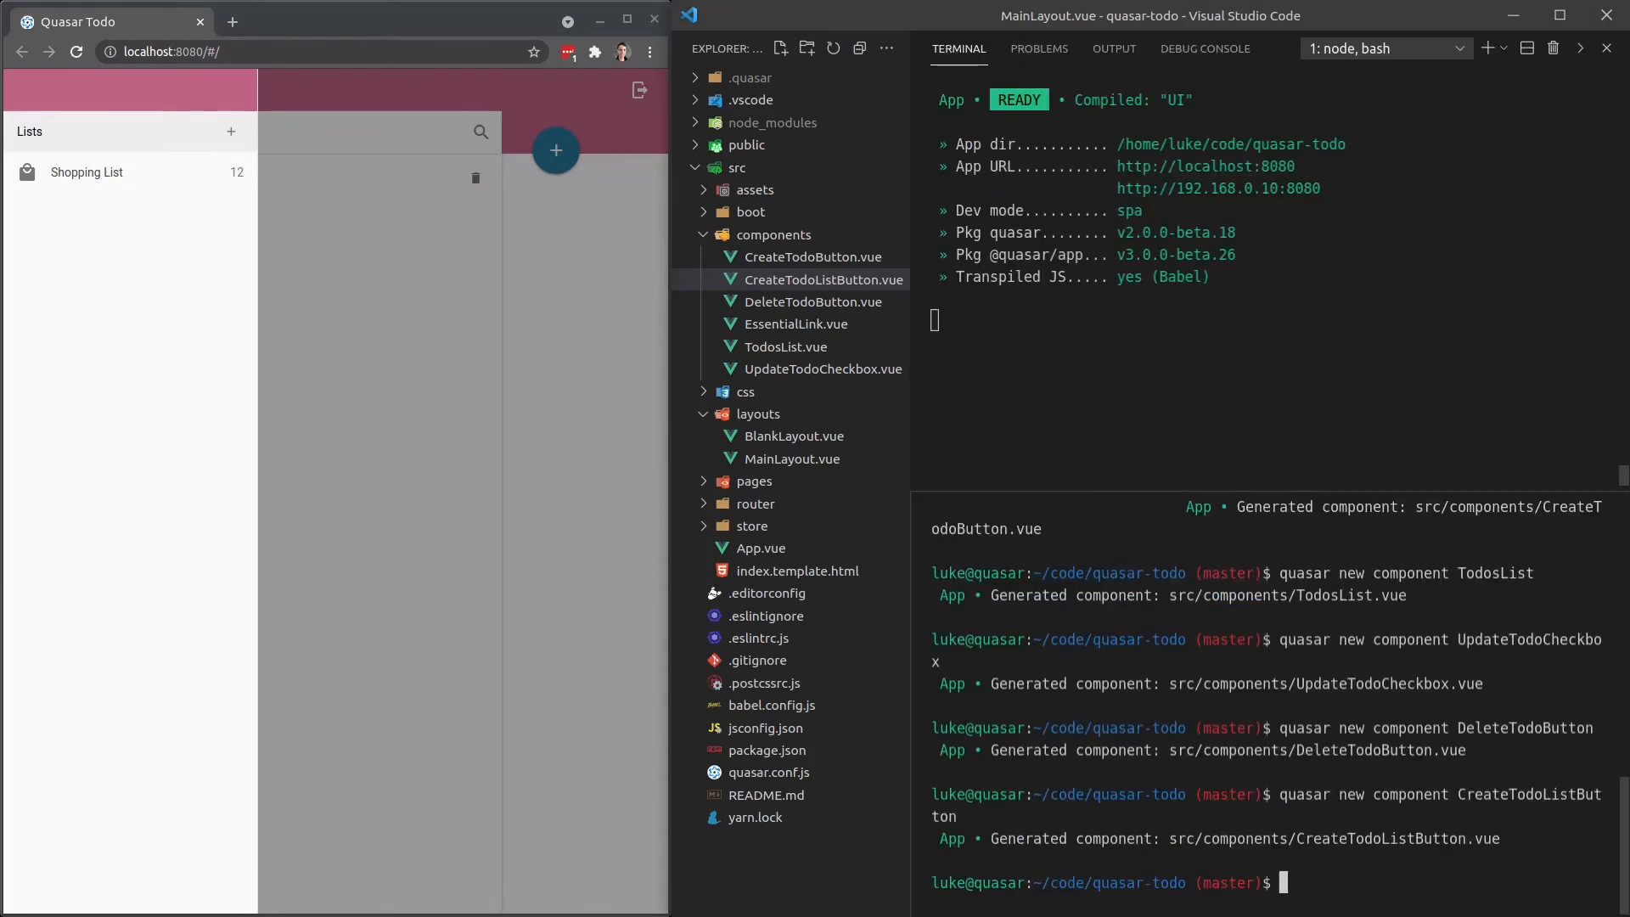
Run 'quasar new component TodoListsList' to generate TodoListsList.vue in components.
{"action": "type", "text": "quasar new component"}
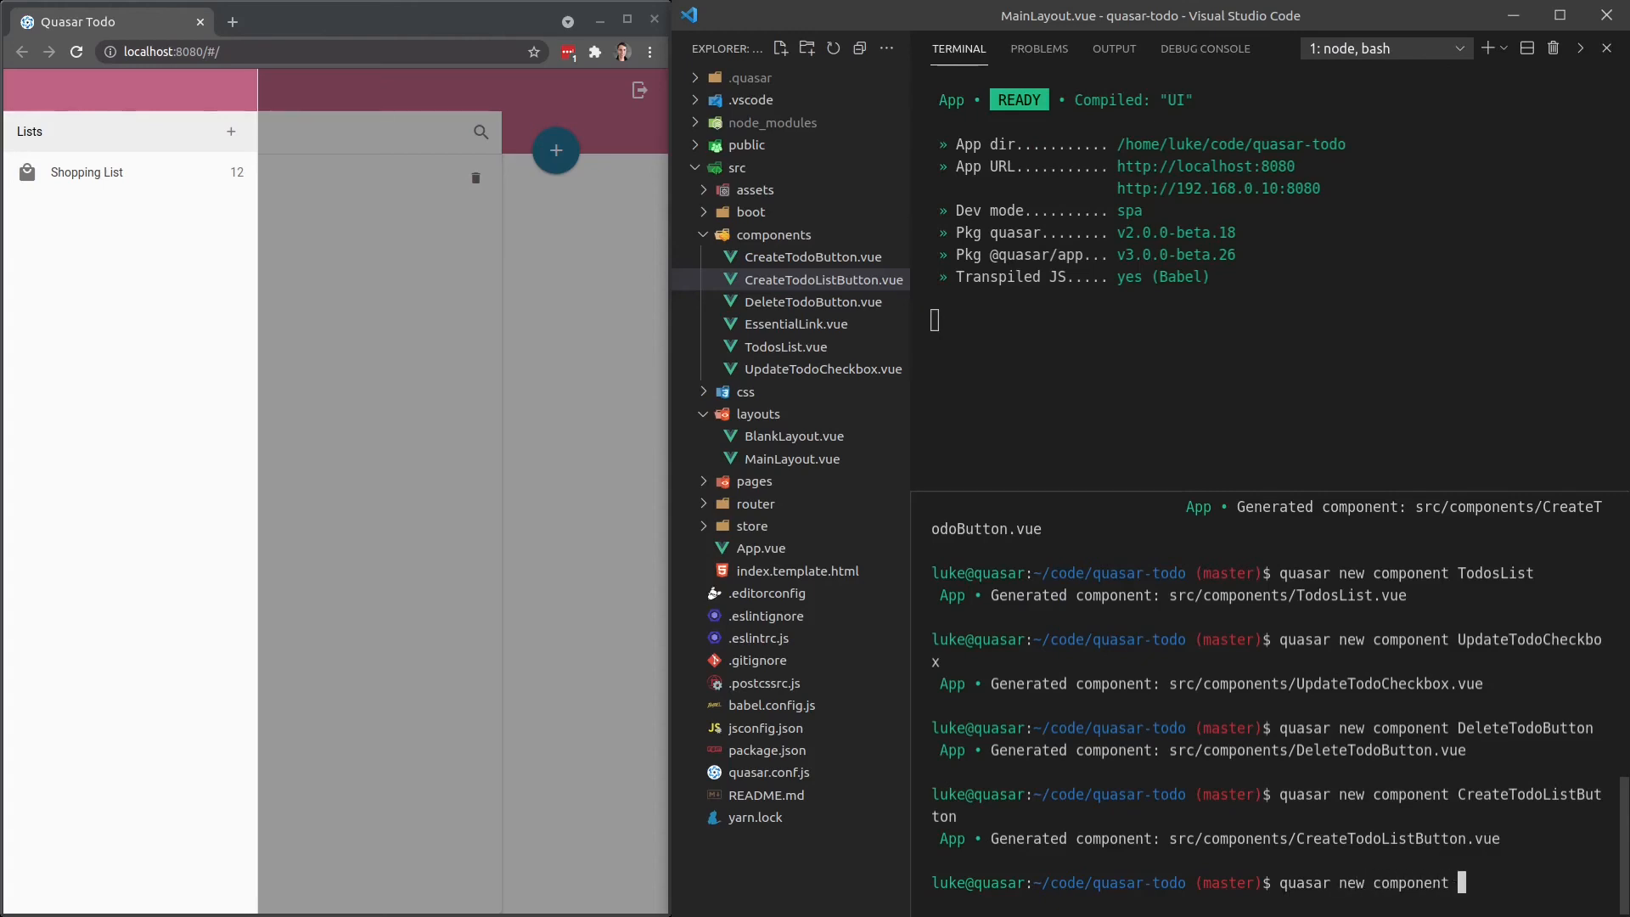
{"action": "type", "text": "Todo"}
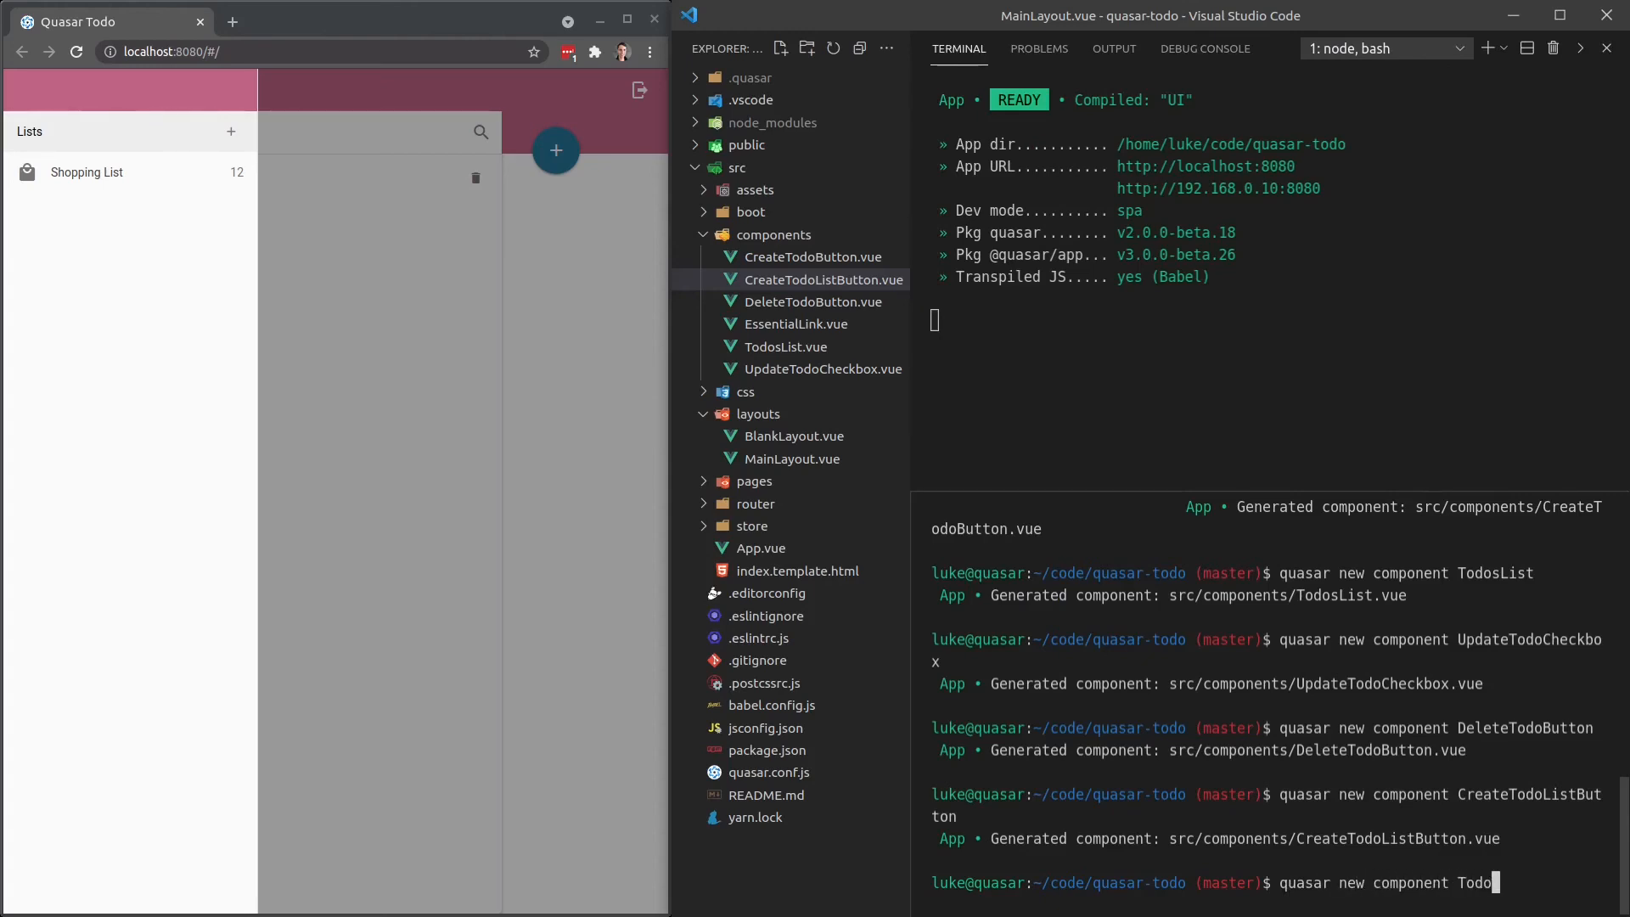
{"action": "type", "text": "Lists"}
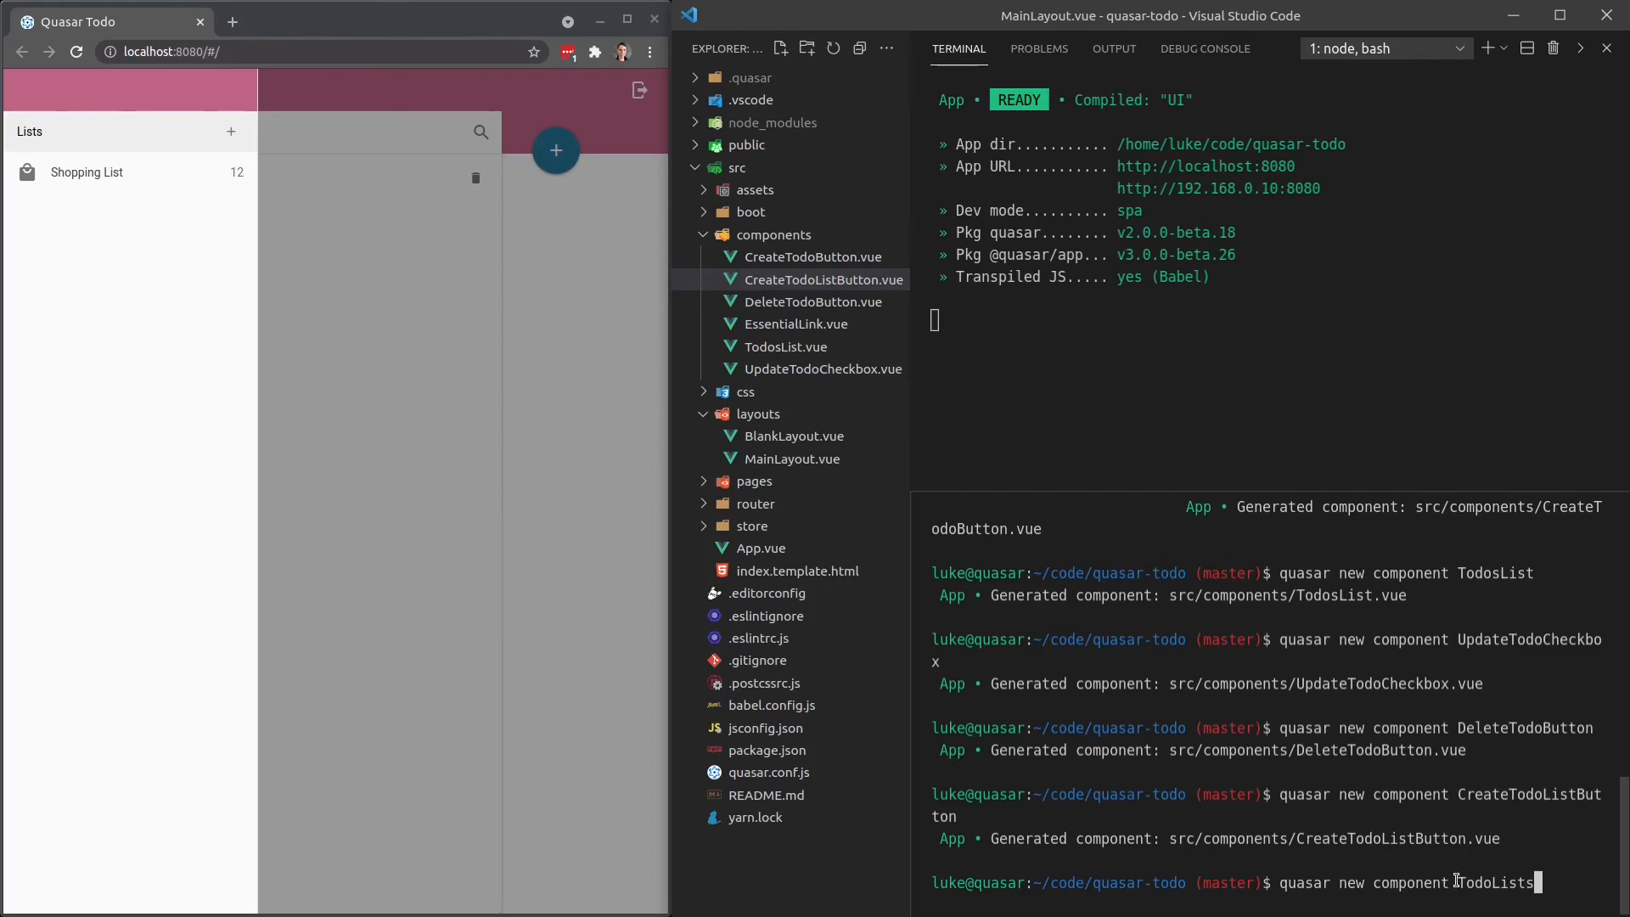
{"action": "double_click", "coordinate": [1492, 883]}
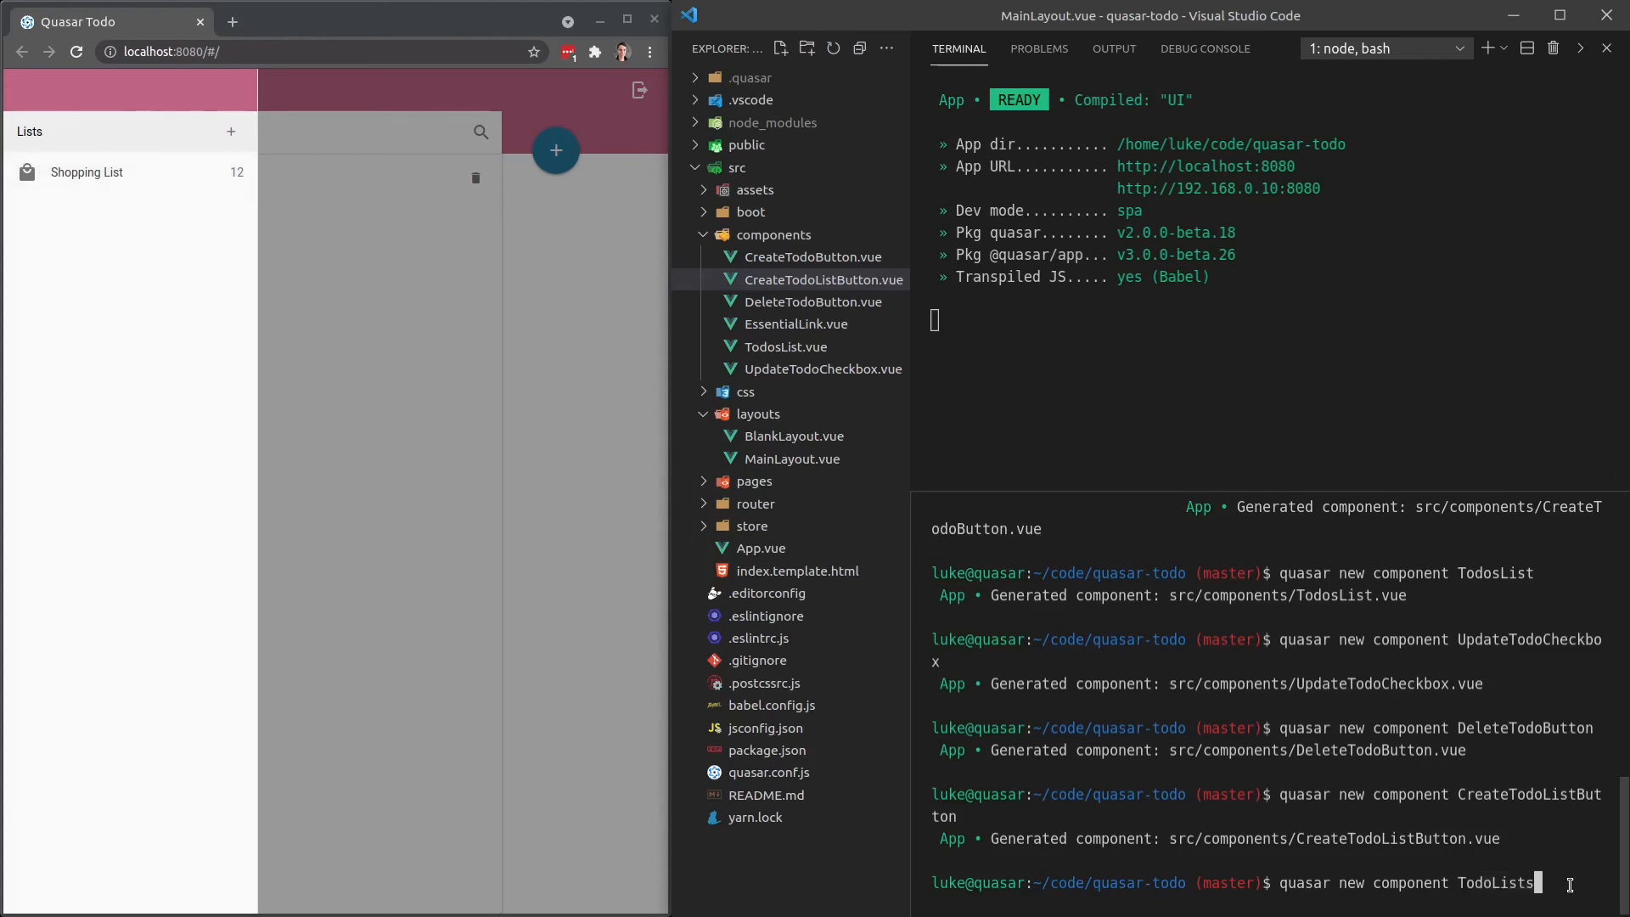
{"action": "type", "text": "List"}
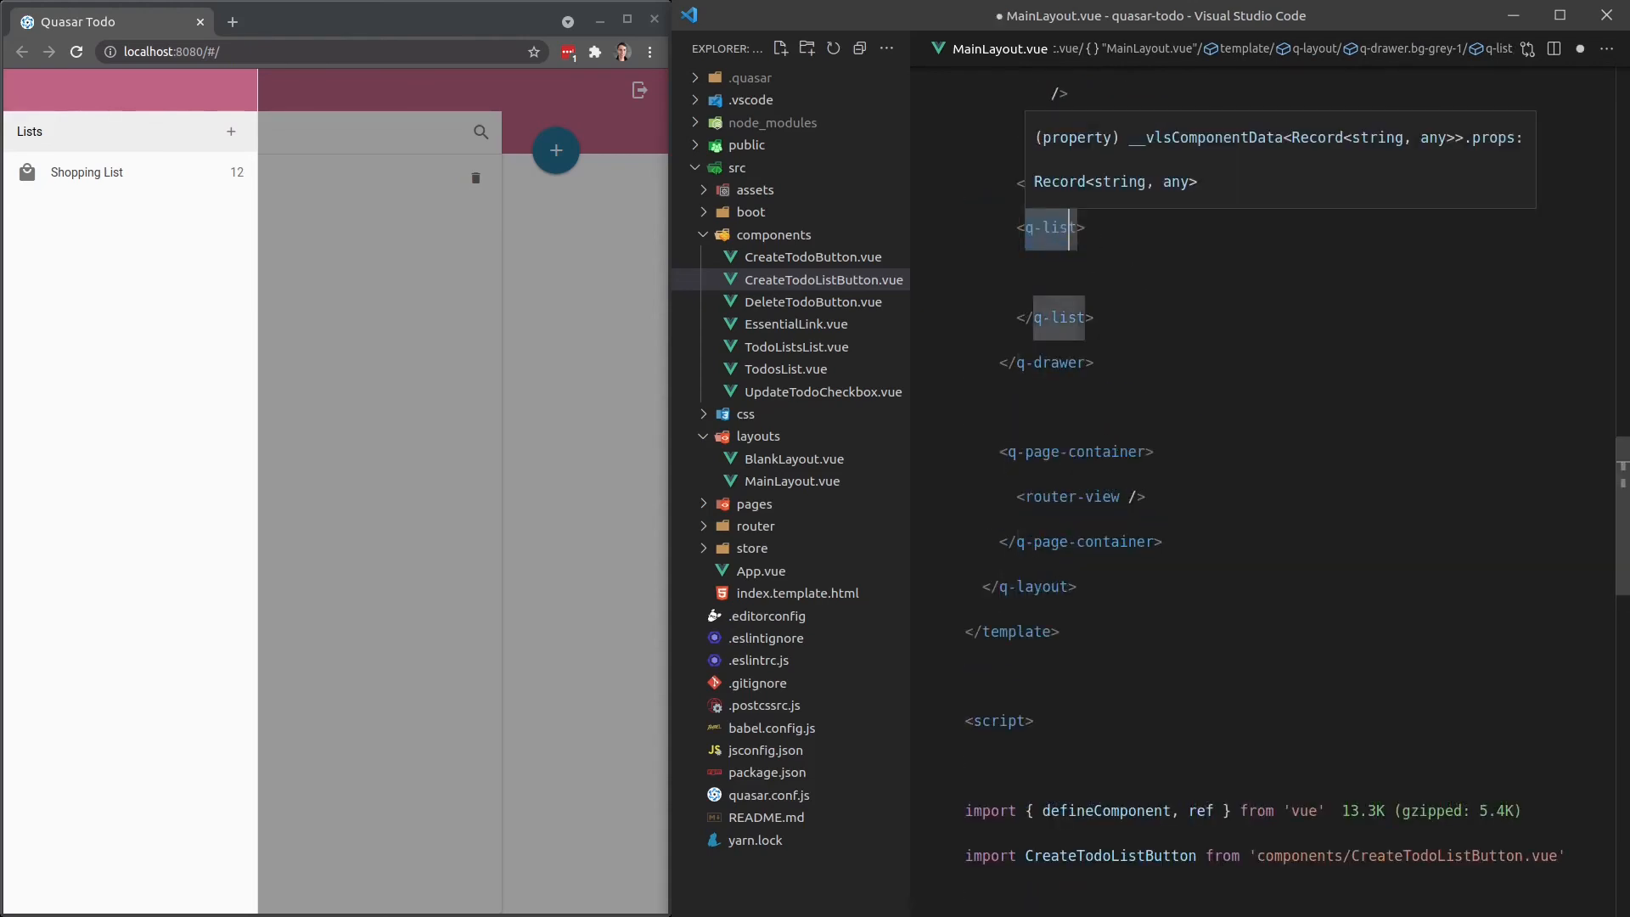
Move the Shopping List q-item into TodoListsList.vue and use a self-closing <TodoListsList /> in MainLayout.
{"action": "type", "text": "TodoListsL"}
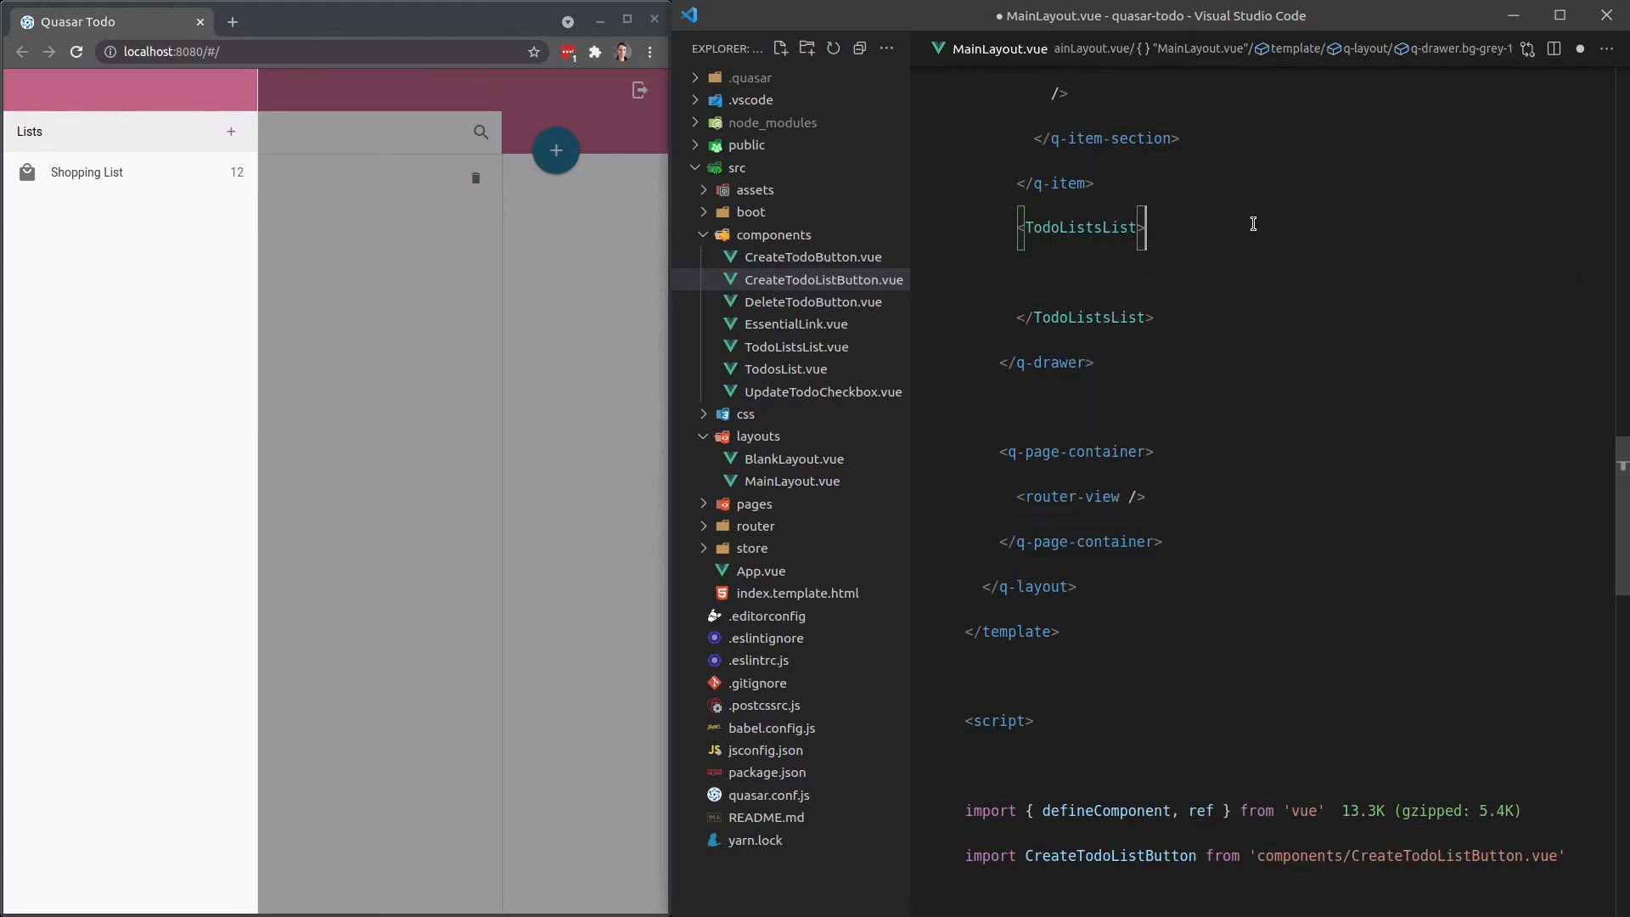
{"action": "left_click", "coordinate": [796, 346]}
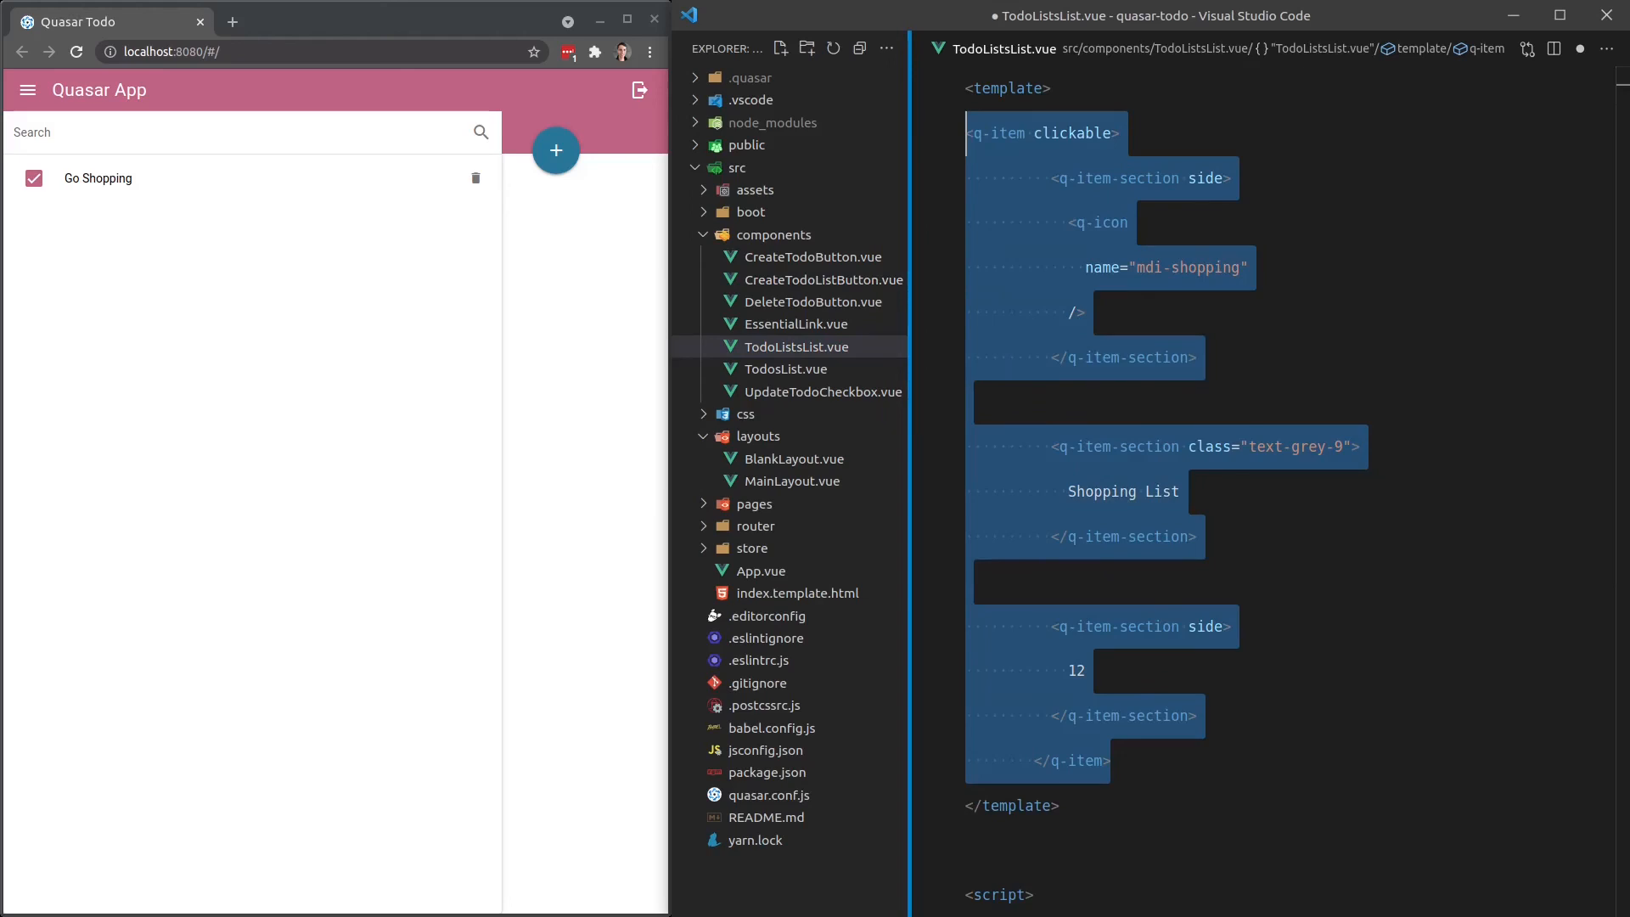
{"action": "type", "text": "q-page-container>"}
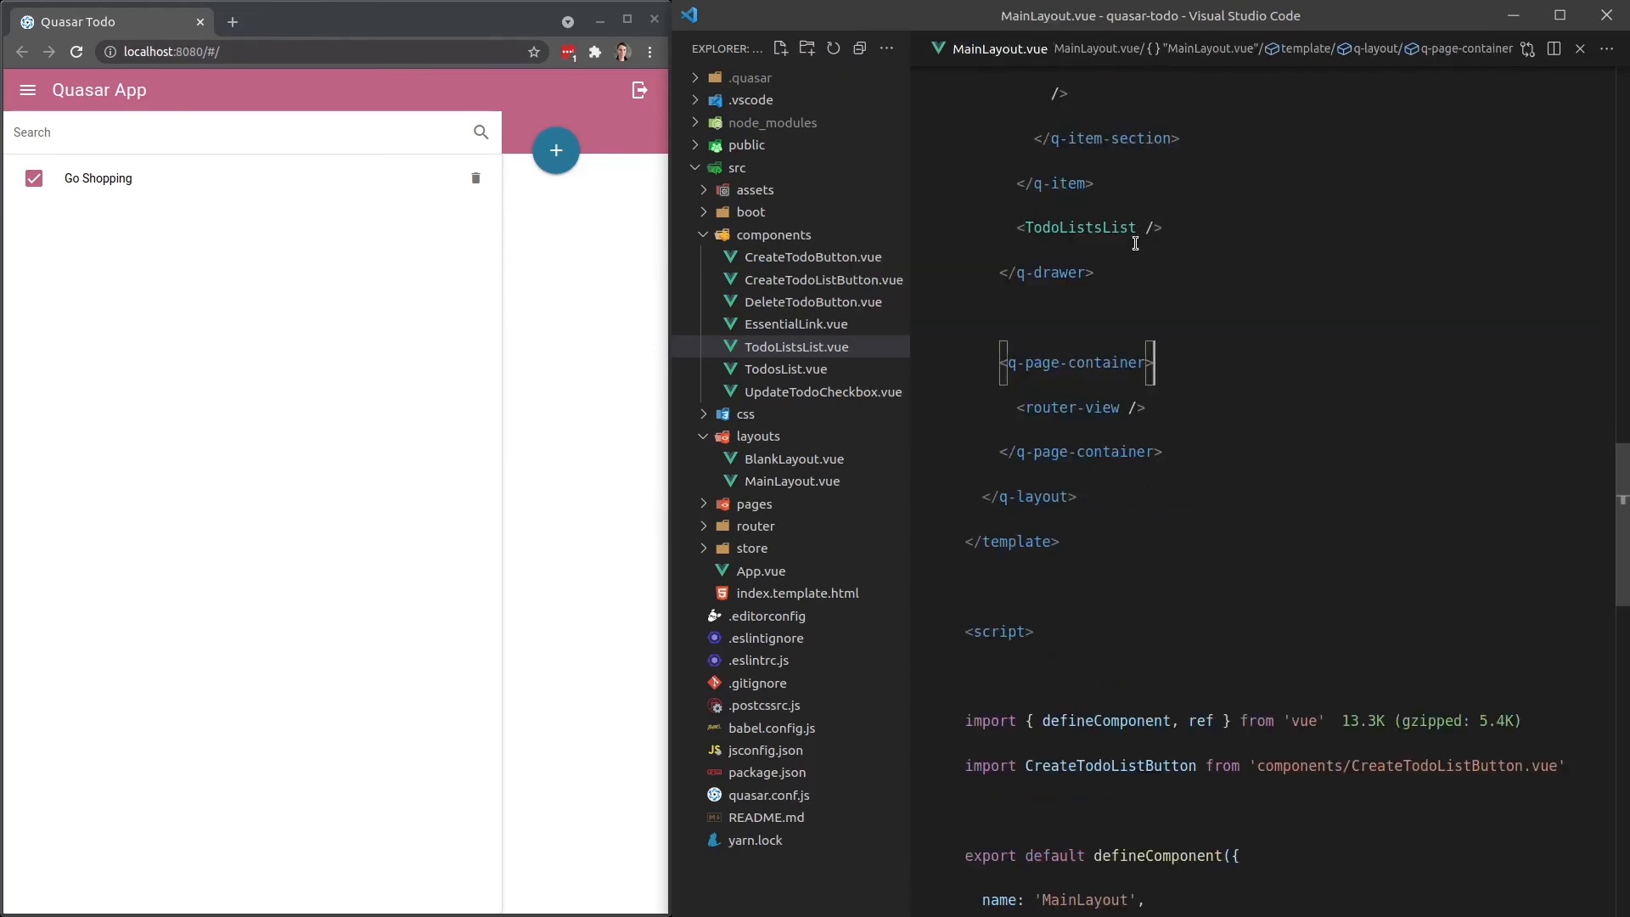
Duplicate the CreateTodoListButton import as TodoListsList and register both components in MainLayout.
{"action": "scroll", "scroll_direction": "down", "scroll_amount": 3}
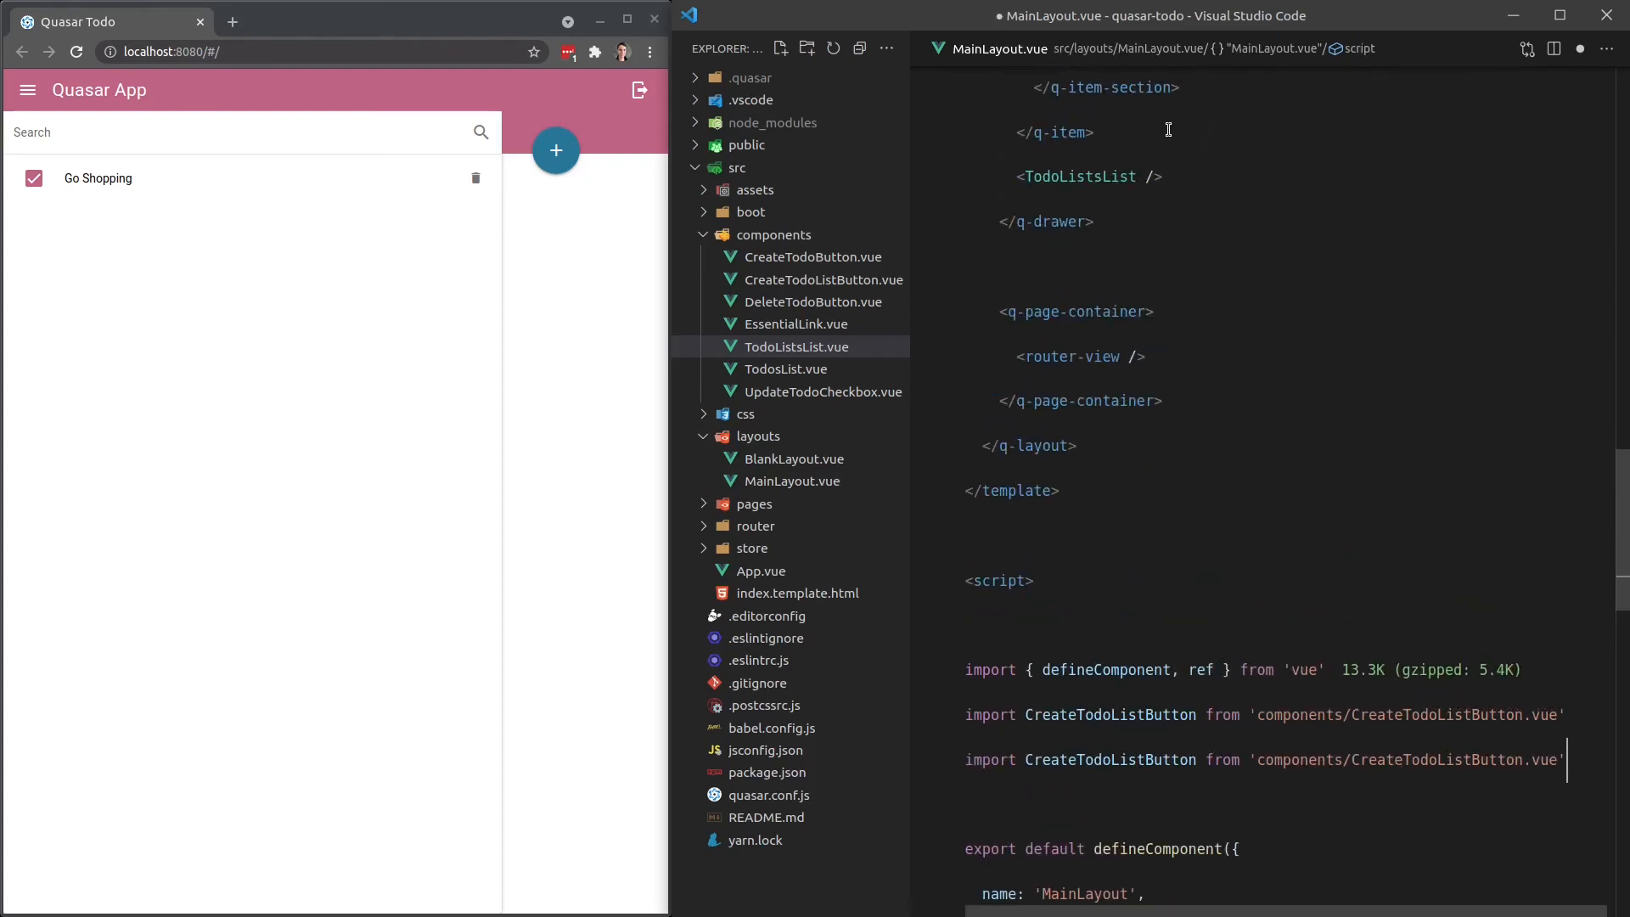
{"action": "double_click", "coordinate": [1080, 177]}
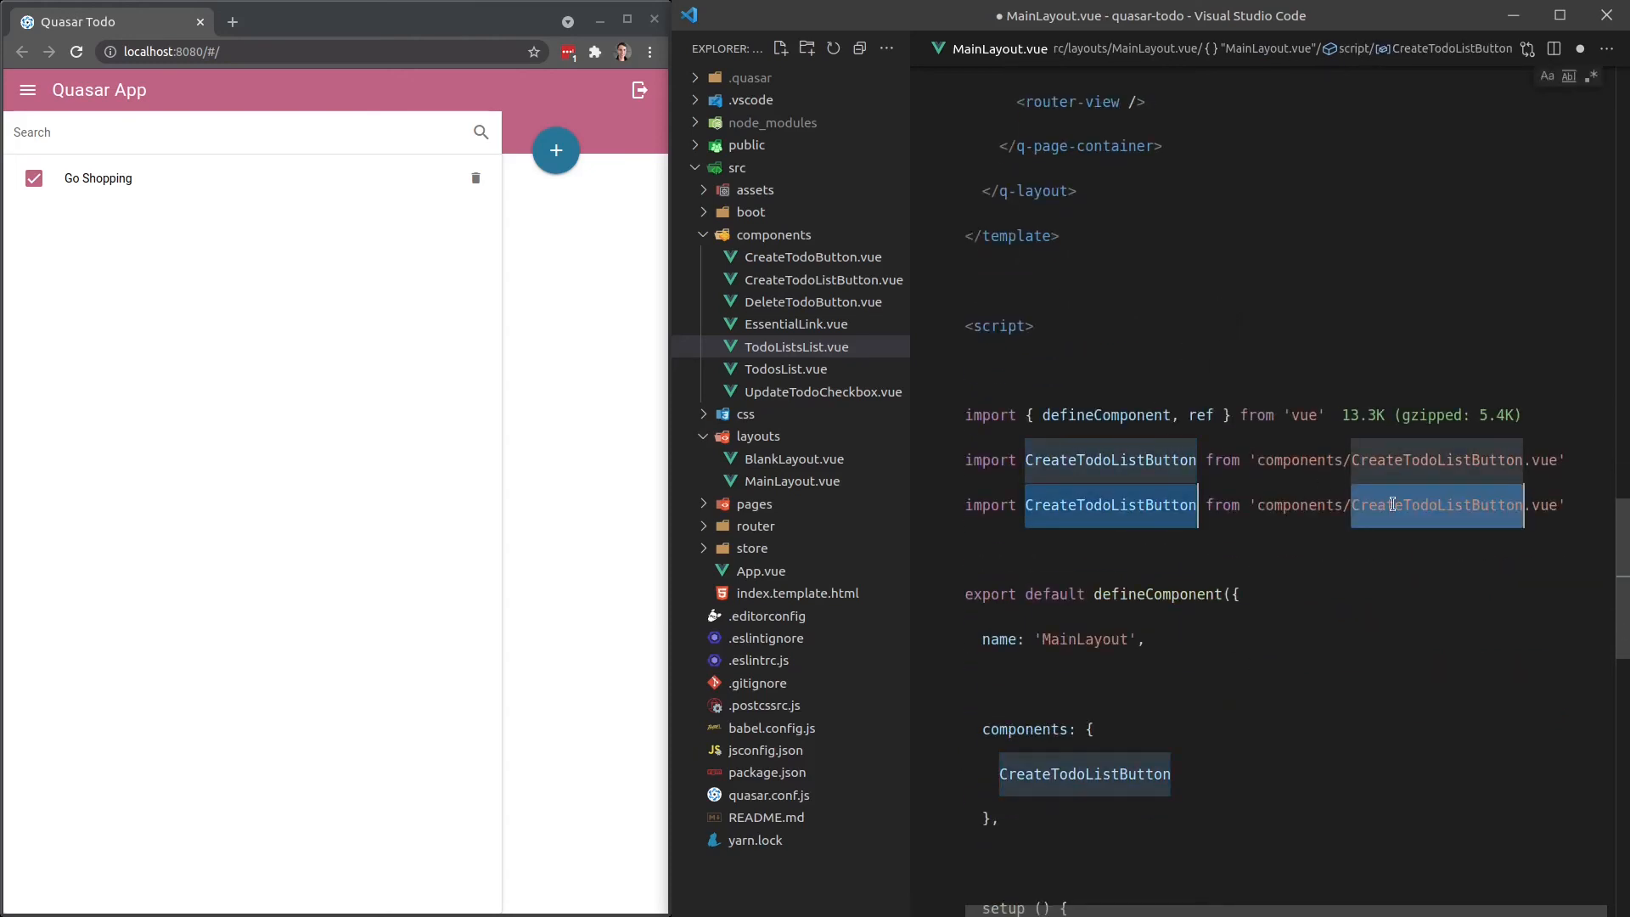
{"action": "type", "text": "TodoListsList"}
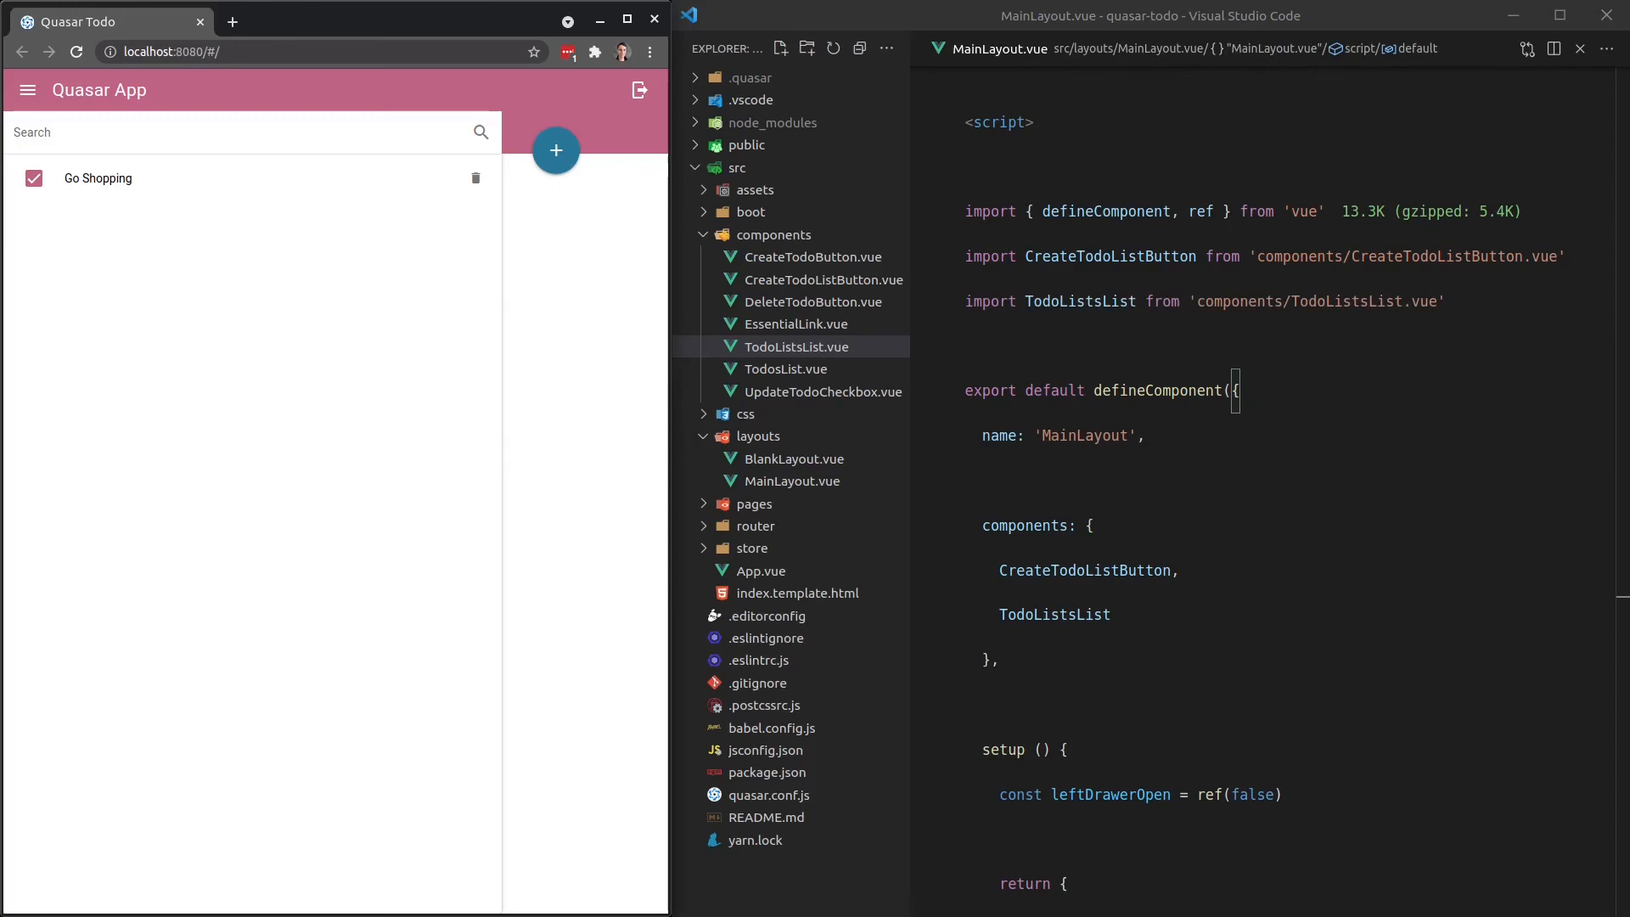
{"action": "mouse_move", "coordinate": [818, 247]}
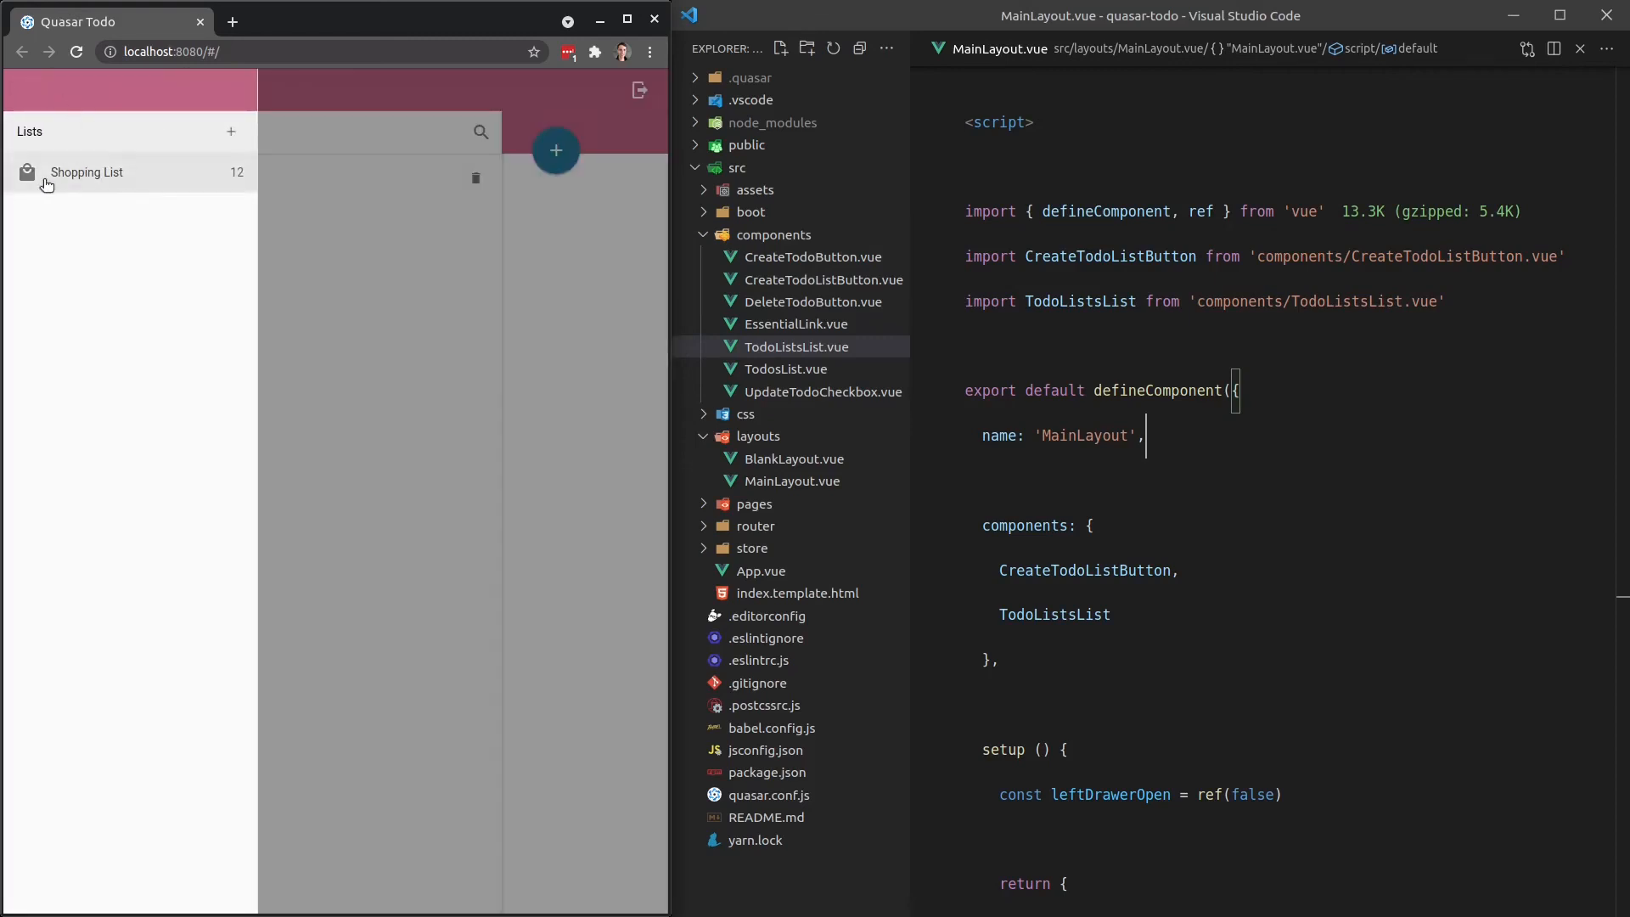
Open the Shopping List in the app preview to check the header.
{"action": "left_click", "coordinate": [86, 171]}
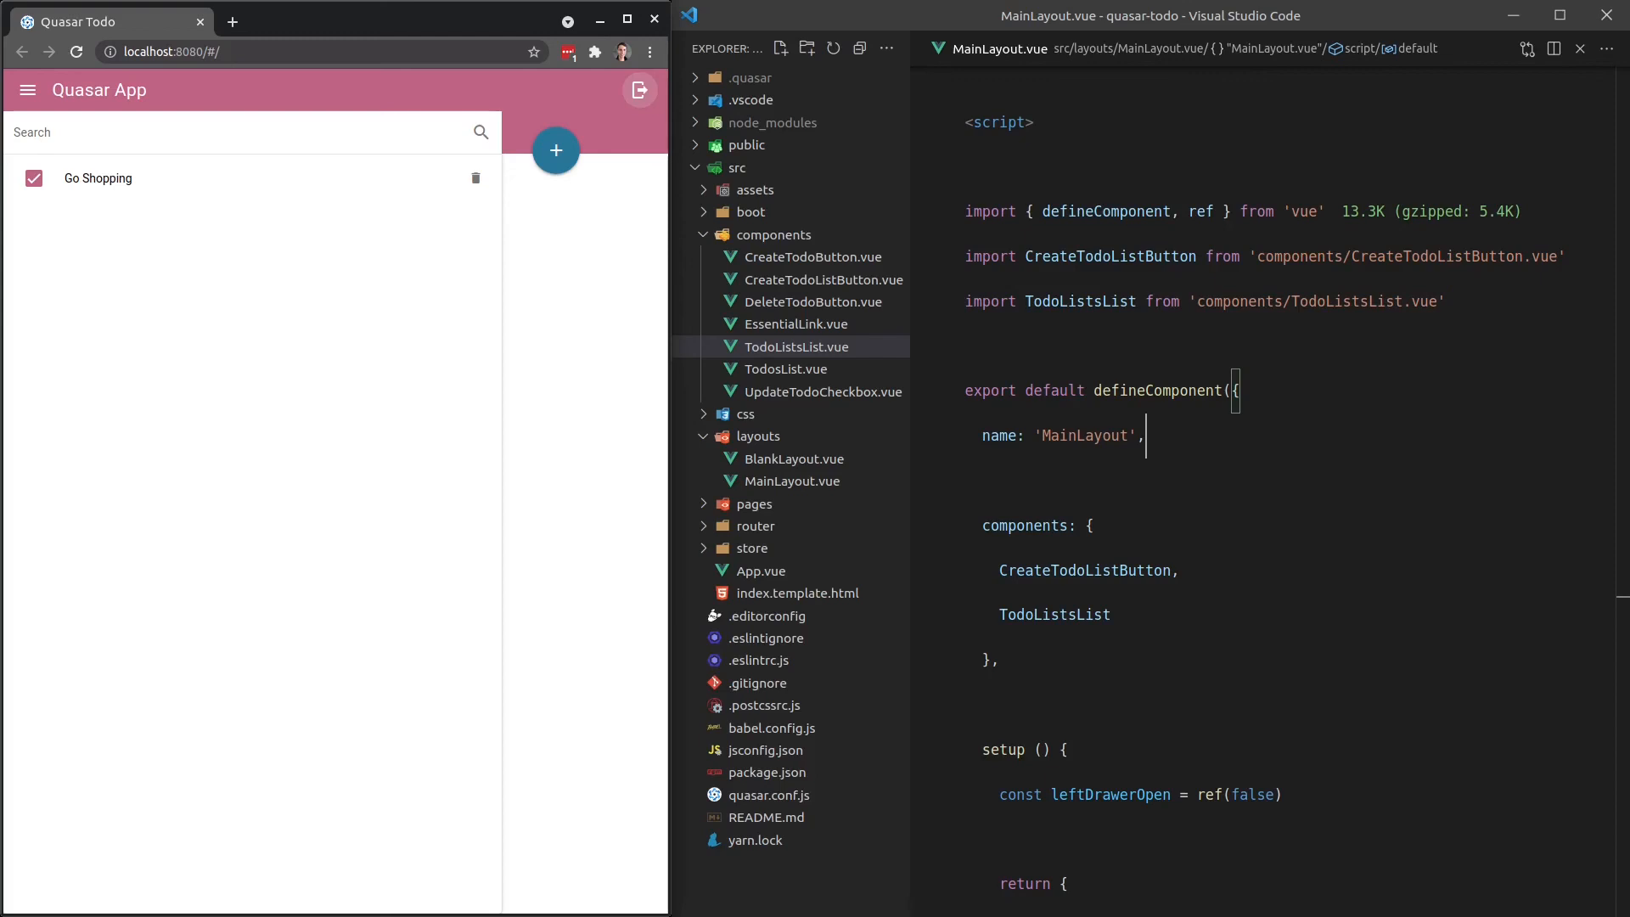
{"action": "mouse_move", "coordinate": [1316, 257]}
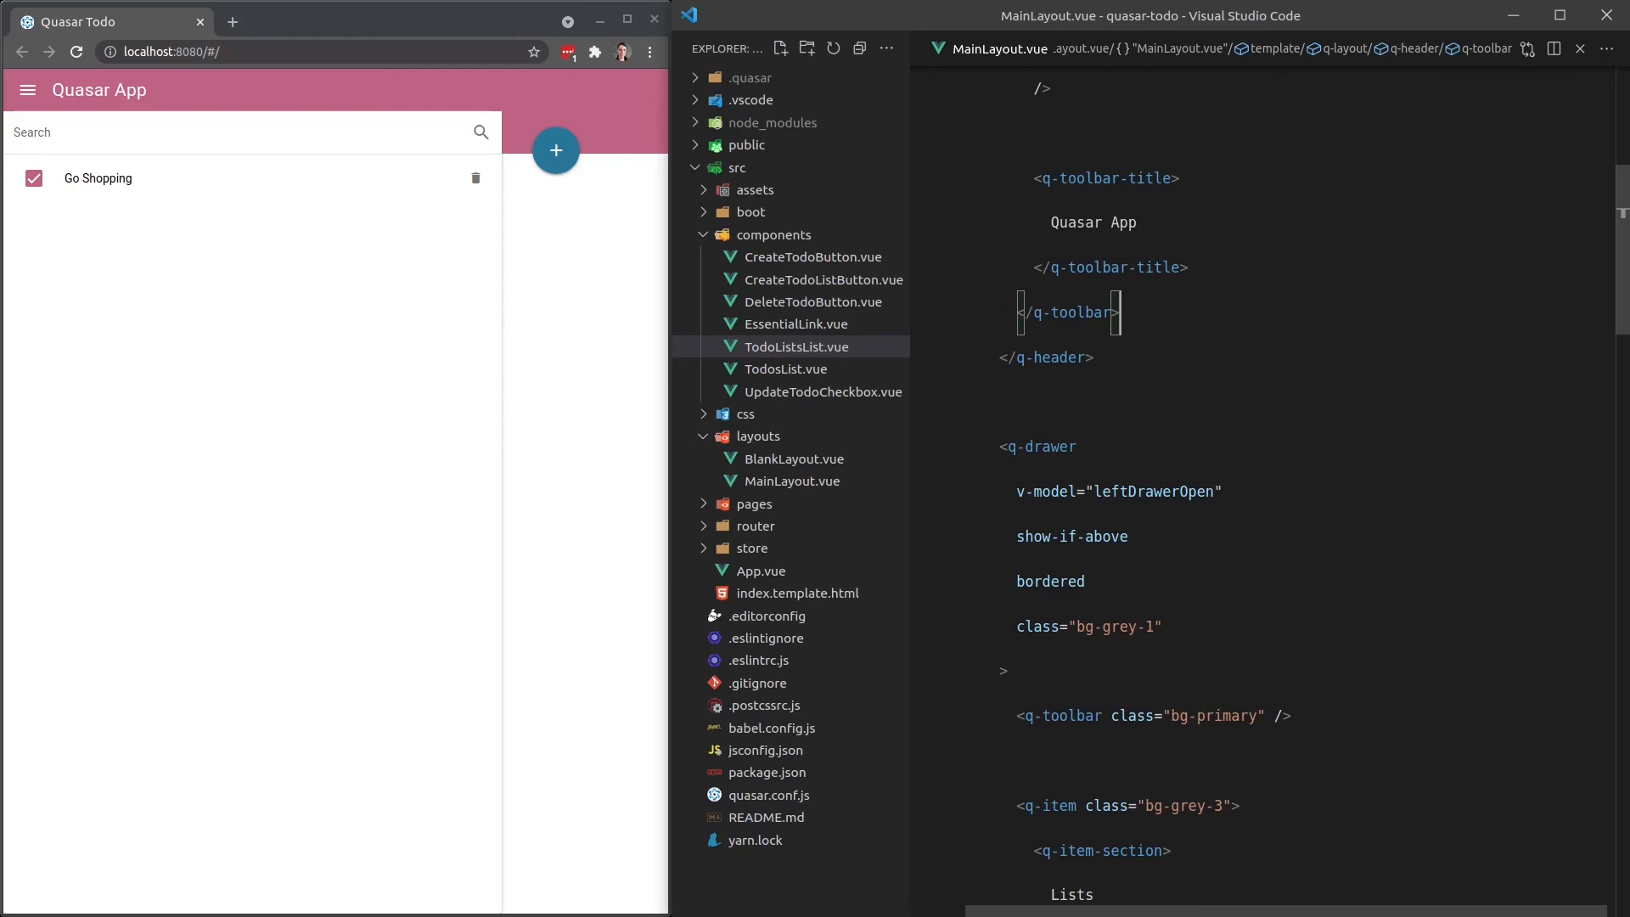
{"action": "mouse_move", "coordinate": [770, 263]}
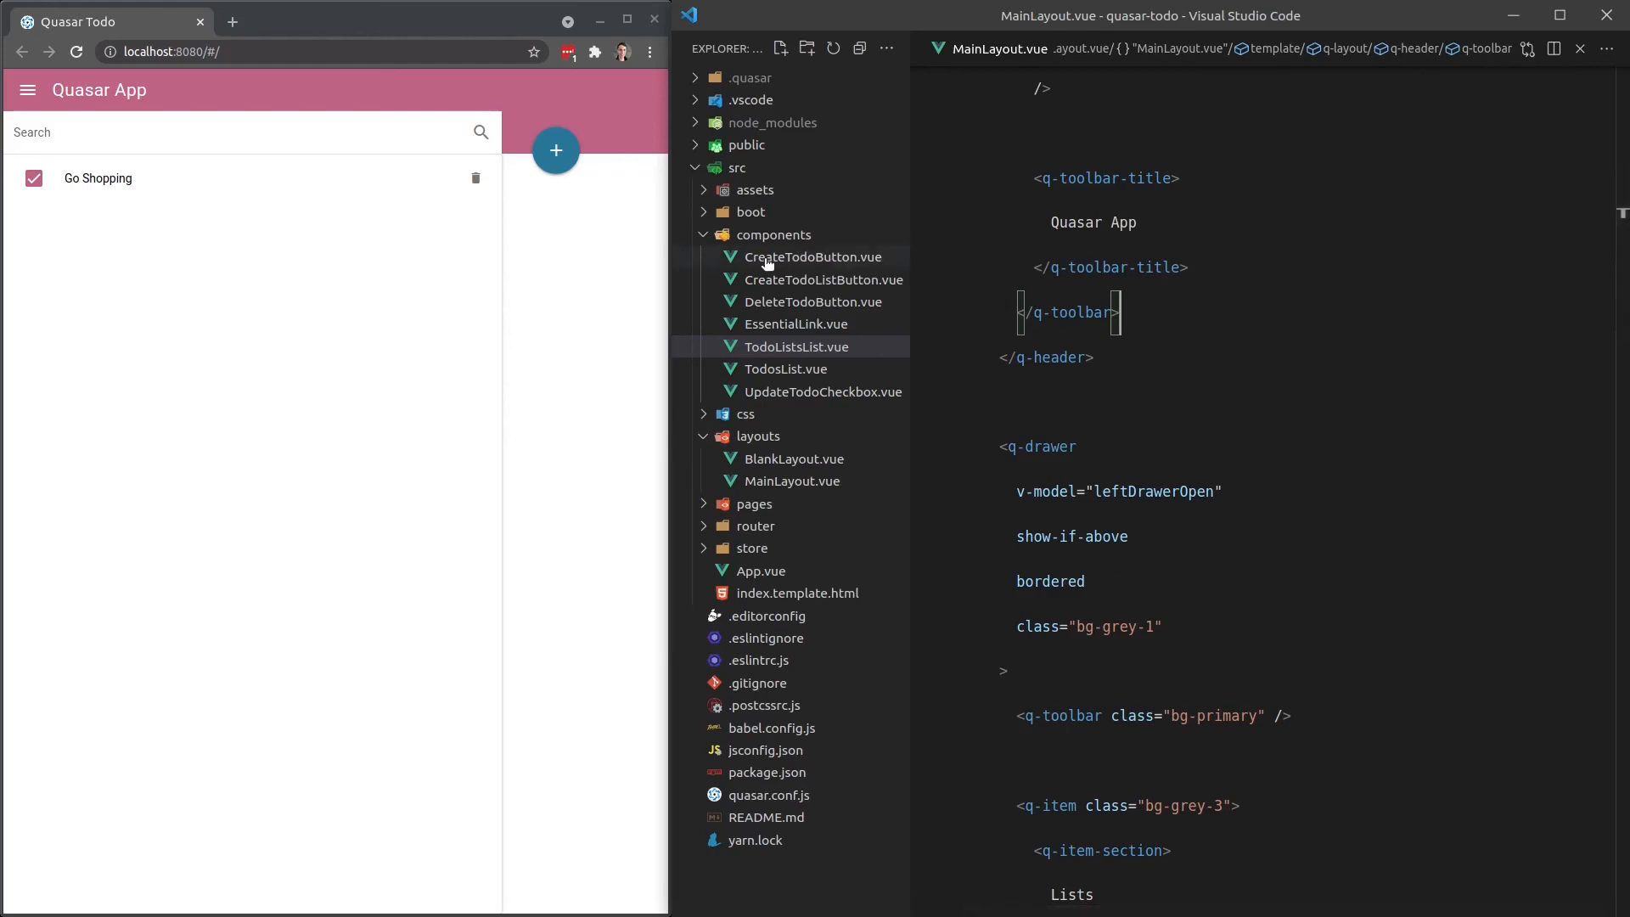
{"action": "mouse_move", "coordinate": [797, 375]}
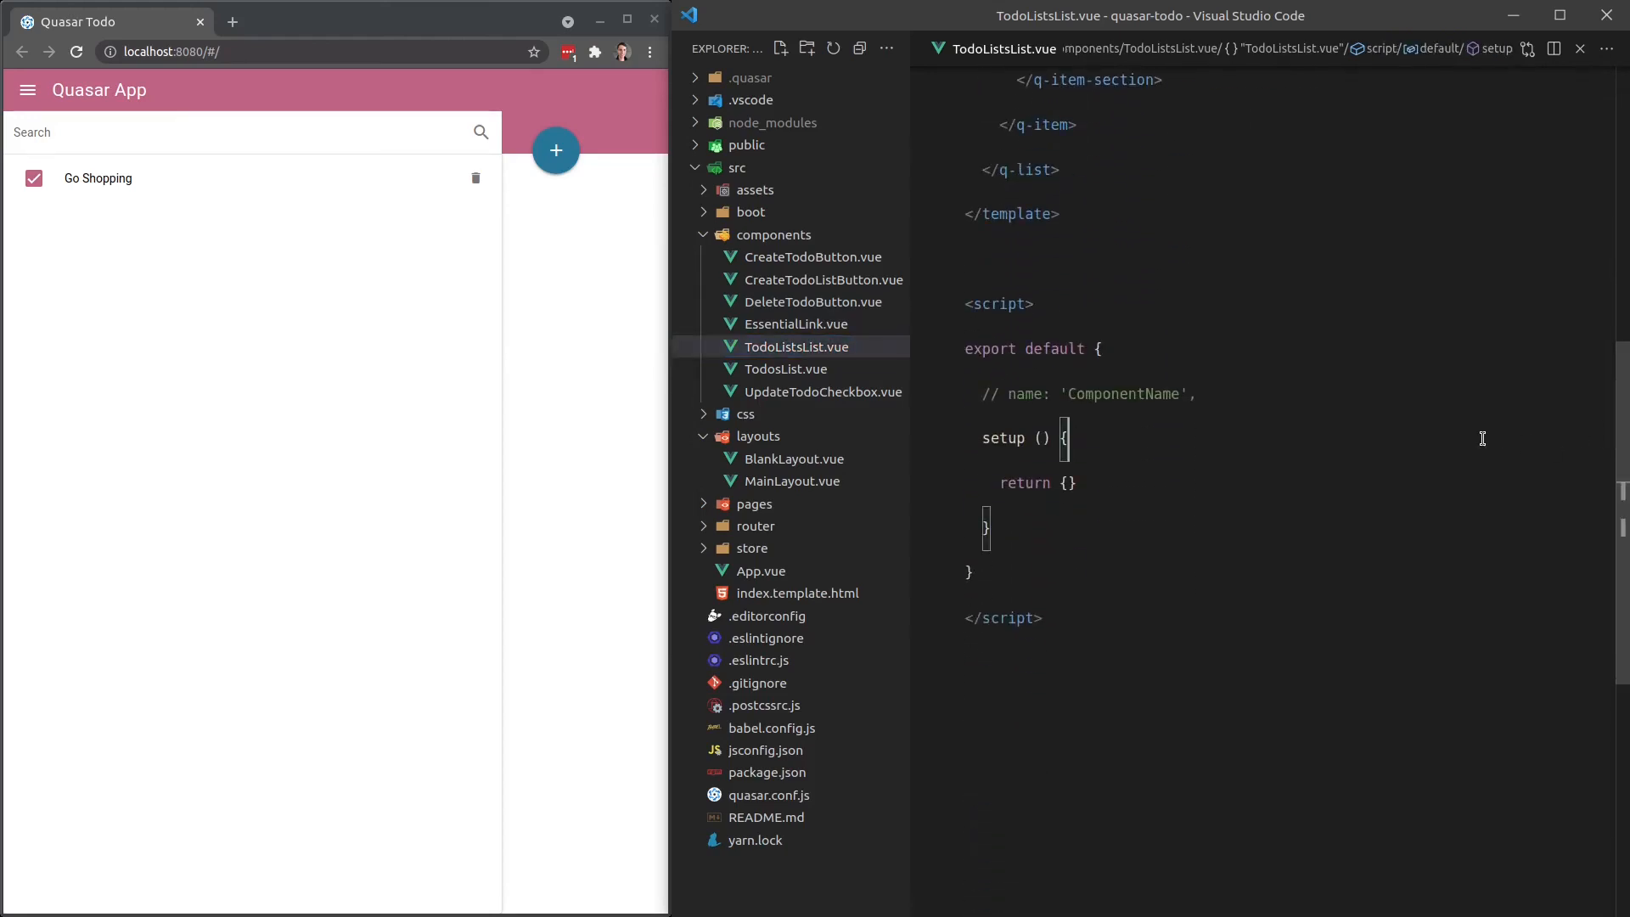
{"action": "left_click", "coordinate": [792, 480]}
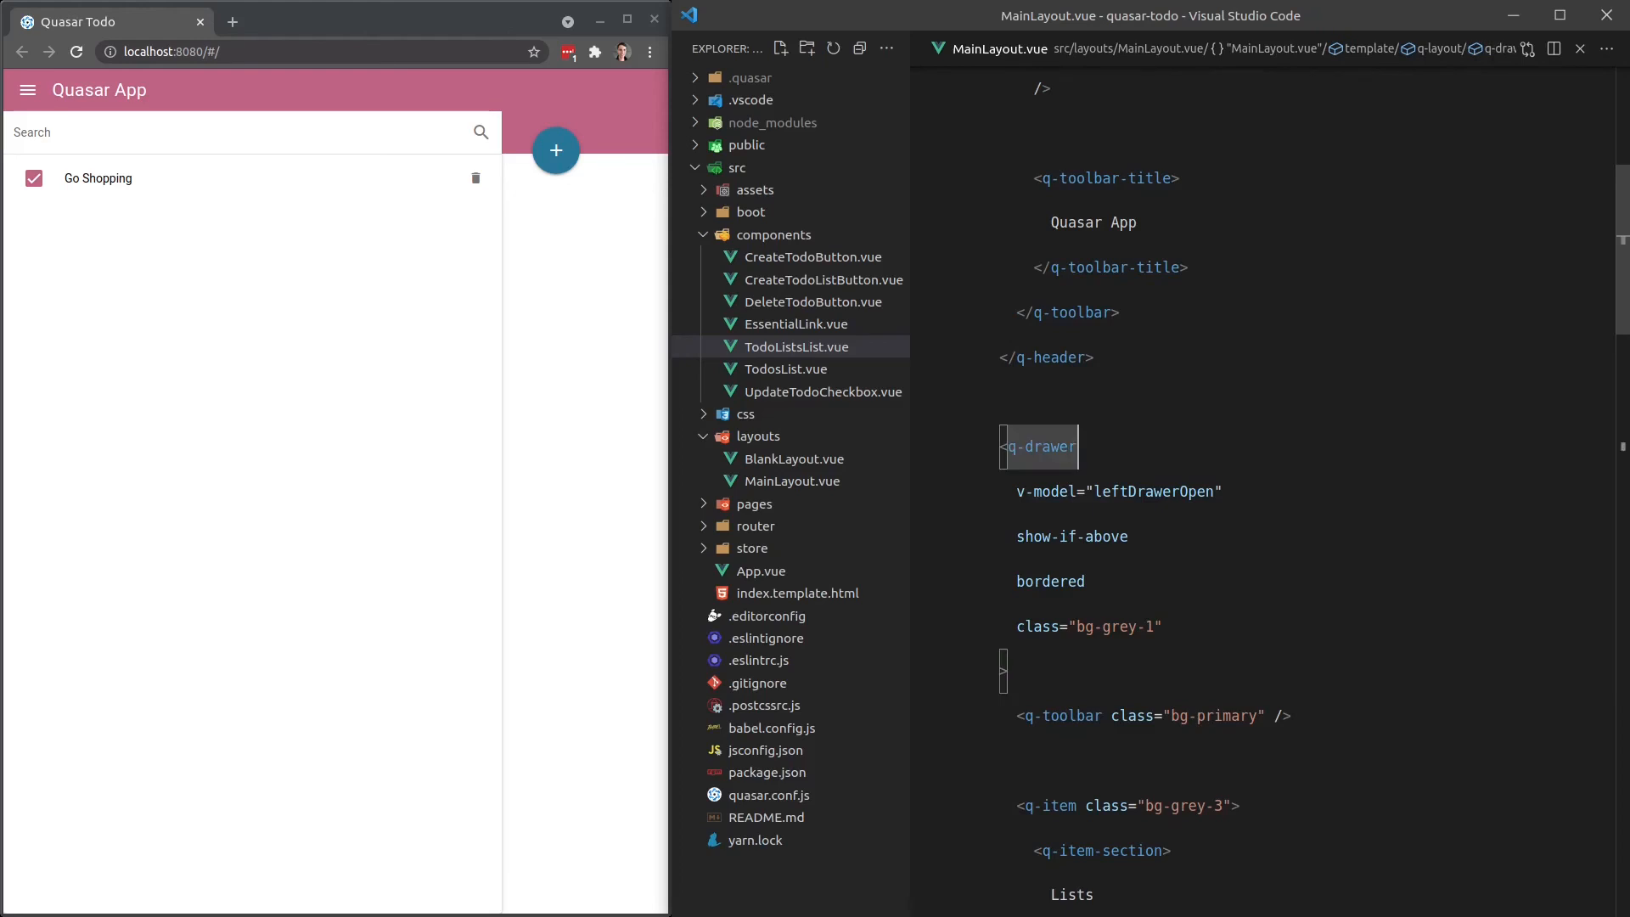